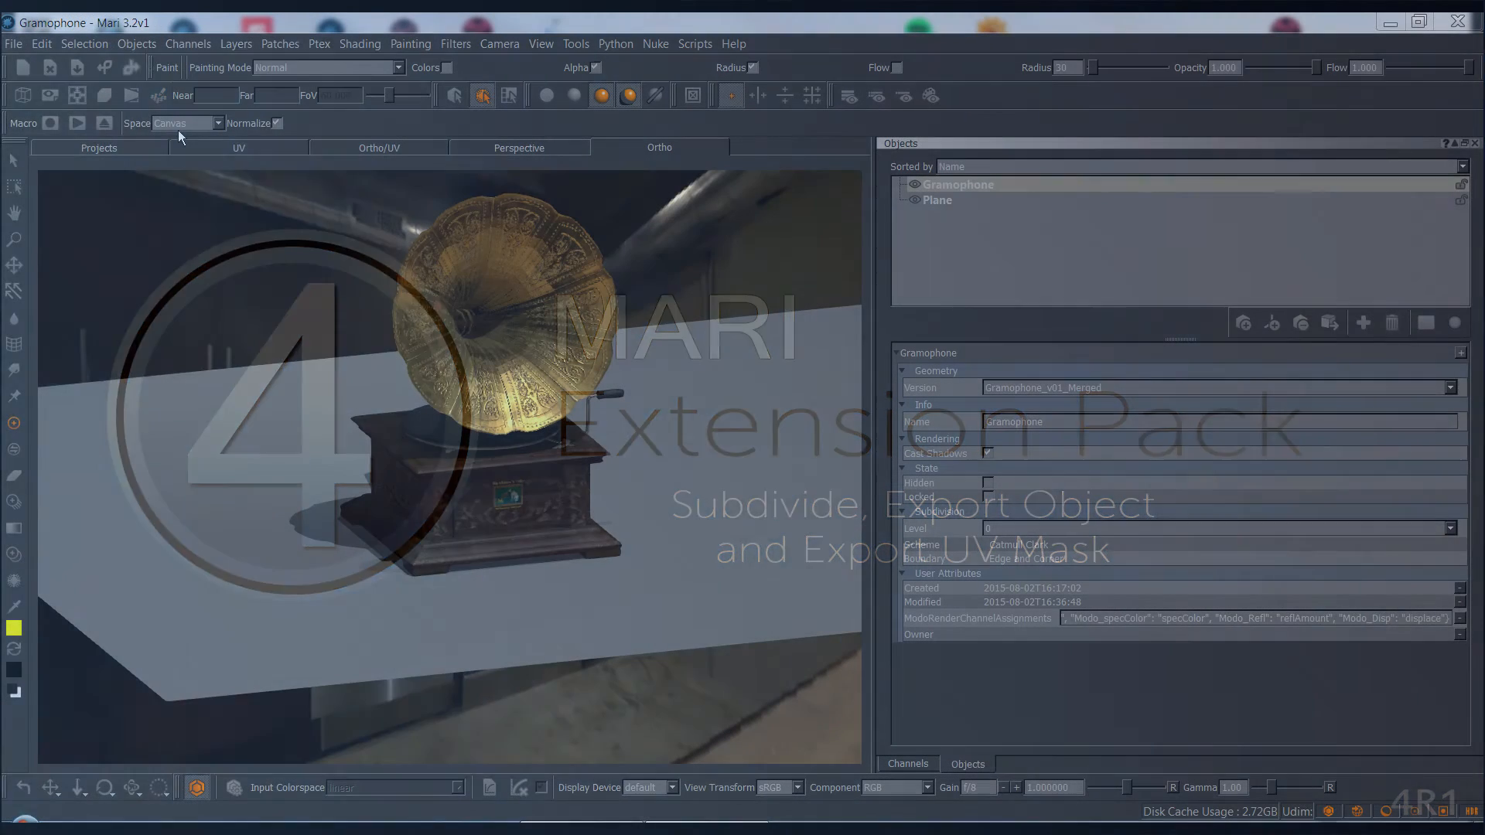
Show the Objects commands, including Export Object, Export UV Mask and Subdivide
left_click(137, 44)
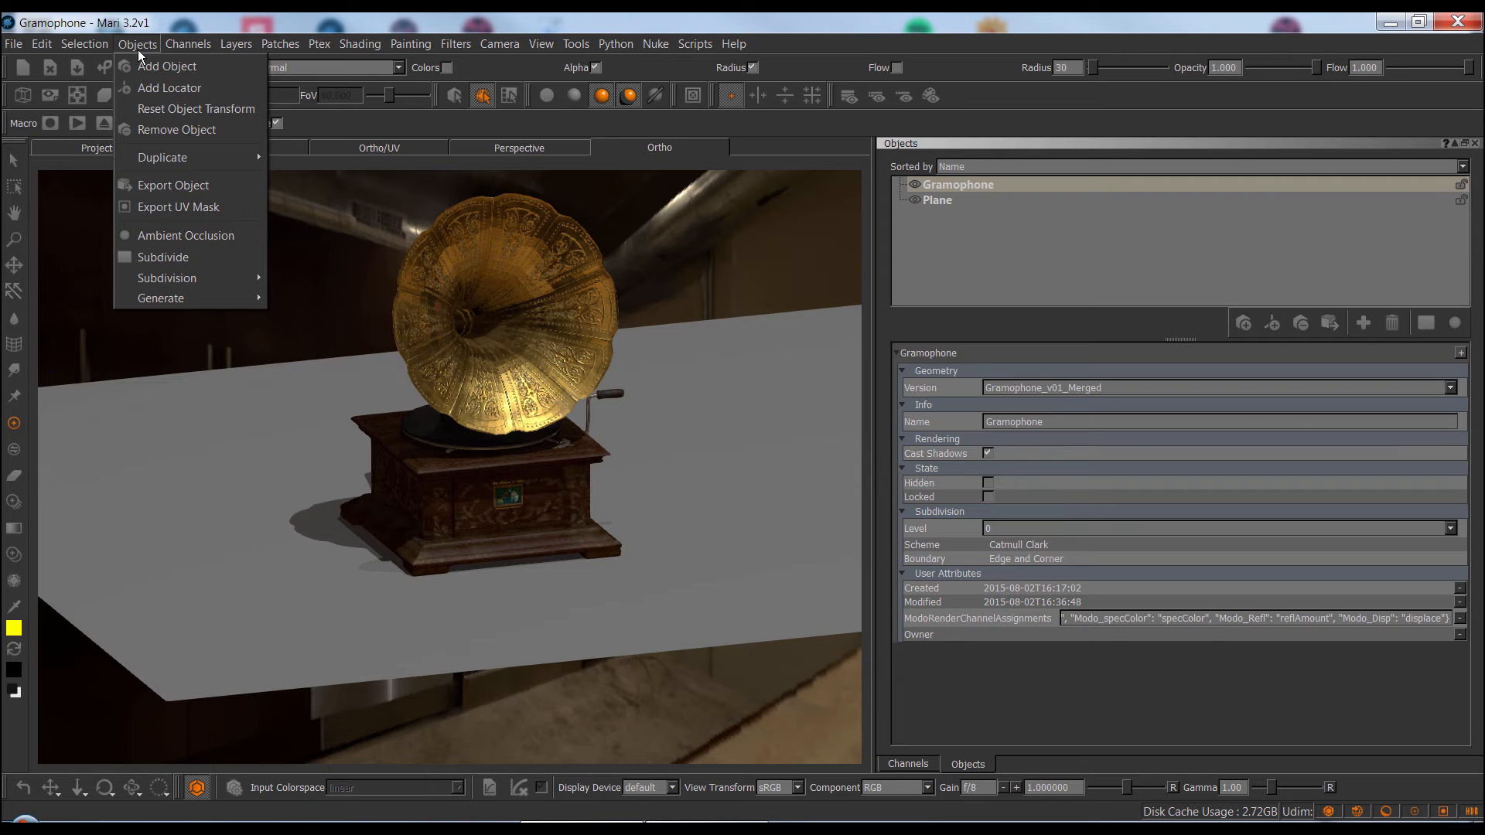
mouse_move(173, 184)
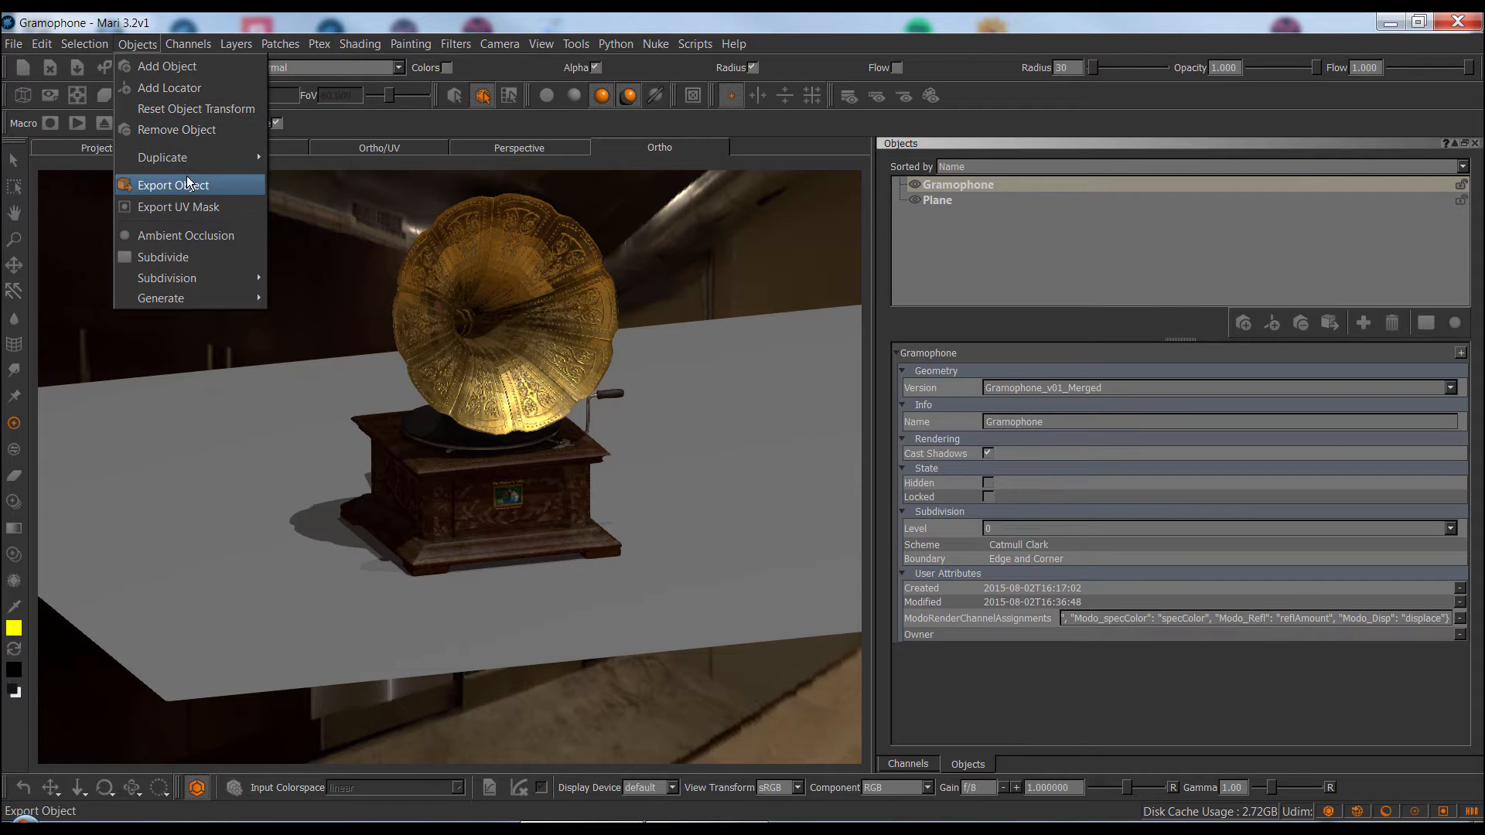
mouse_move(192, 257)
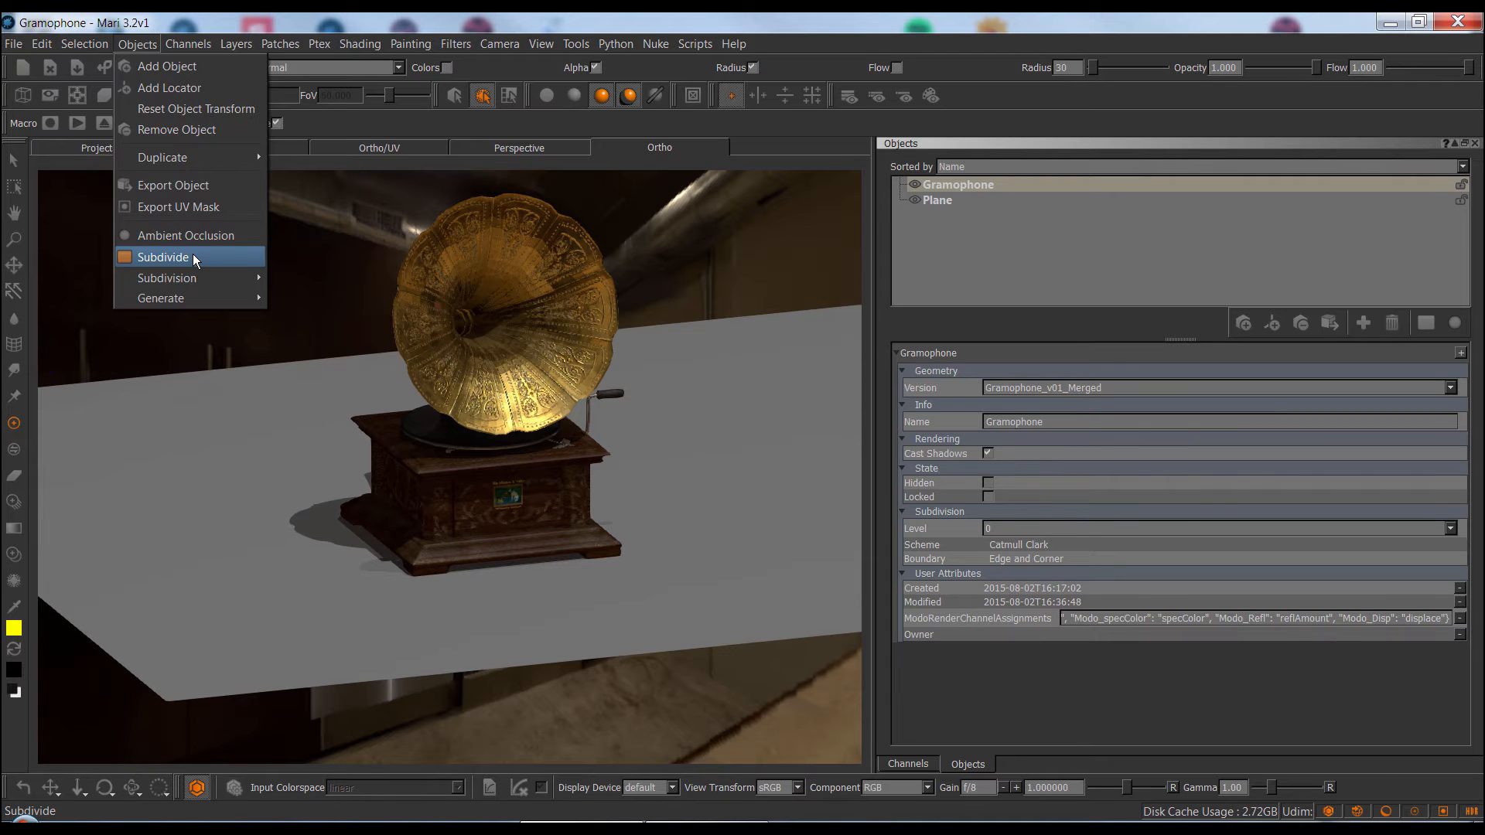
Bring up Subdivide Geometry listing Gramophone and Plane, toggling the list filter off again
left_click(162, 257)
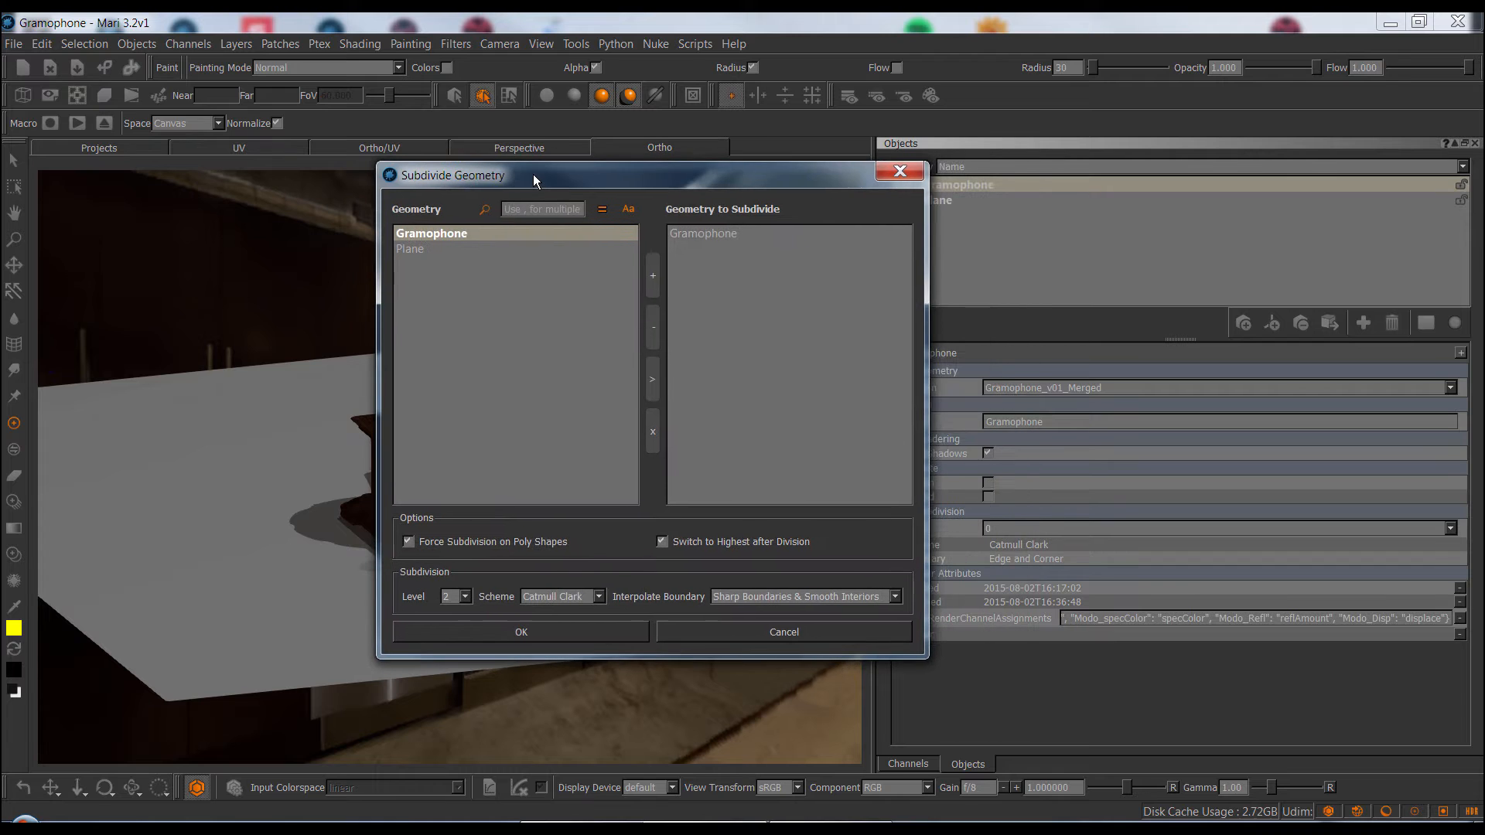
mouse_move(470, 314)
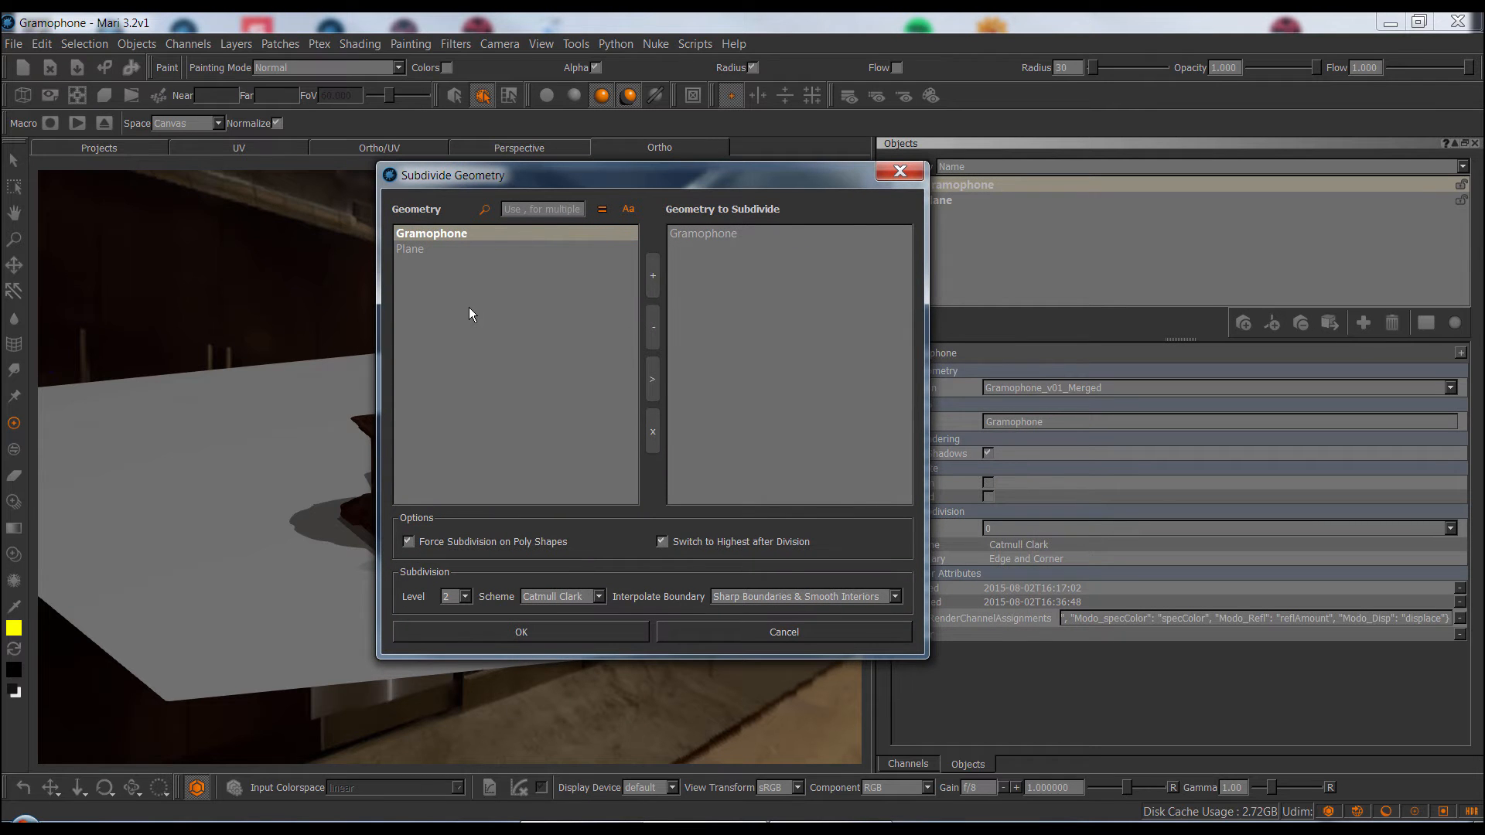
mouse_move(528, 320)
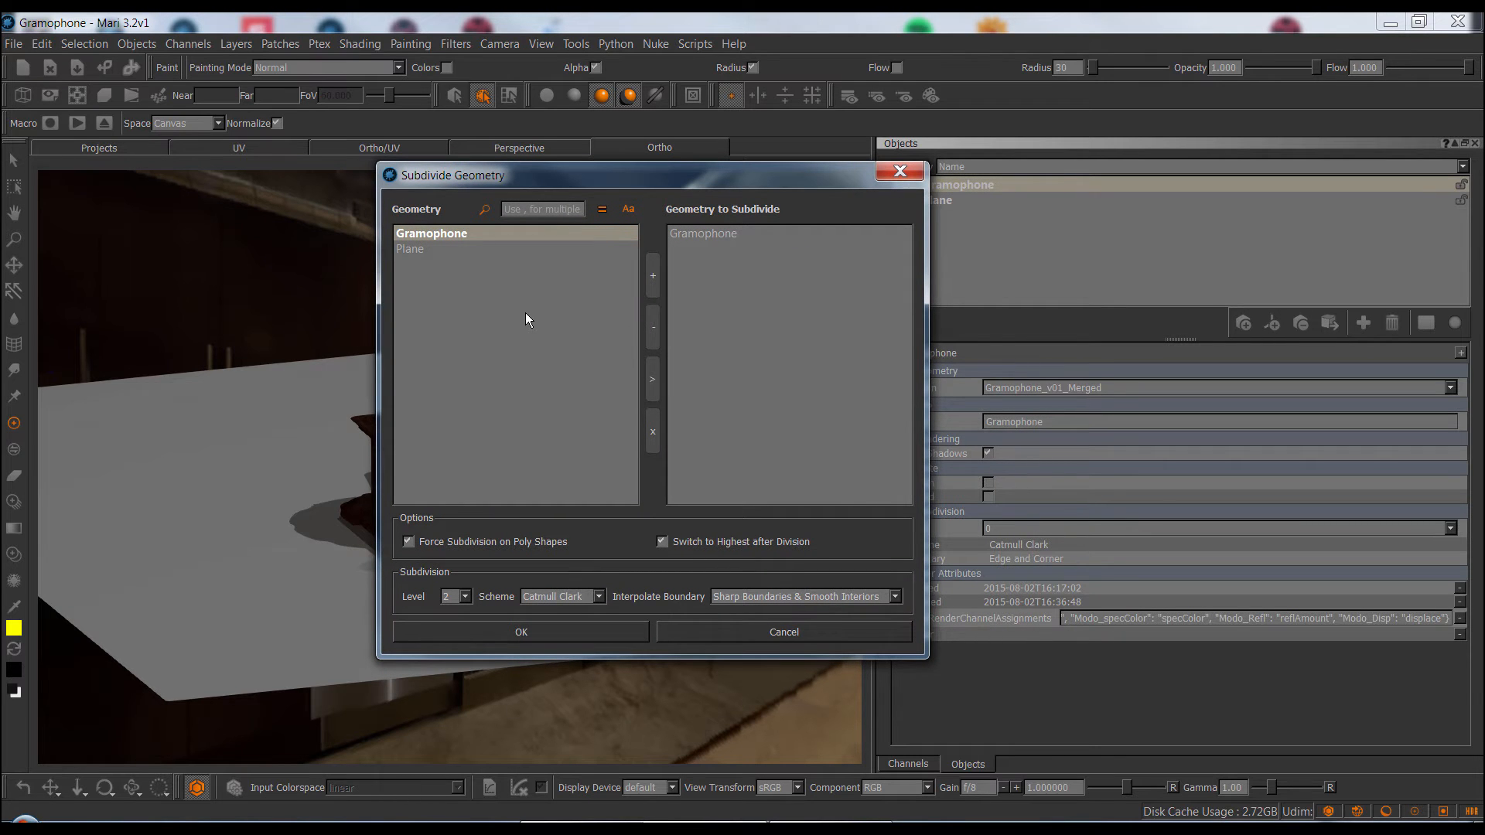
mouse_move(520, 263)
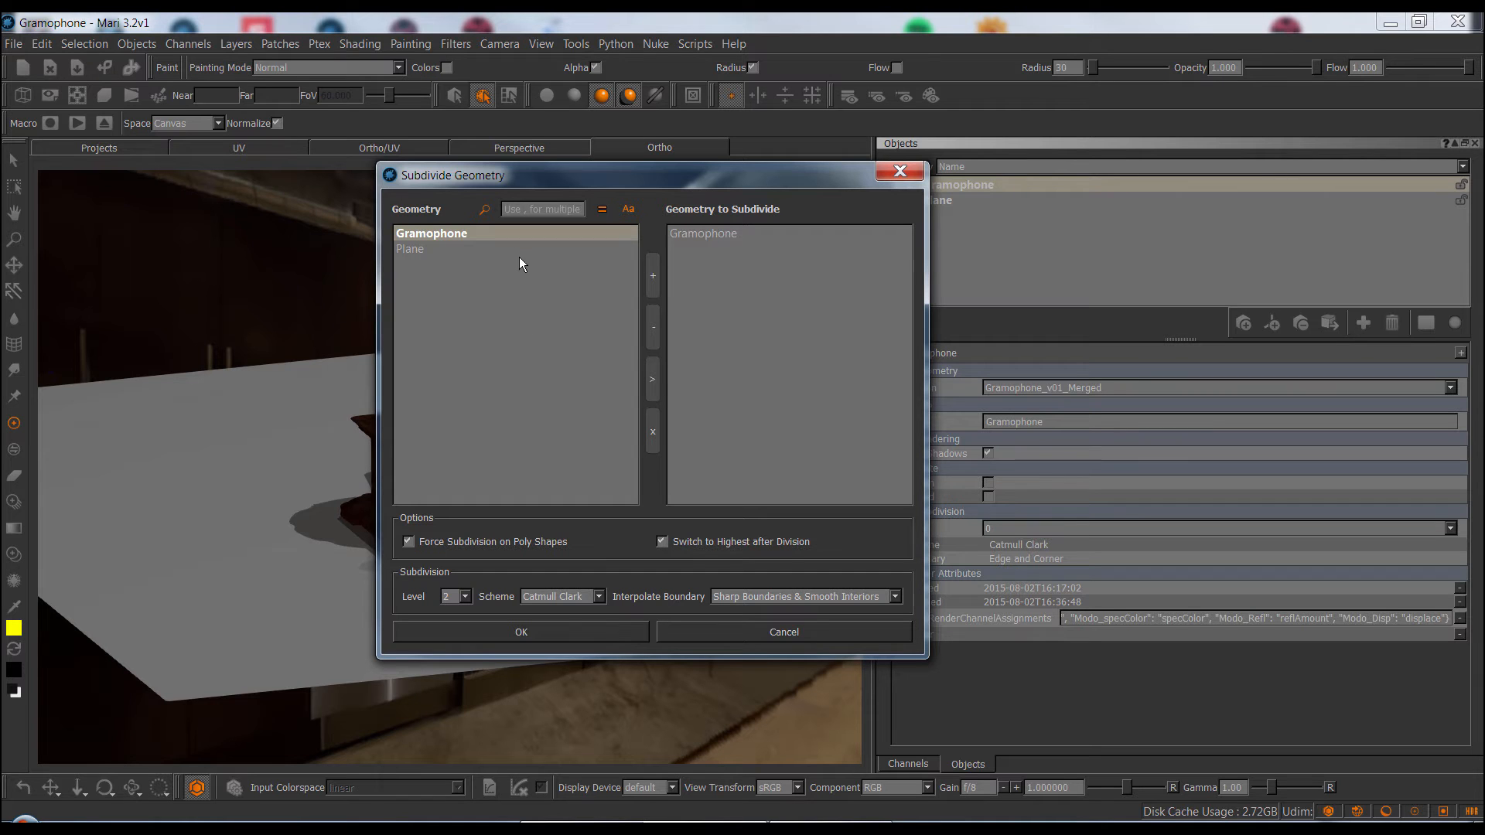
mouse_move(512, 252)
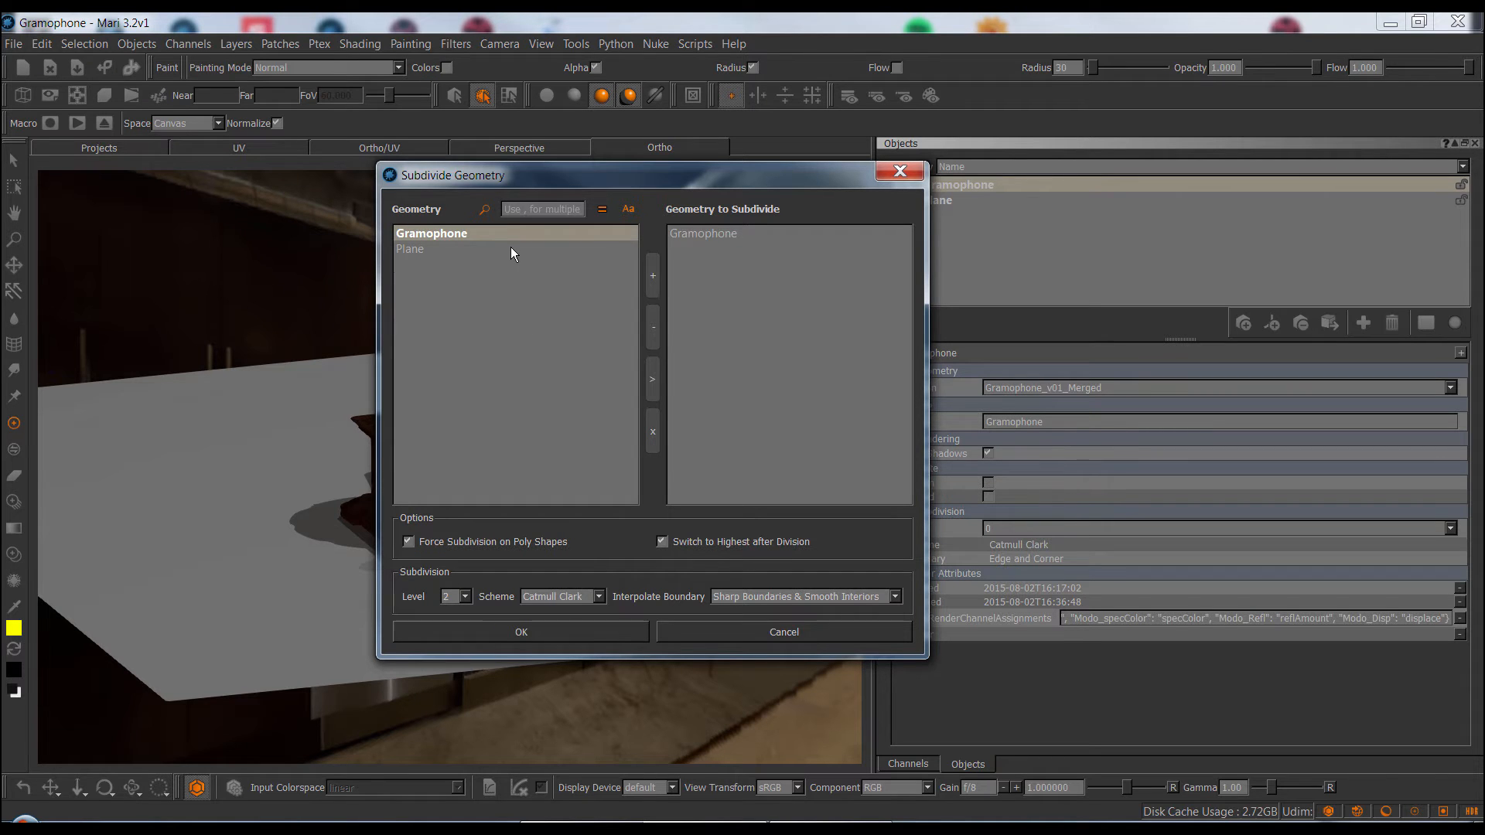
mouse_move(387, 363)
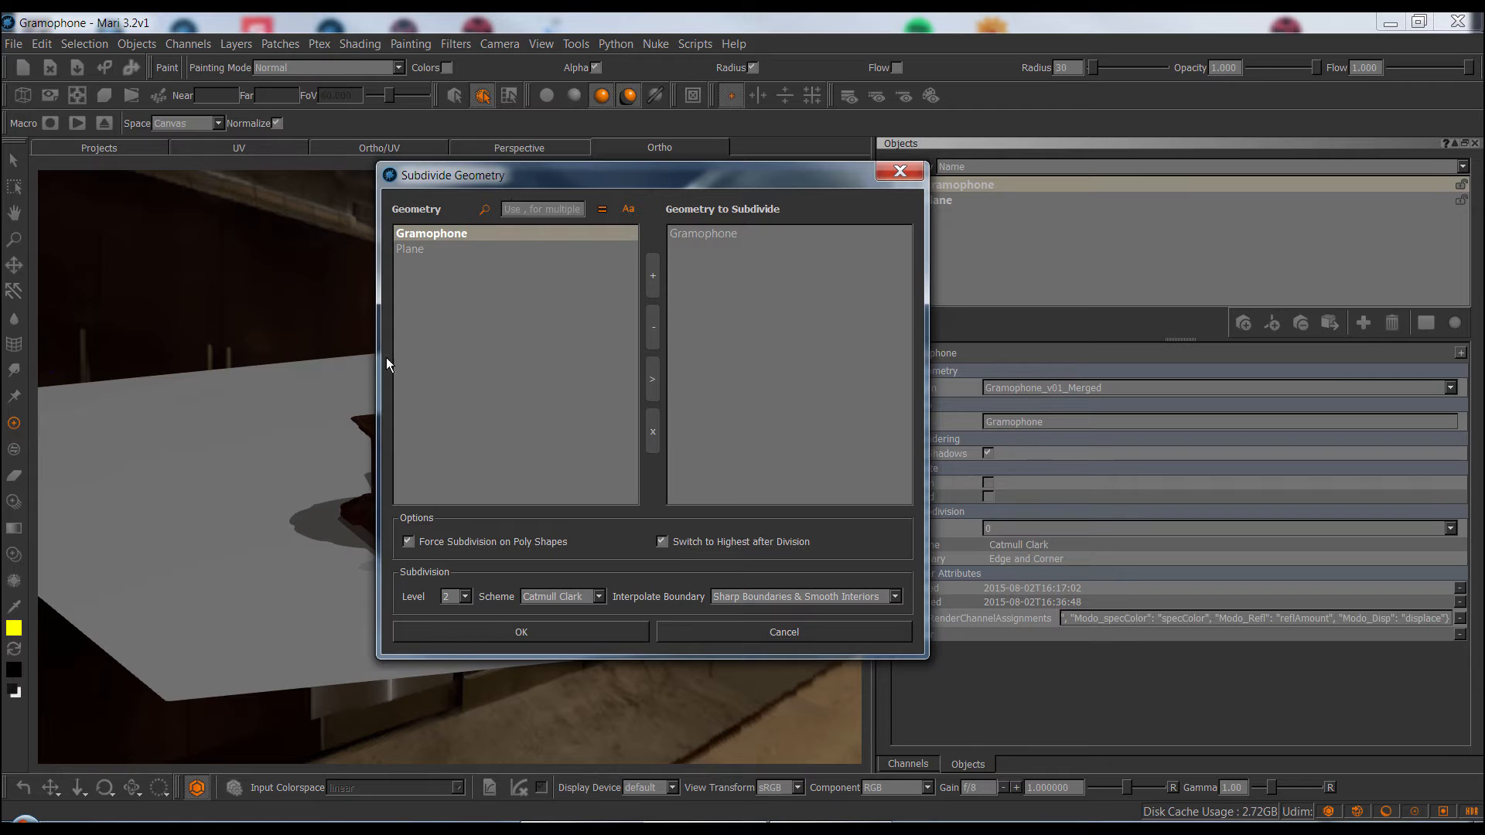
mouse_move(671, 167)
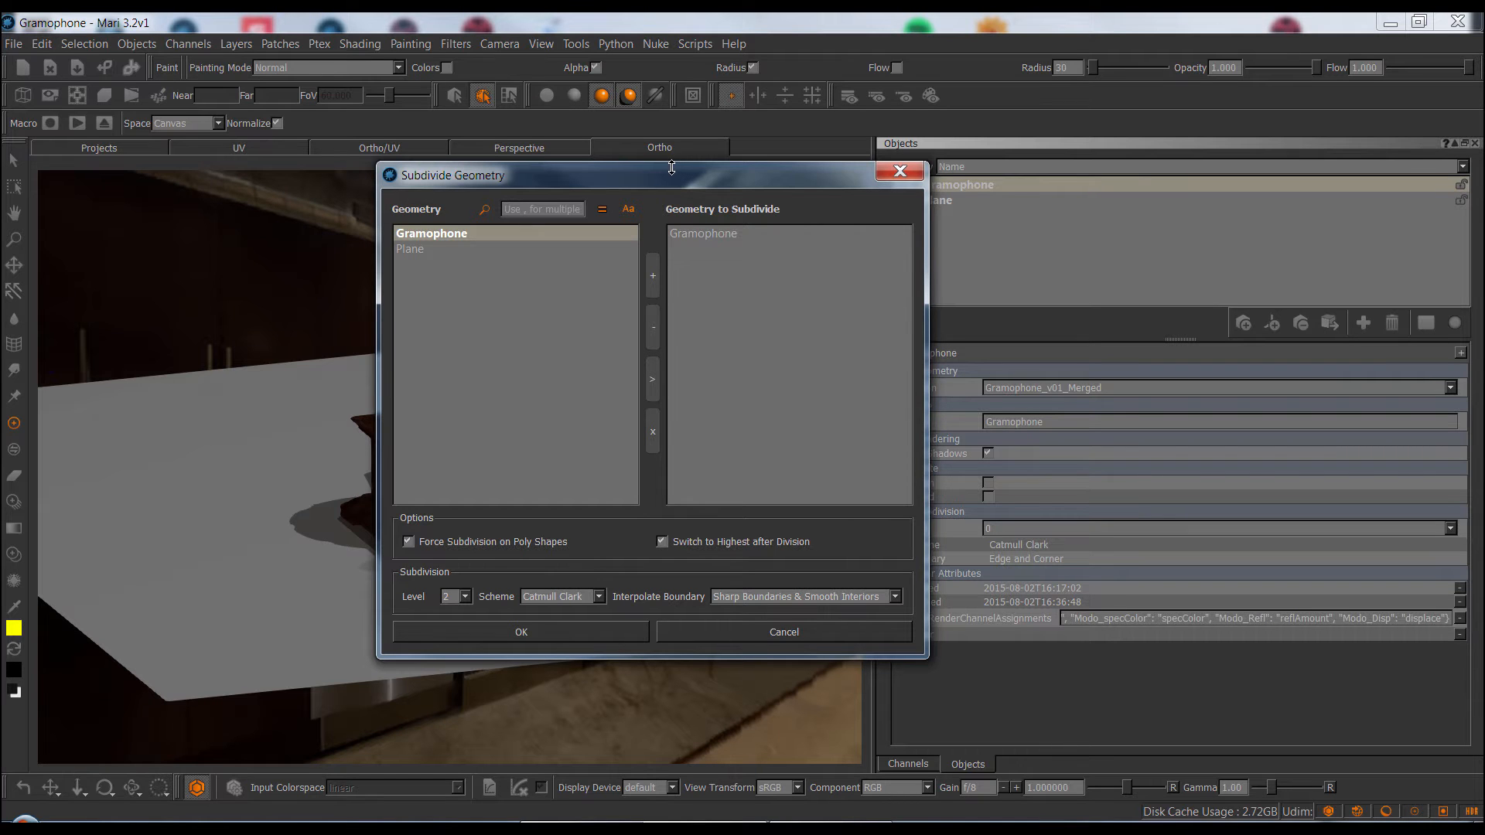
mouse_move(670, 180)
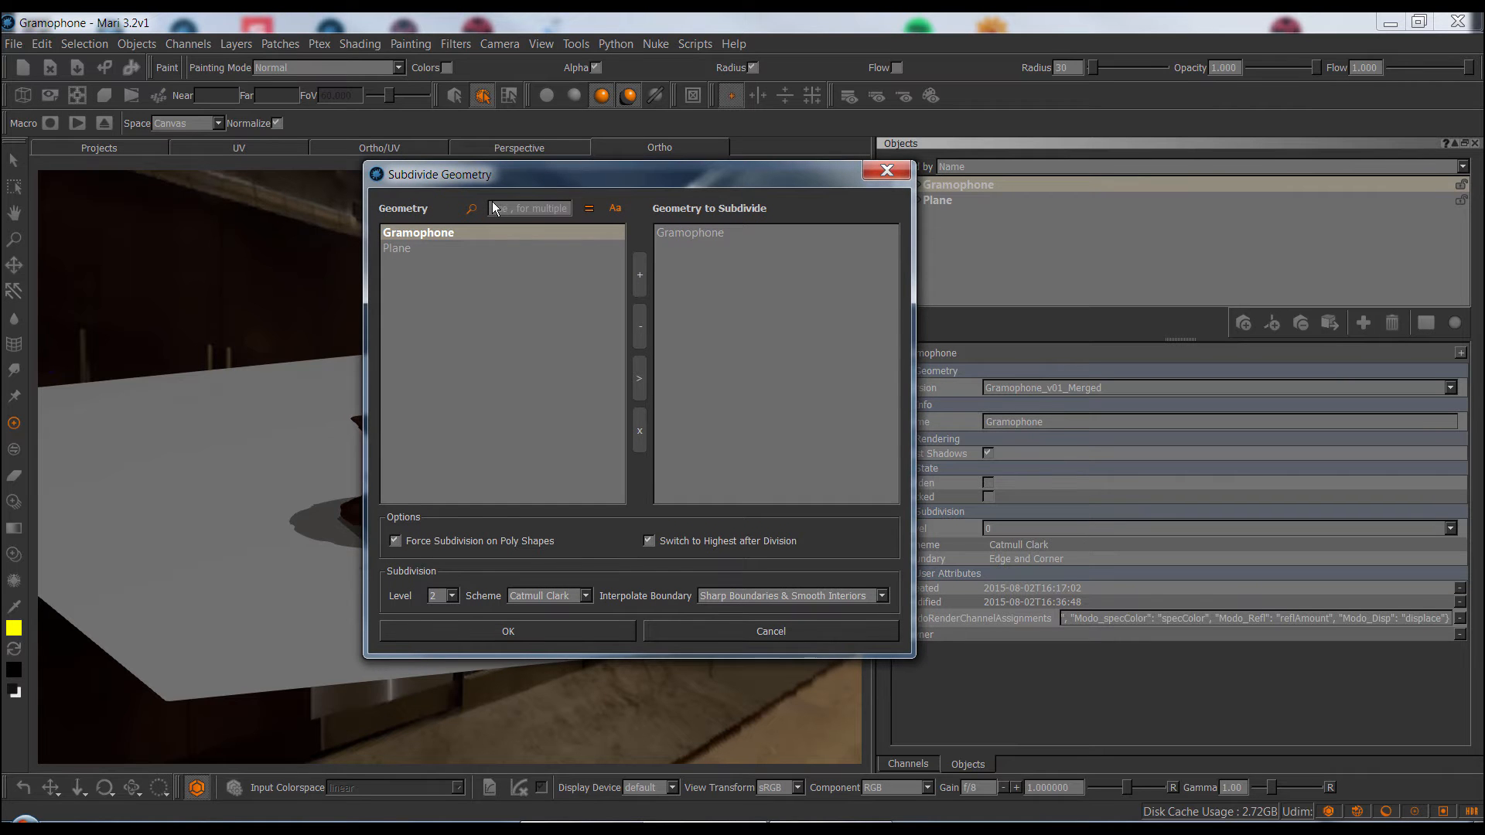
mouse_move(472, 209)
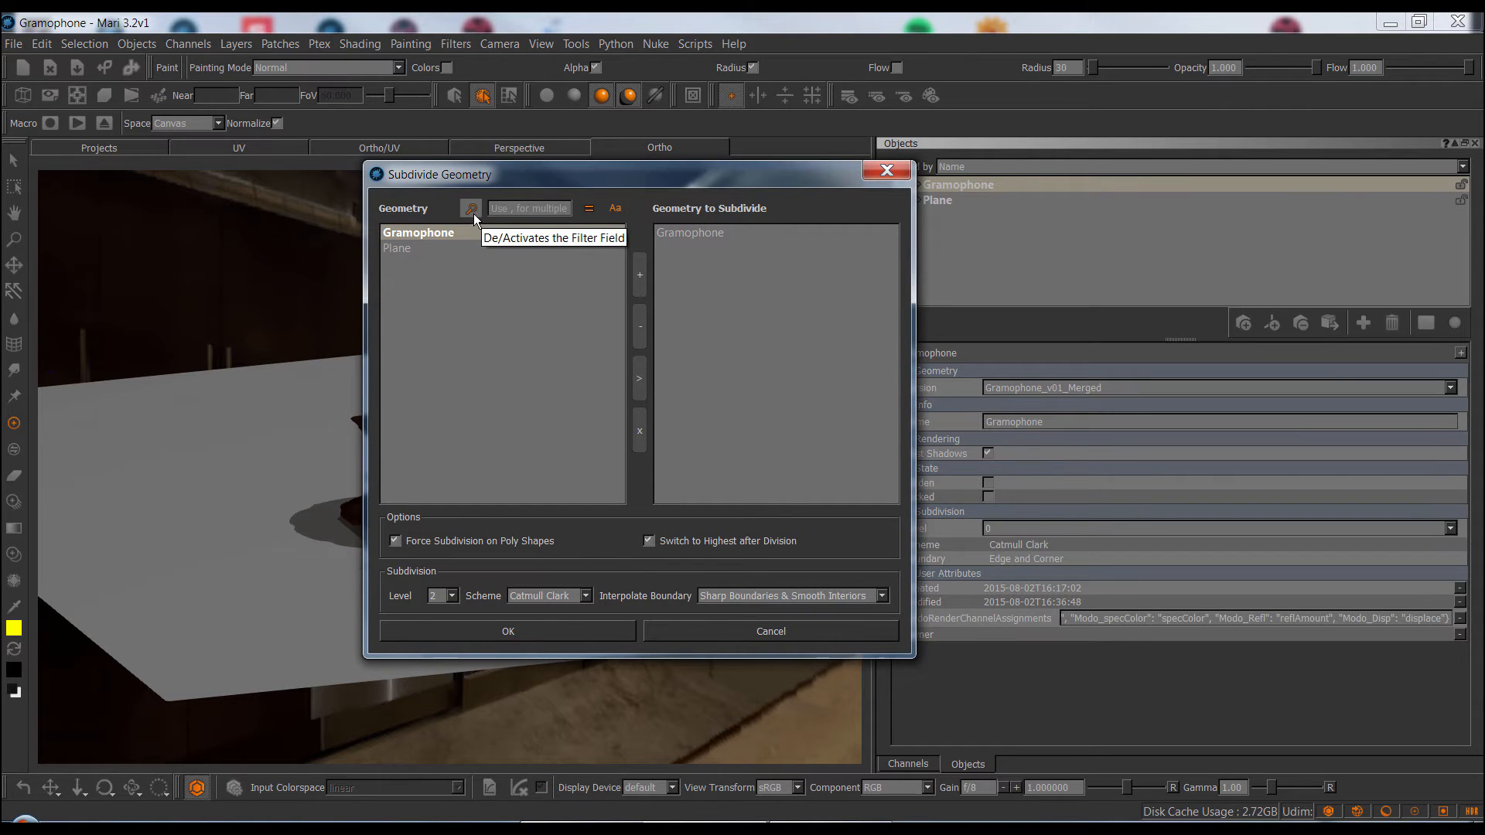
left_click(588, 207)
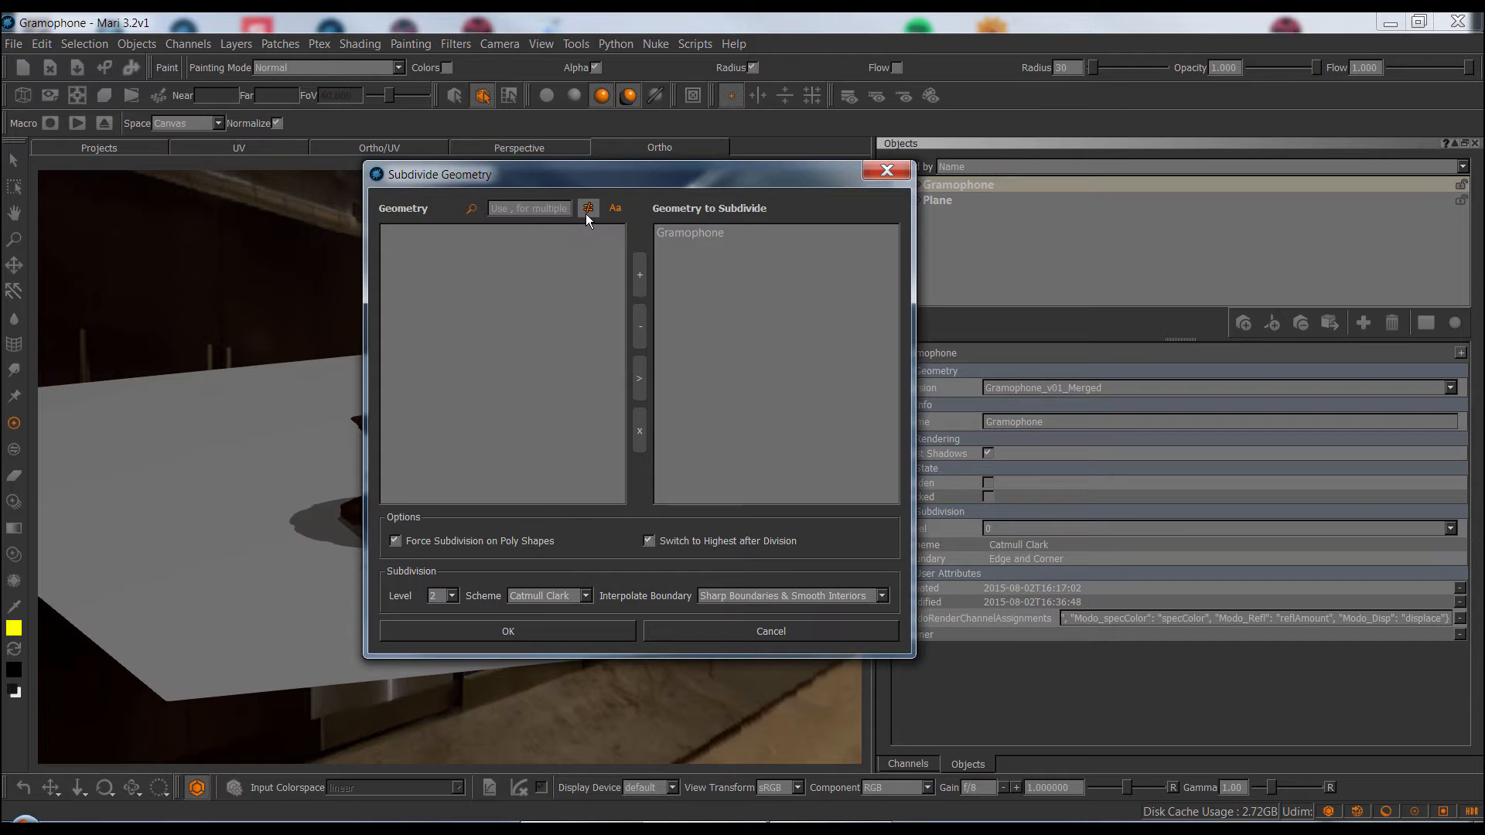
left_click(588, 208)
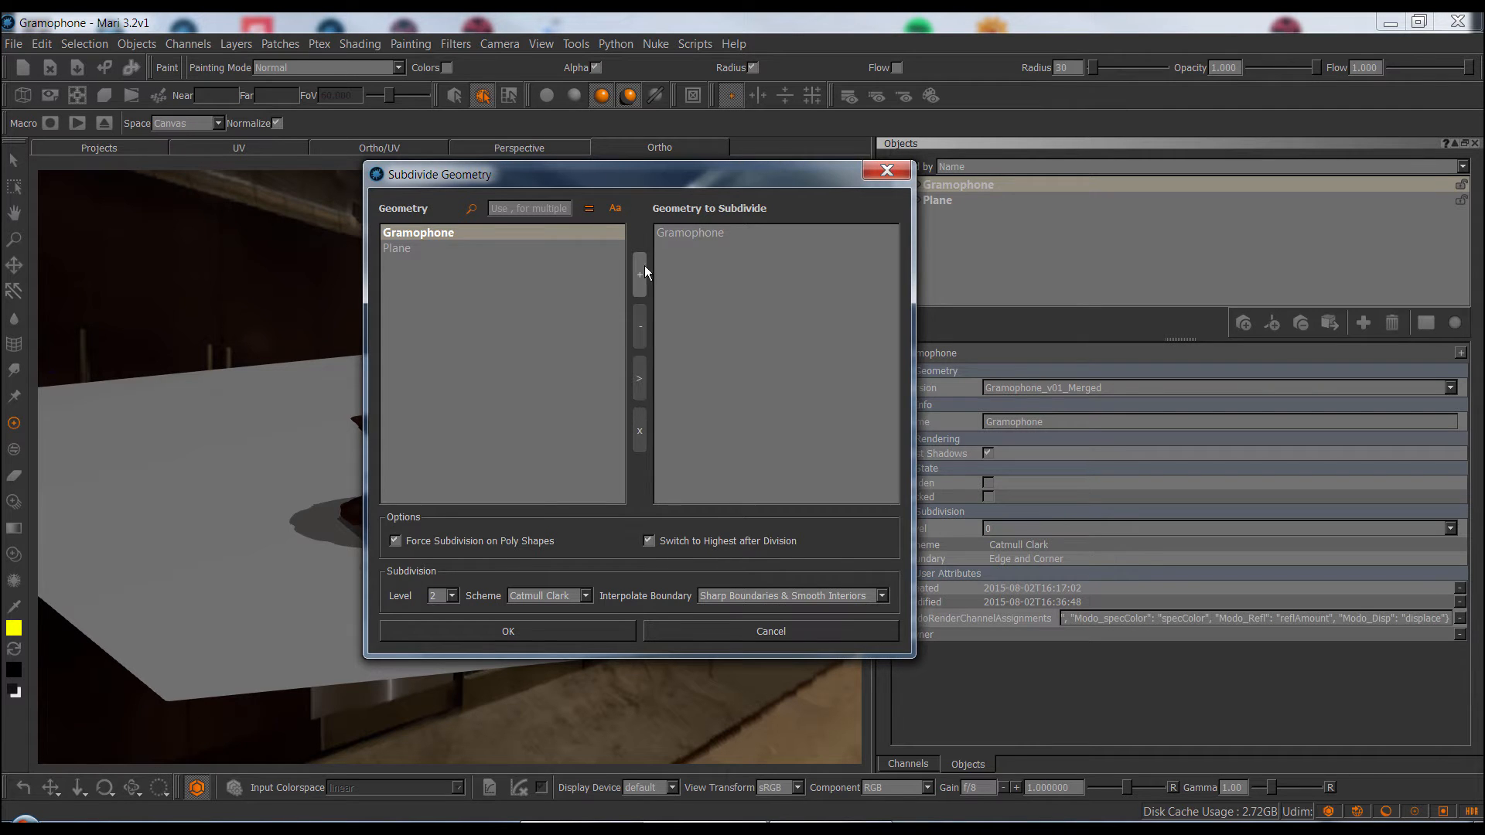
mouse_move(592, 423)
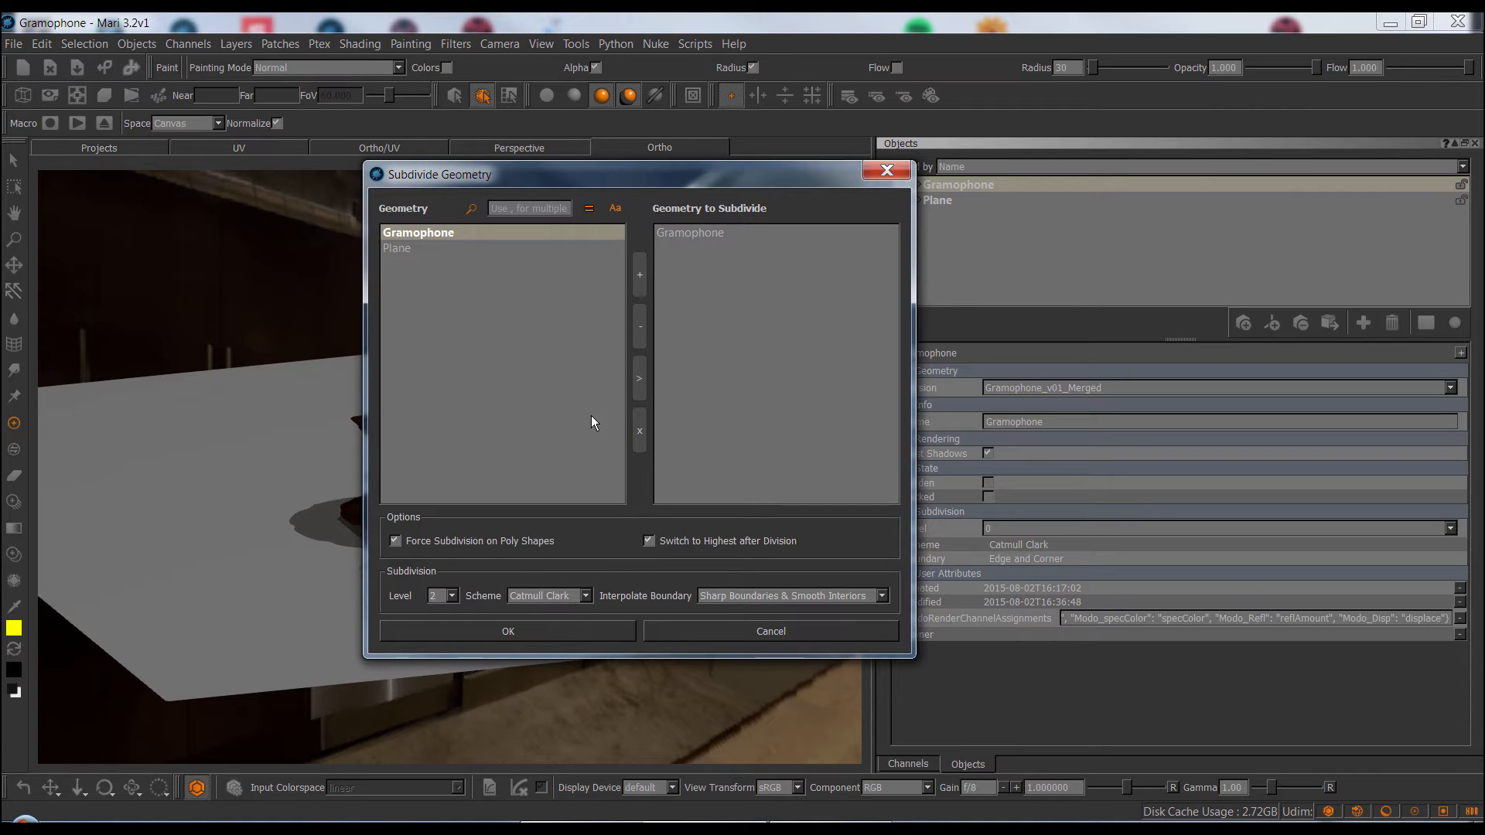
mouse_move(512, 549)
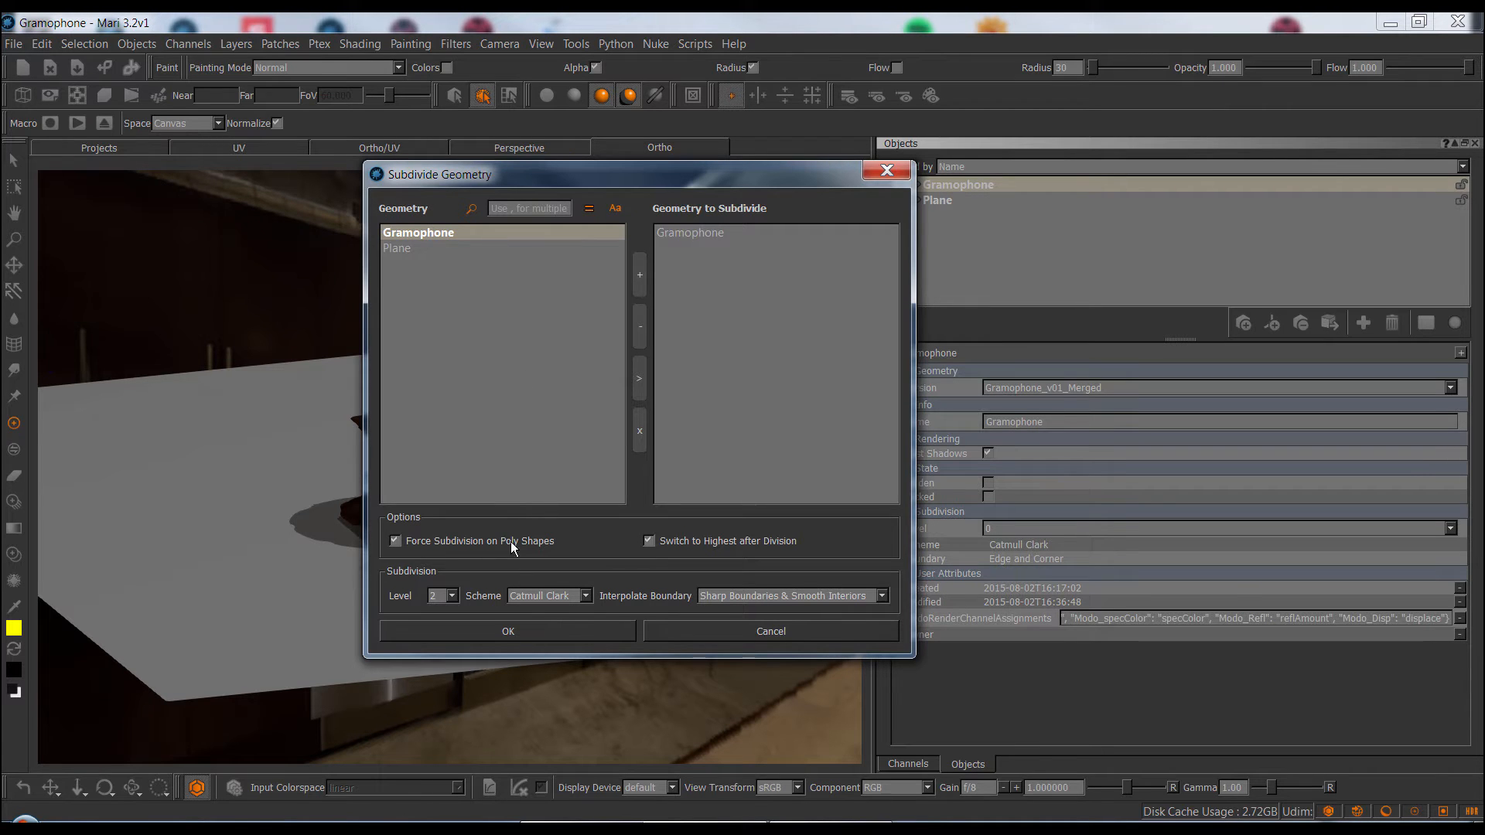
mouse_move(860, 543)
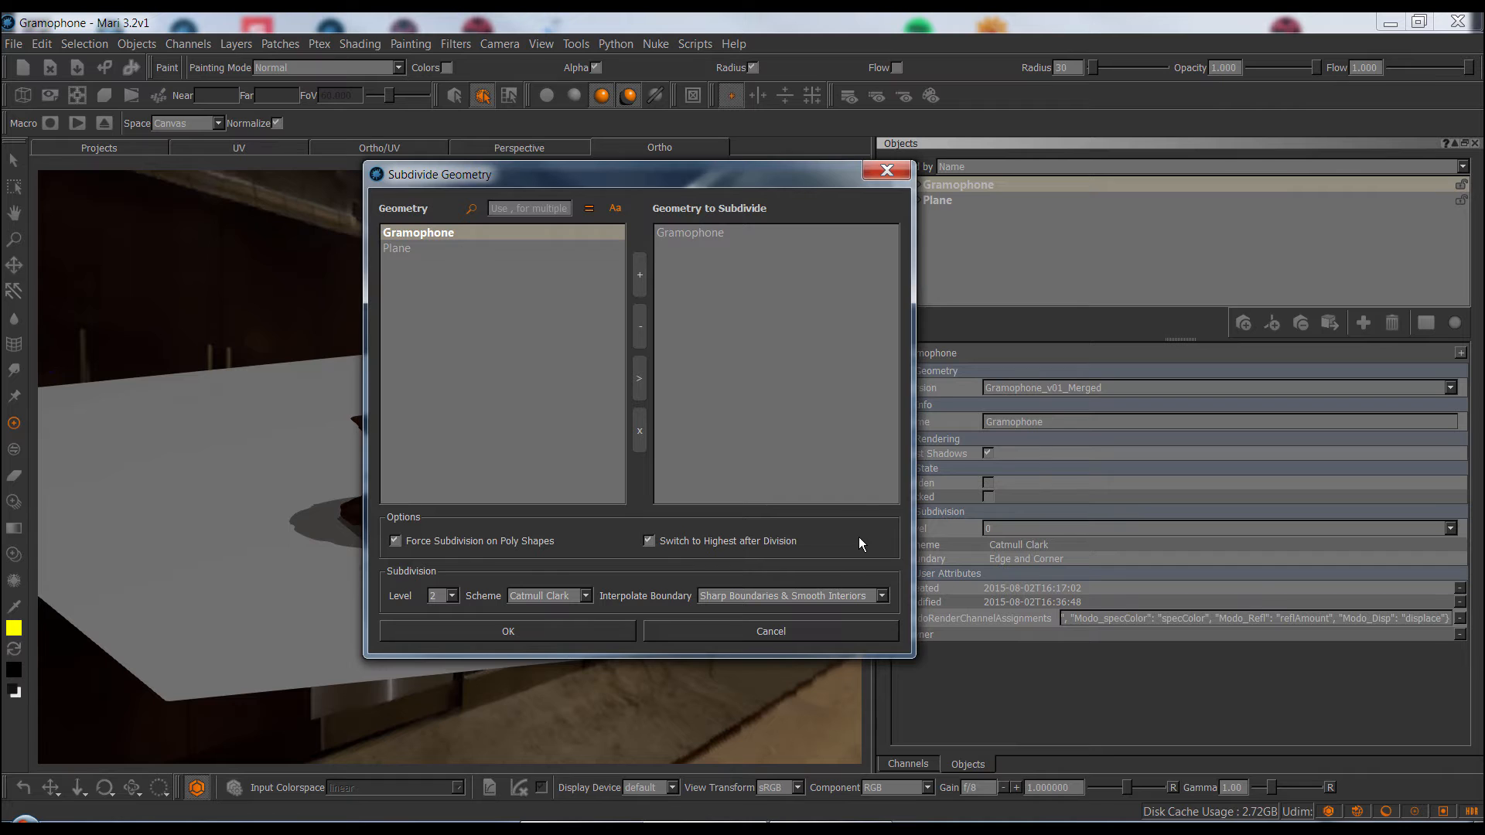
mouse_move(615, 550)
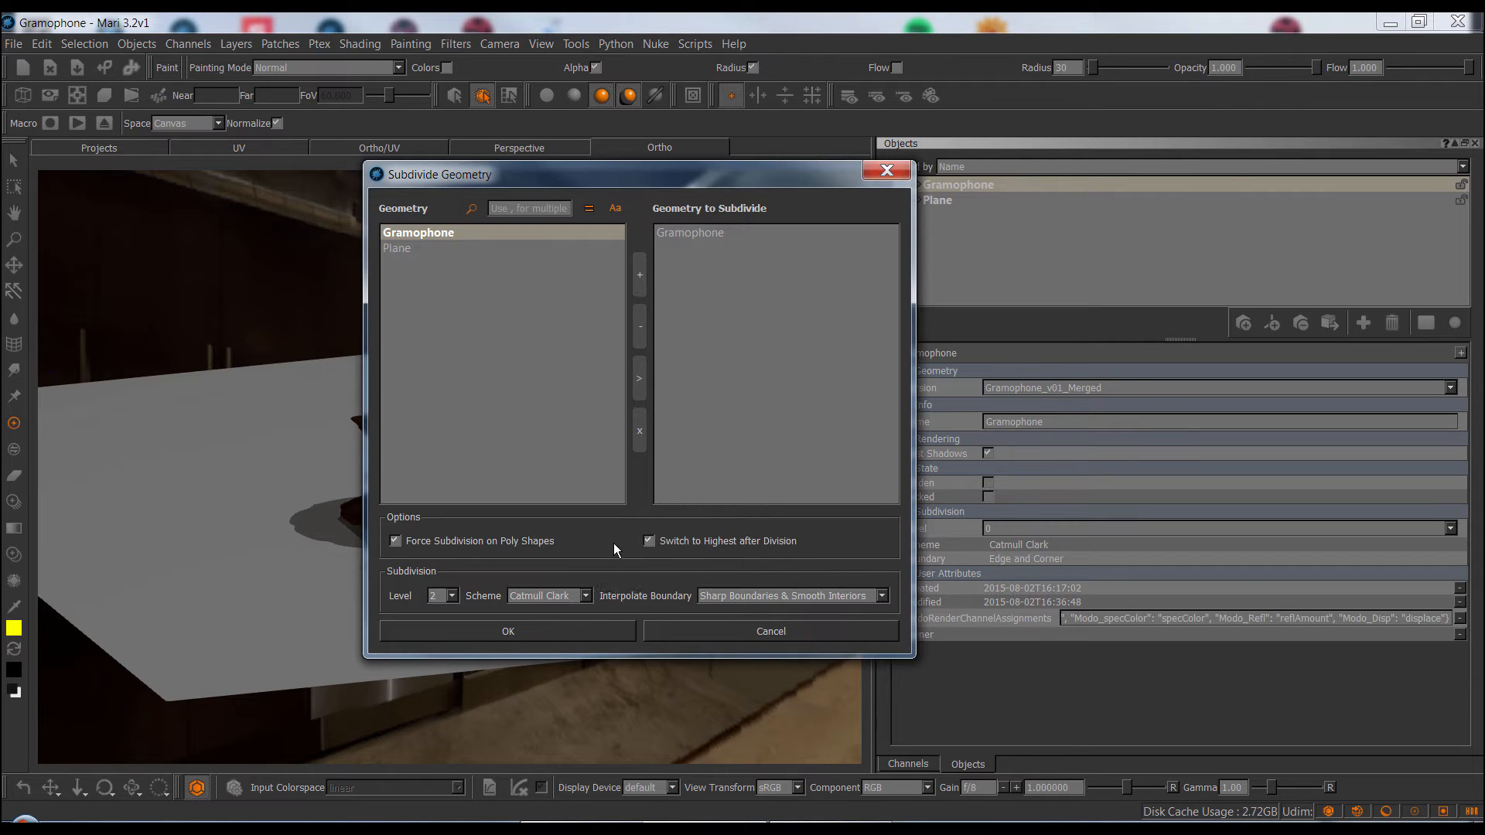
mouse_move(533, 549)
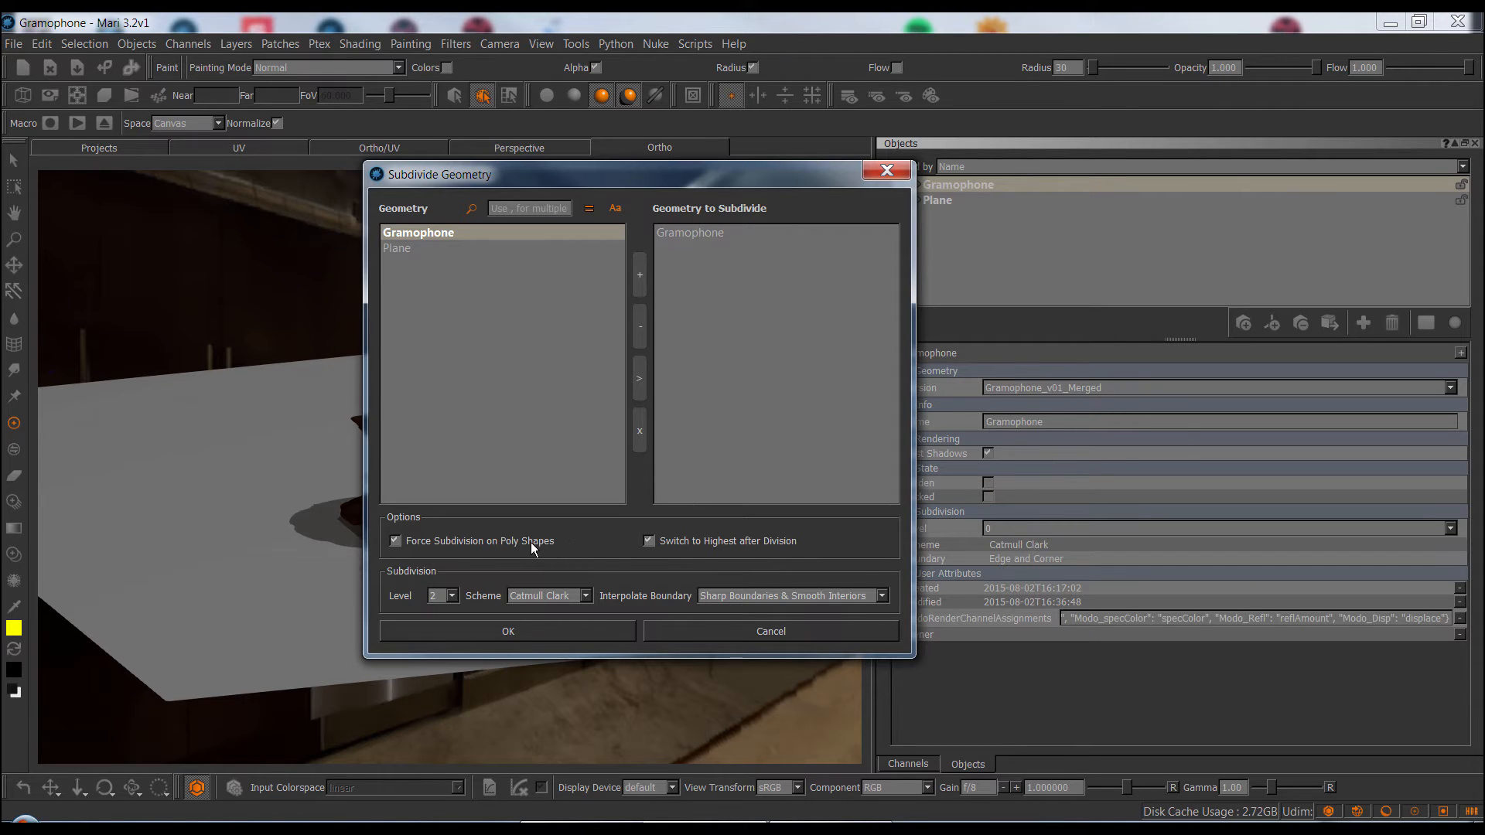
mouse_move(530, 548)
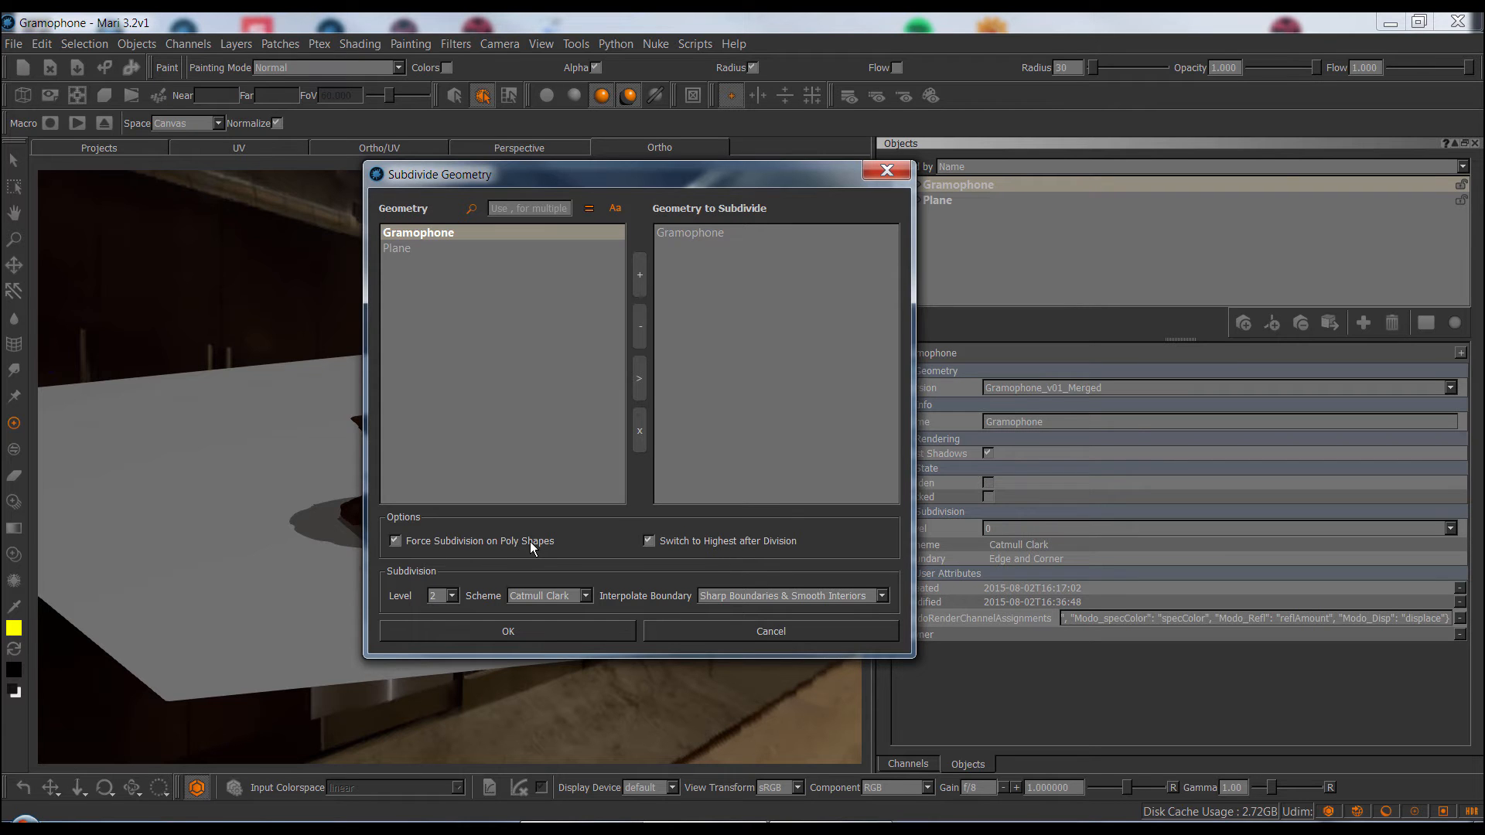
mouse_move(531, 548)
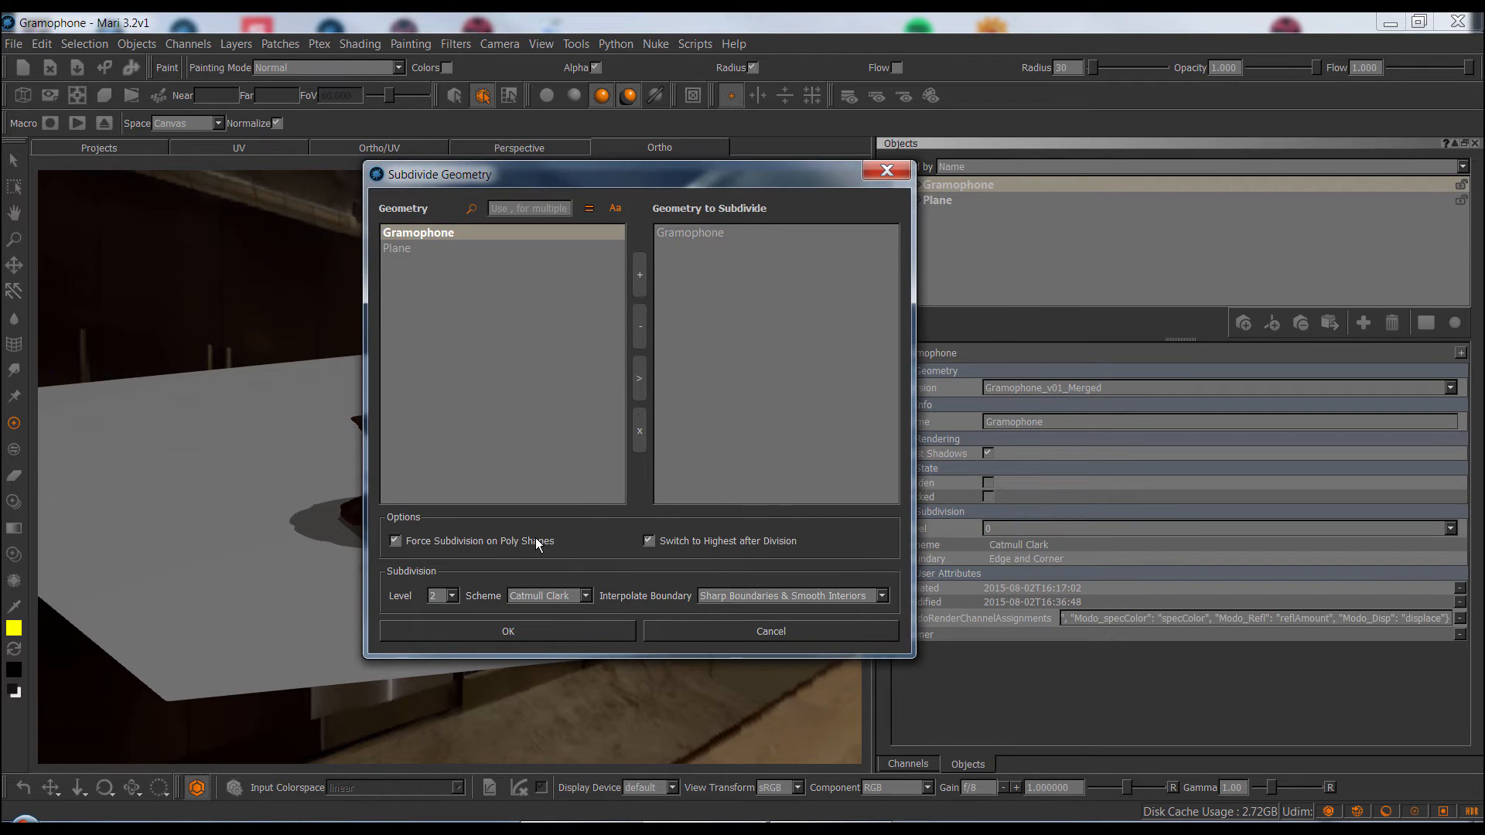
mouse_move(415, 222)
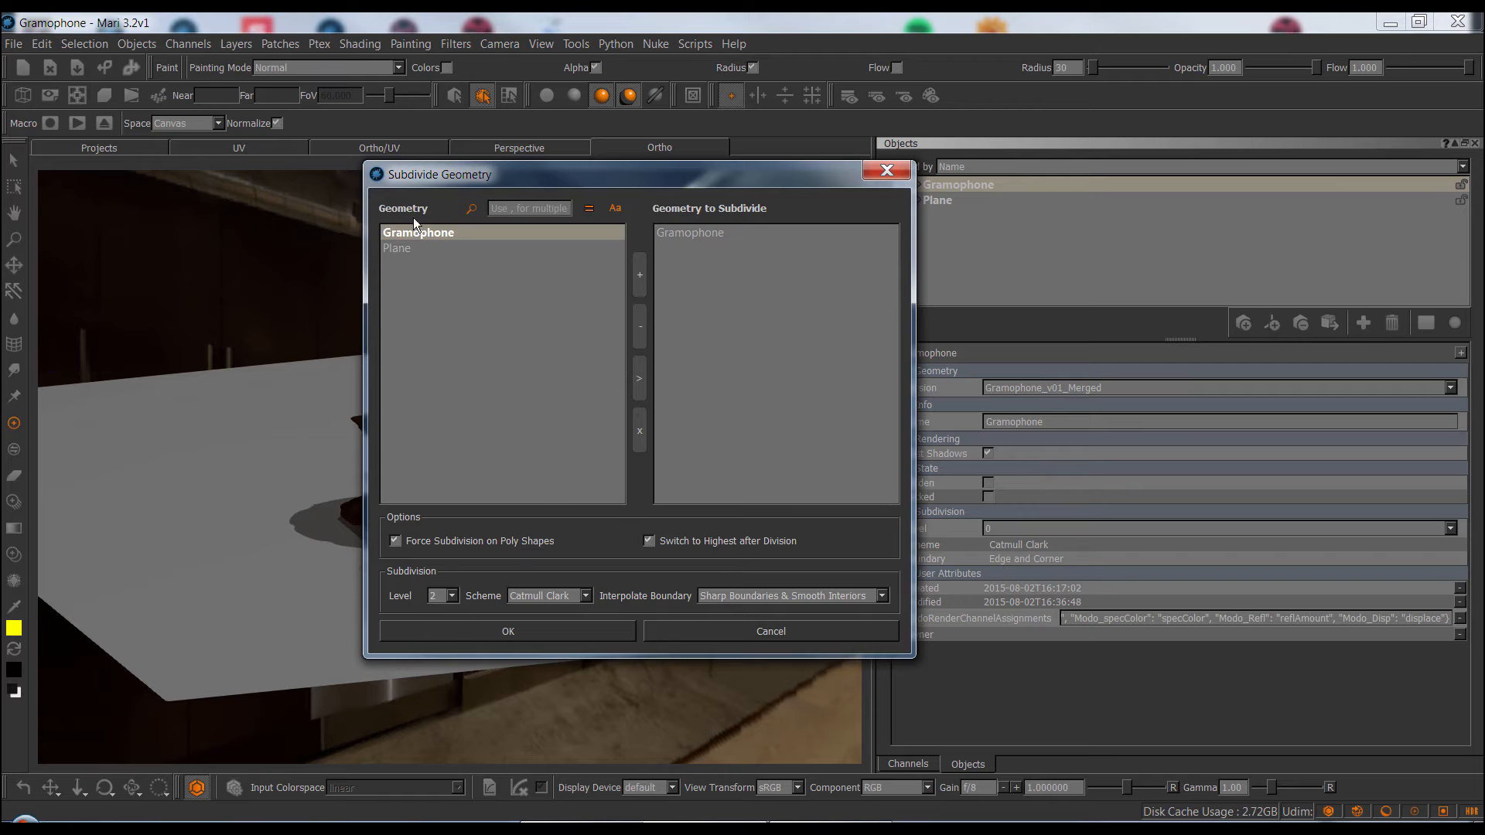
mouse_move(520, 341)
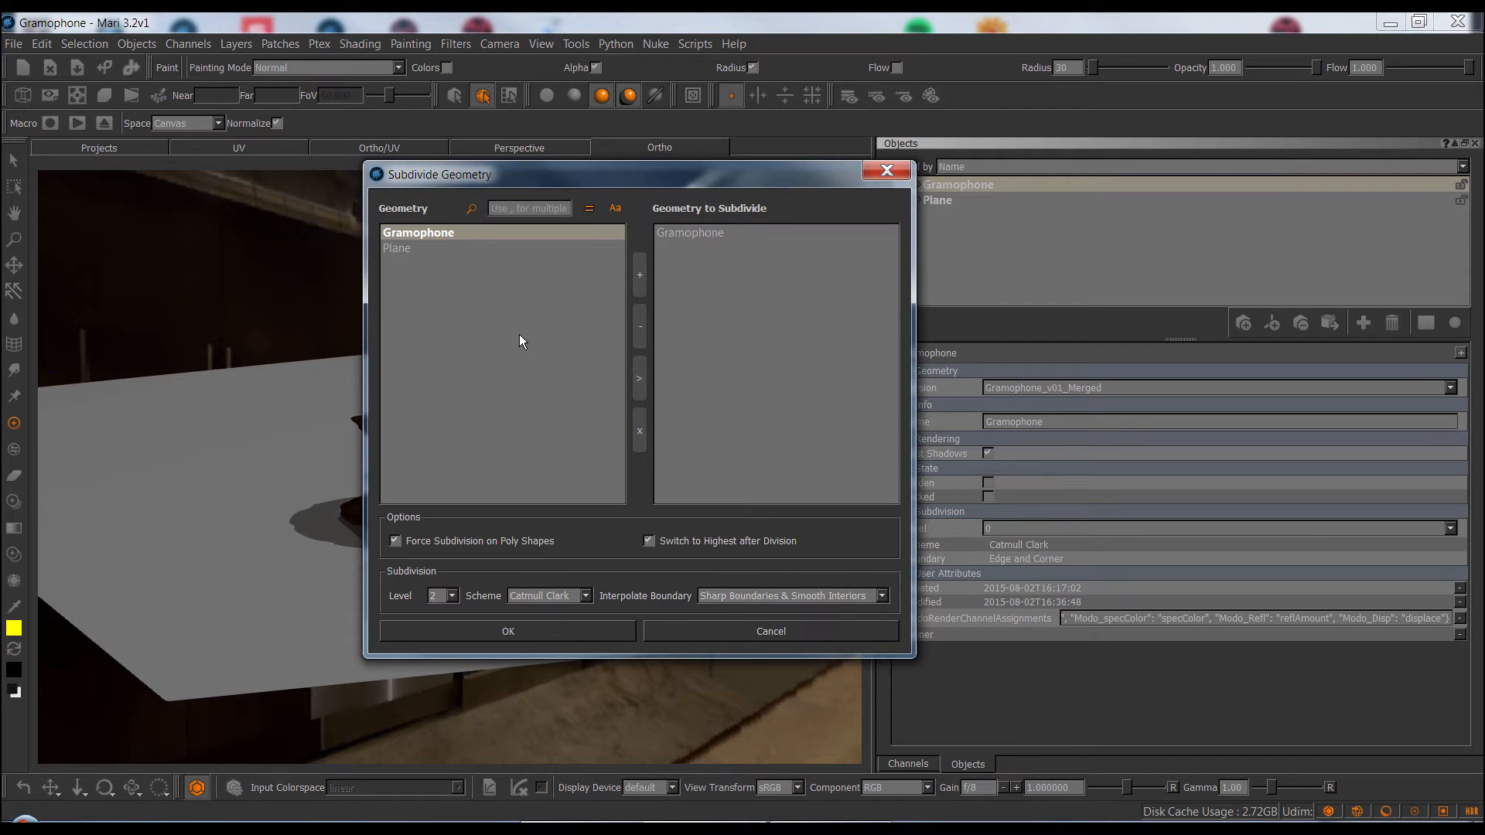
mouse_move(531, 479)
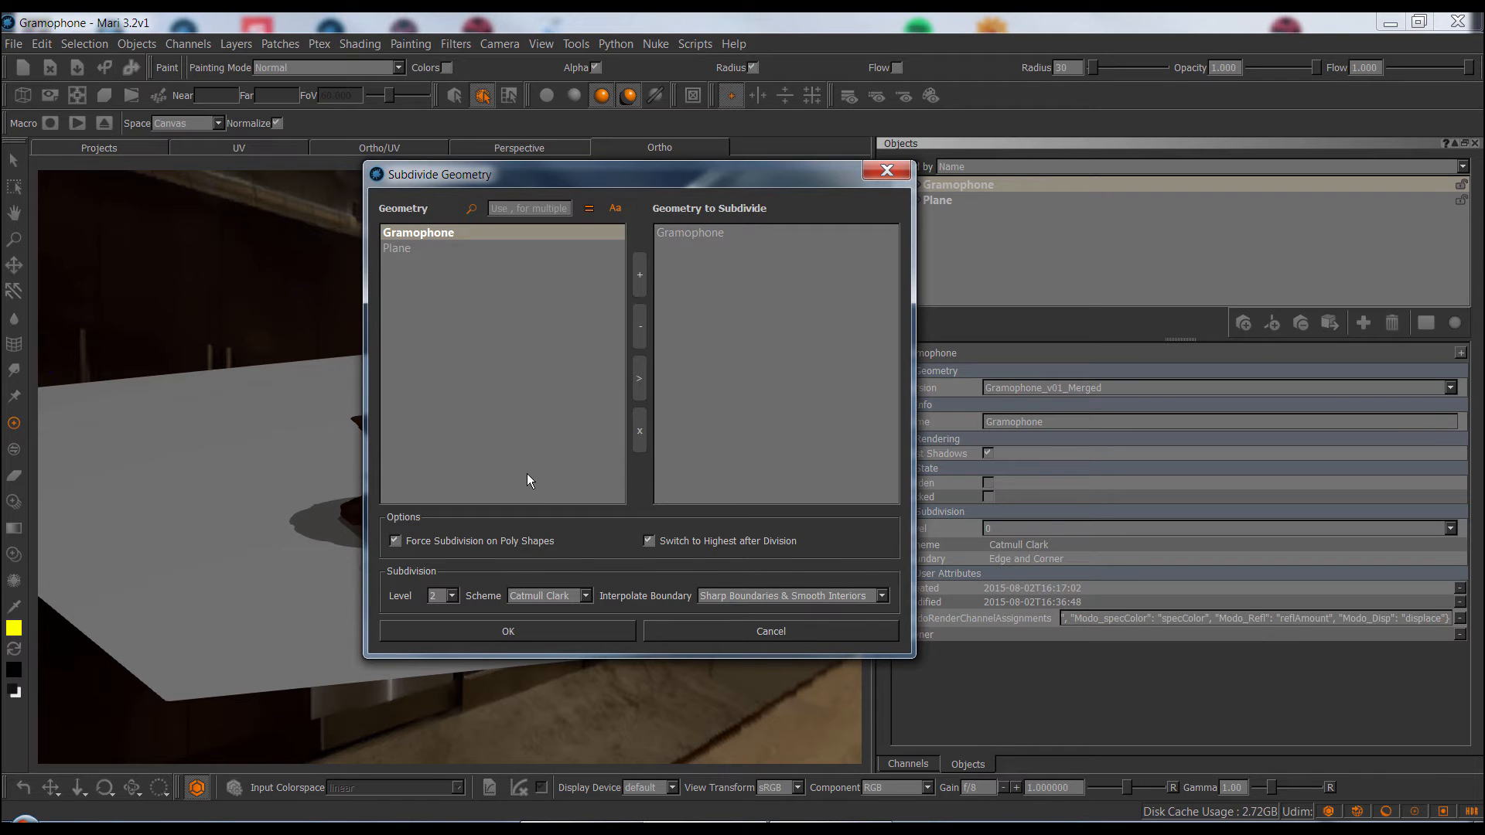
mouse_move(545, 539)
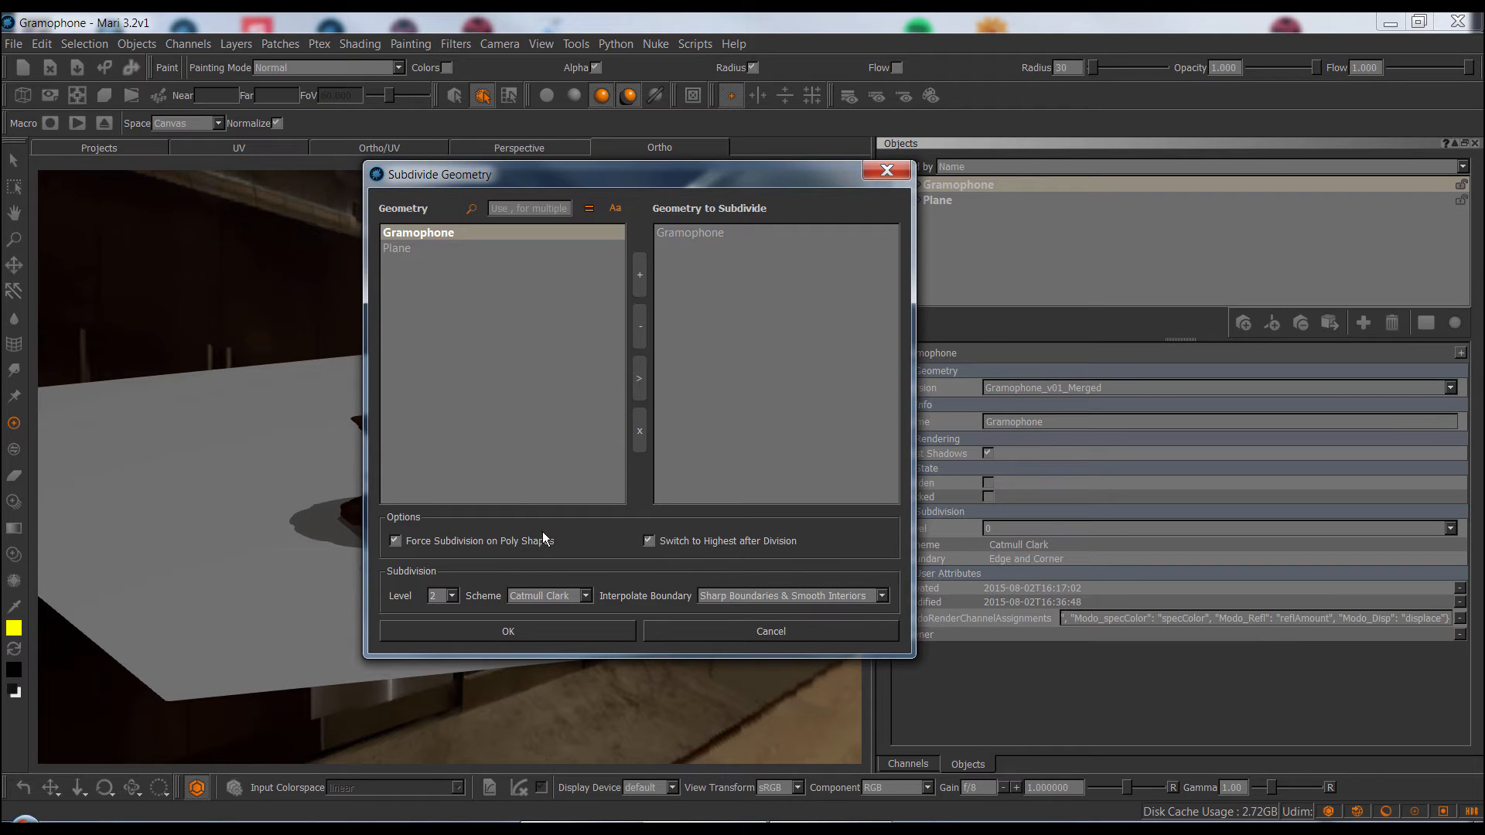
mouse_move(531, 549)
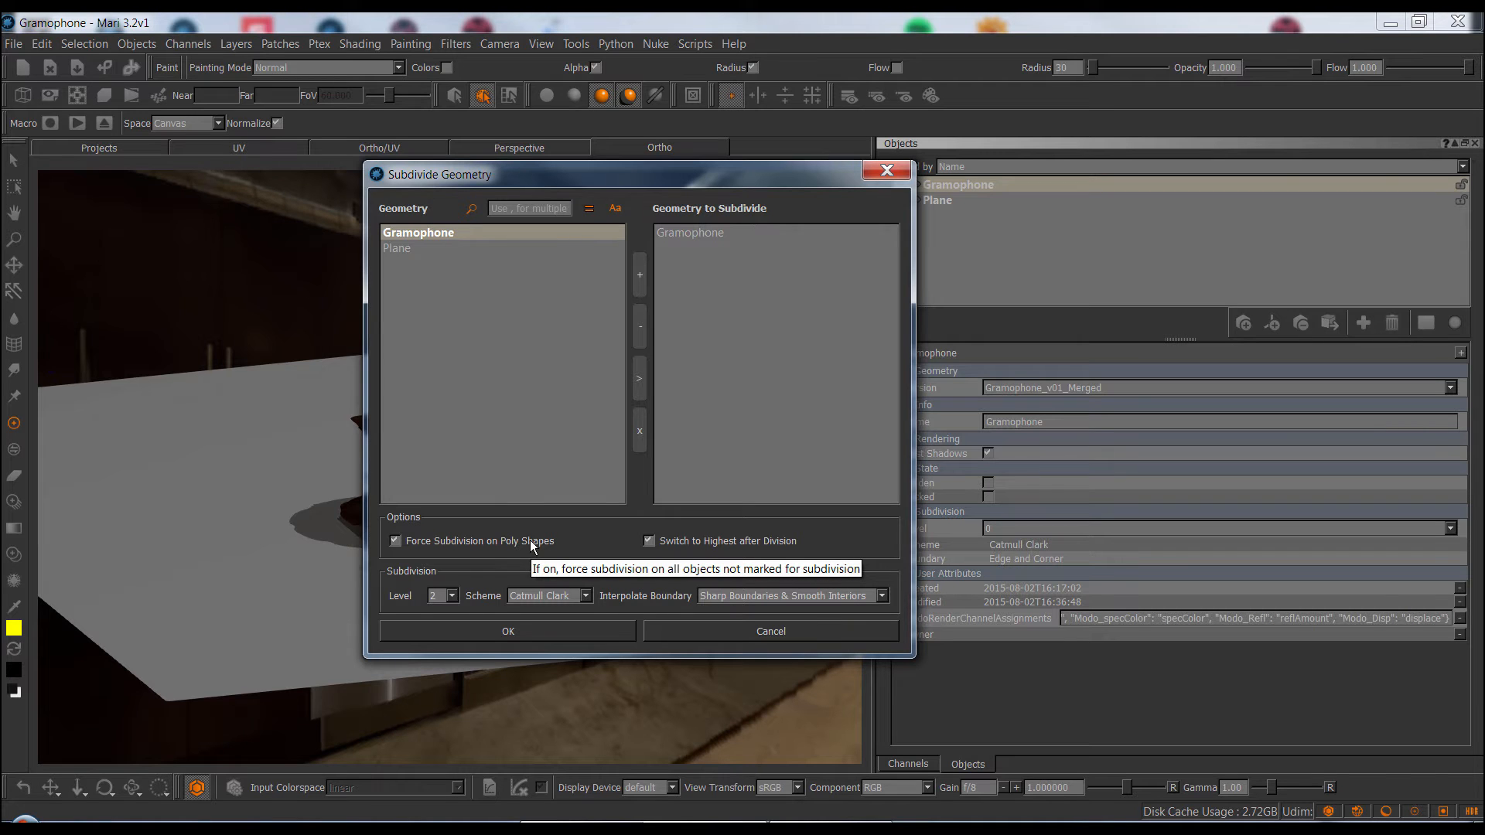
mouse_move(555, 551)
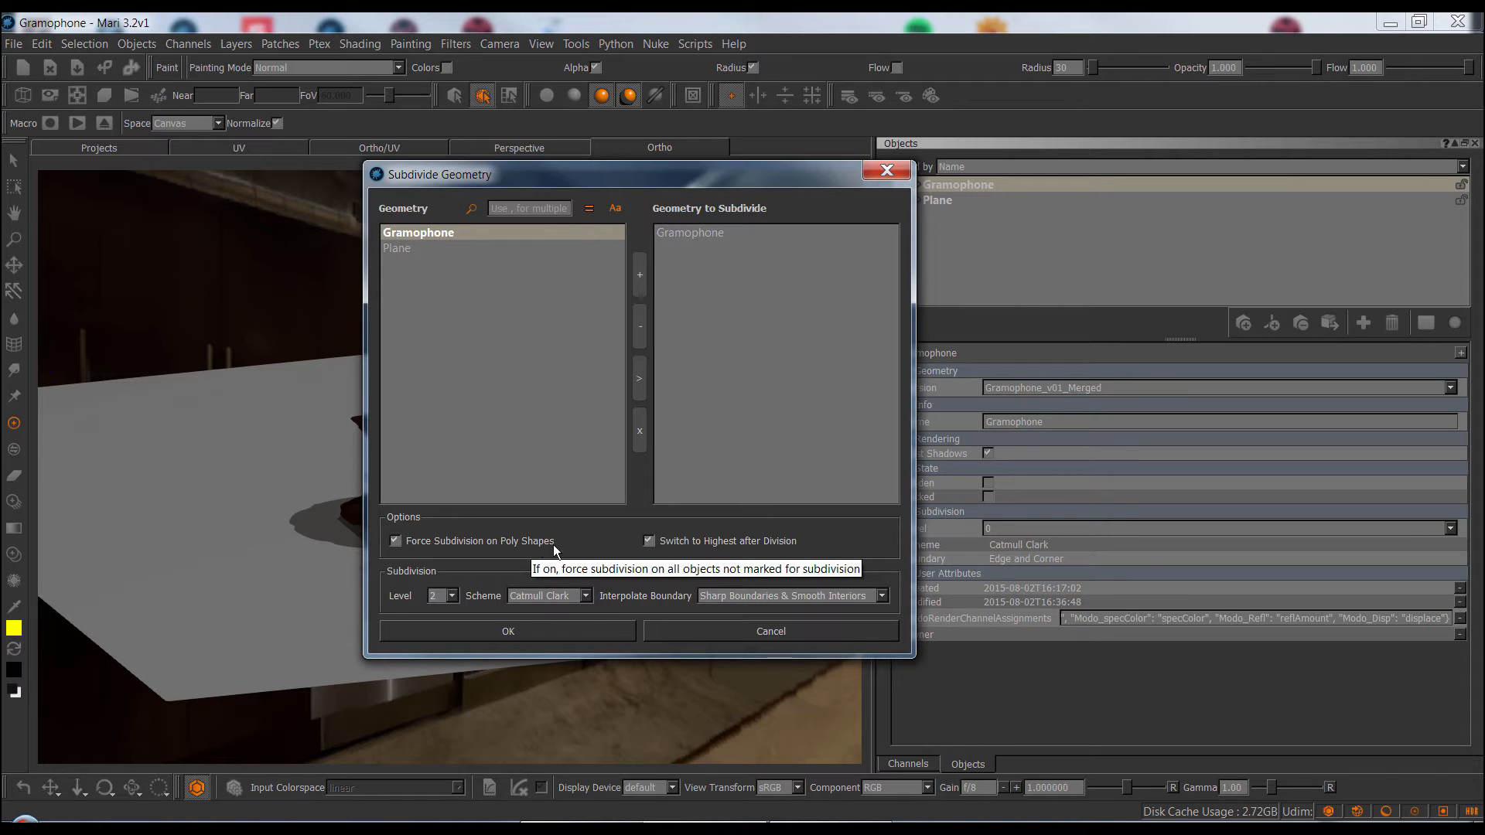
mouse_move(552, 552)
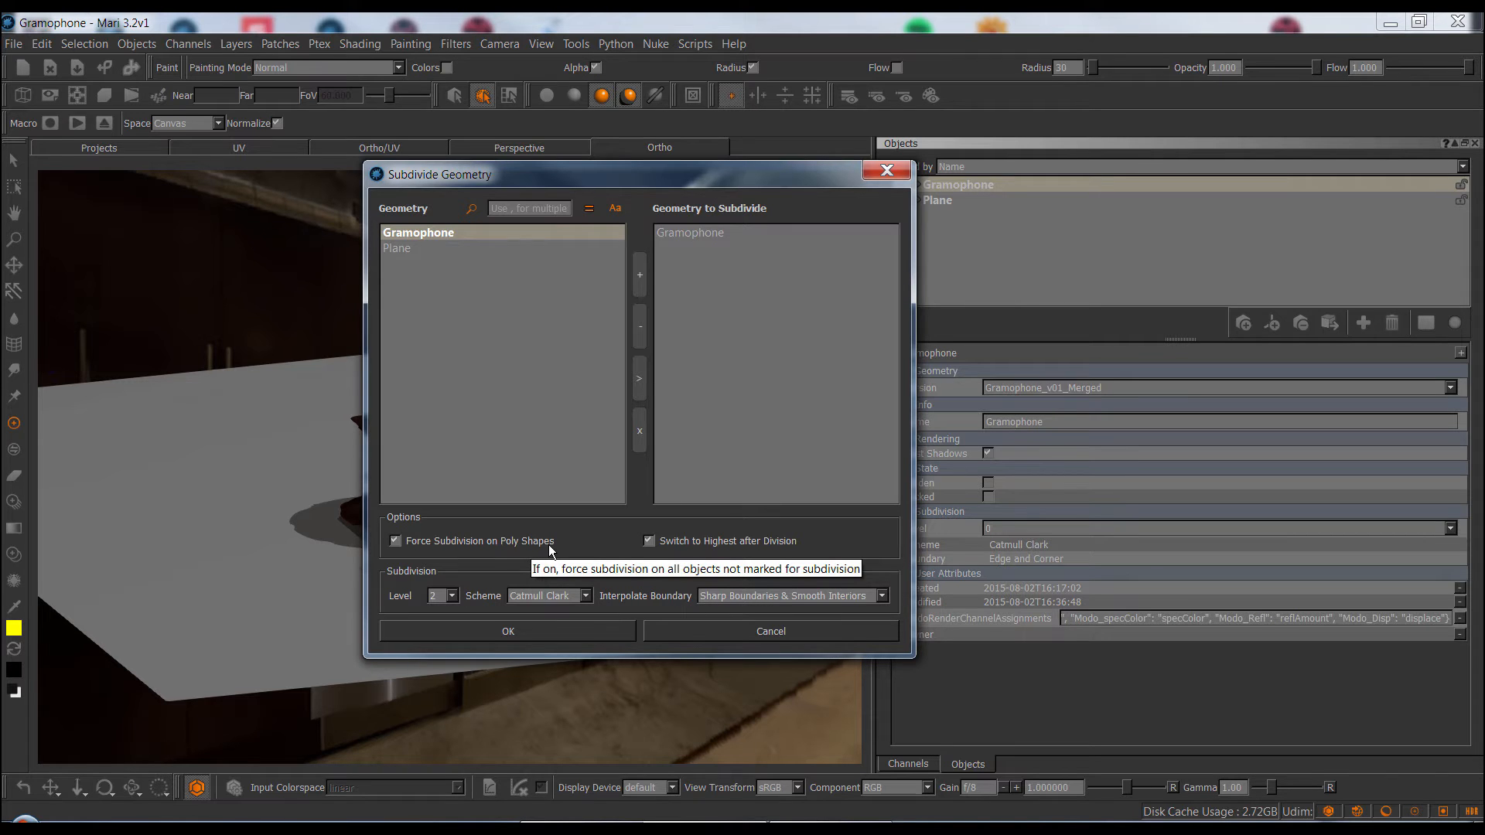
mouse_move(552, 551)
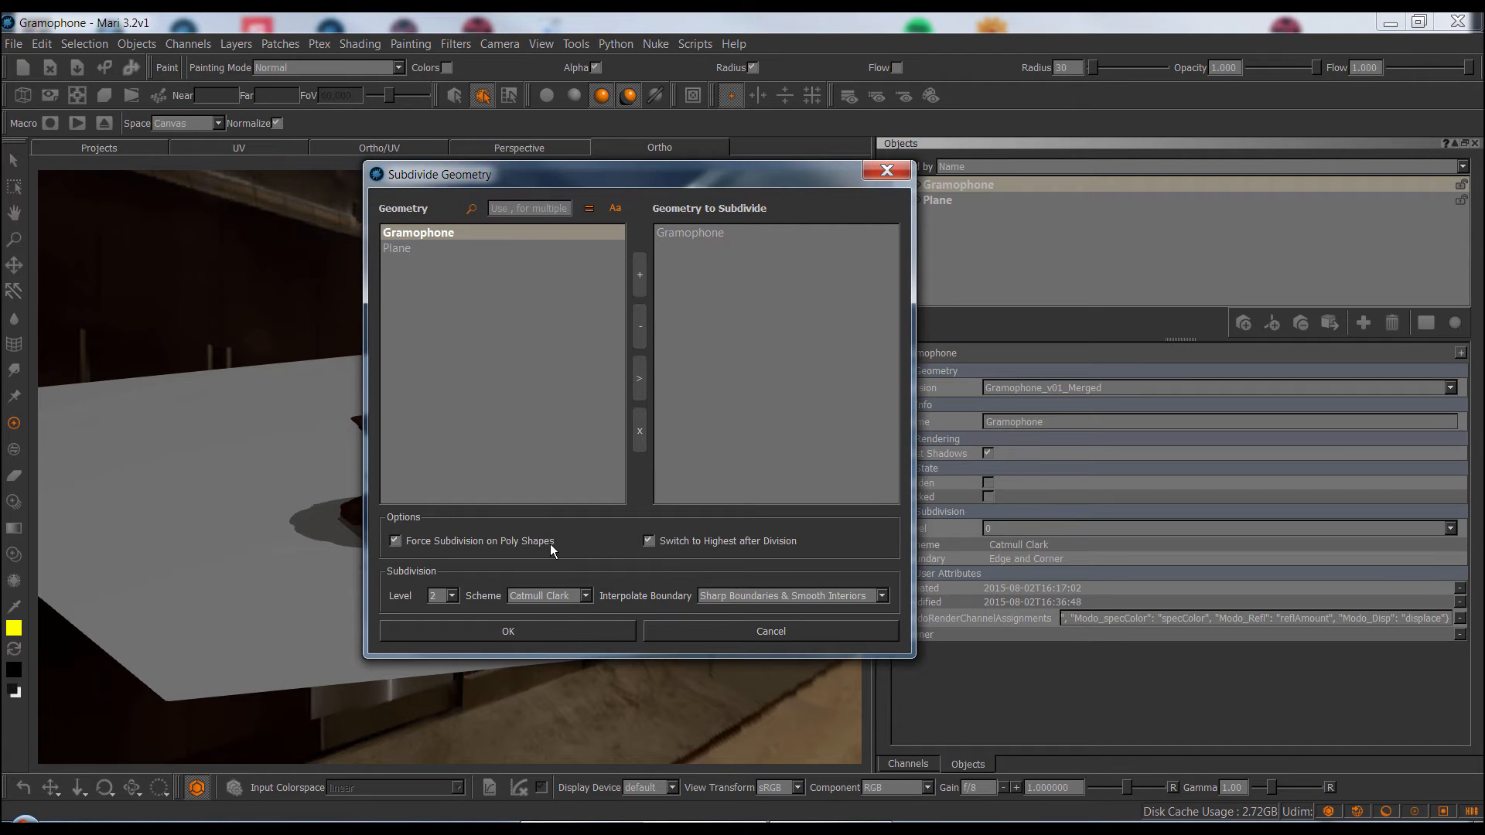
mouse_move(552, 550)
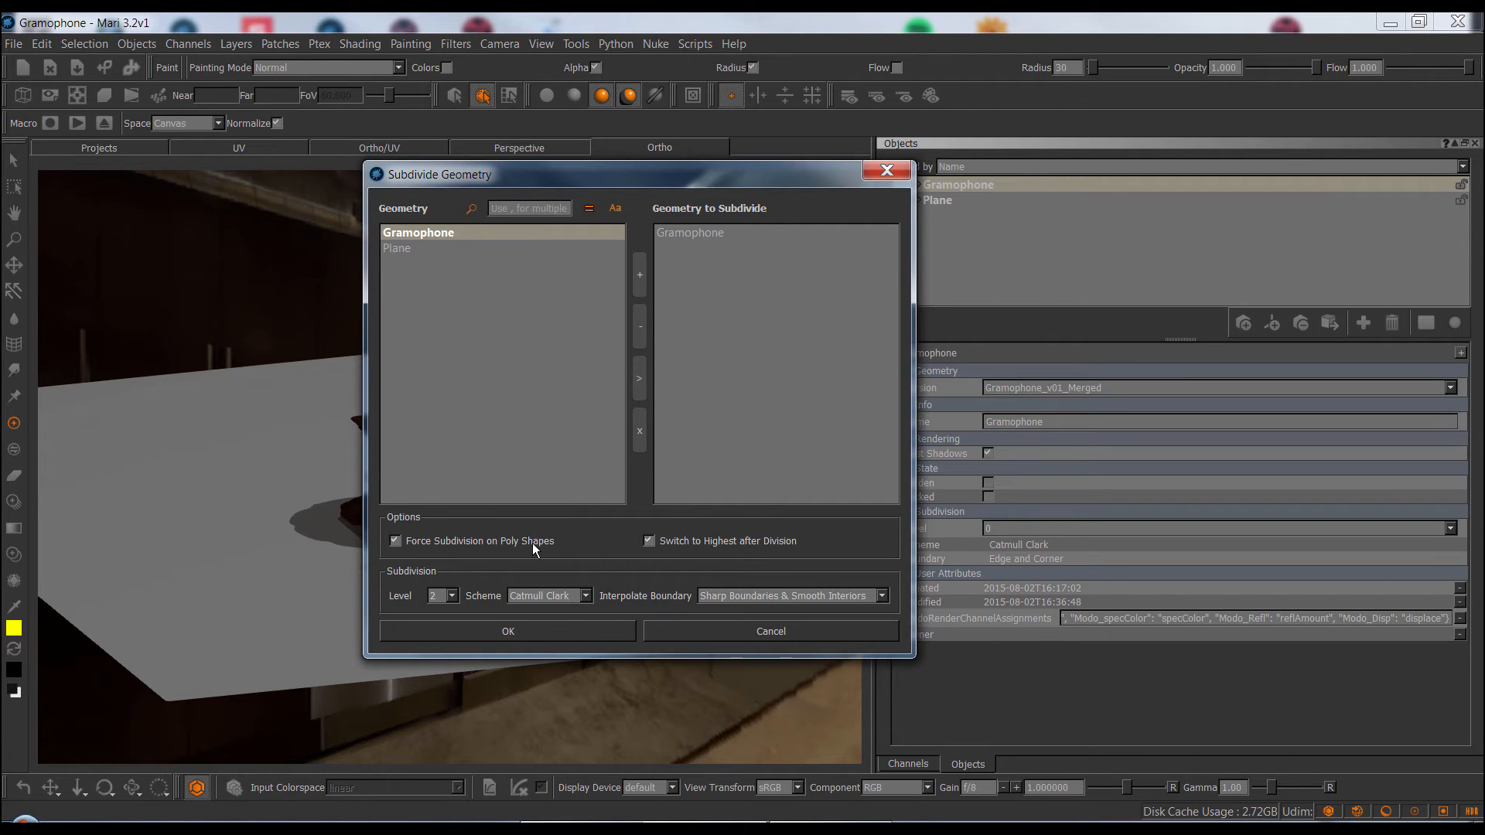
mouse_move(535, 544)
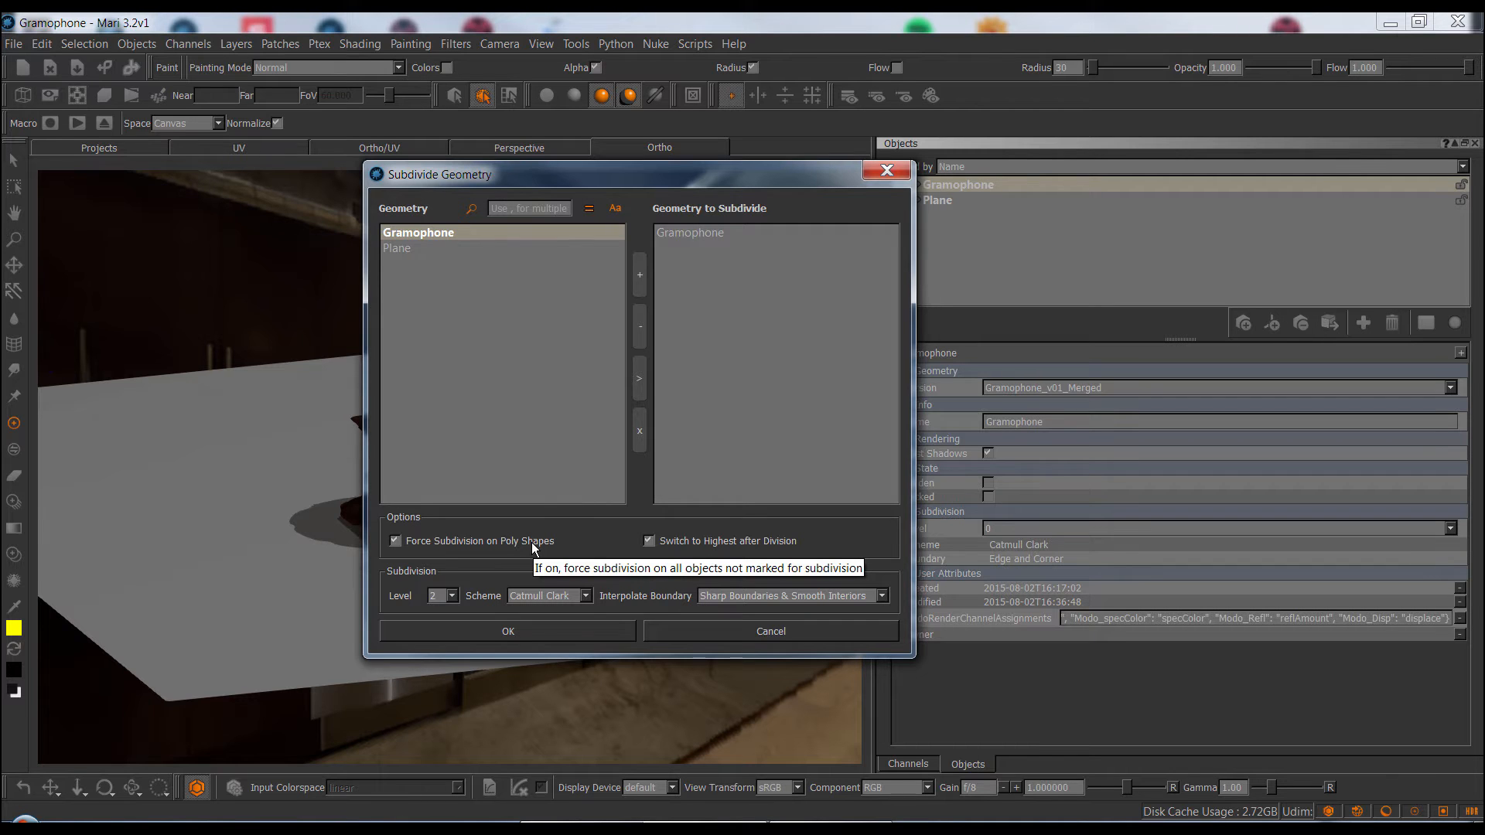
mouse_move(705, 548)
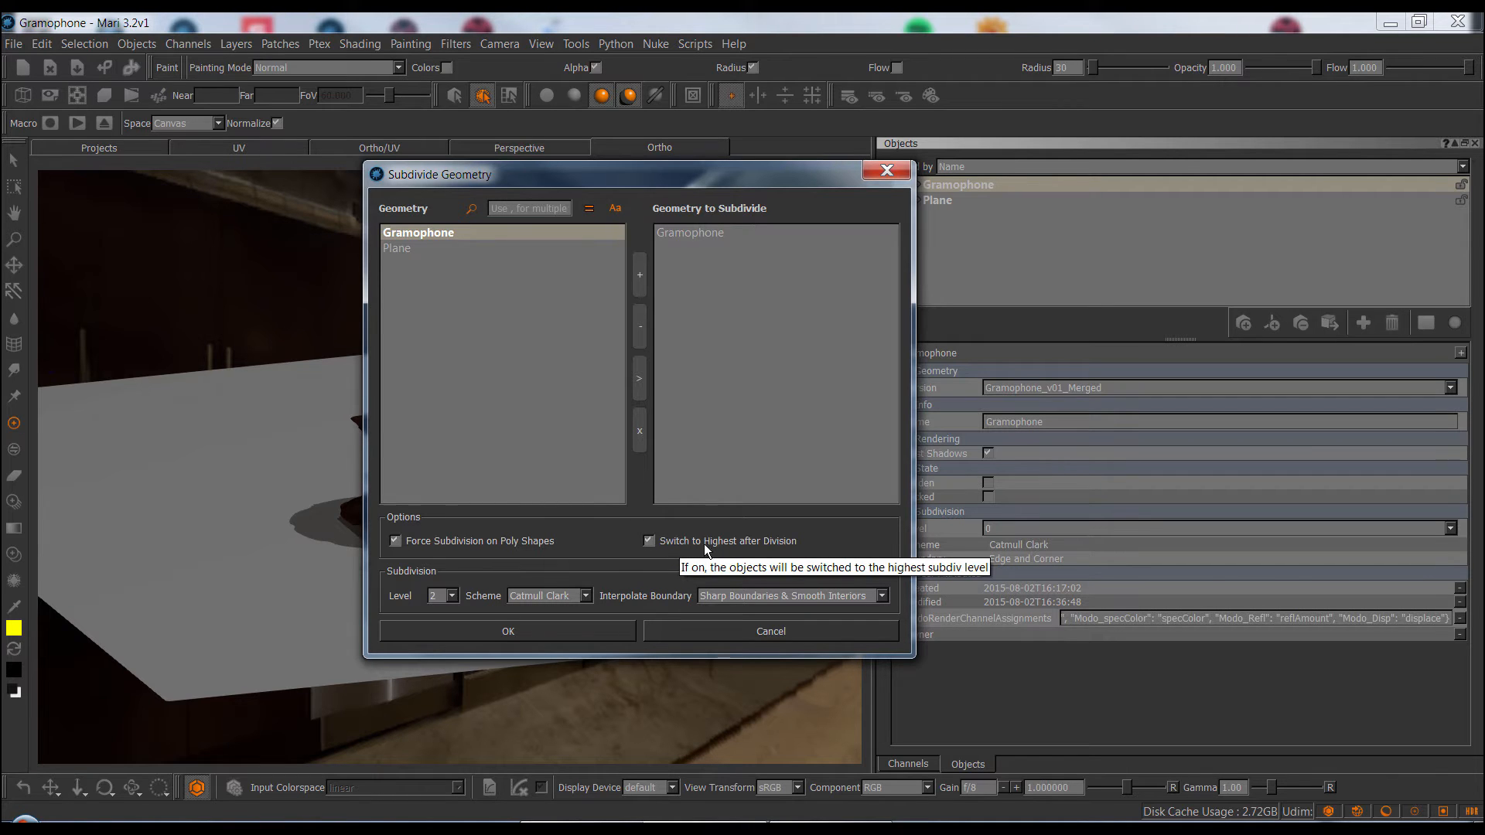
mouse_move(800, 550)
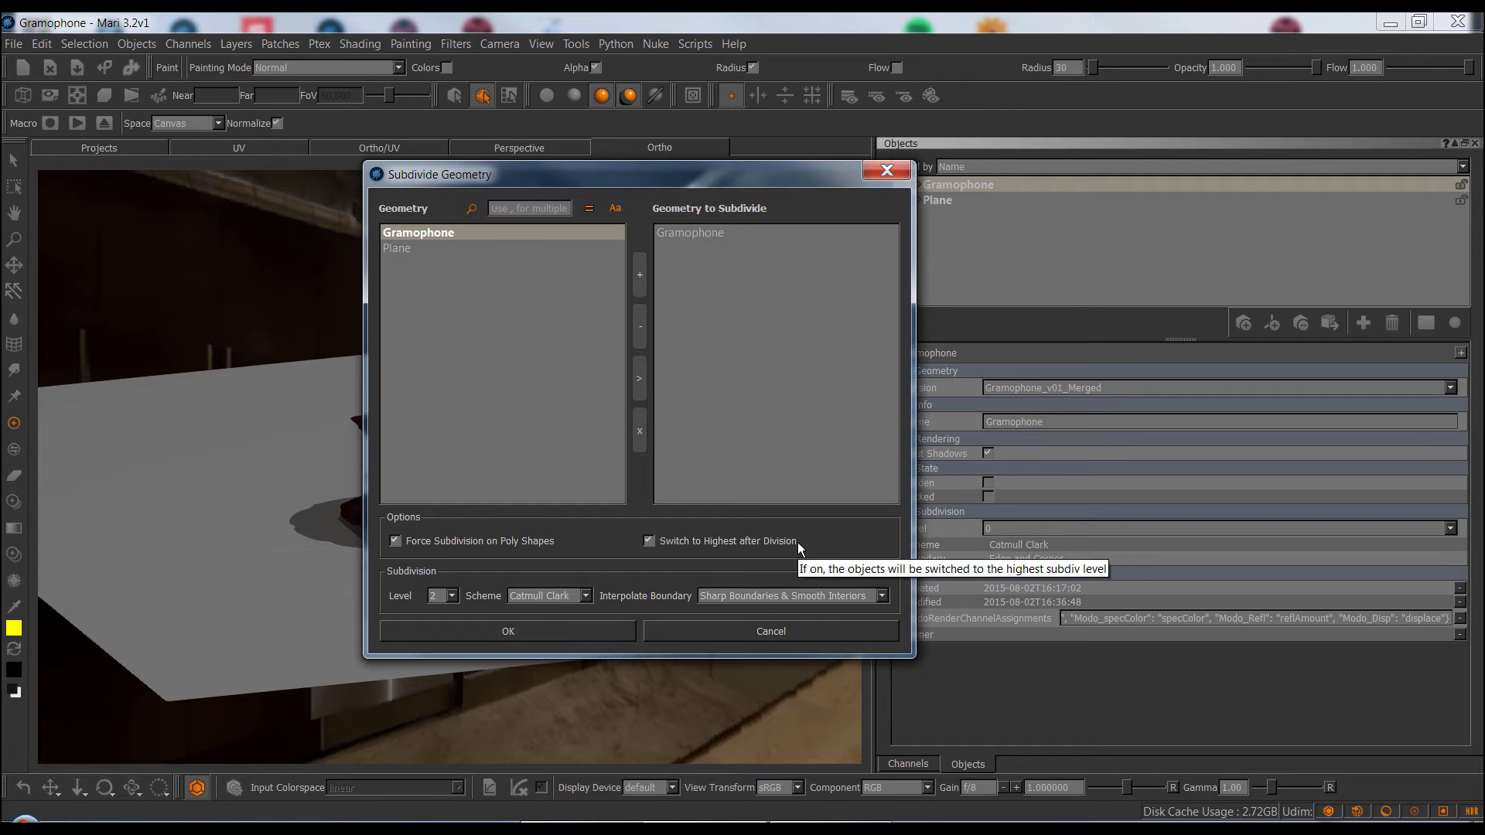
mouse_move(775, 549)
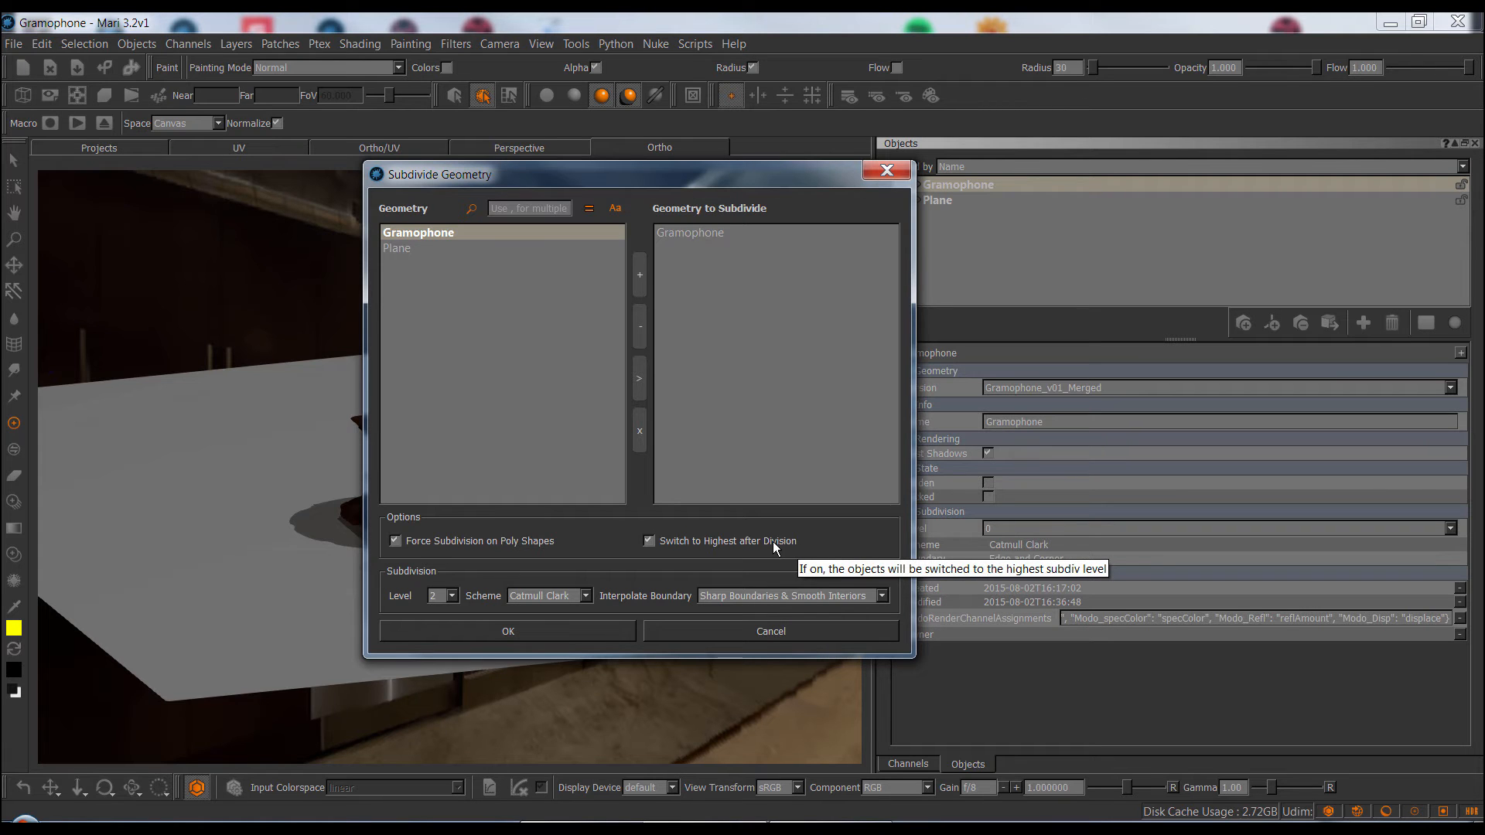
mouse_move(799, 549)
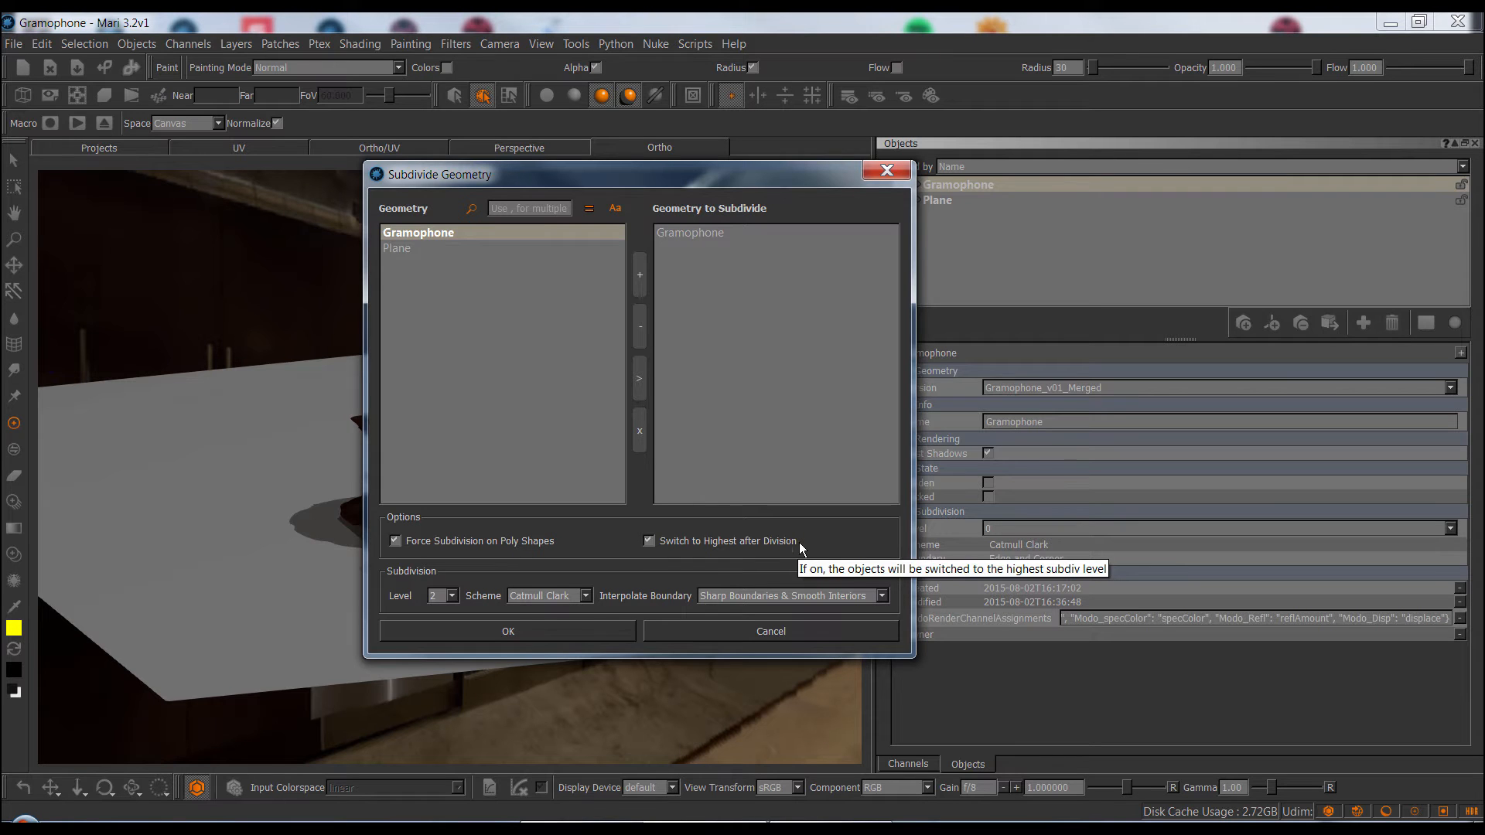
mouse_move(482, 588)
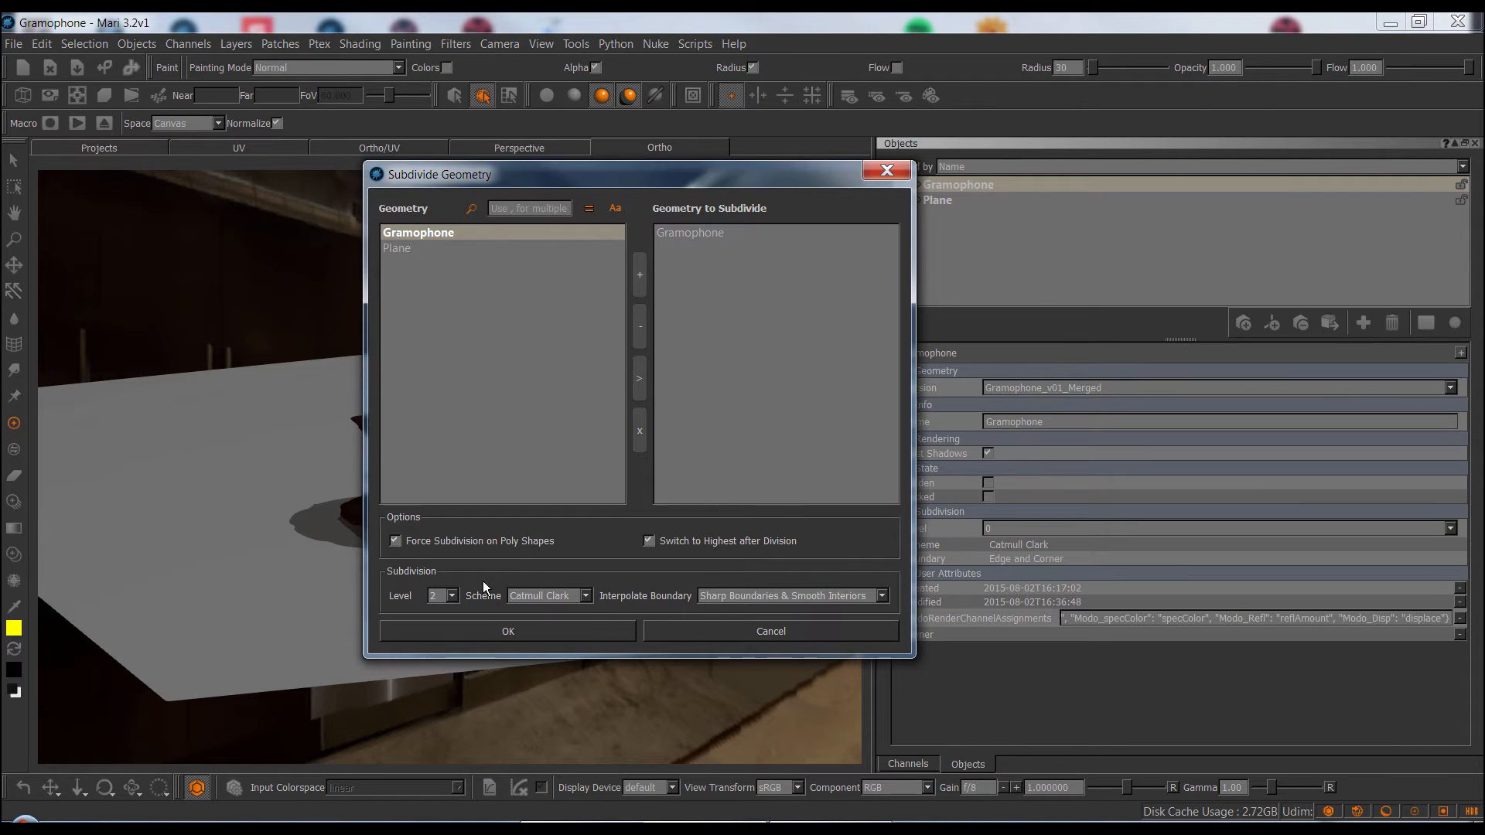
mouse_move(451, 600)
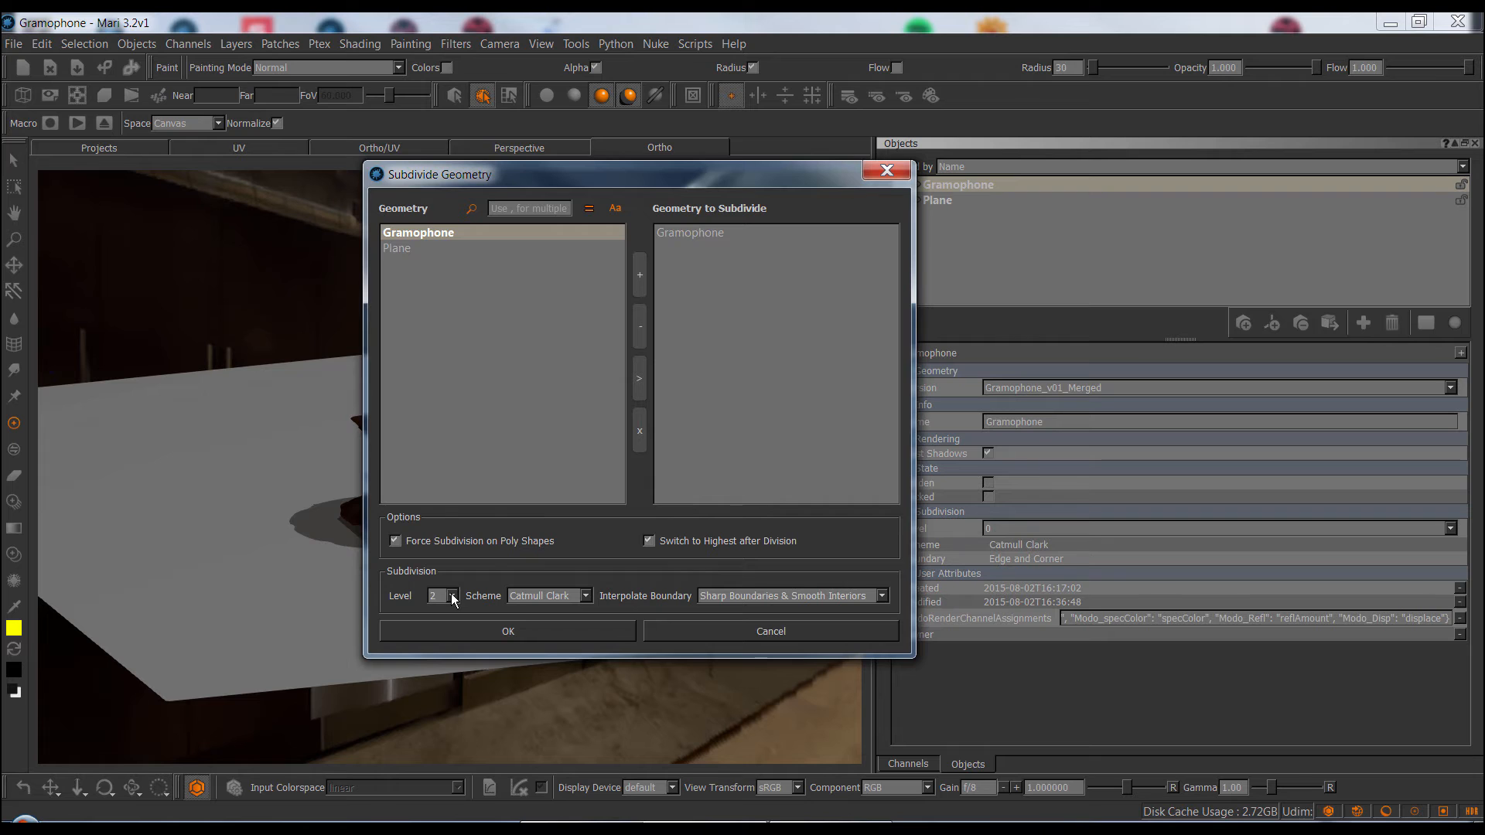
Set Gramophone subdivision to level 1, Catmull Clark, Sharp Boundaries & Smooth Interiors
left_click(451, 596)
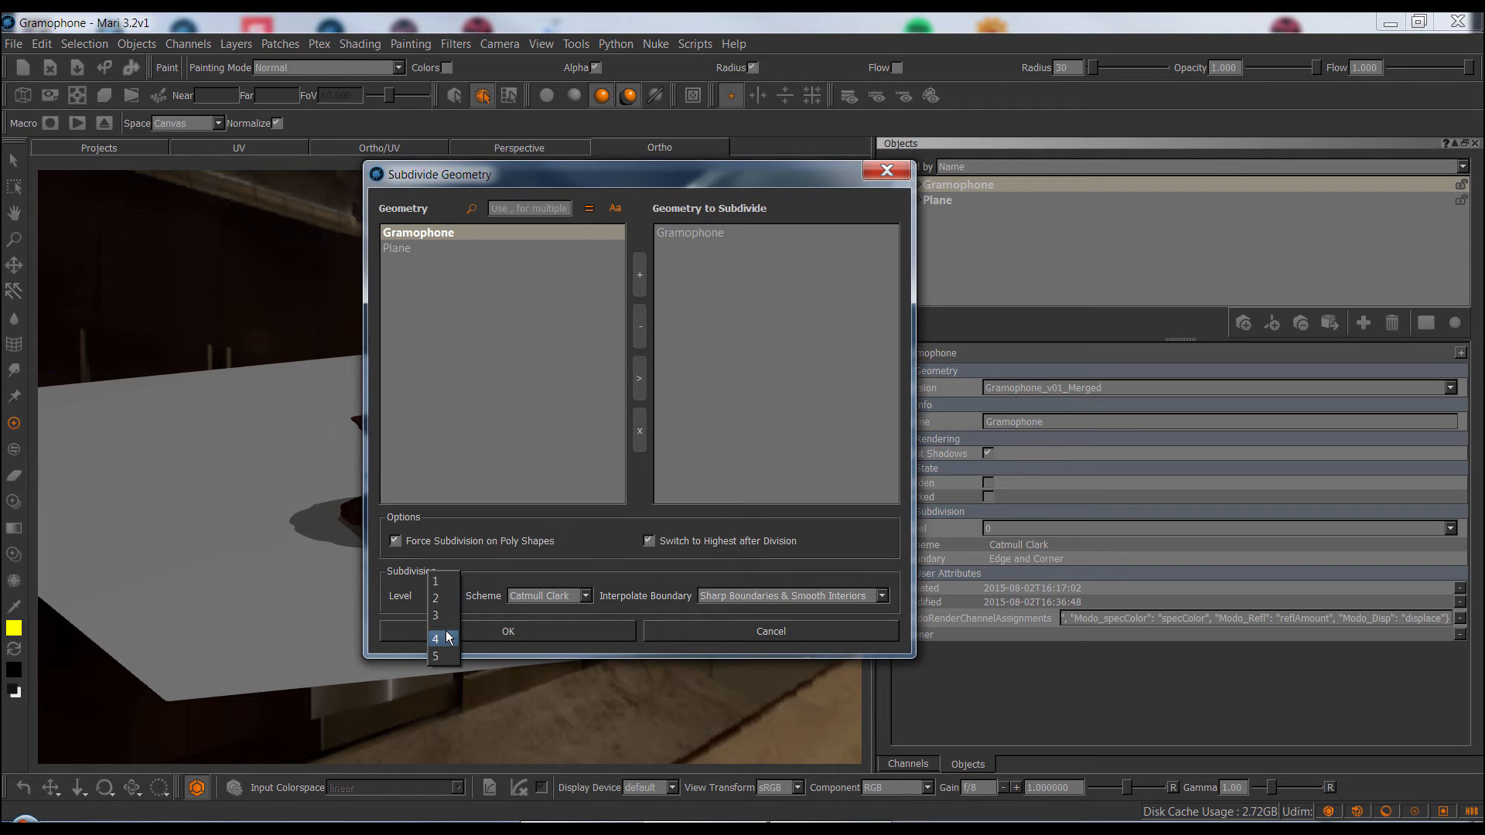
mouse_move(436, 656)
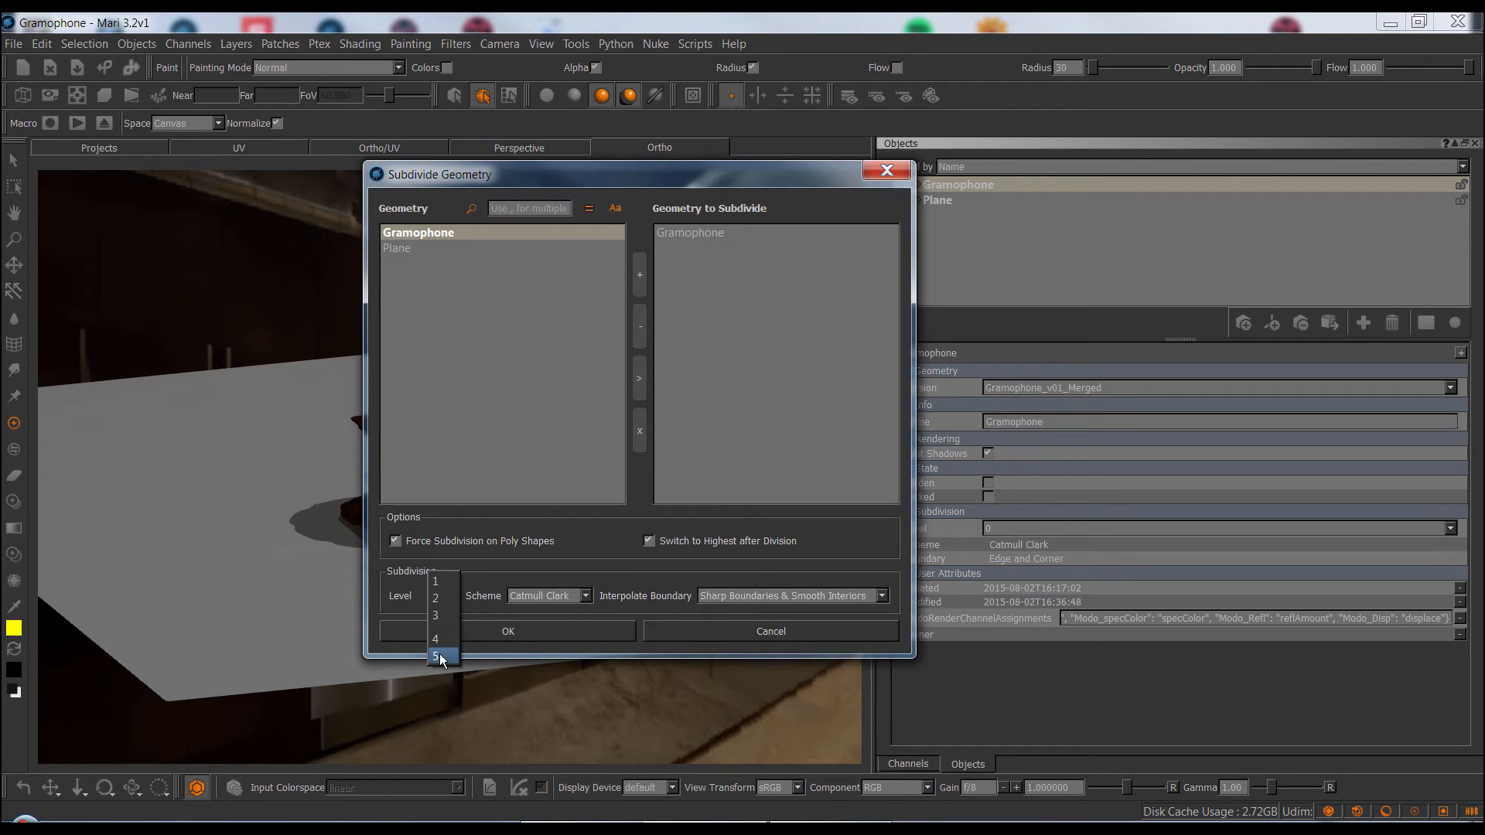
mouse_move(441, 582)
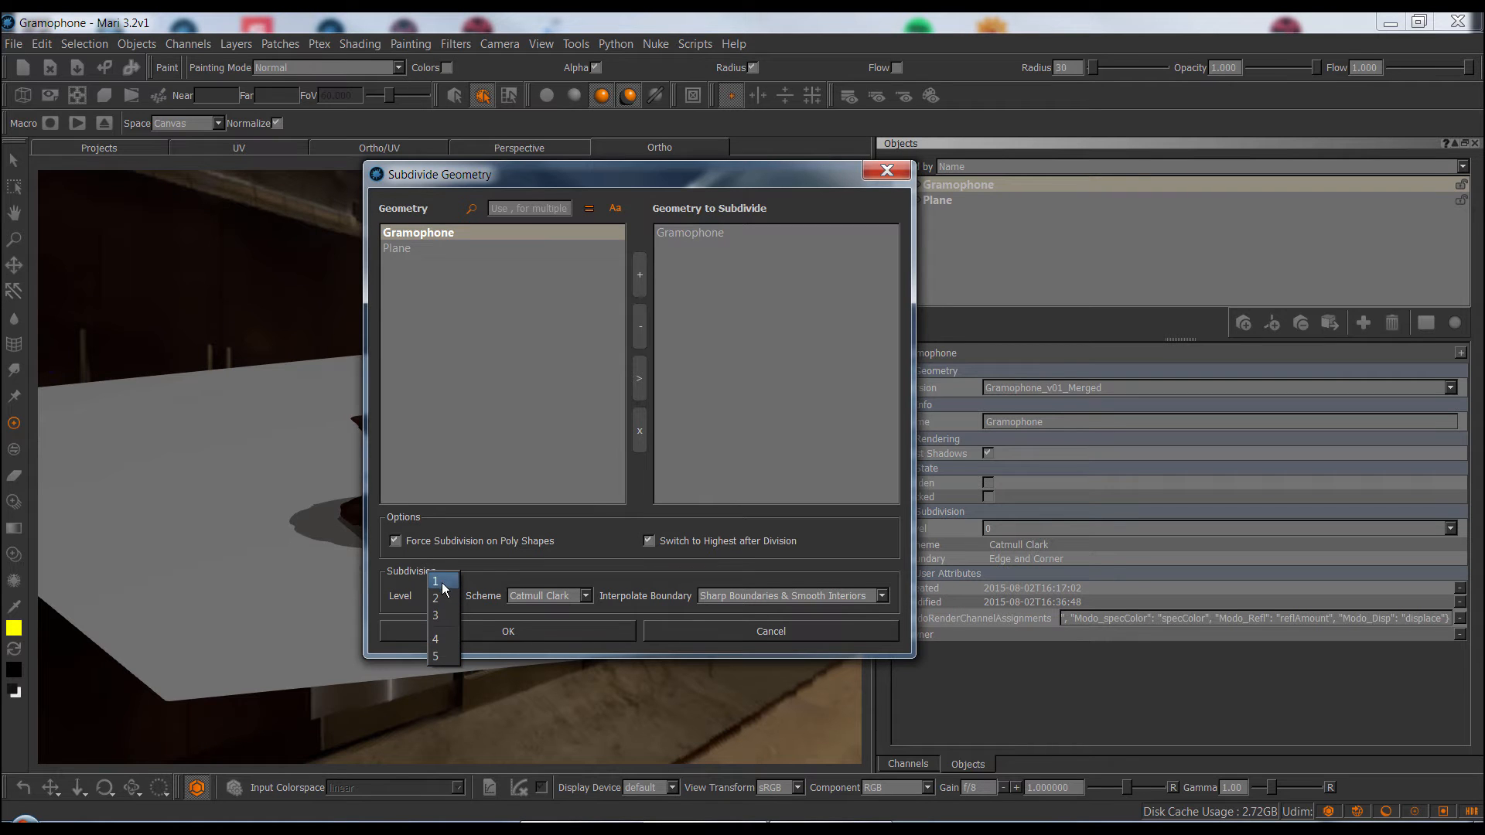
mouse_move(440, 597)
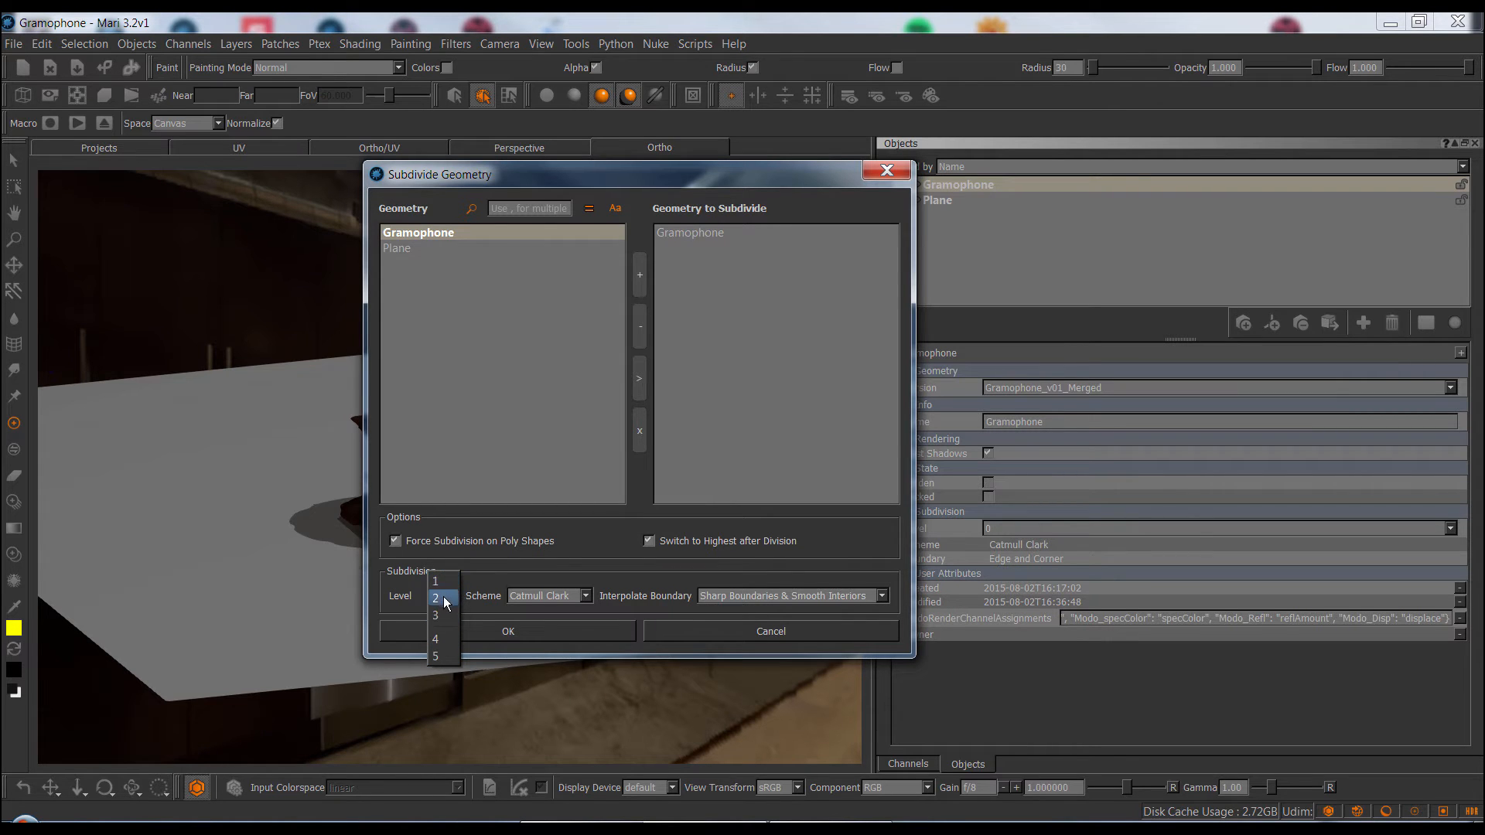
mouse_move(441, 614)
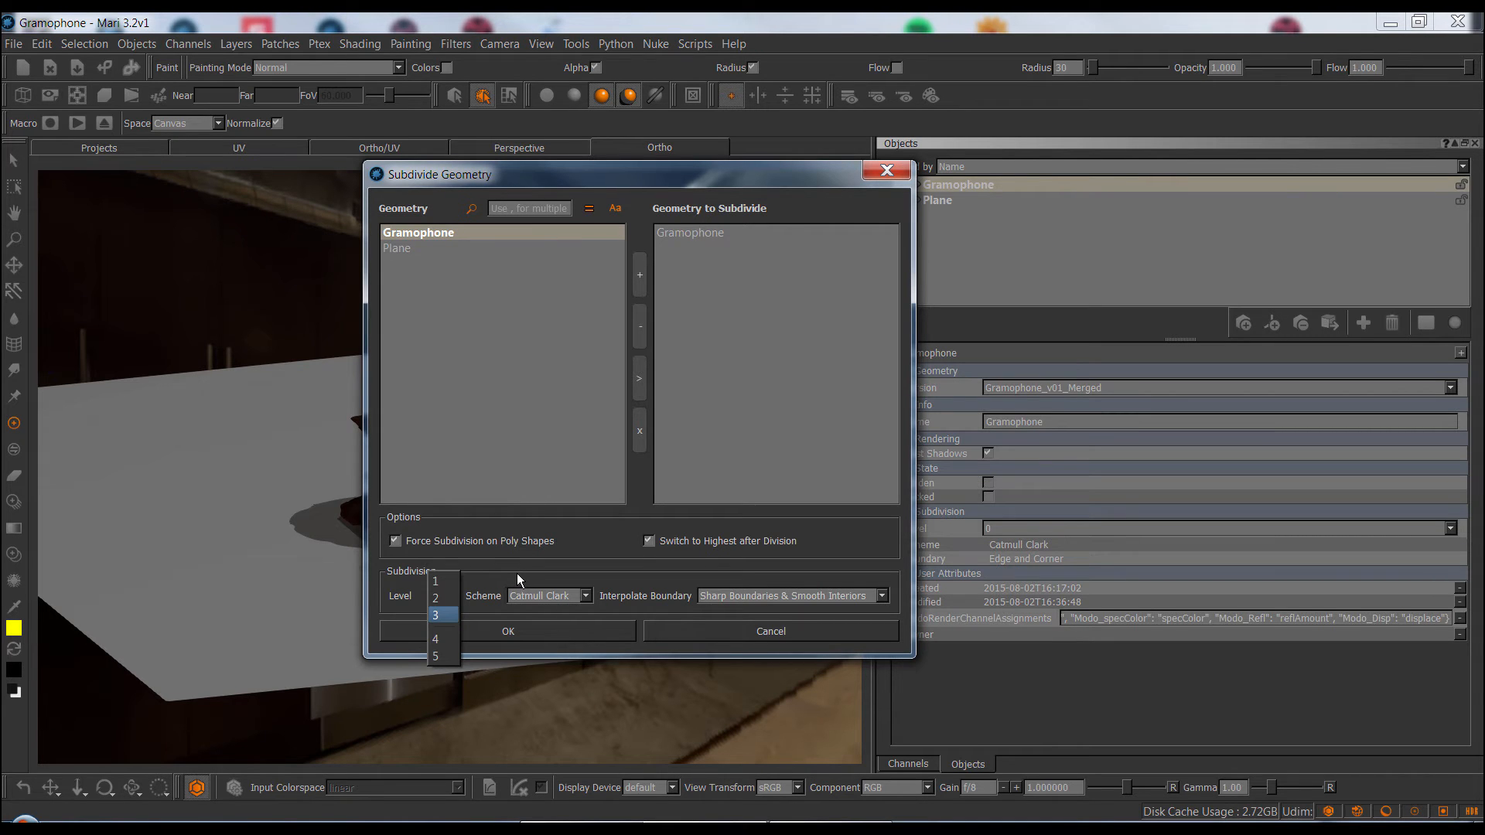
left_click(435, 597)
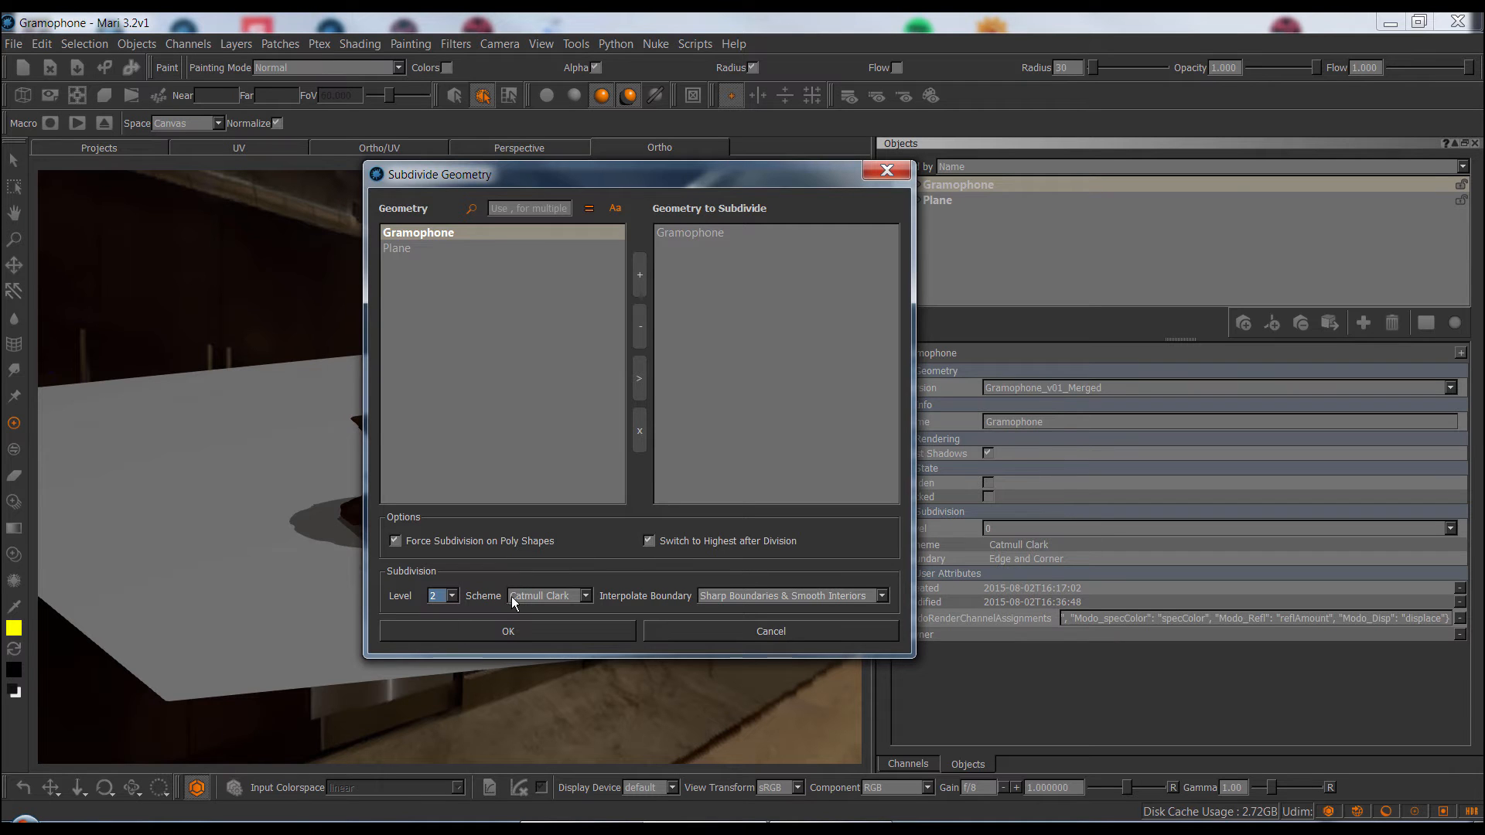
mouse_move(777, 609)
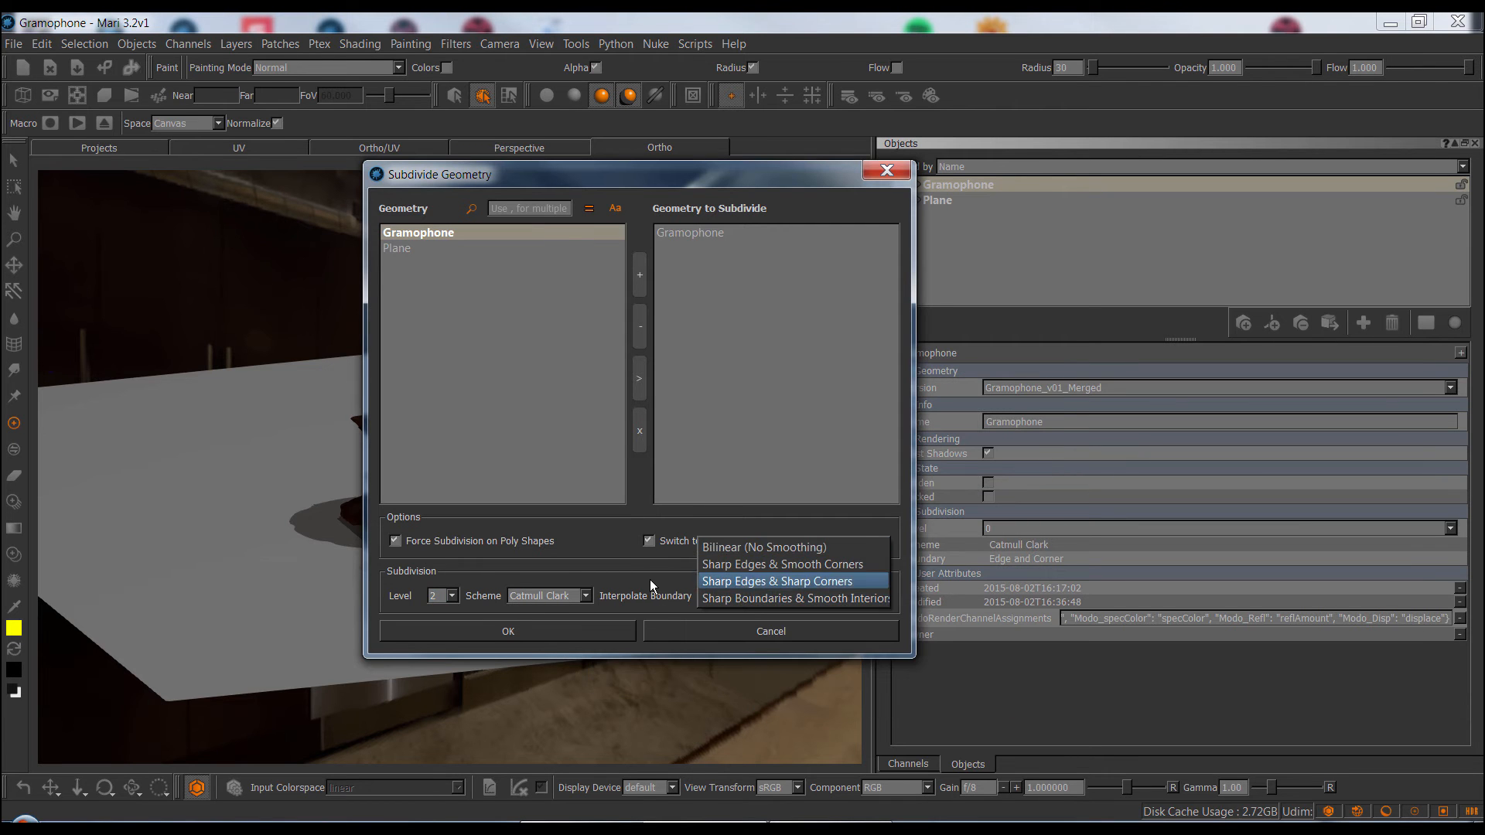
left_click(794, 598)
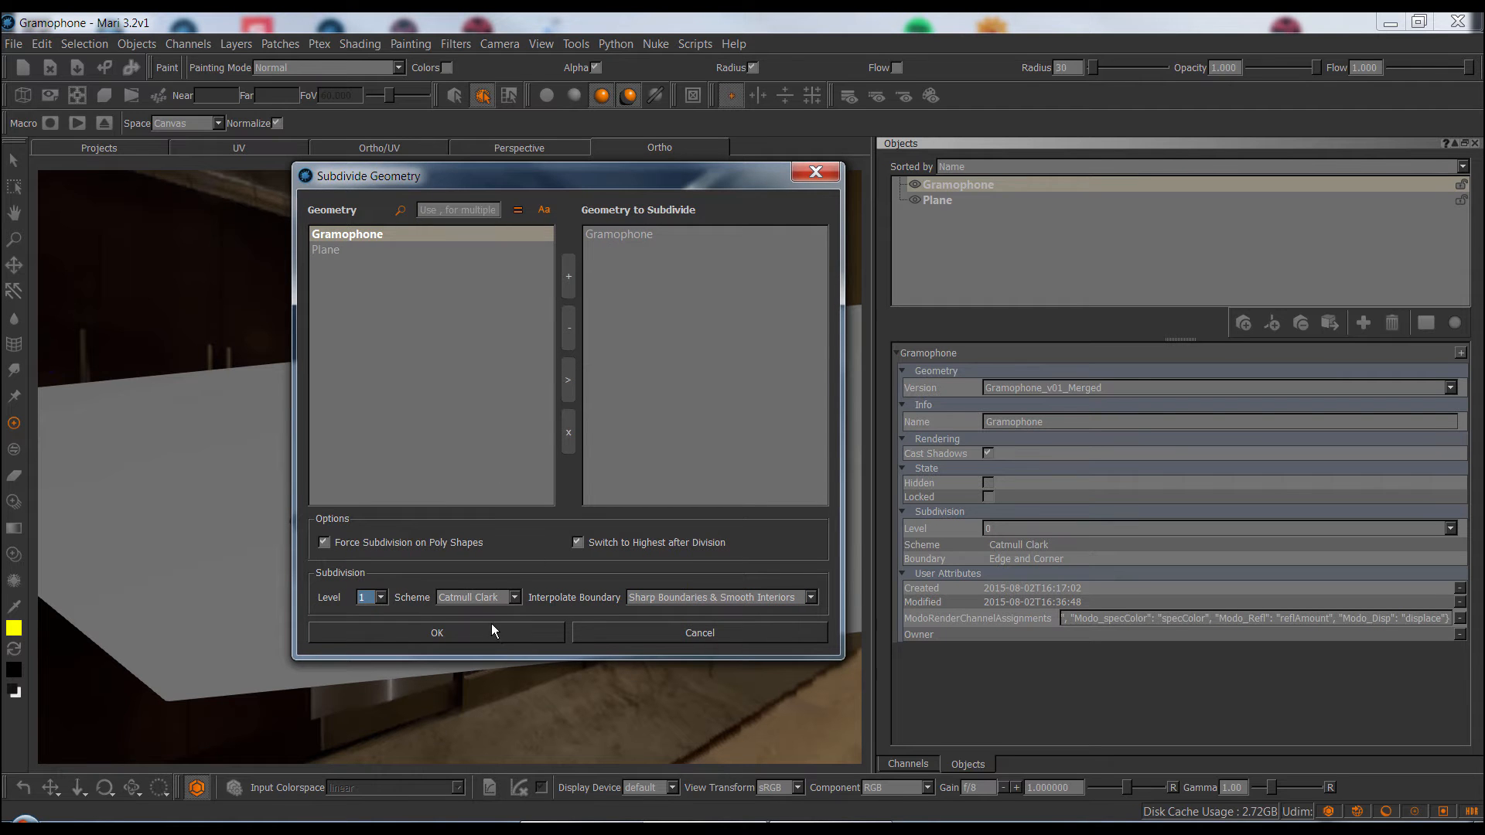
Apply the level 1 subdivision to the Gramophone and wait for processing to finish
left_click(437, 633)
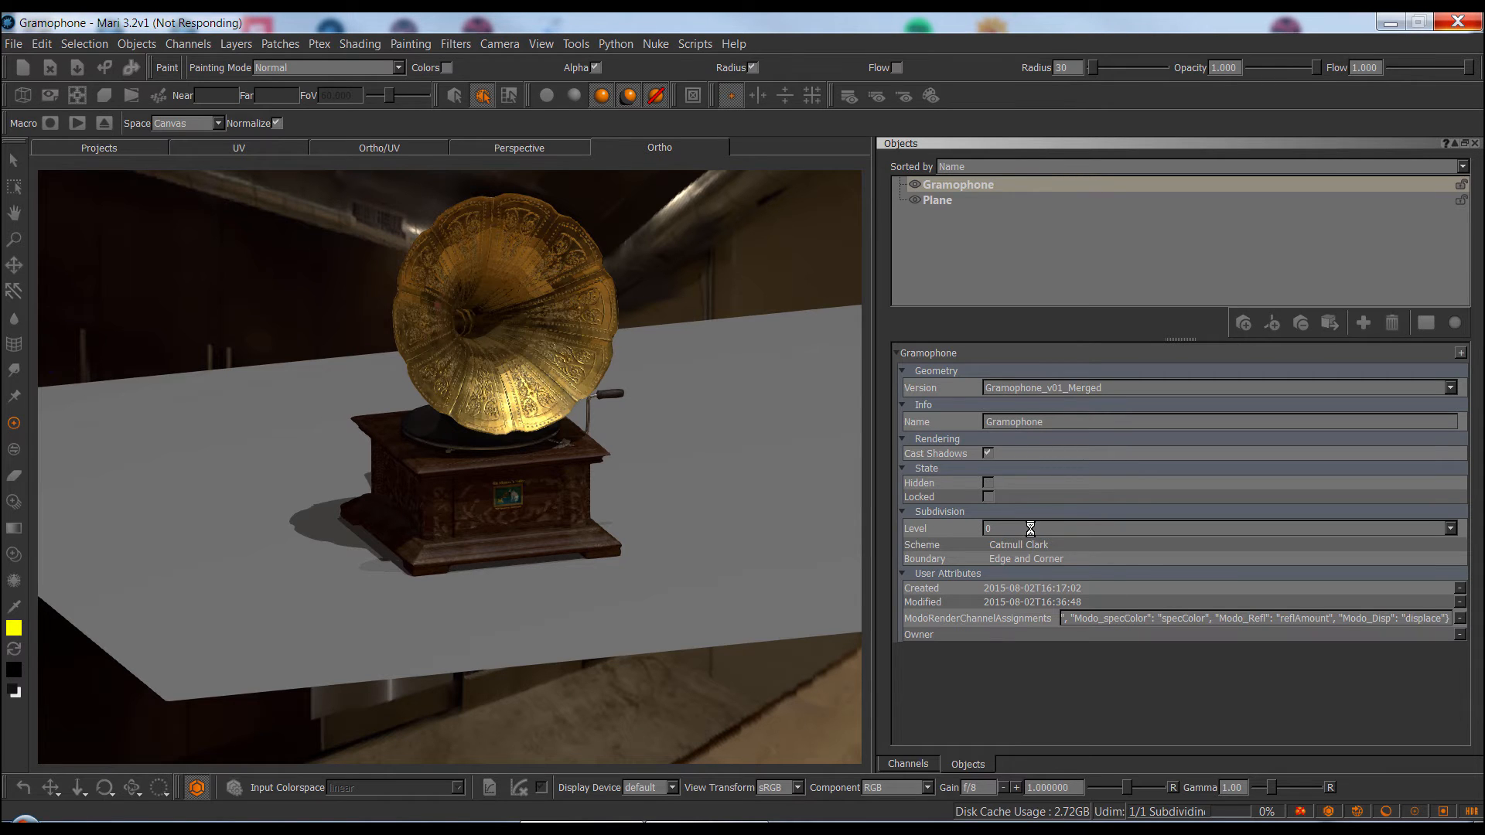
mouse_move(763, 255)
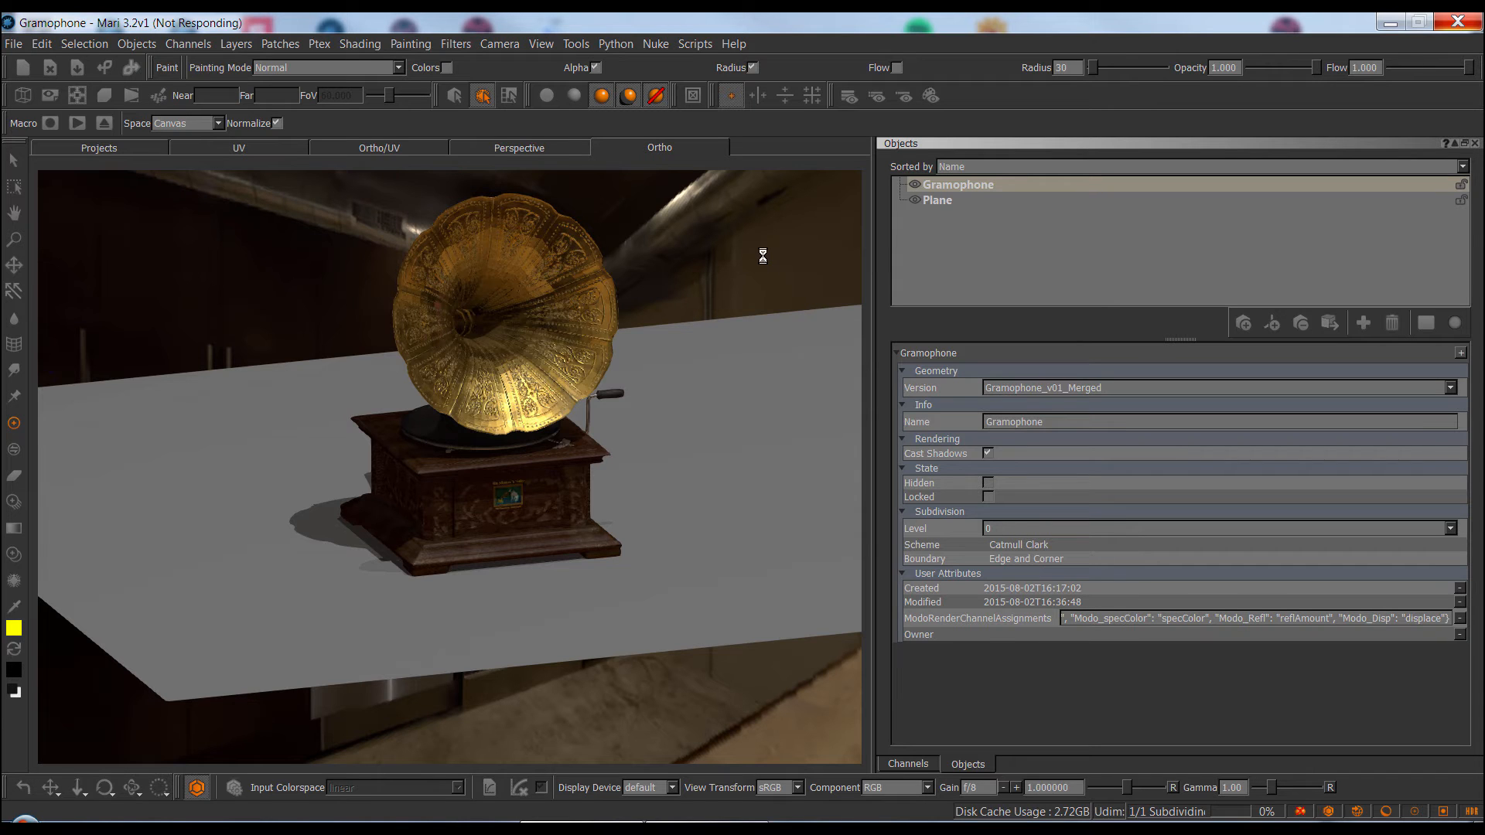
mouse_move(572, 548)
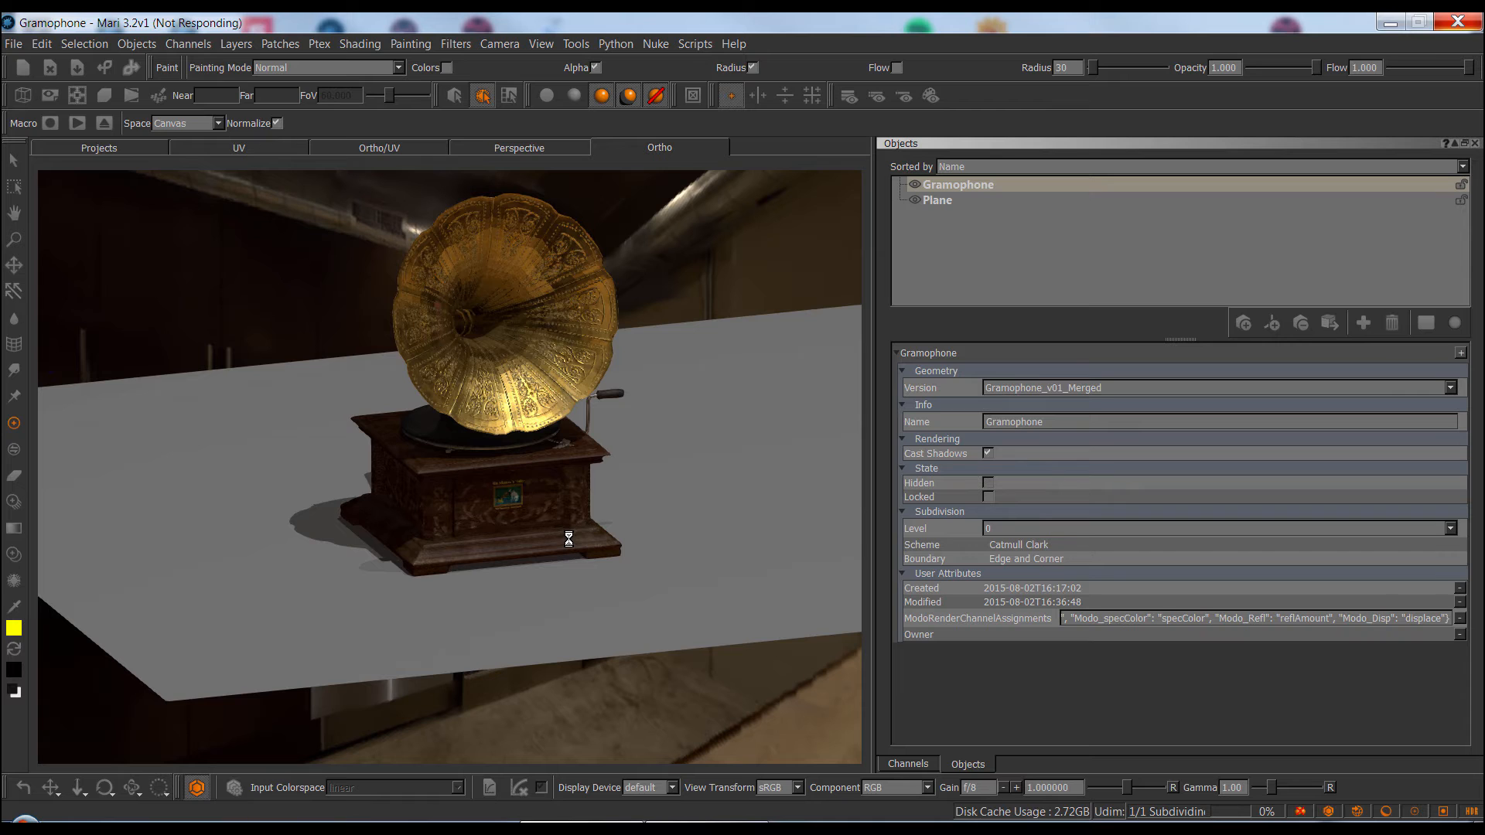
mouse_move(568, 474)
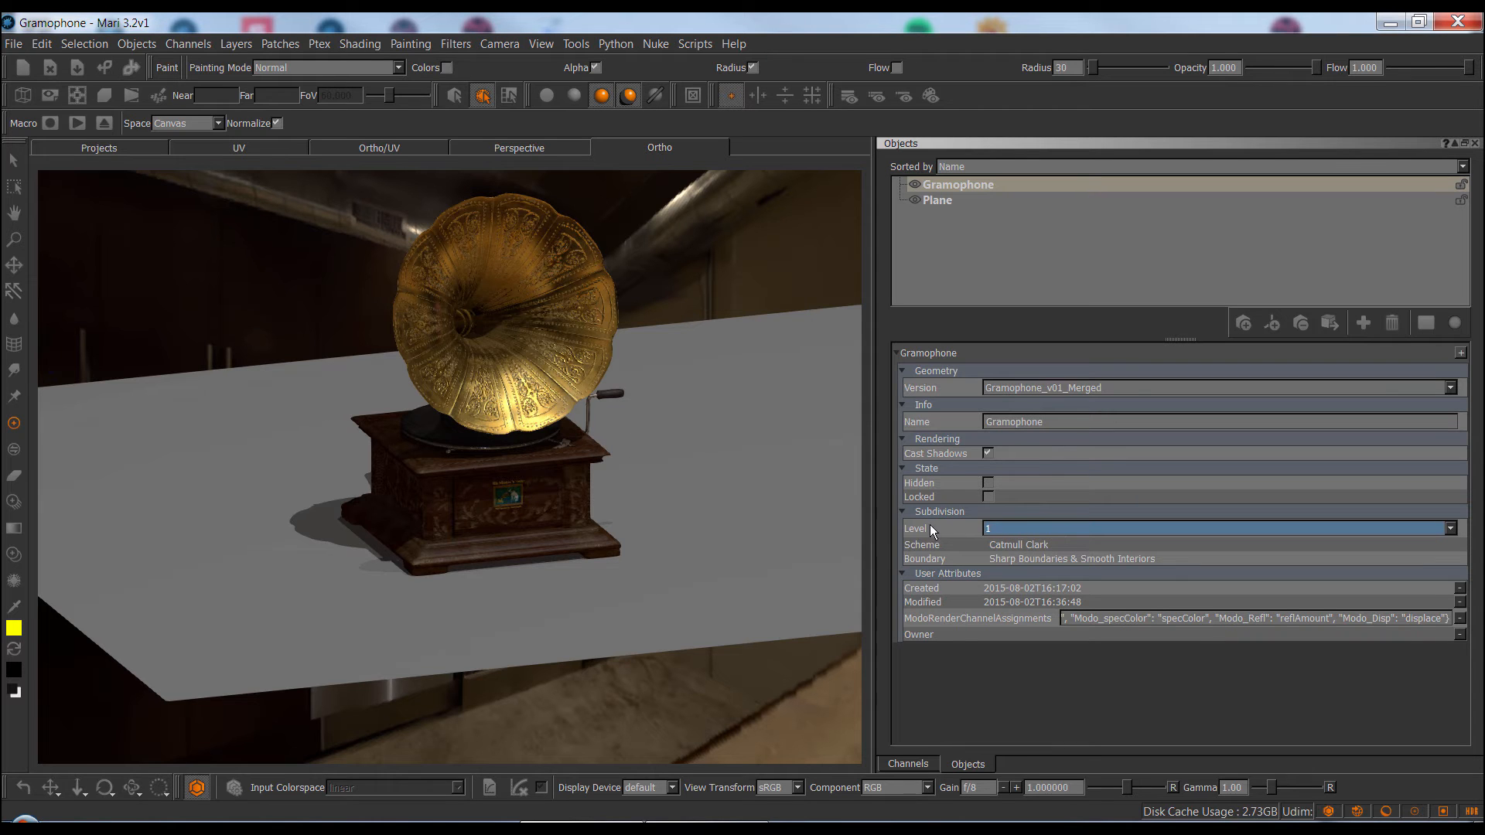
left_click(136, 44)
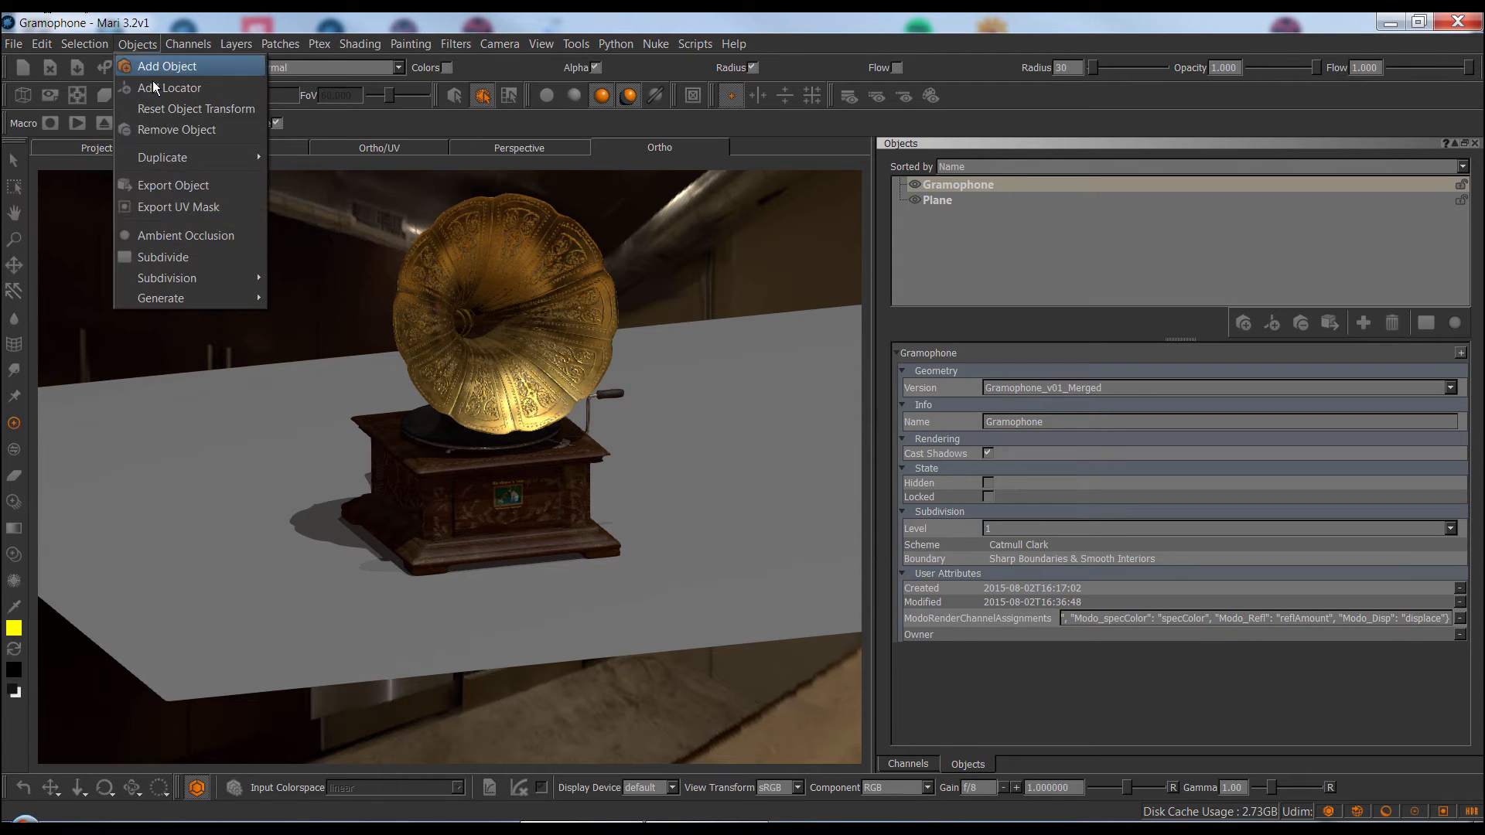
Subdivide the Gramophone again, getting a warning that its highest level did not increase
left_click(163, 257)
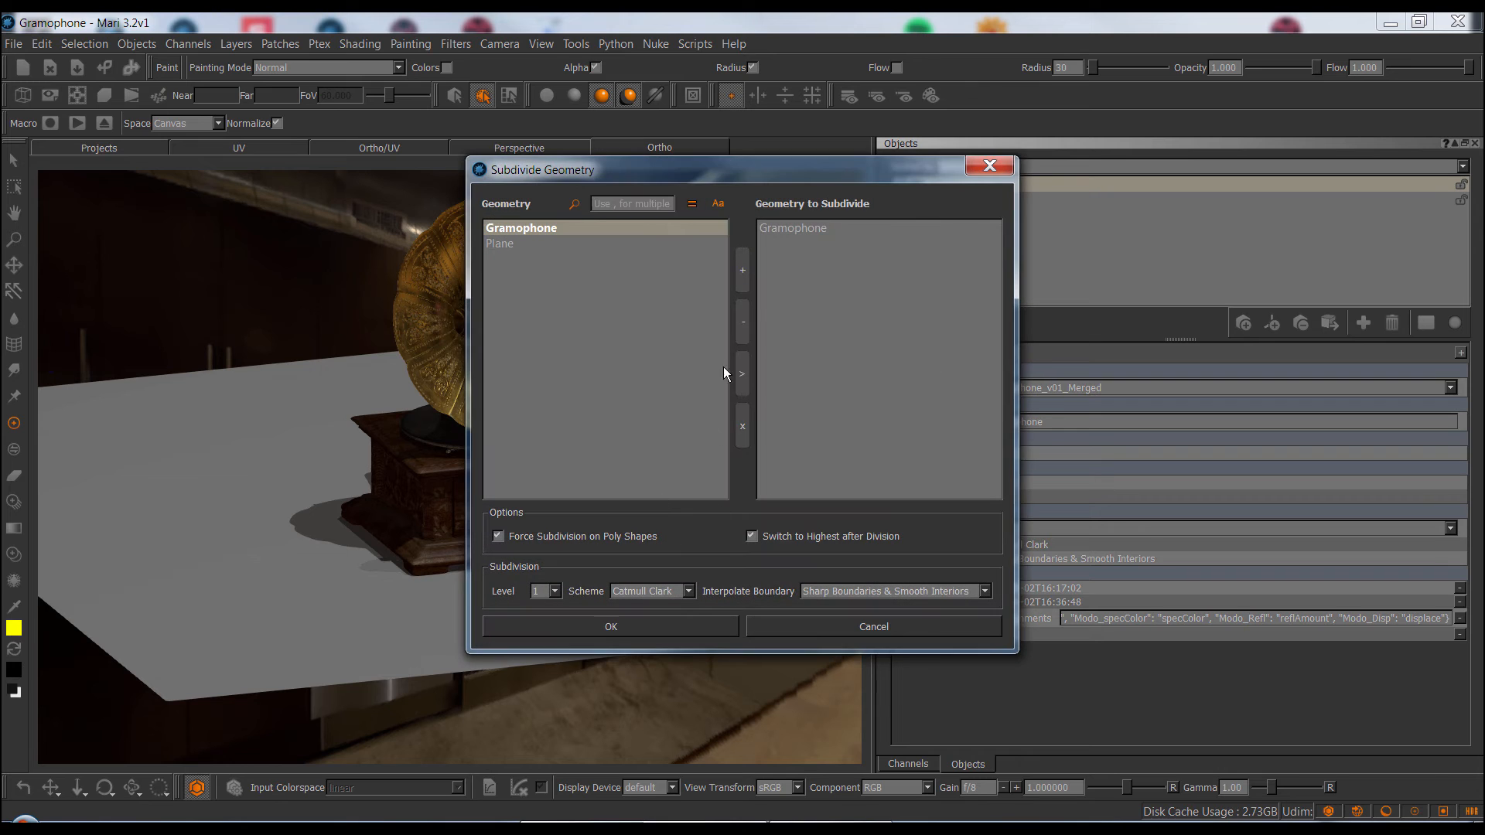
left_click(610, 627)
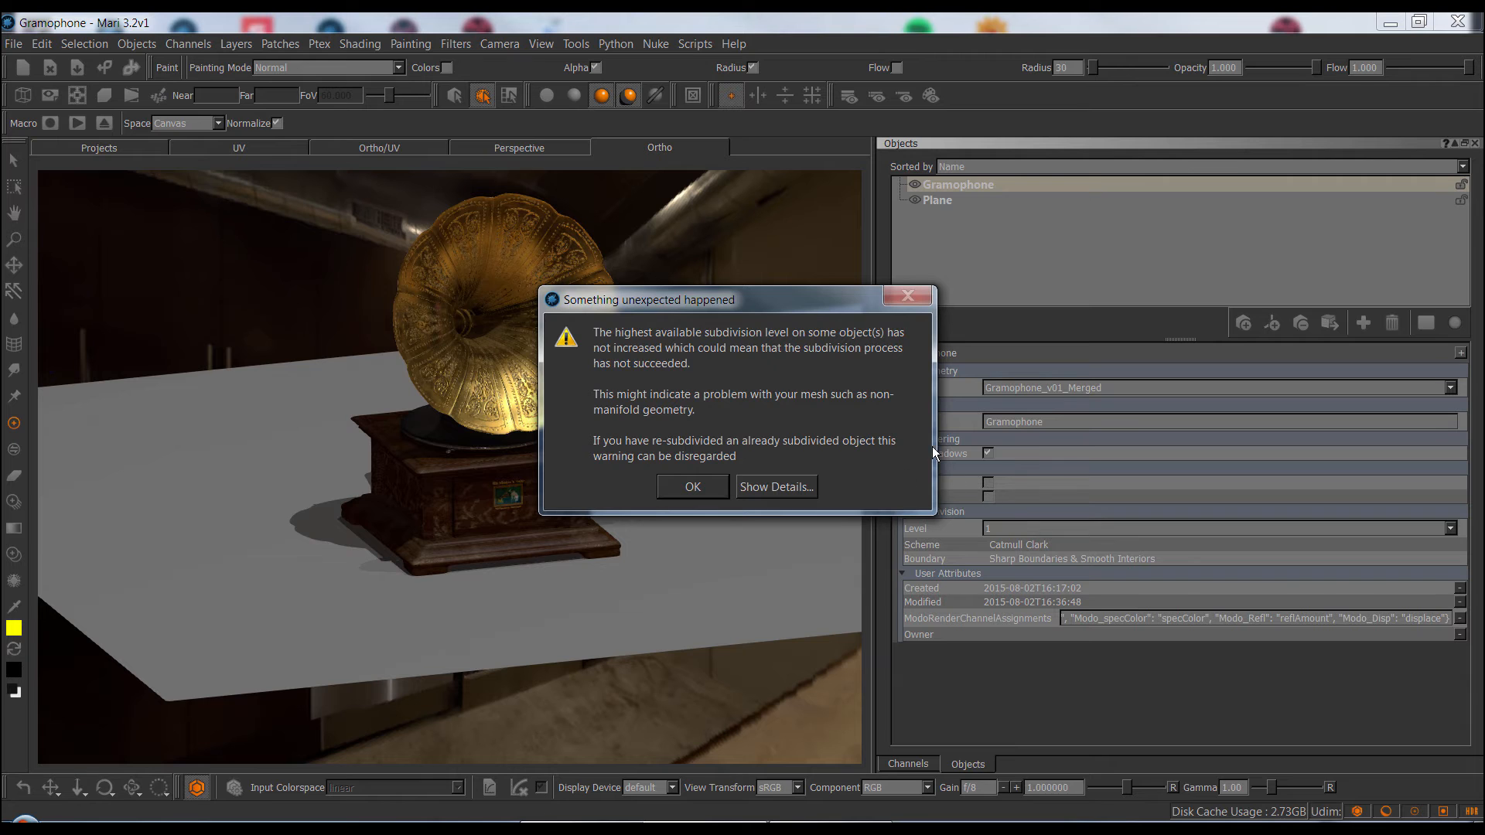
mouse_move(740, 311)
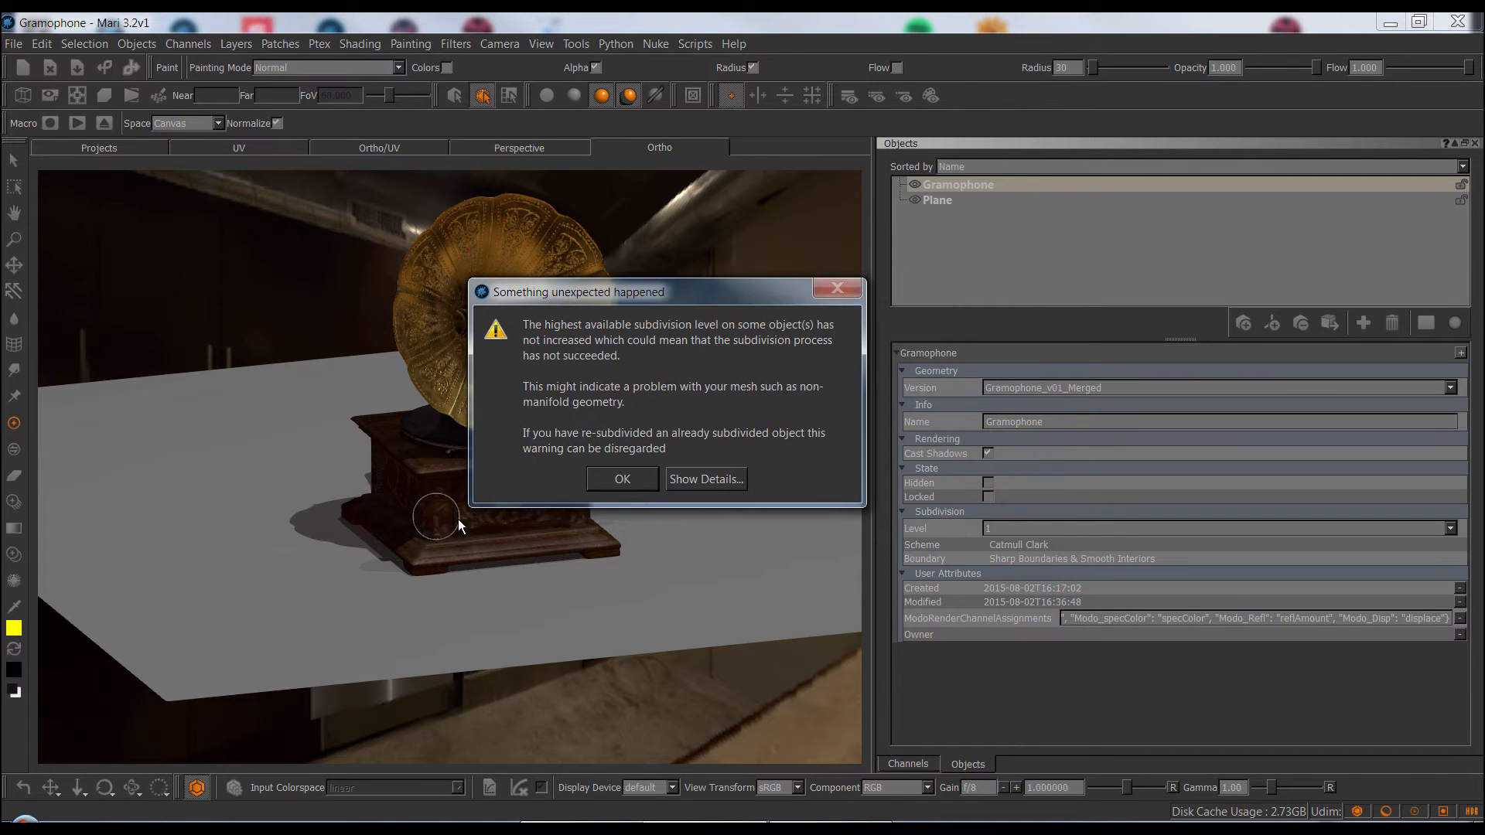
mouse_move(669, 353)
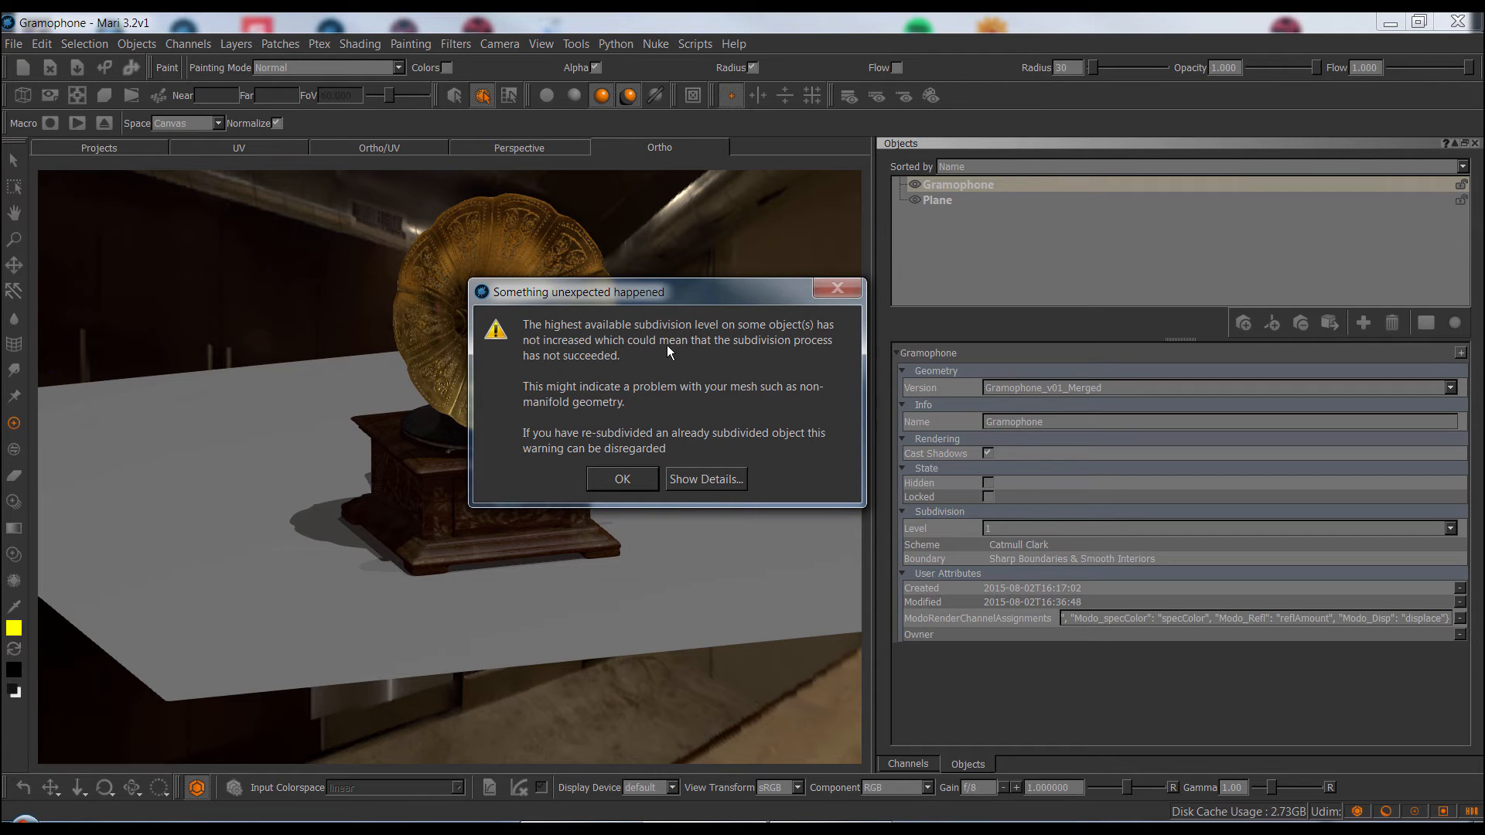
mouse_move(1035, 531)
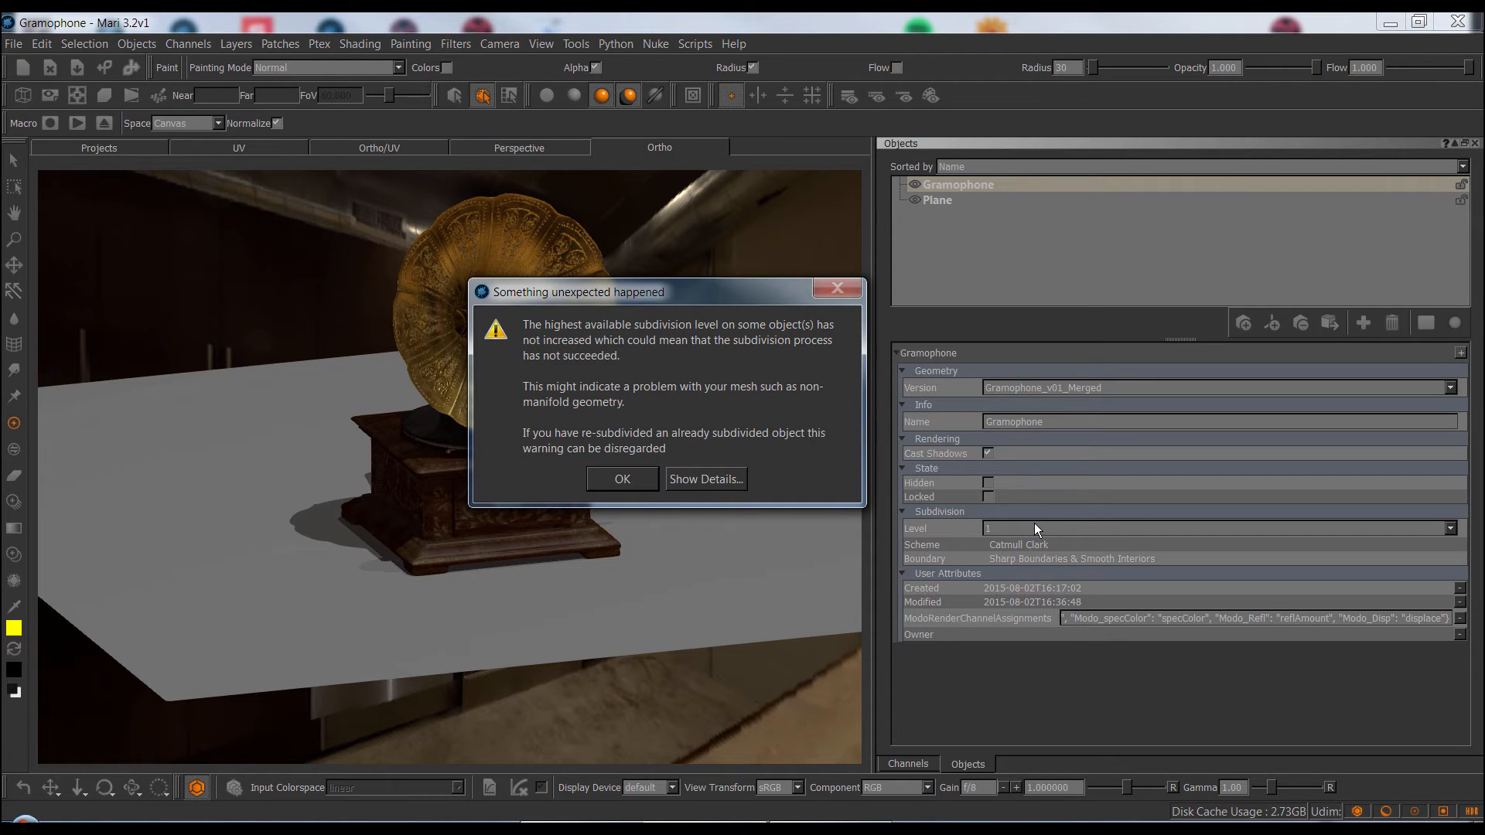
mouse_move(1035, 559)
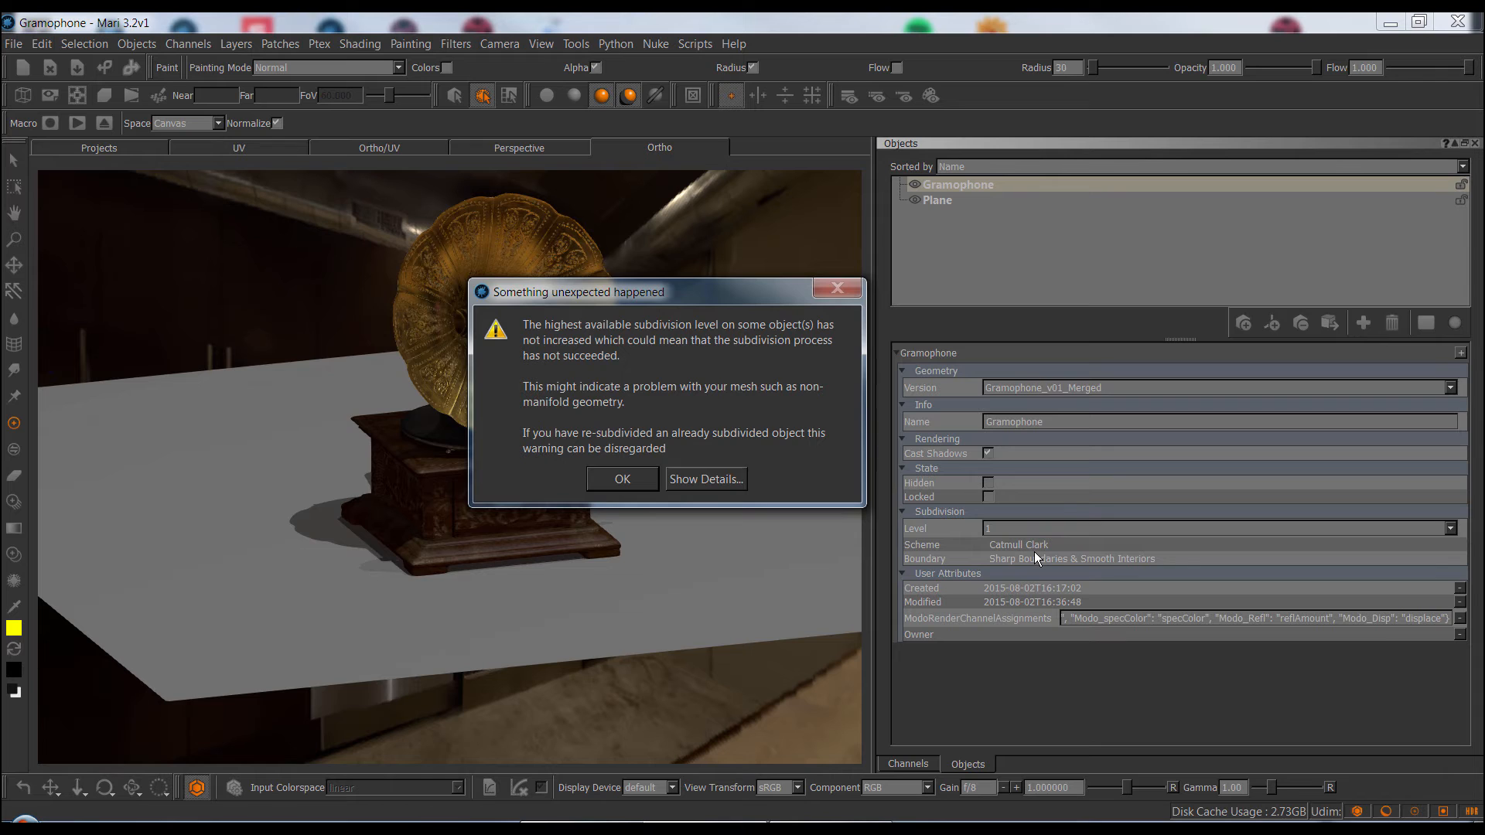
mouse_move(852, 466)
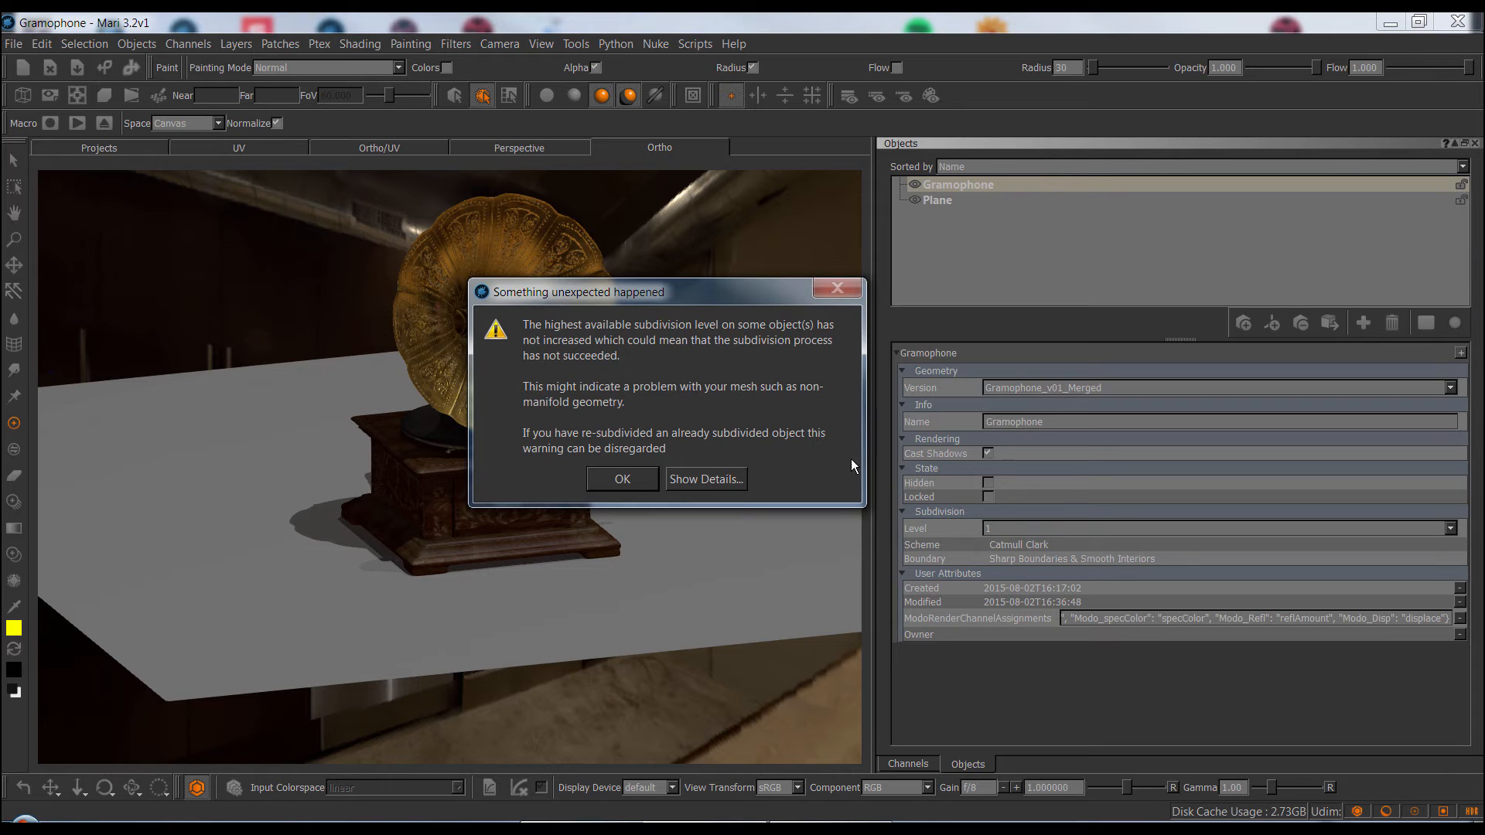
mouse_move(965, 529)
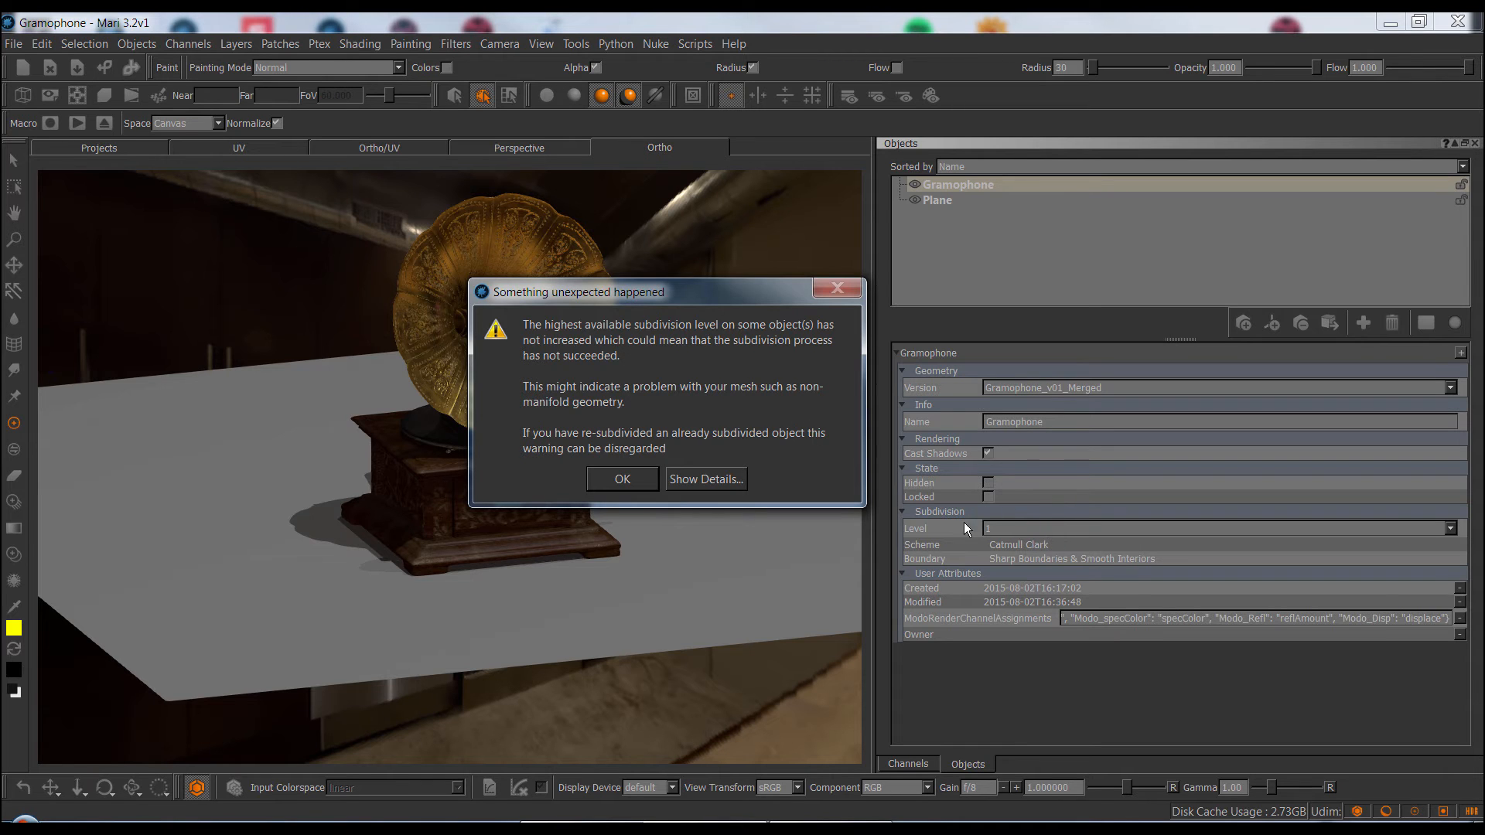
left_click_drag(664, 292, 584, 280)
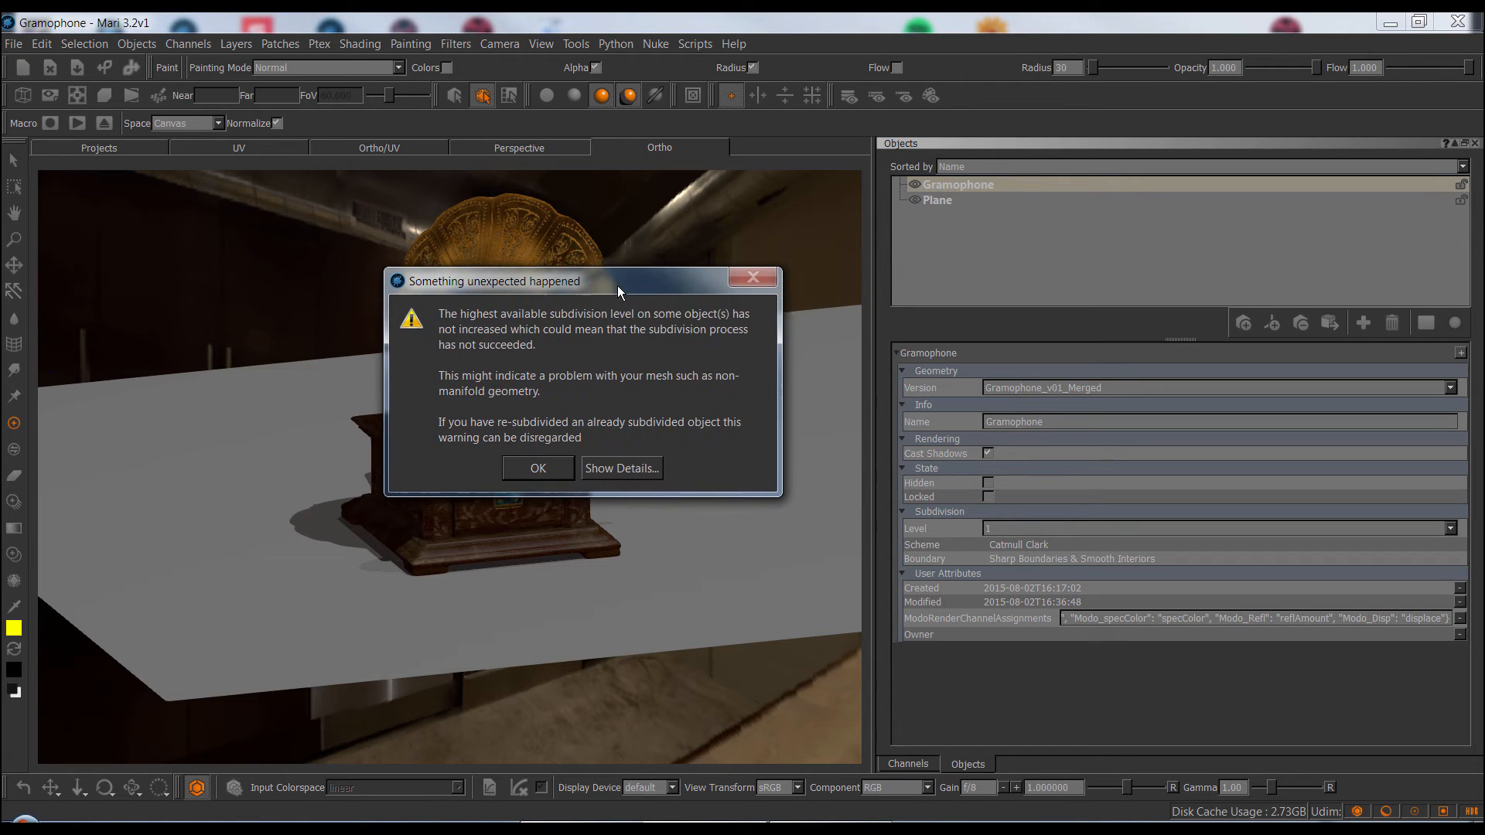
mouse_move(630, 305)
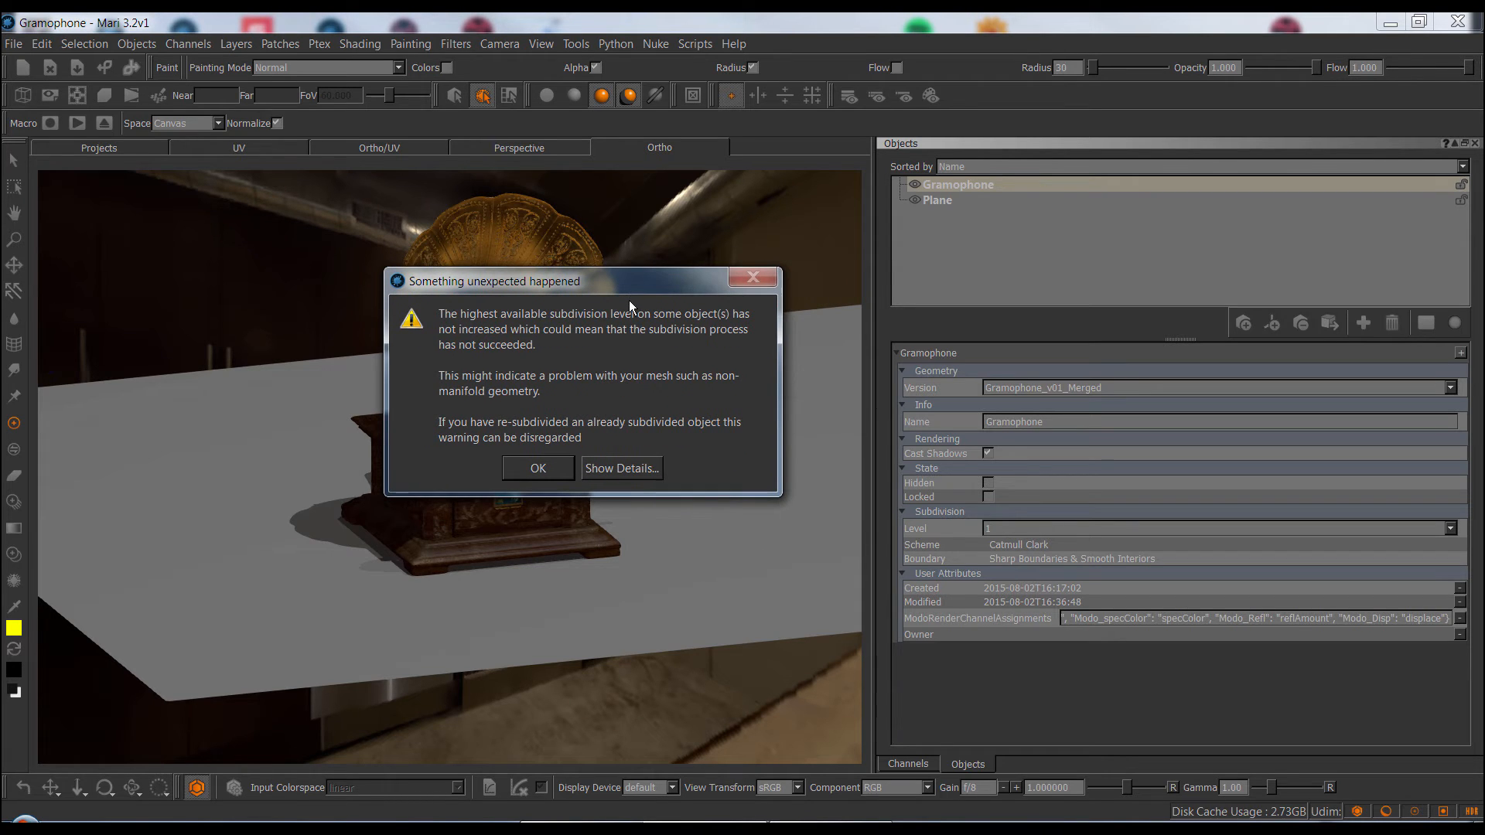
mouse_move(1101, 542)
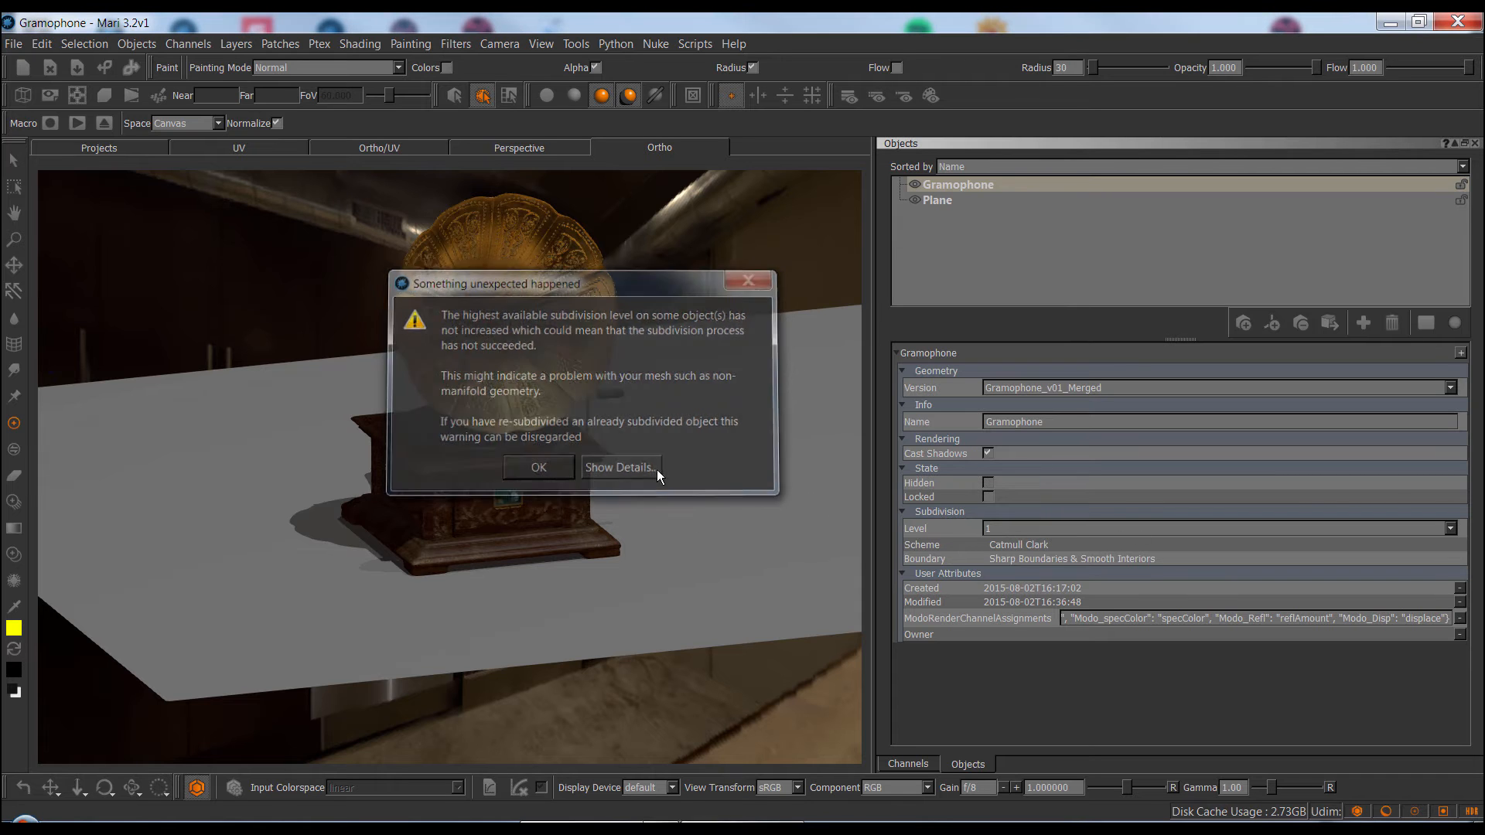
Dismiss the warning and bring up Export Geometry listing Gramophone and Plane
left_click(136, 44)
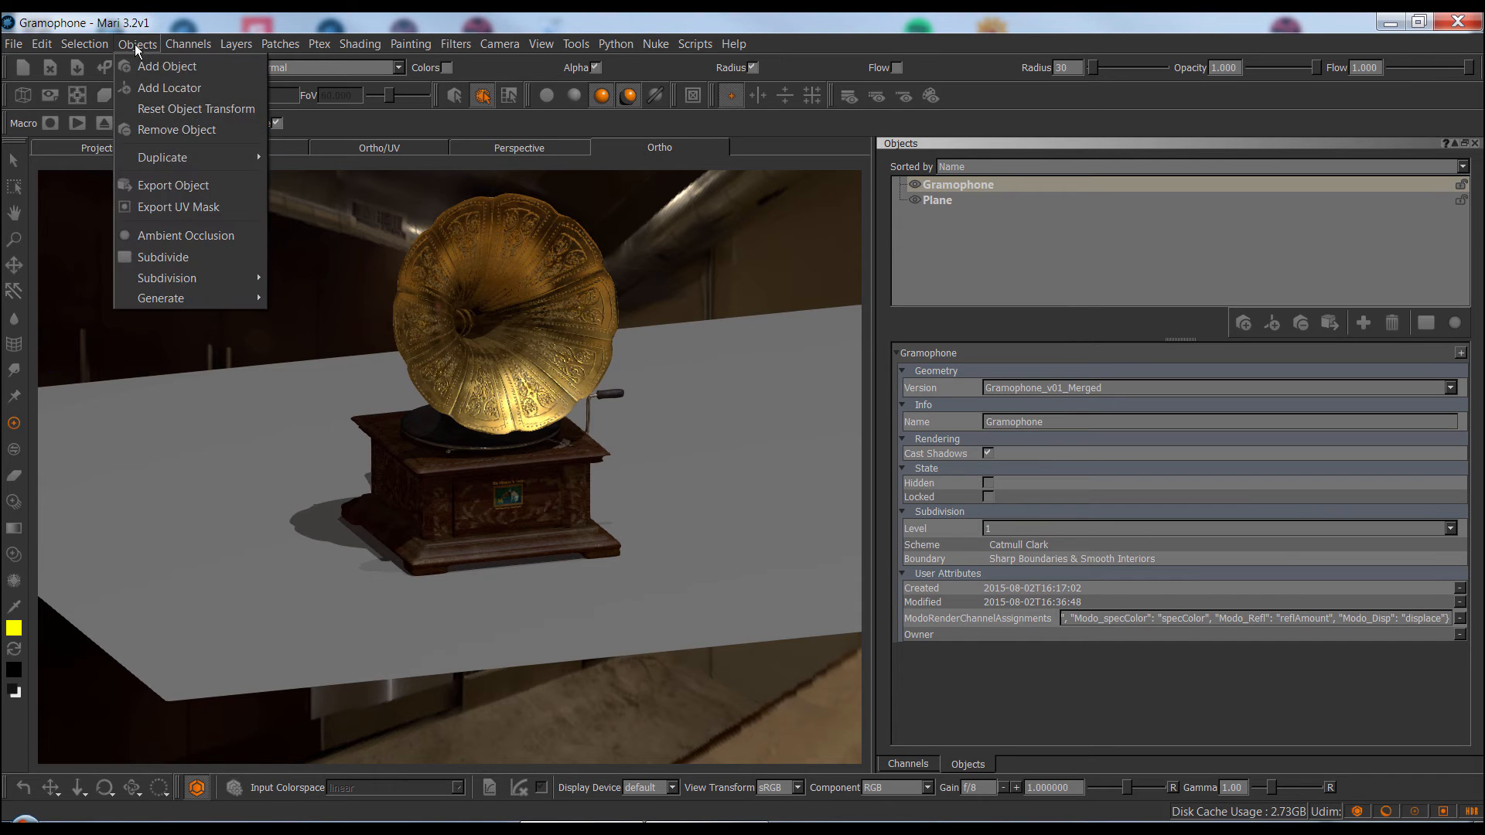
left_click(175, 184)
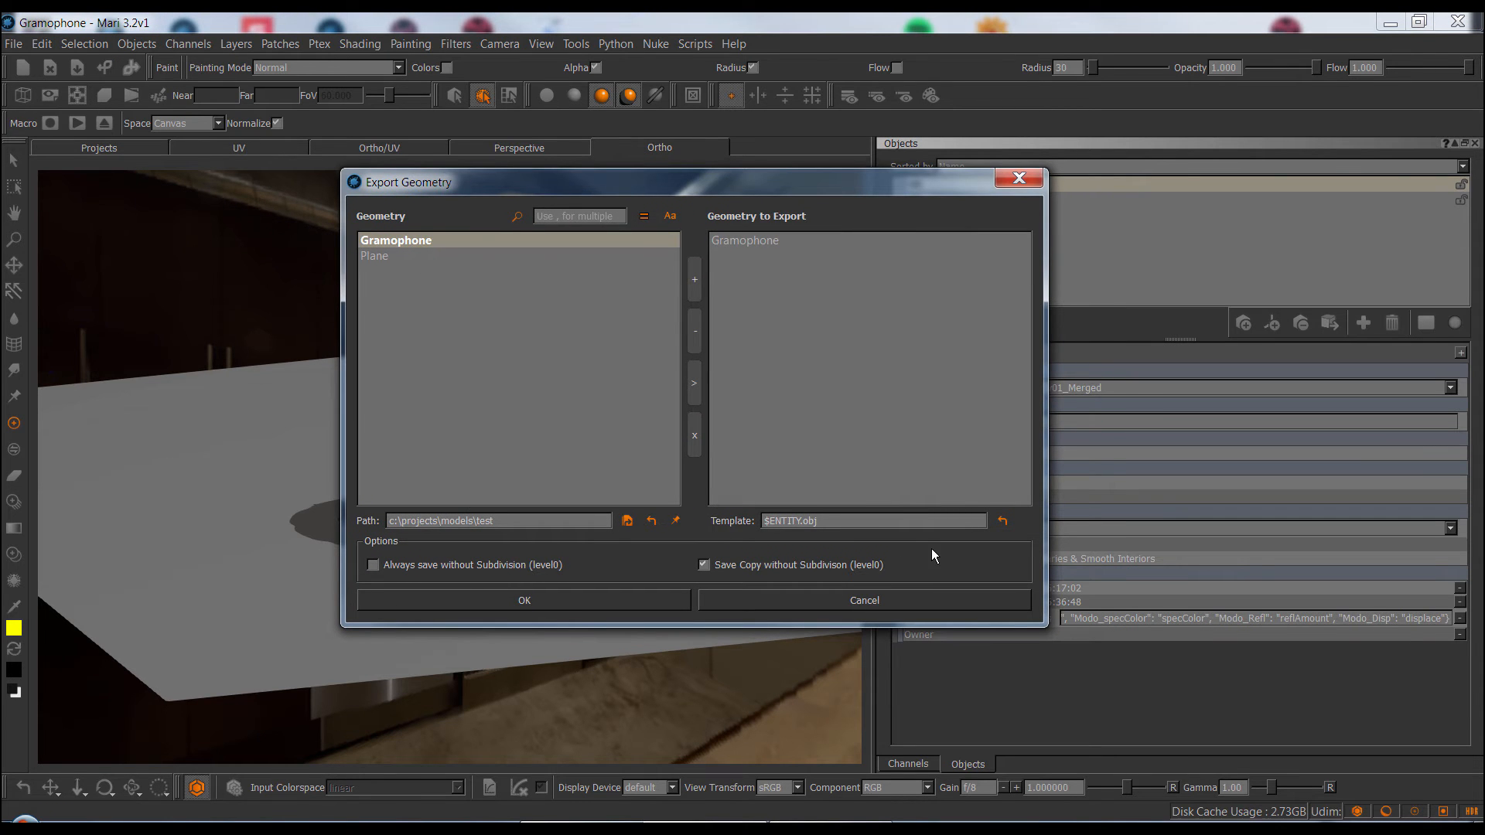
mouse_move(965, 552)
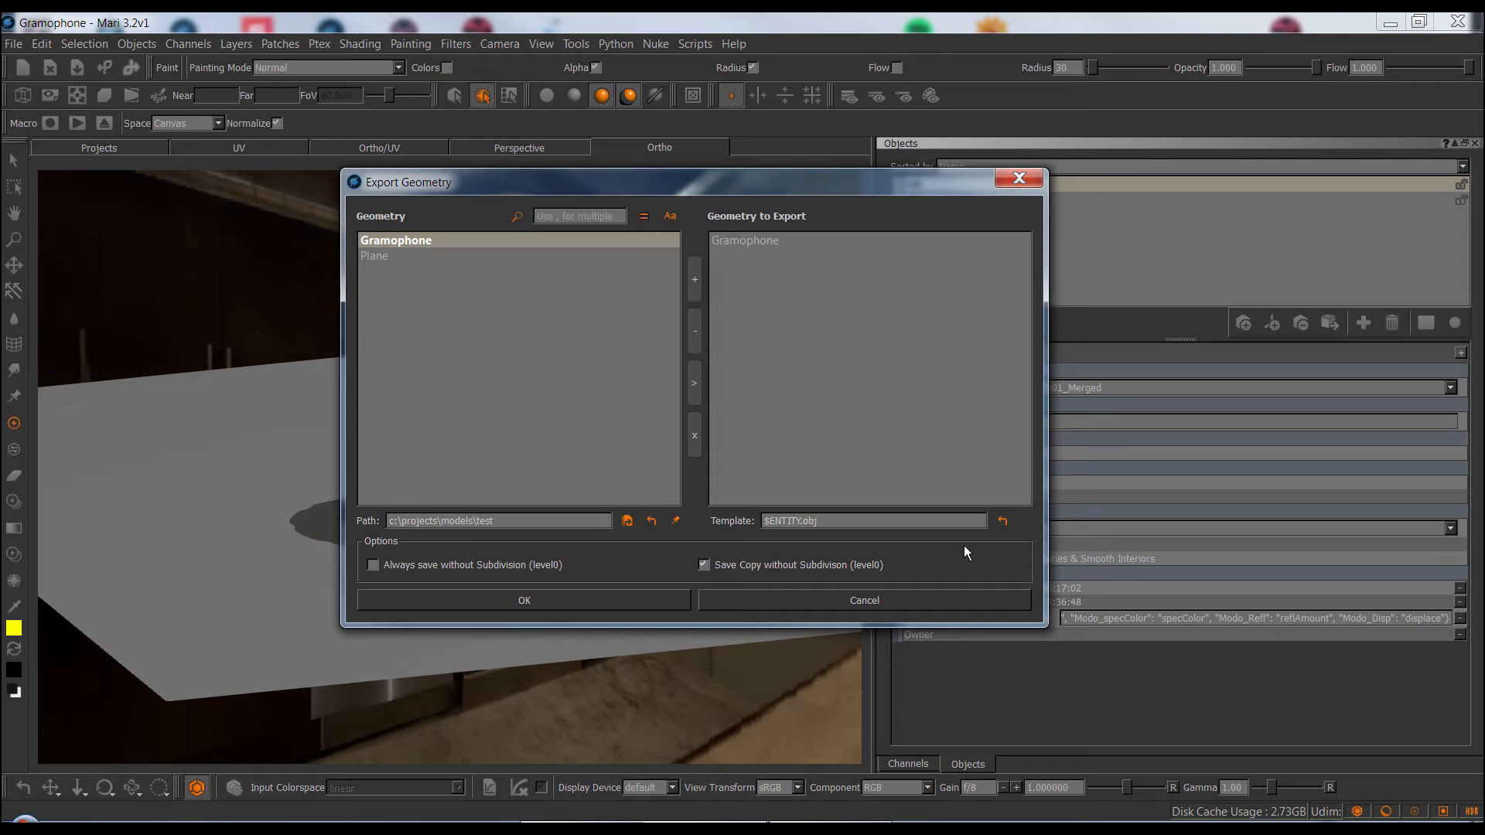
mouse_move(492, 228)
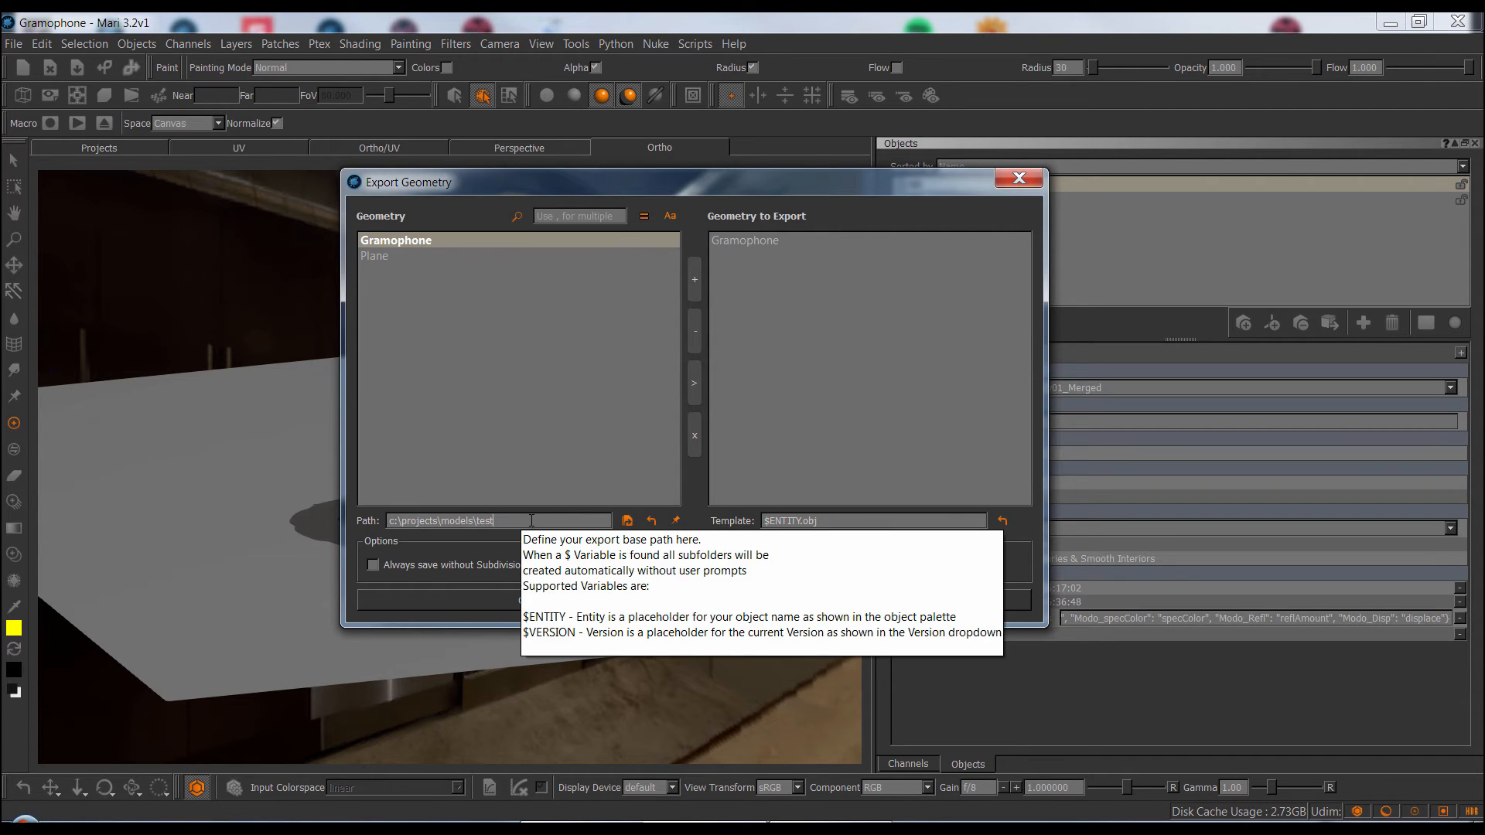
left_click(14, 43)
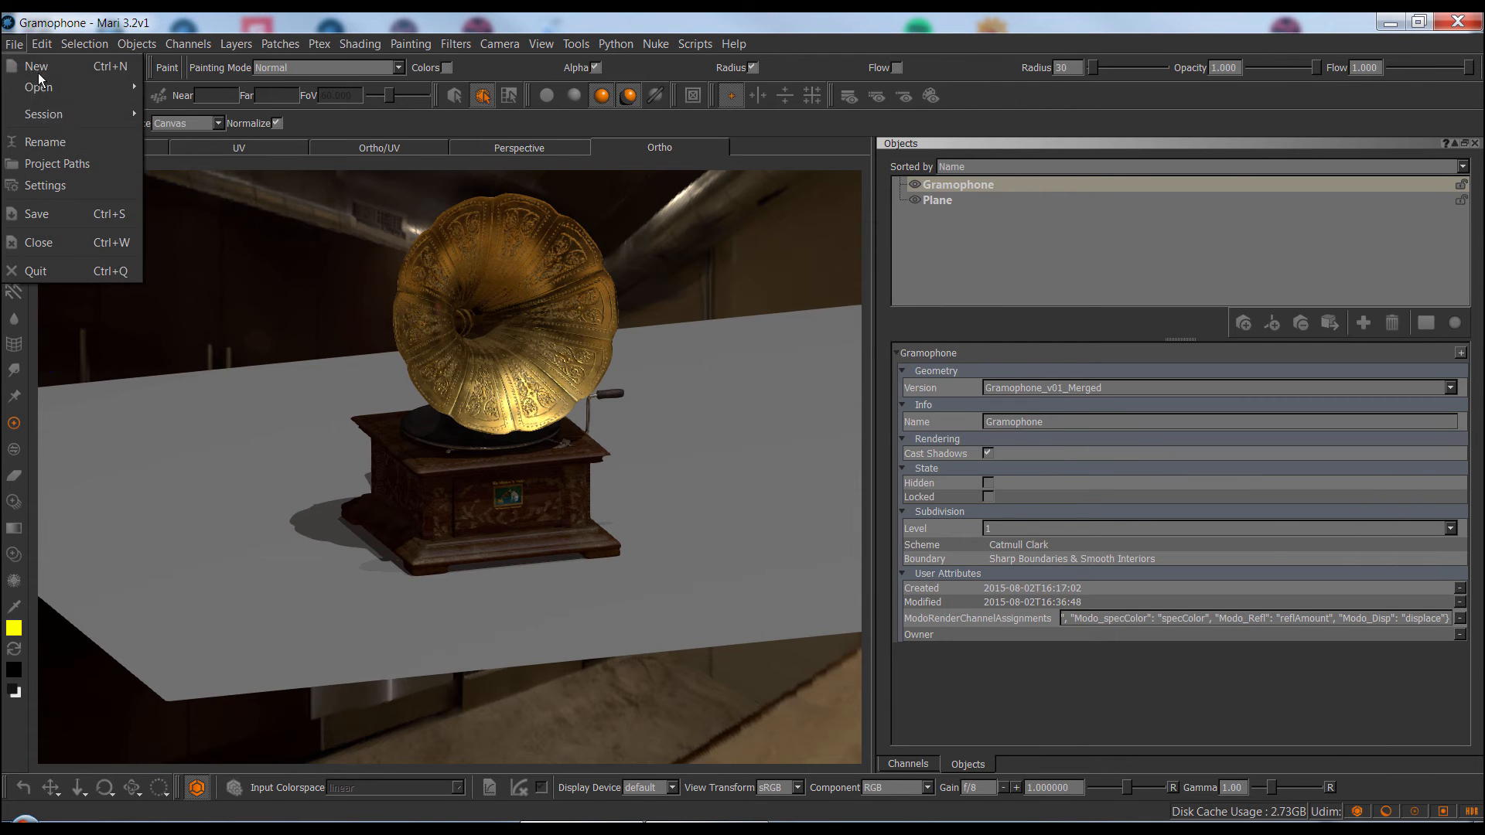
left_click(57, 163)
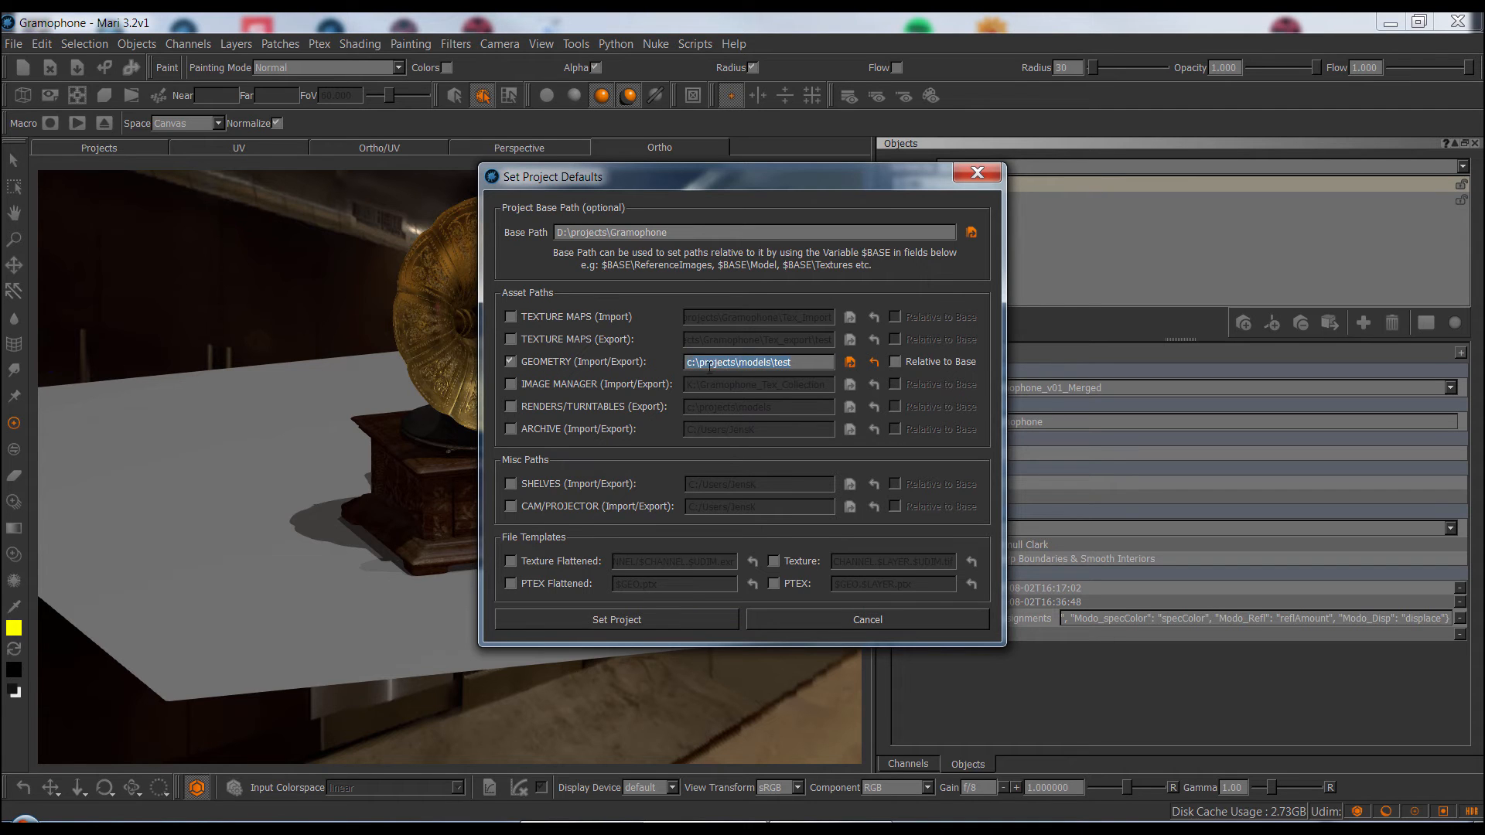
left_click(758, 362)
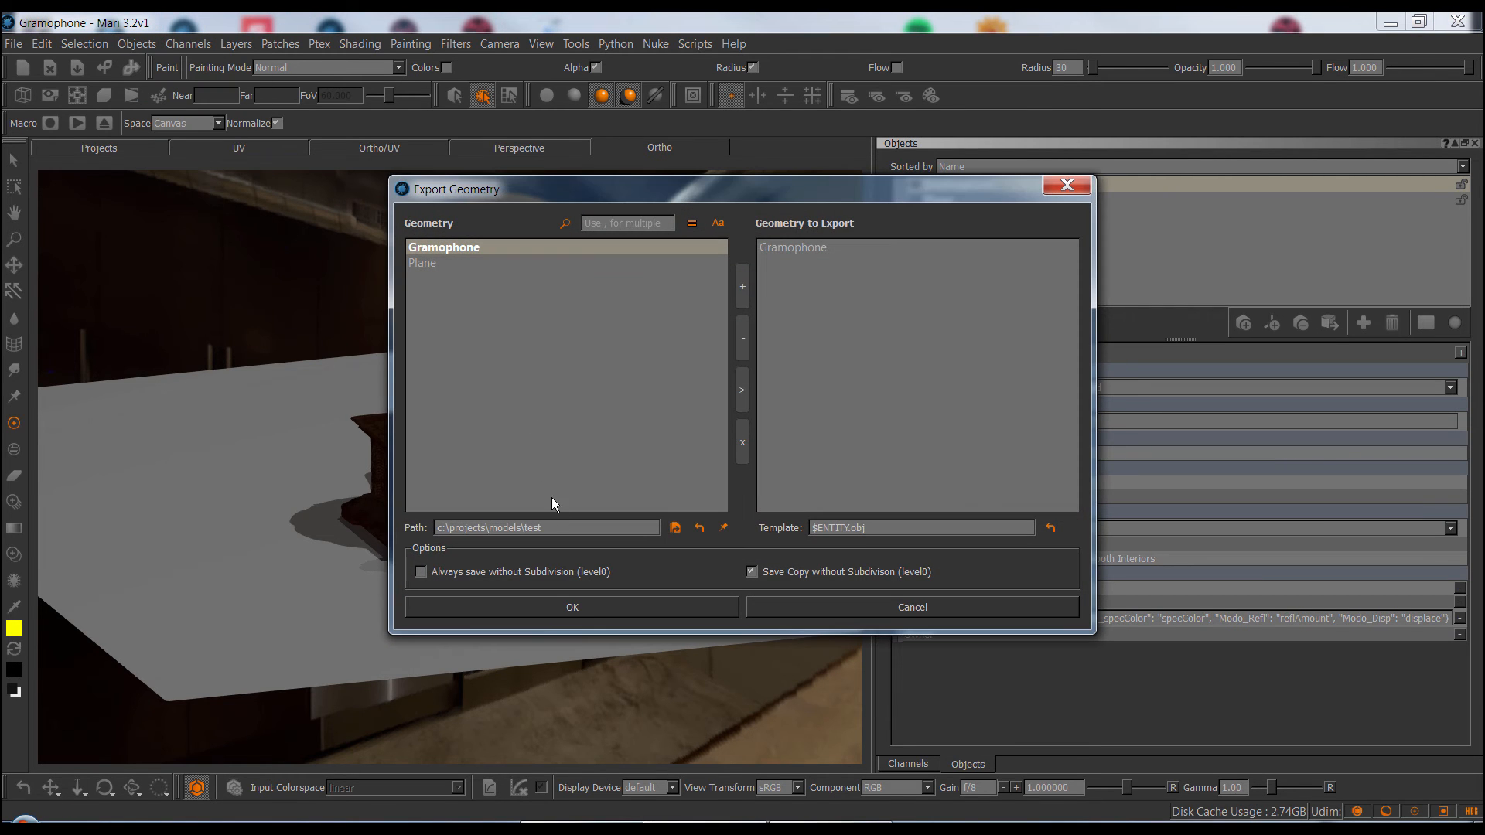
Append a test folder to the export path and pin it as the project's default geometry path
left_click(545, 527)
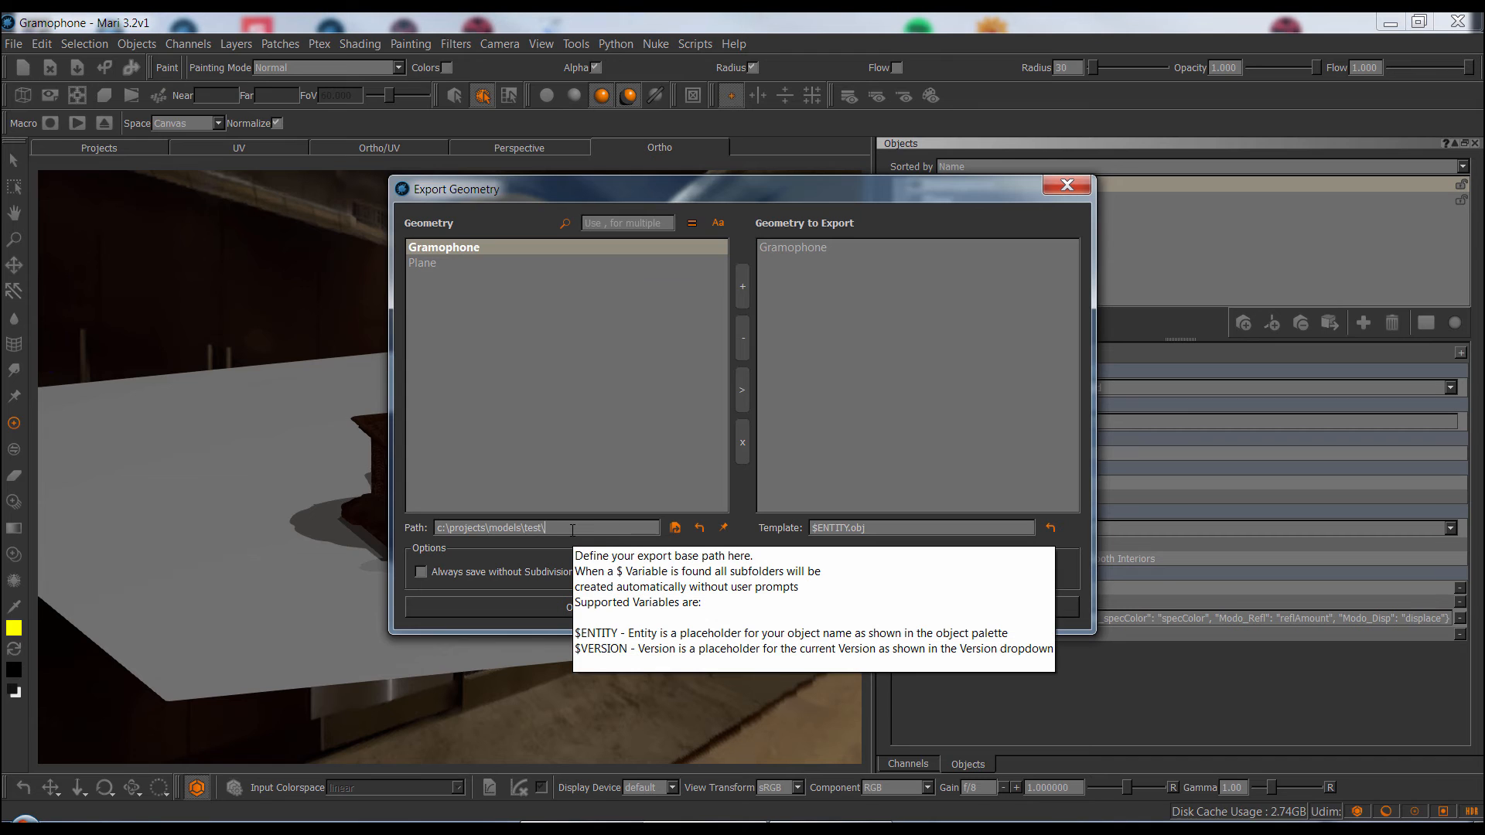
type("test")
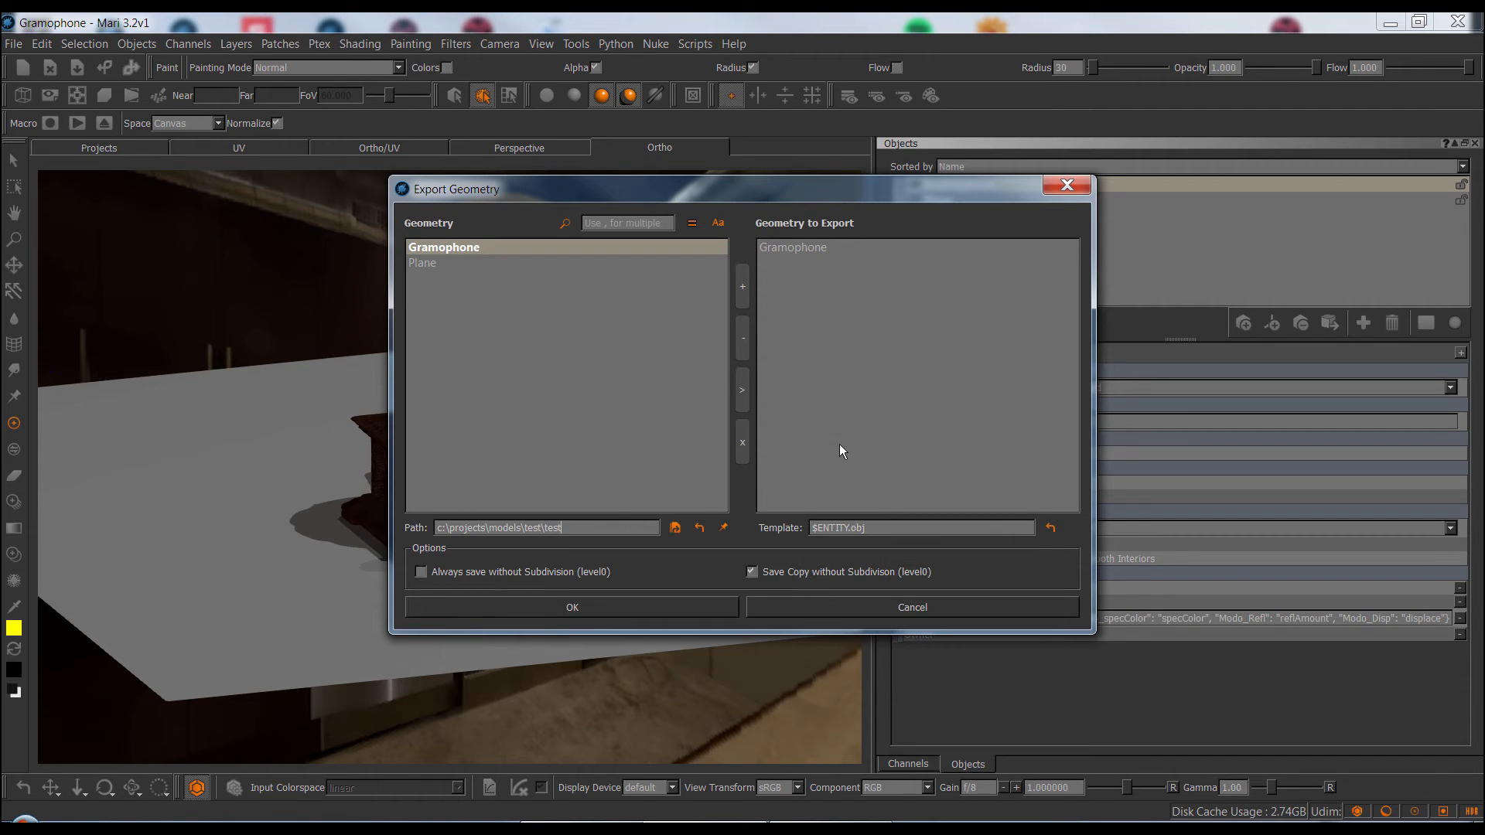
double_click(546, 528)
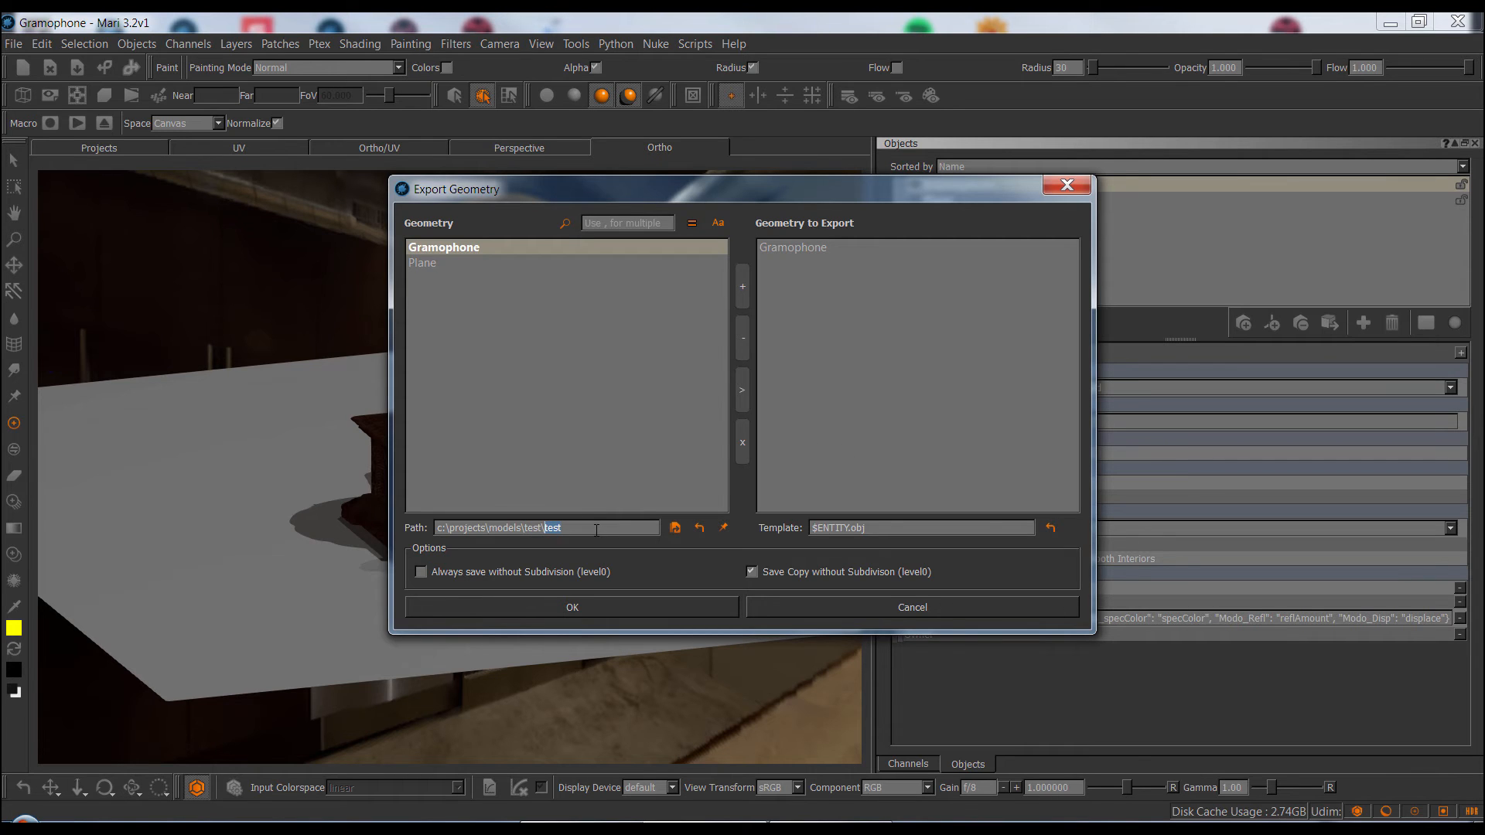
mouse_move(723, 527)
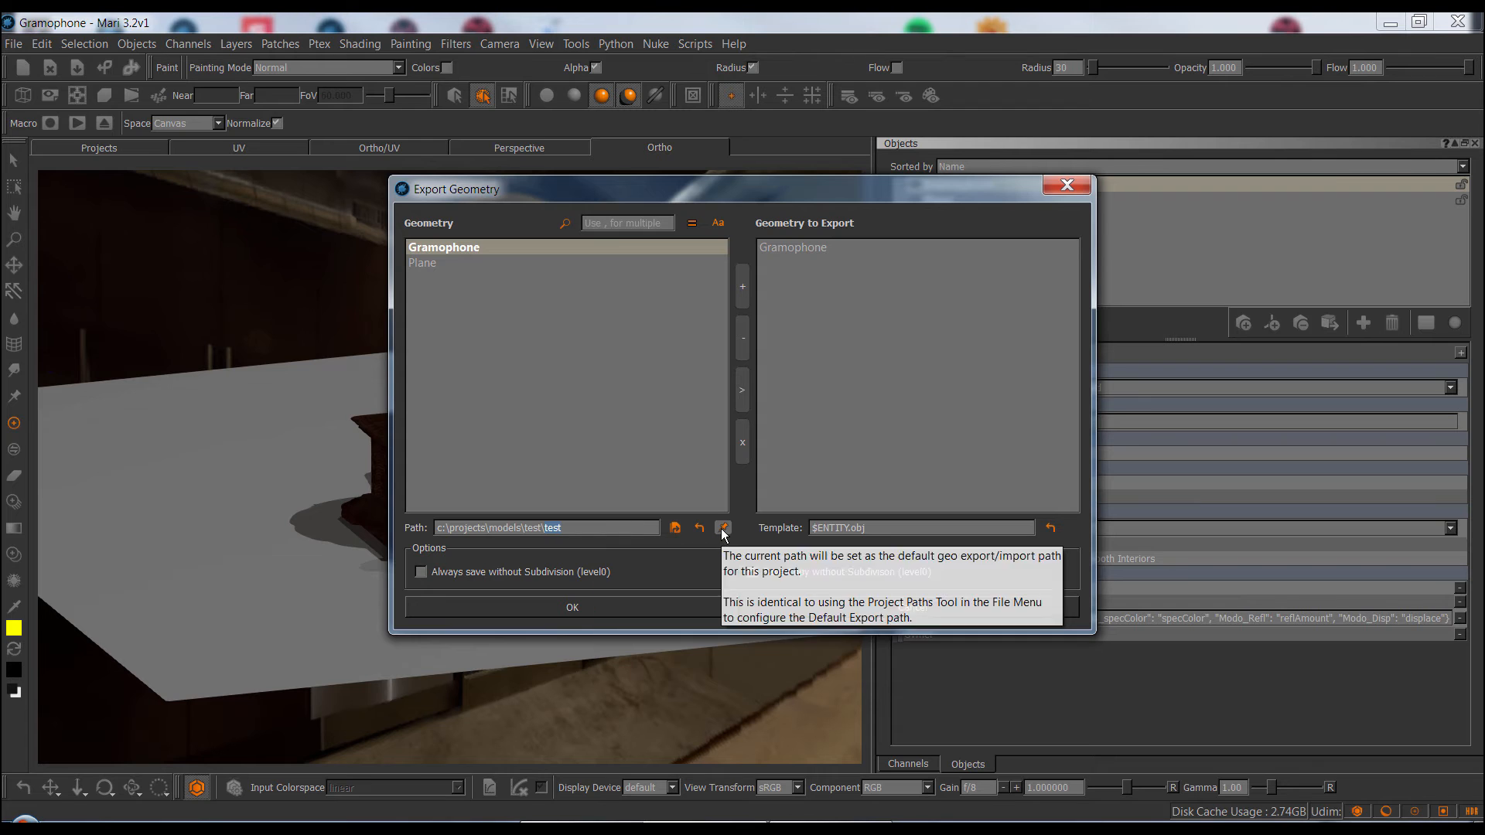
mouse_move(722, 529)
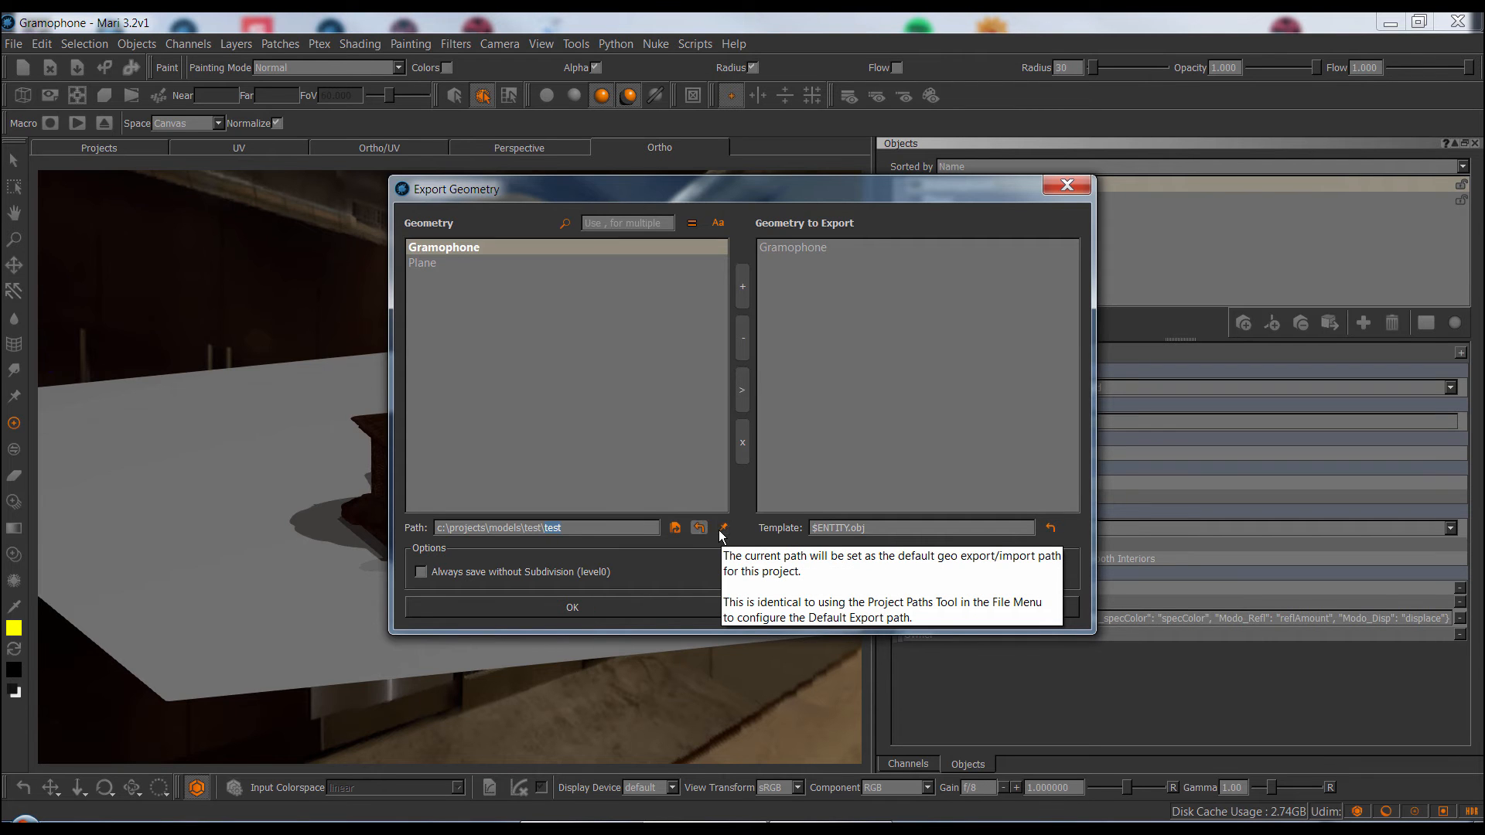
left_click(723, 528)
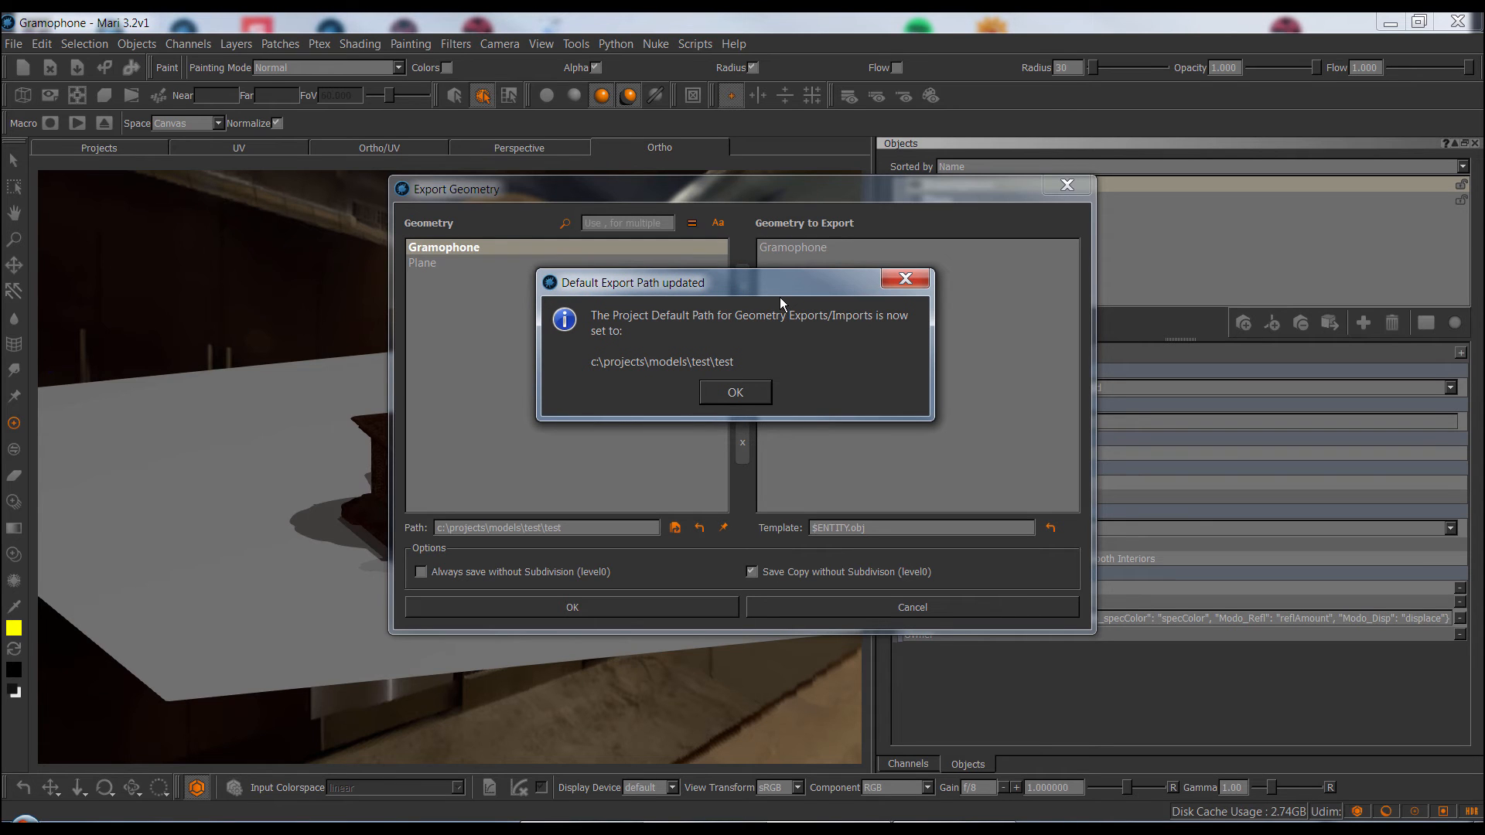
mouse_move(763, 384)
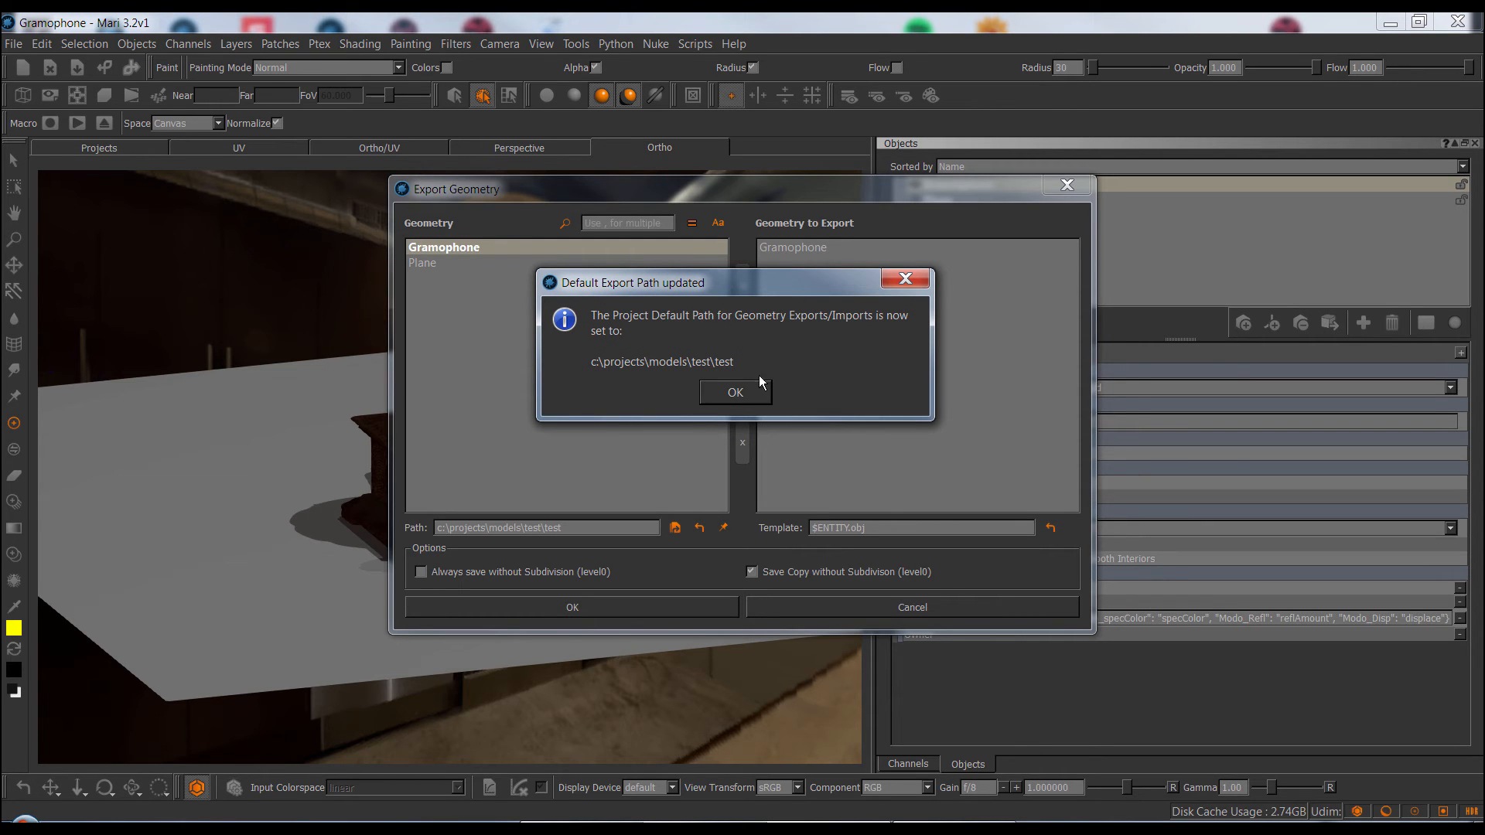
left_click(735, 392)
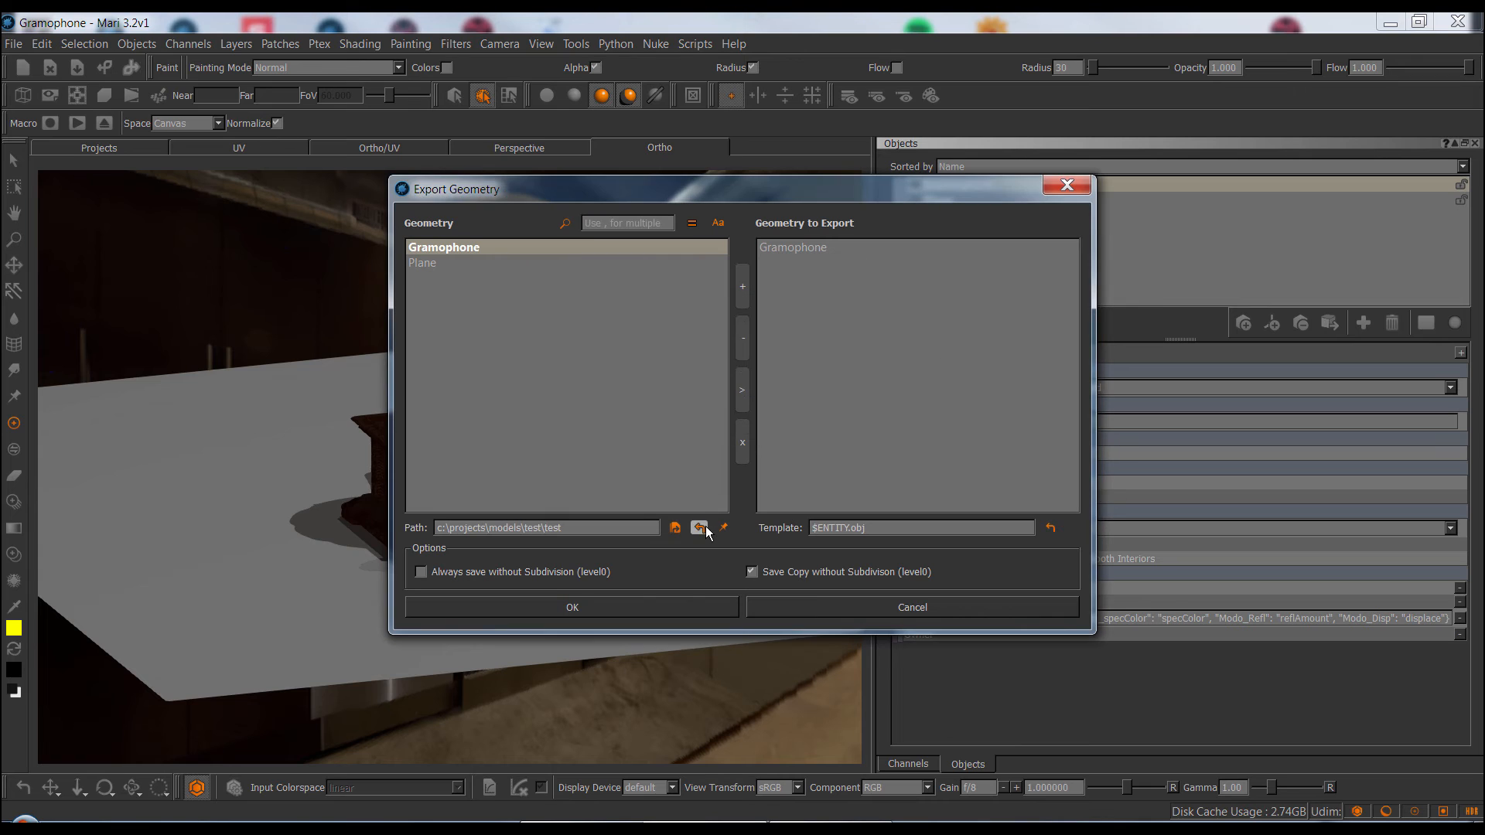
Reset the path to c:\projects\models\ and always save a copy without subdivision
left_click(699, 528)
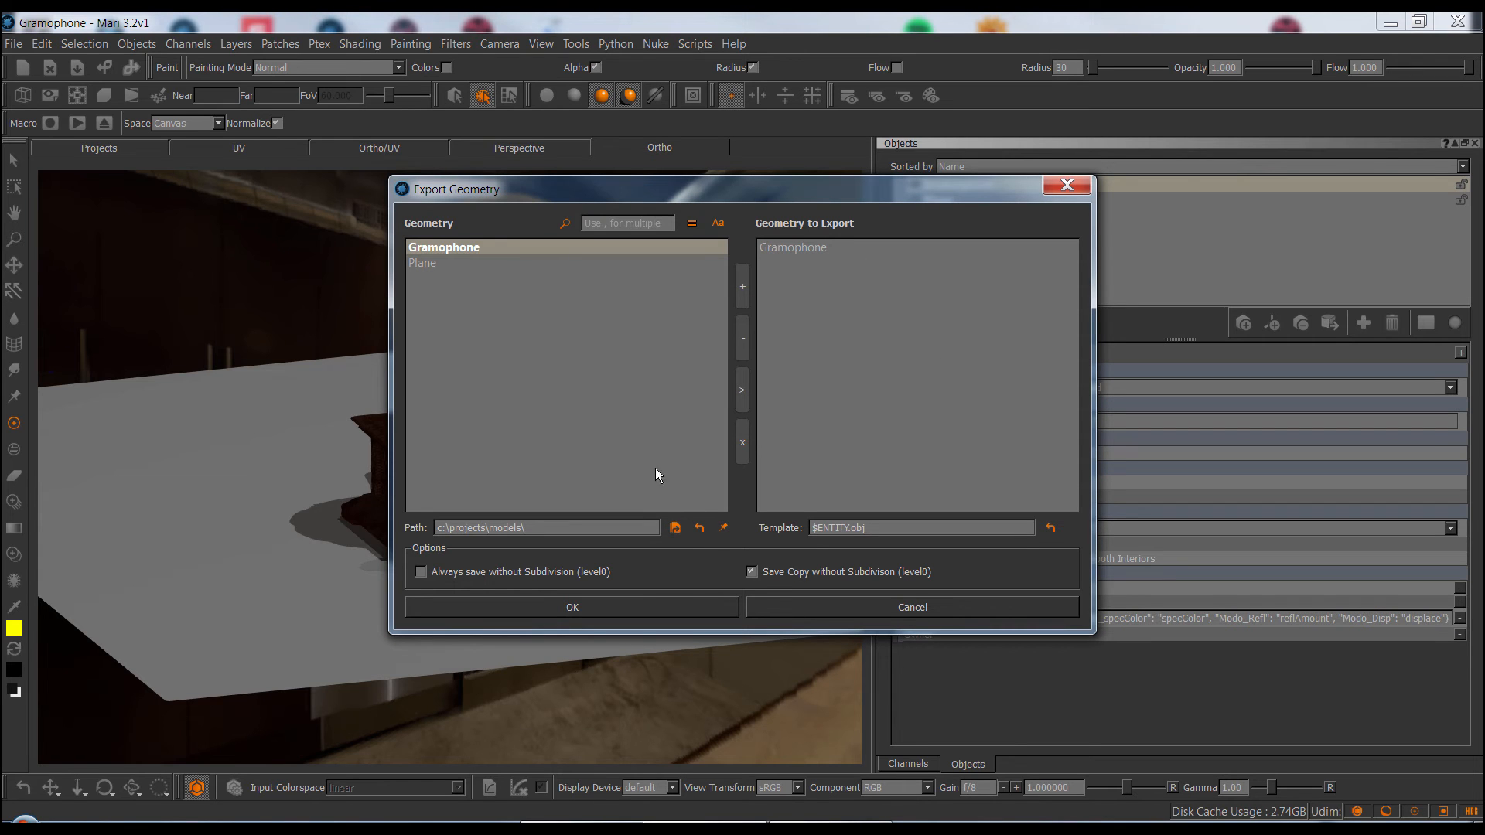
mouse_move(665, 512)
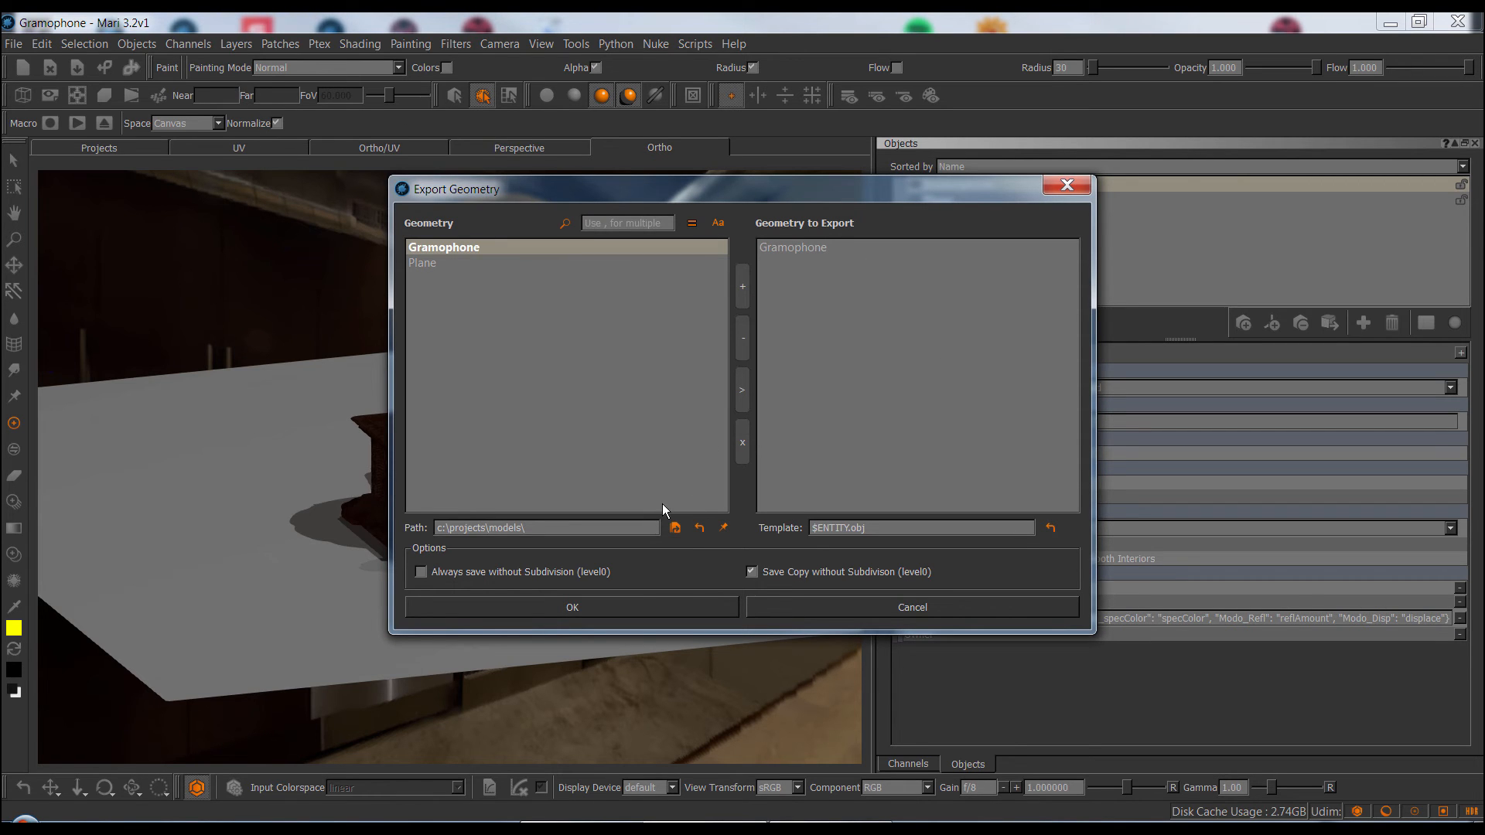
mouse_move(577, 583)
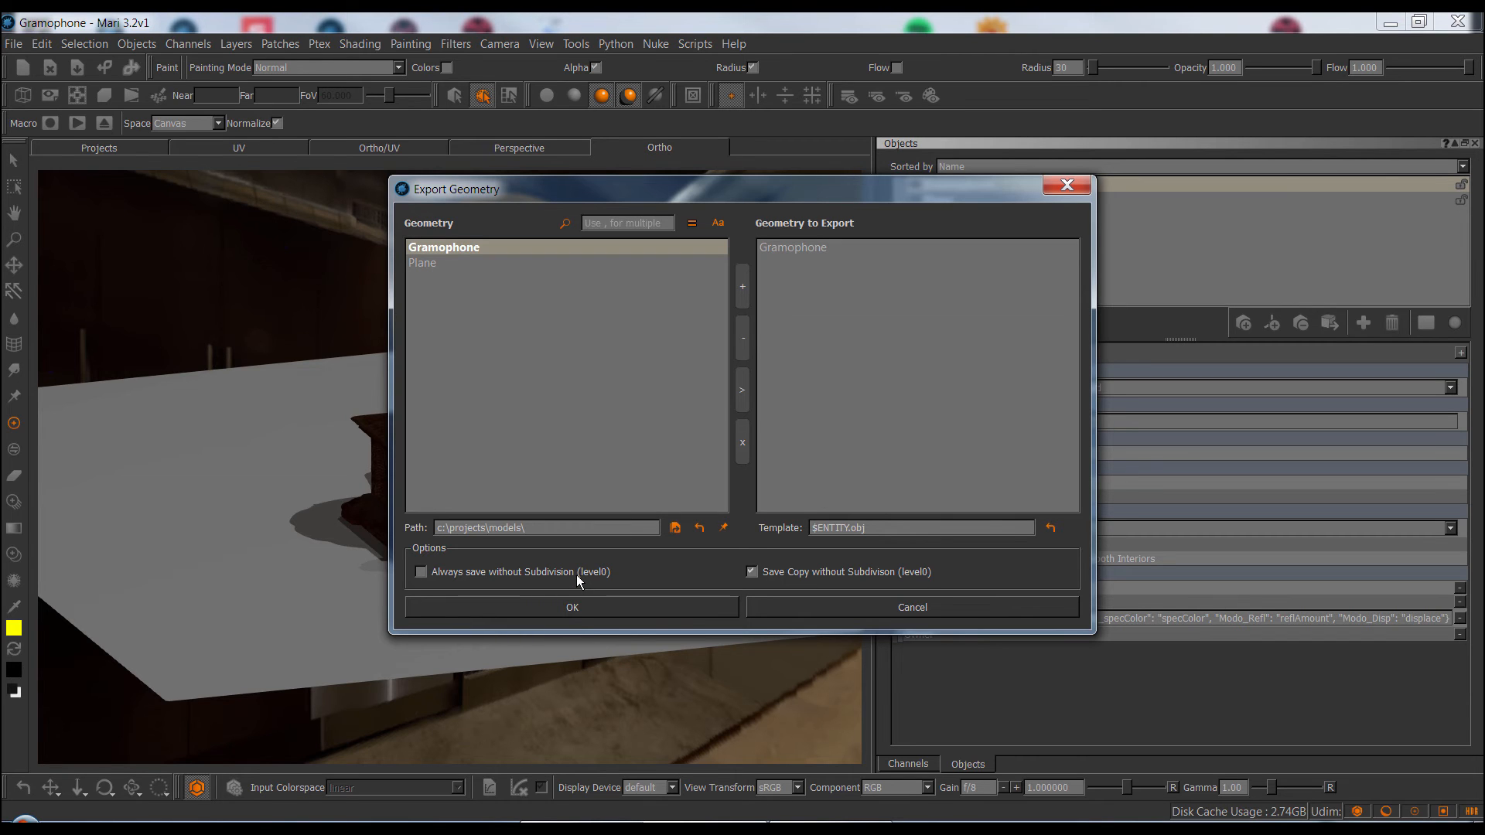
left_click(420, 571)
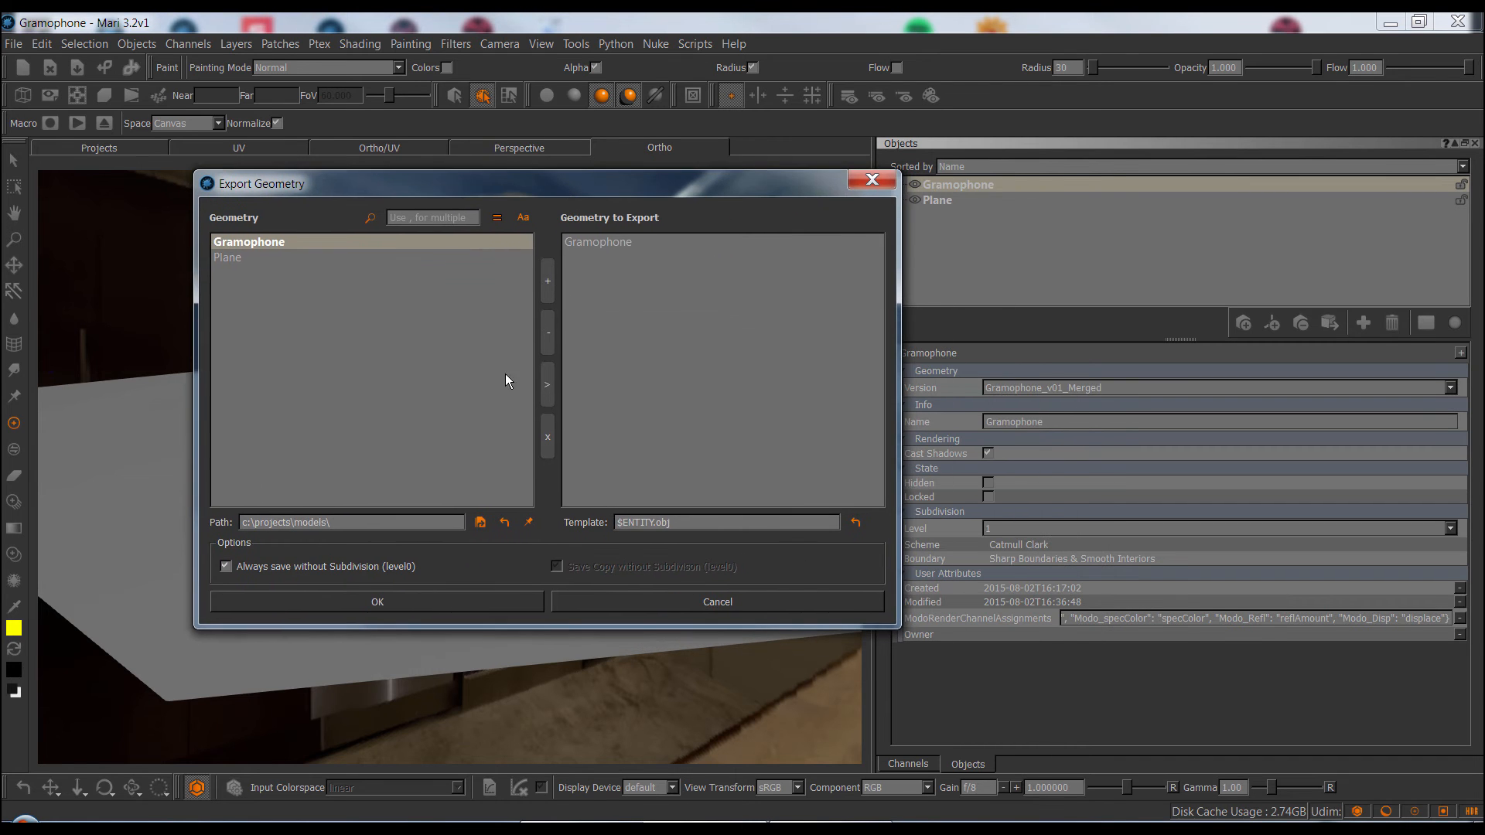
mouse_move(1029, 537)
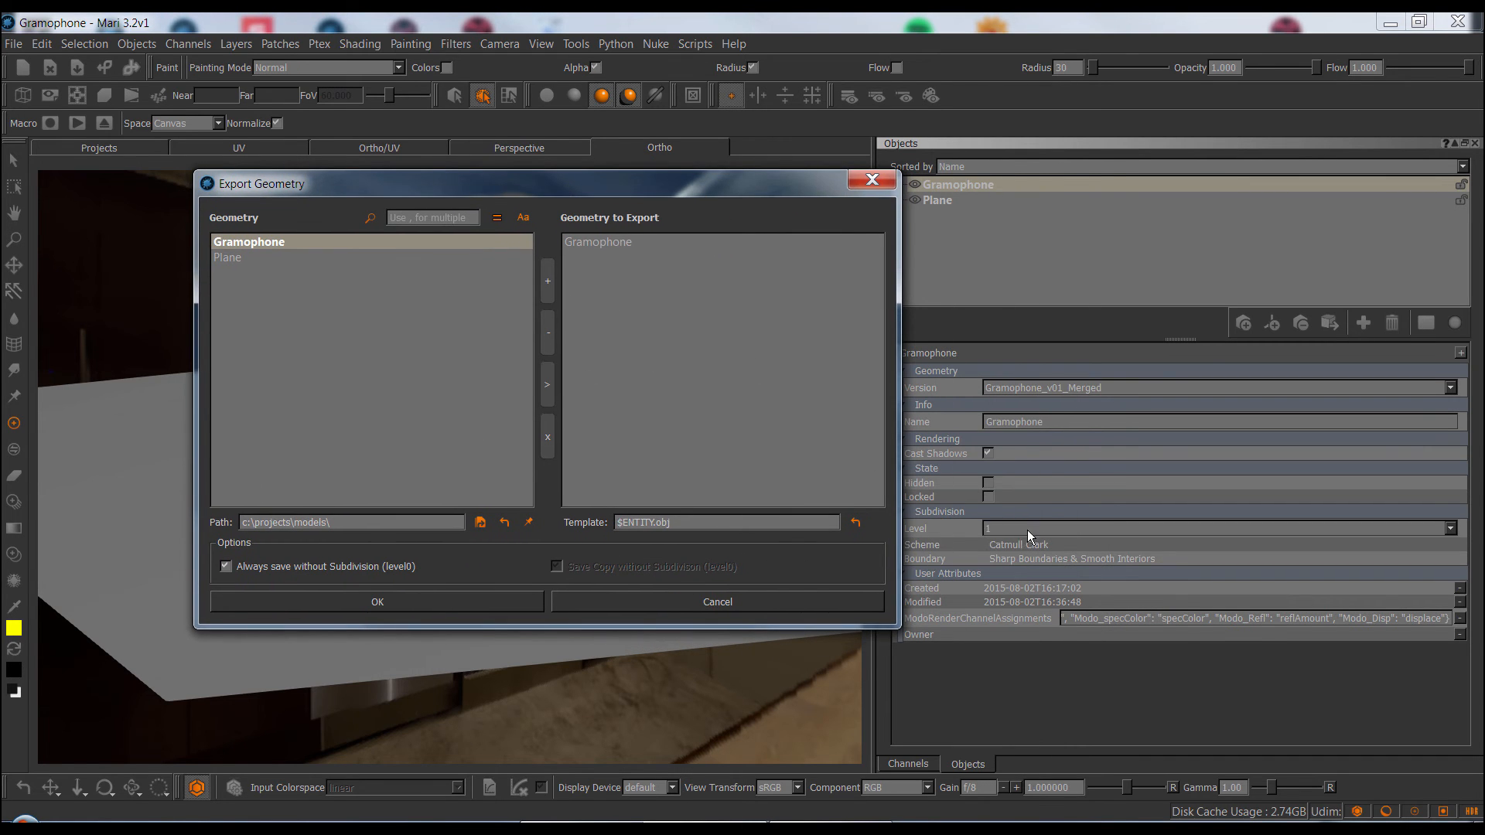
mouse_move(1113, 542)
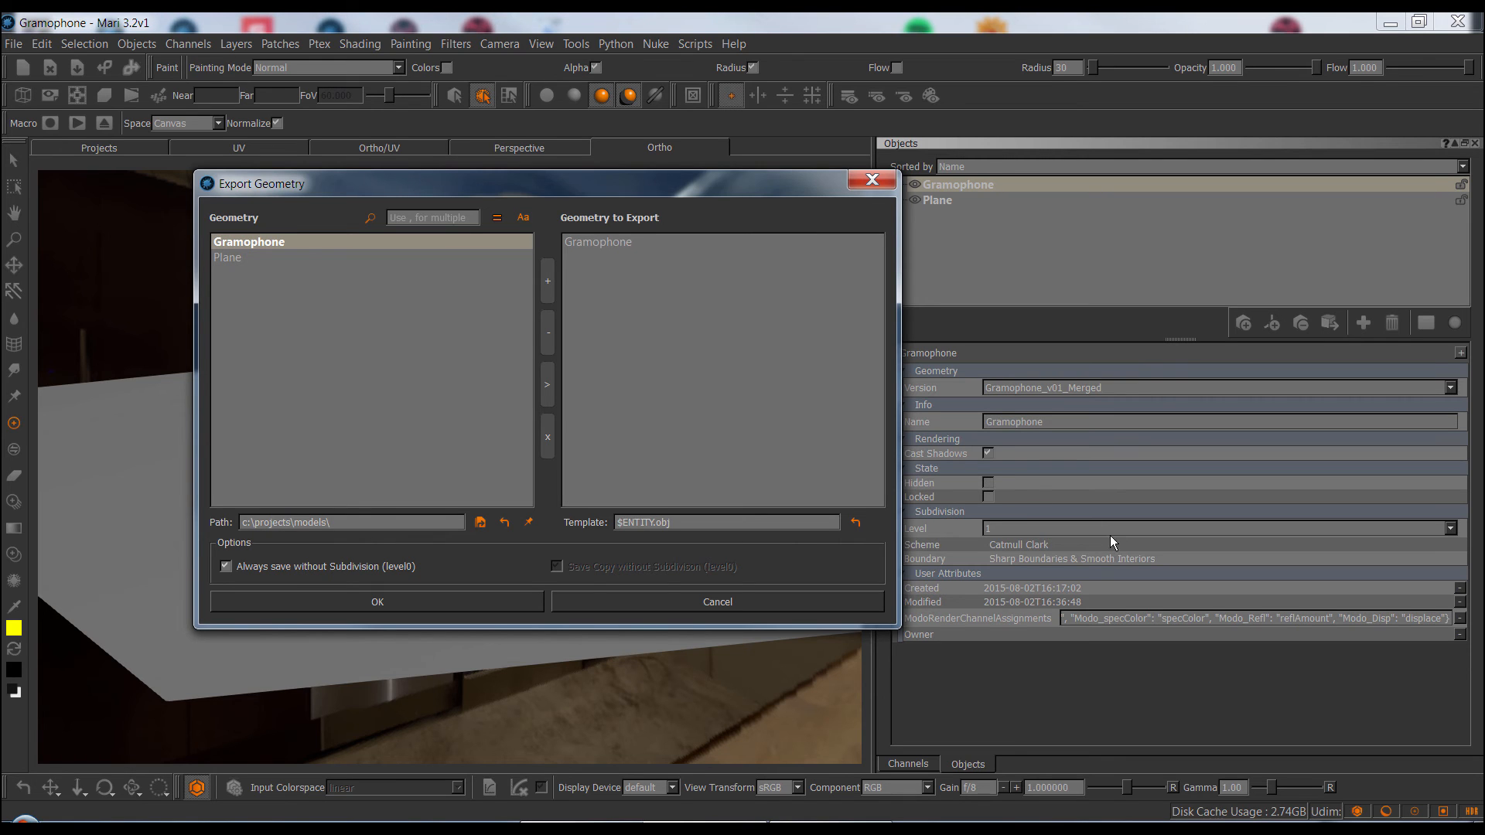
mouse_move(1063, 530)
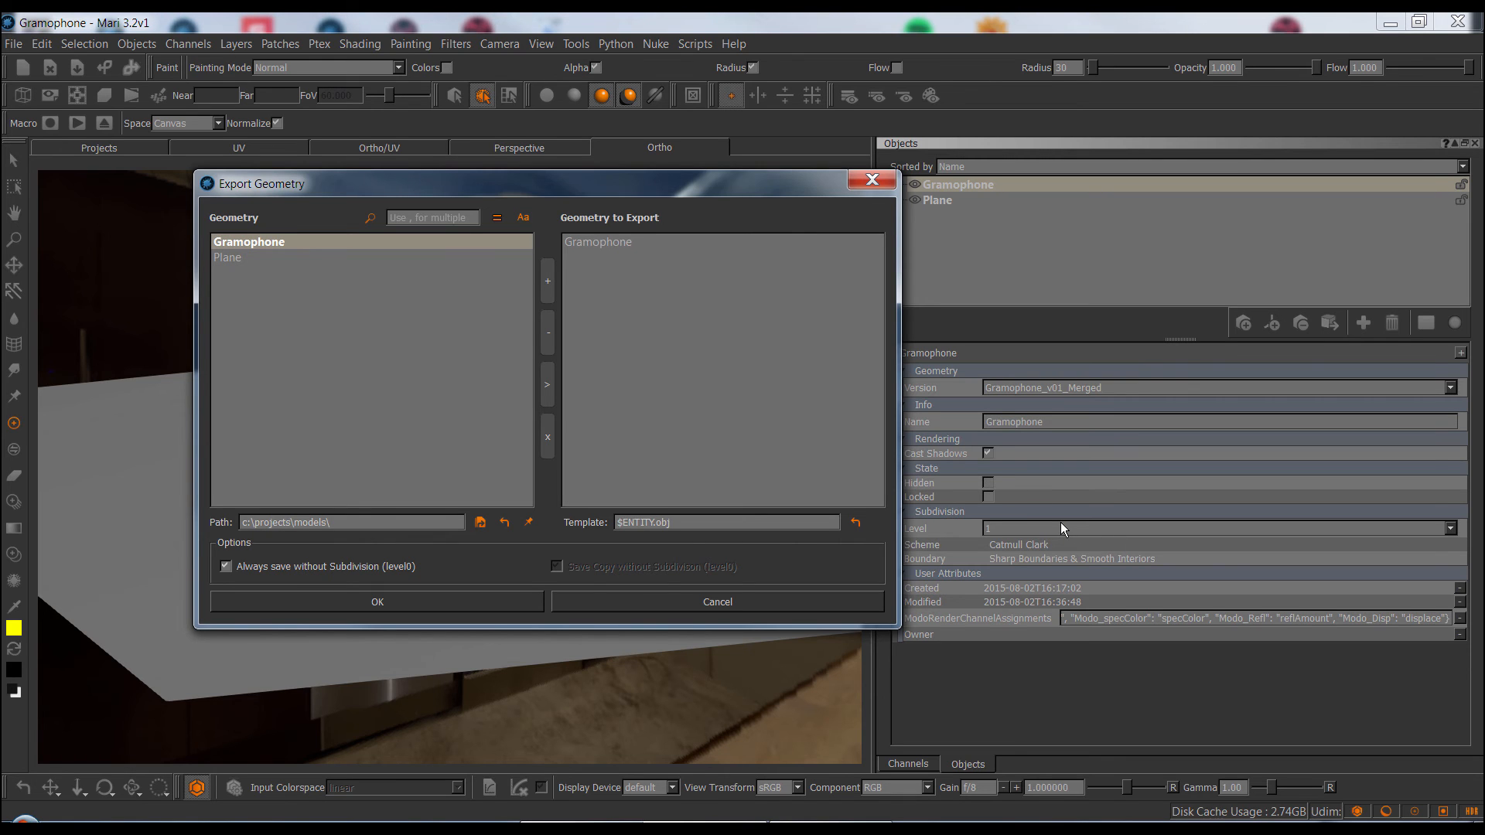
mouse_move(384, 567)
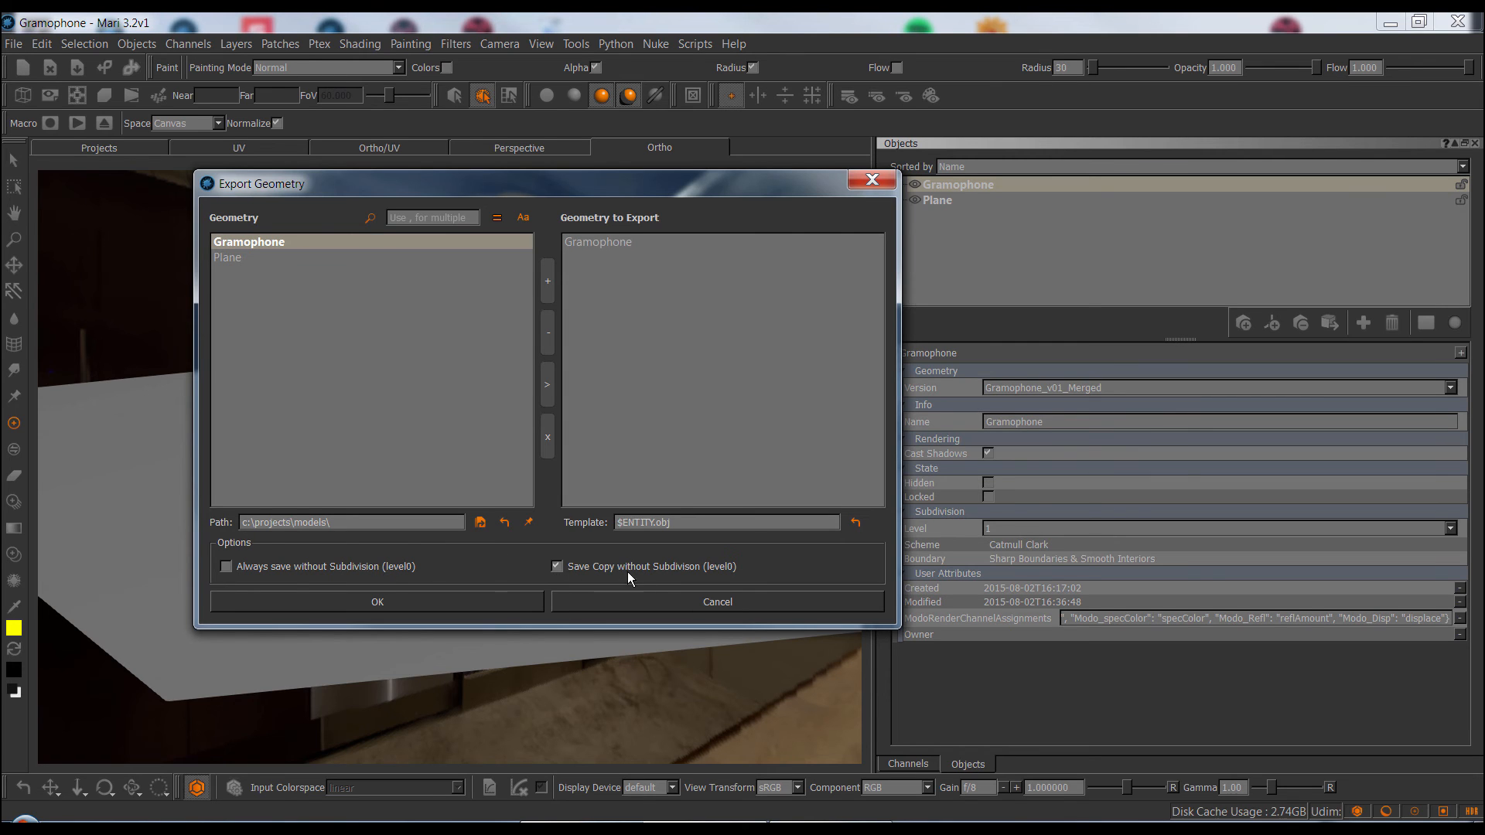
mouse_move(743, 567)
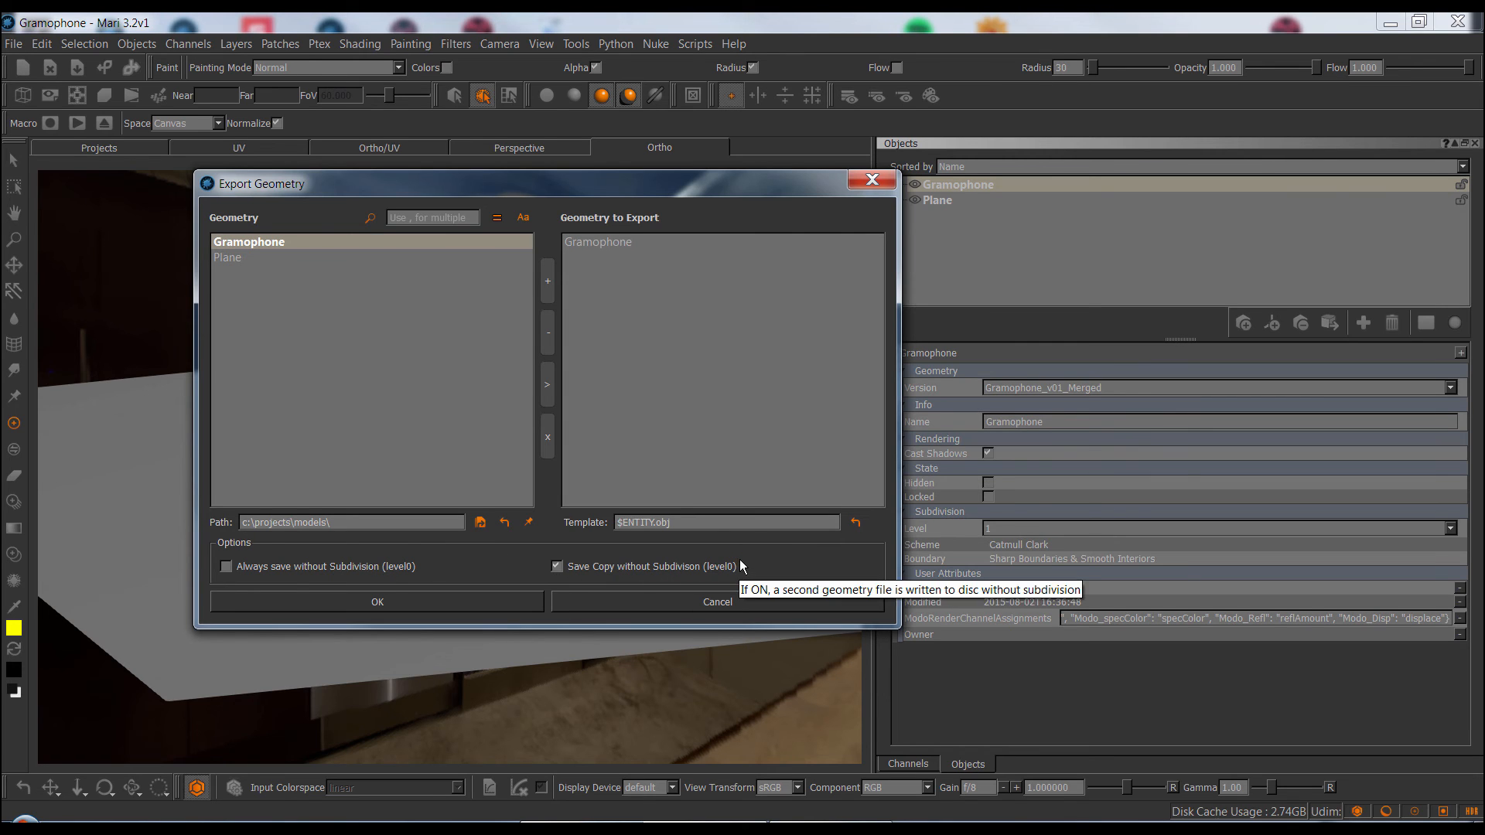
mouse_move(631, 320)
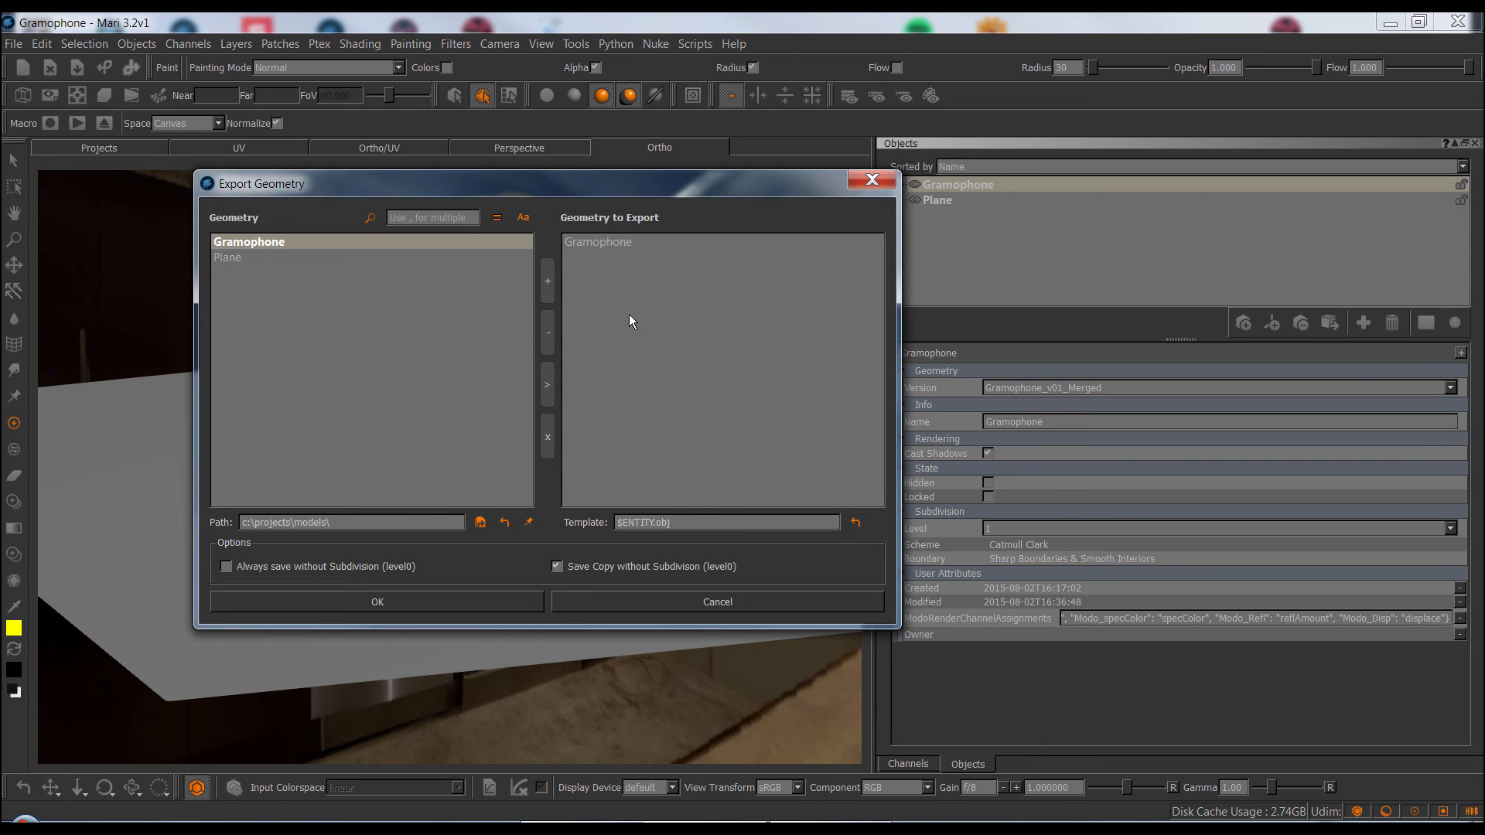
Export Gramophone.obj plus Gramophone_NOSUBD.obj to c:\projects\models\ and view the exported file details
left_click(378, 602)
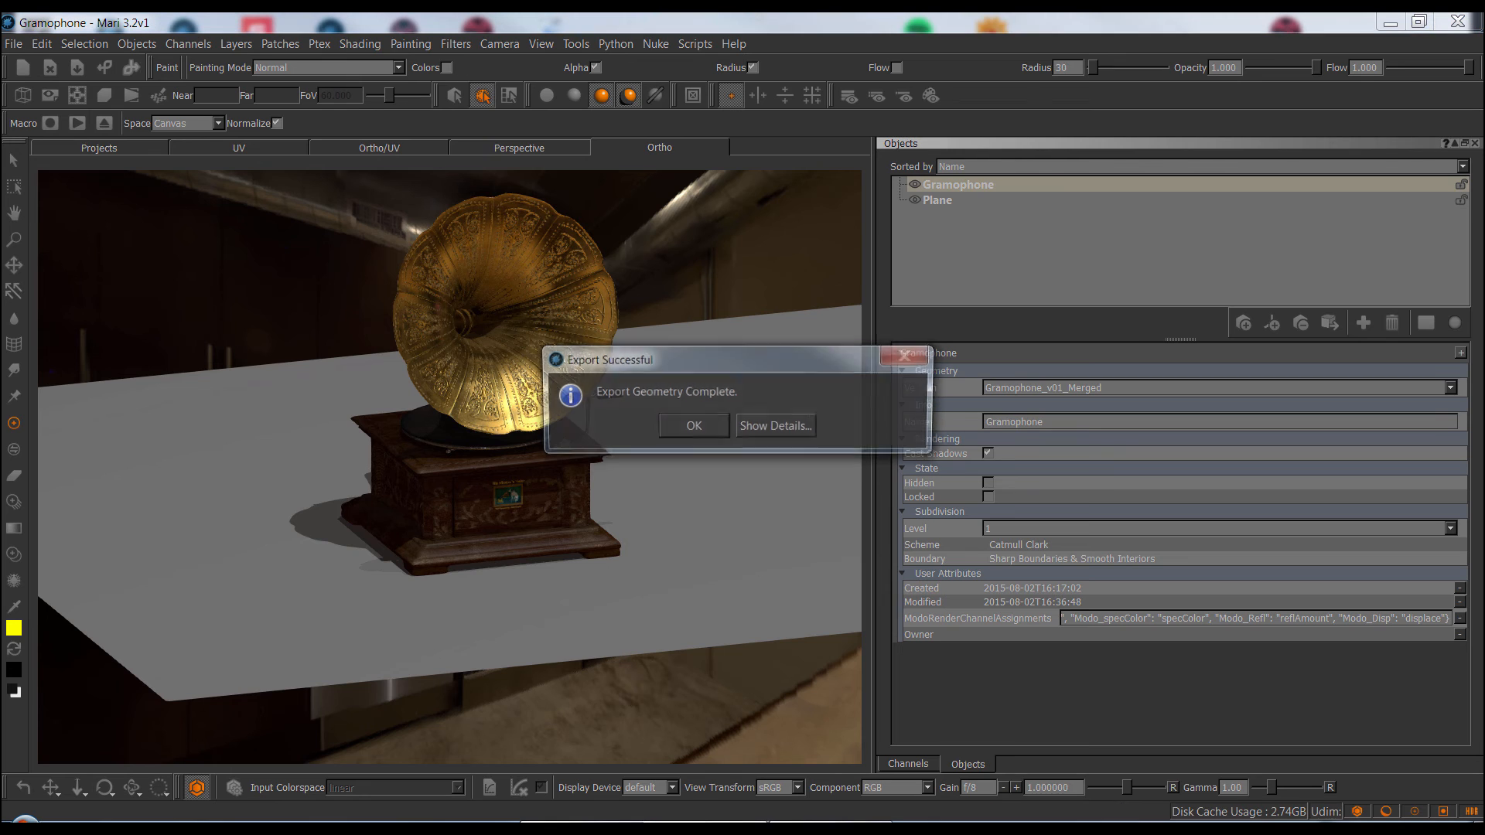
left_click(774, 425)
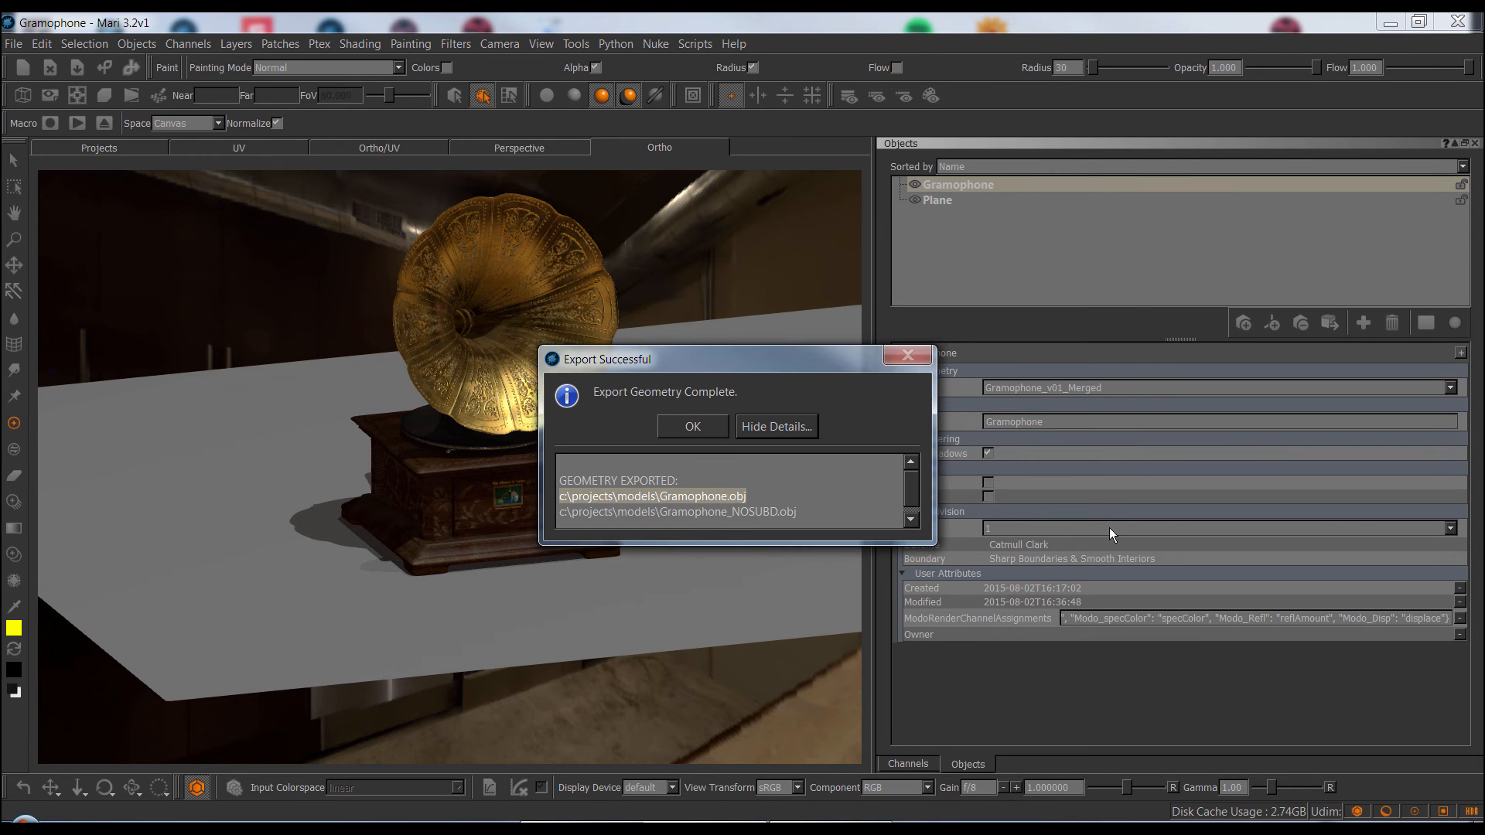
mouse_move(902, 526)
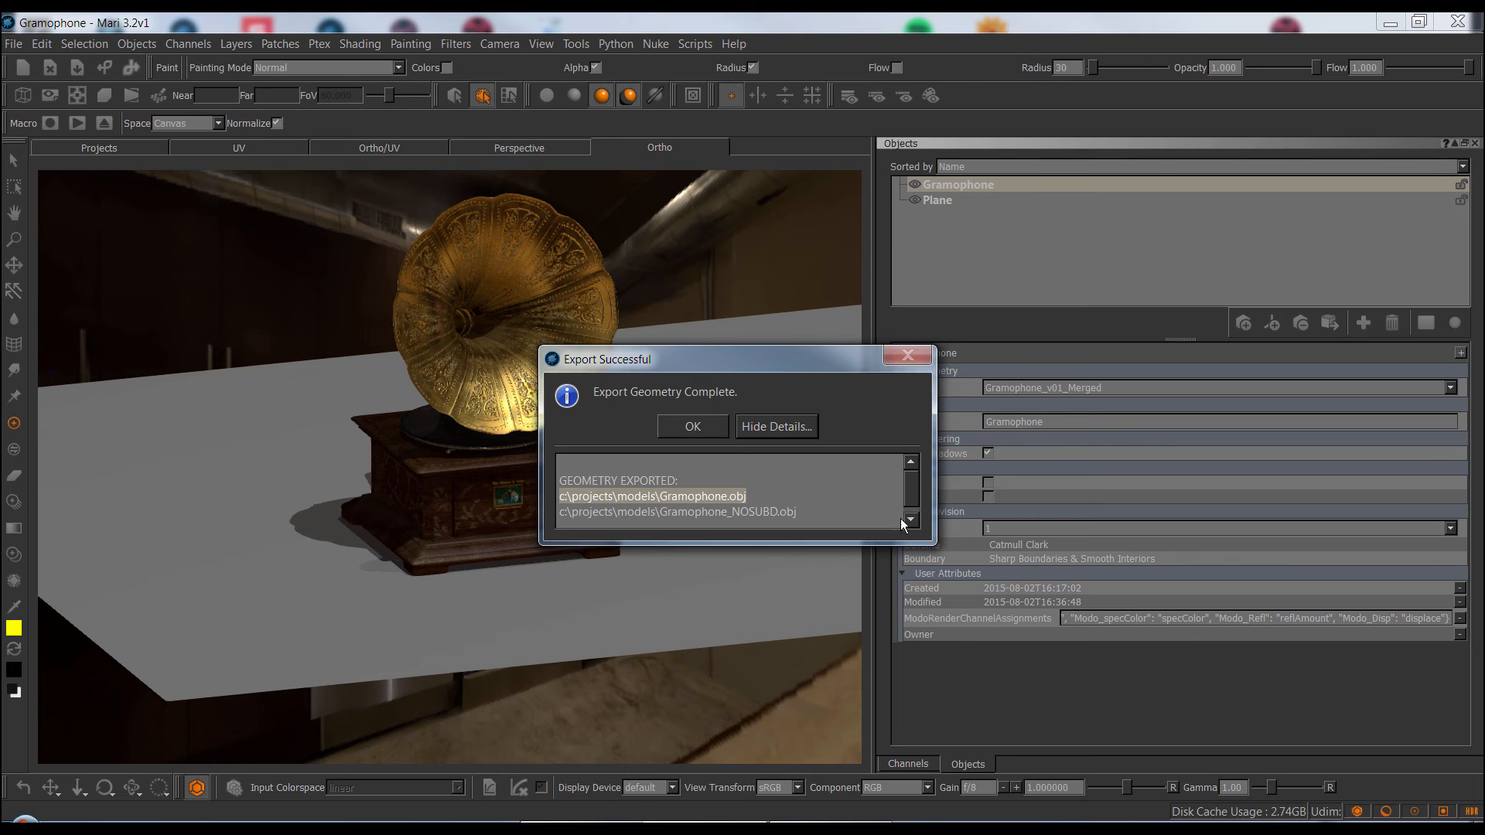
mouse_move(668, 512)
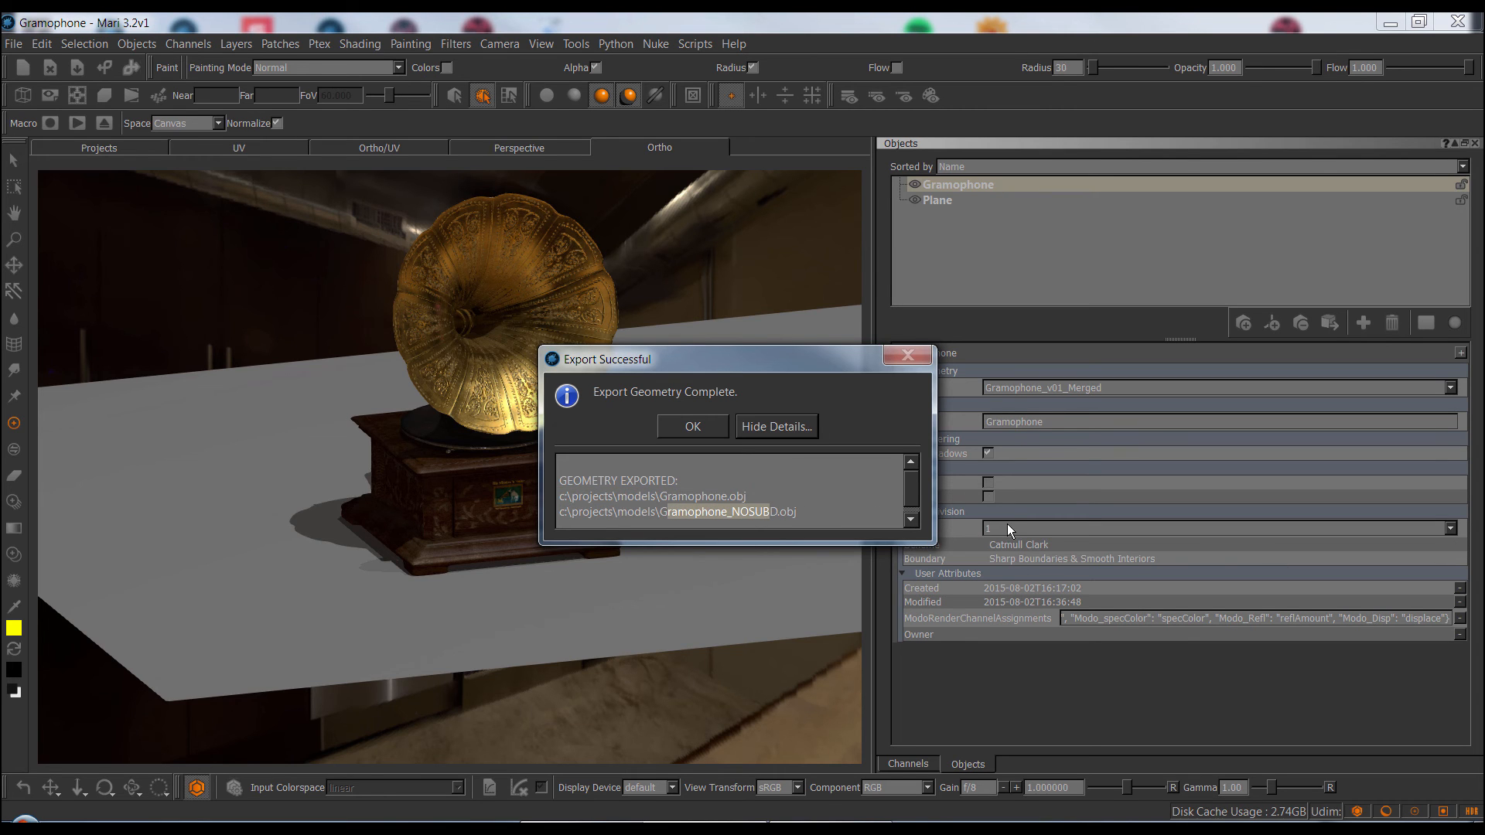
mouse_move(1023, 530)
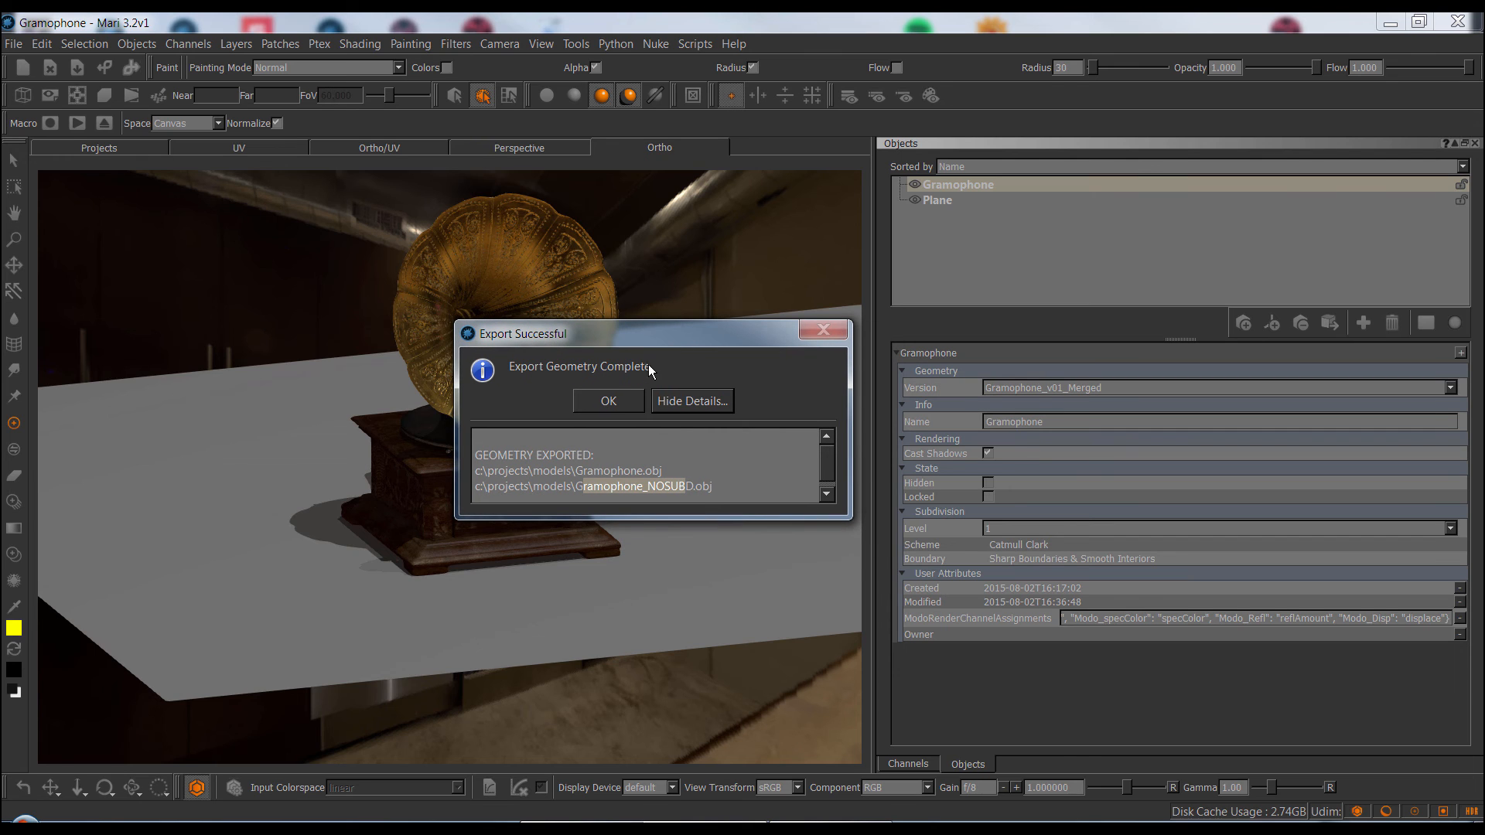
Pin D:\projects\Gramophone\Tex_export\test\uvmask as default texture export path, then cancel the UV mask export
left_click(608, 401)
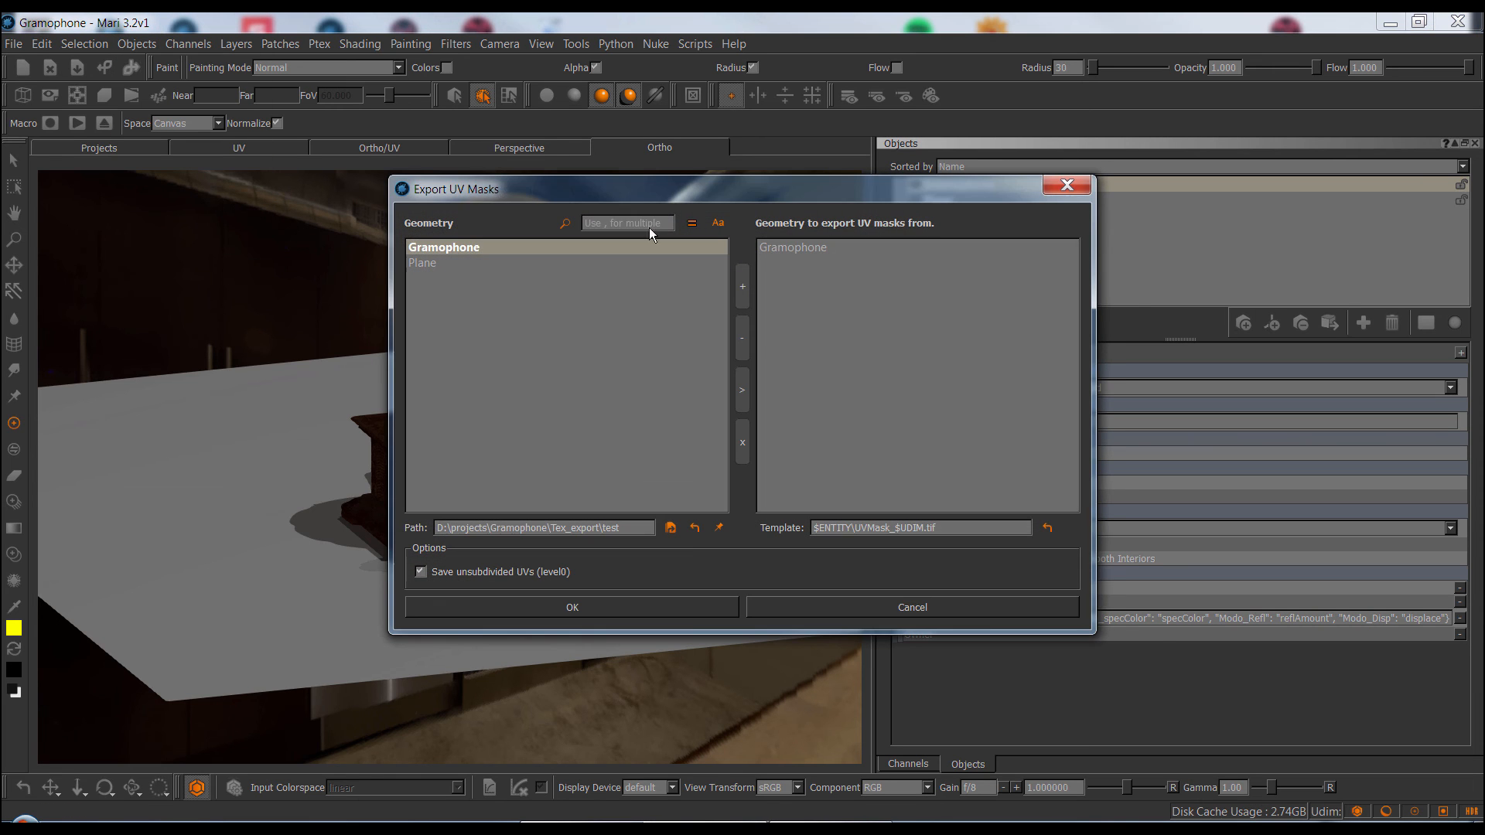
mouse_move(902, 193)
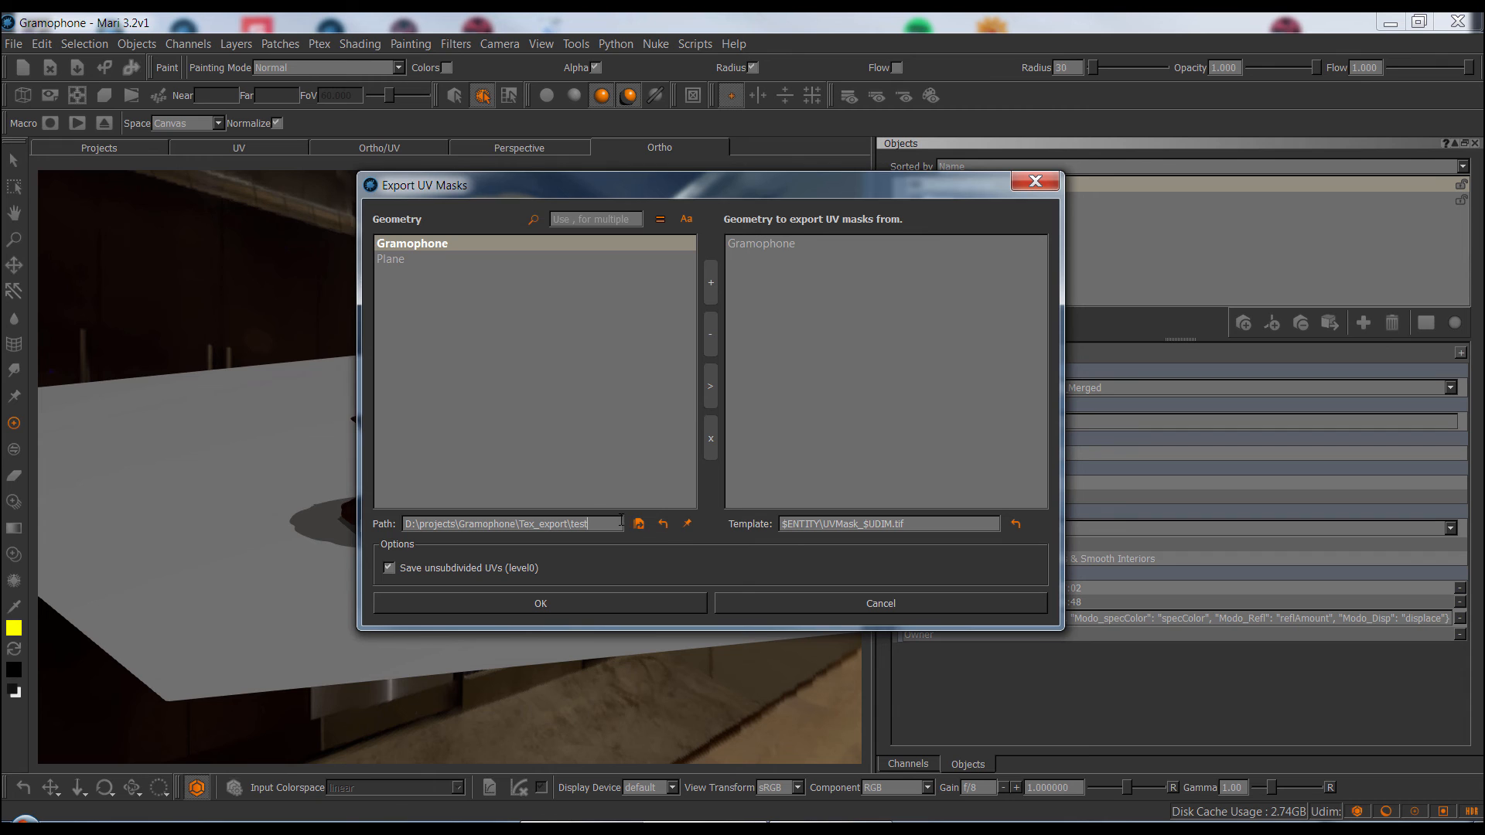
mouse_move(512, 524)
type("\\uvmask")
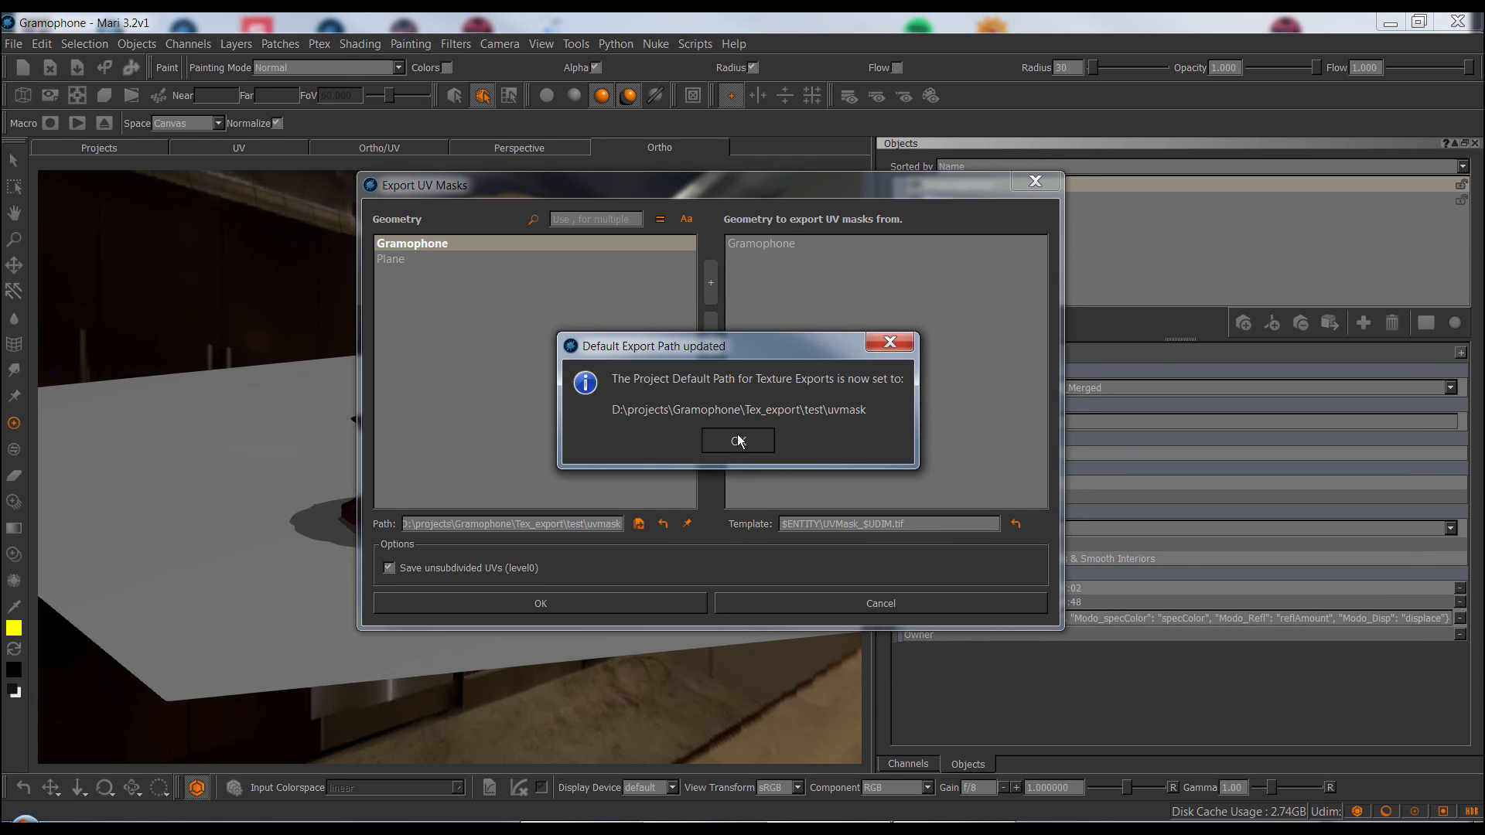
left_click(736, 441)
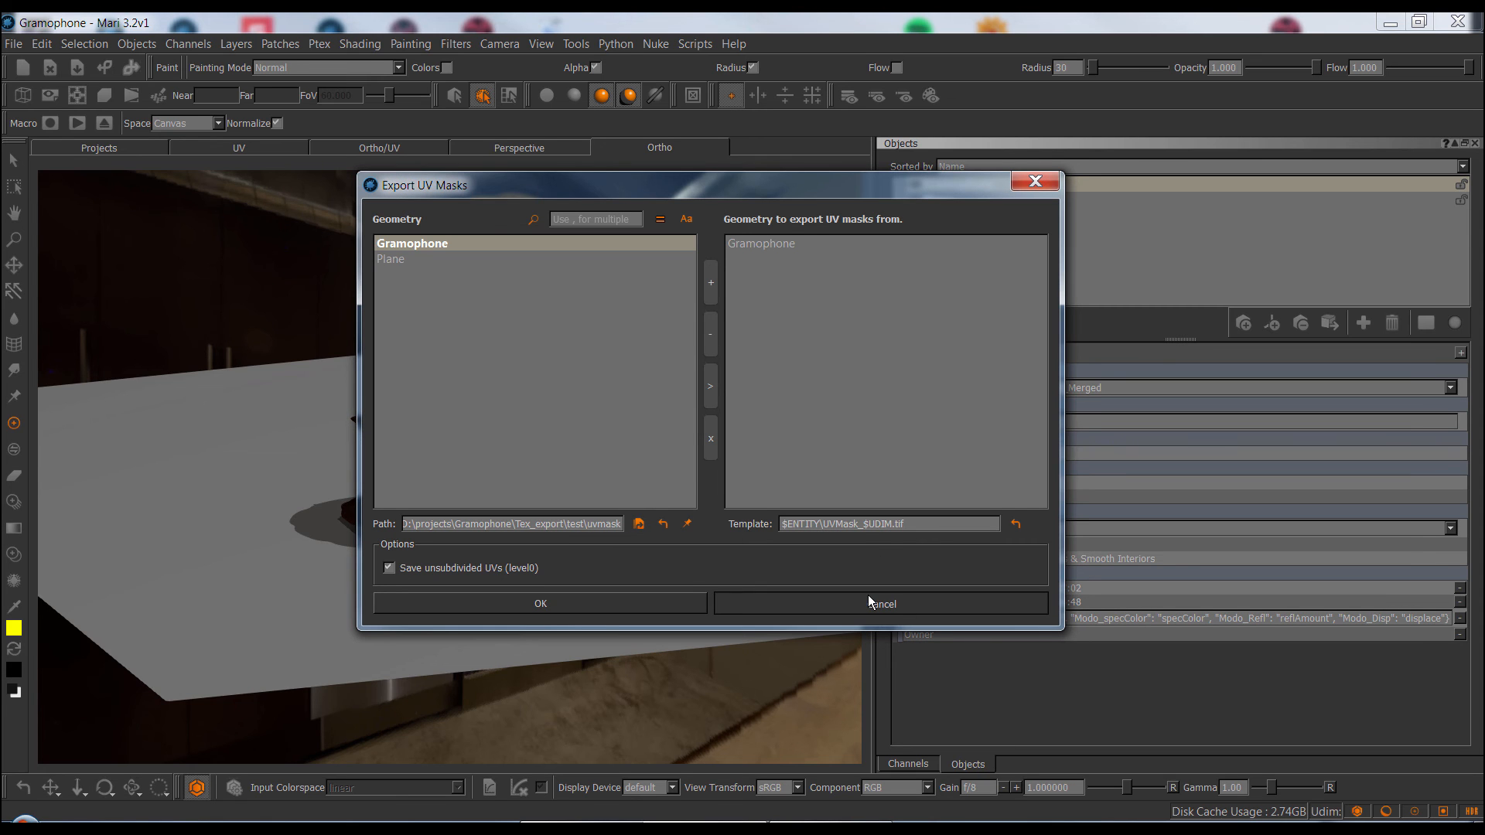
left_click(880, 603)
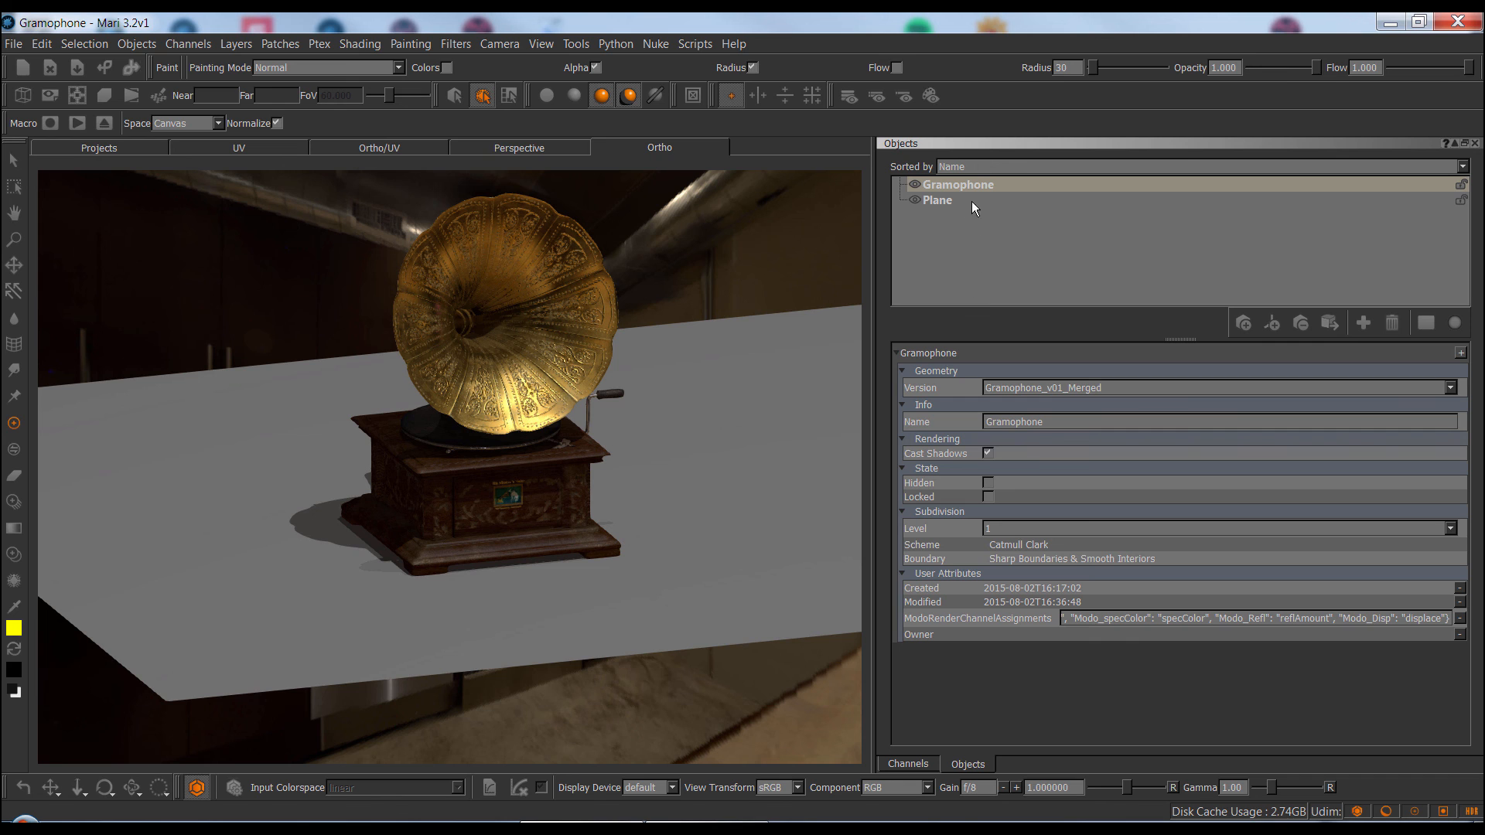
left_click(907, 763)
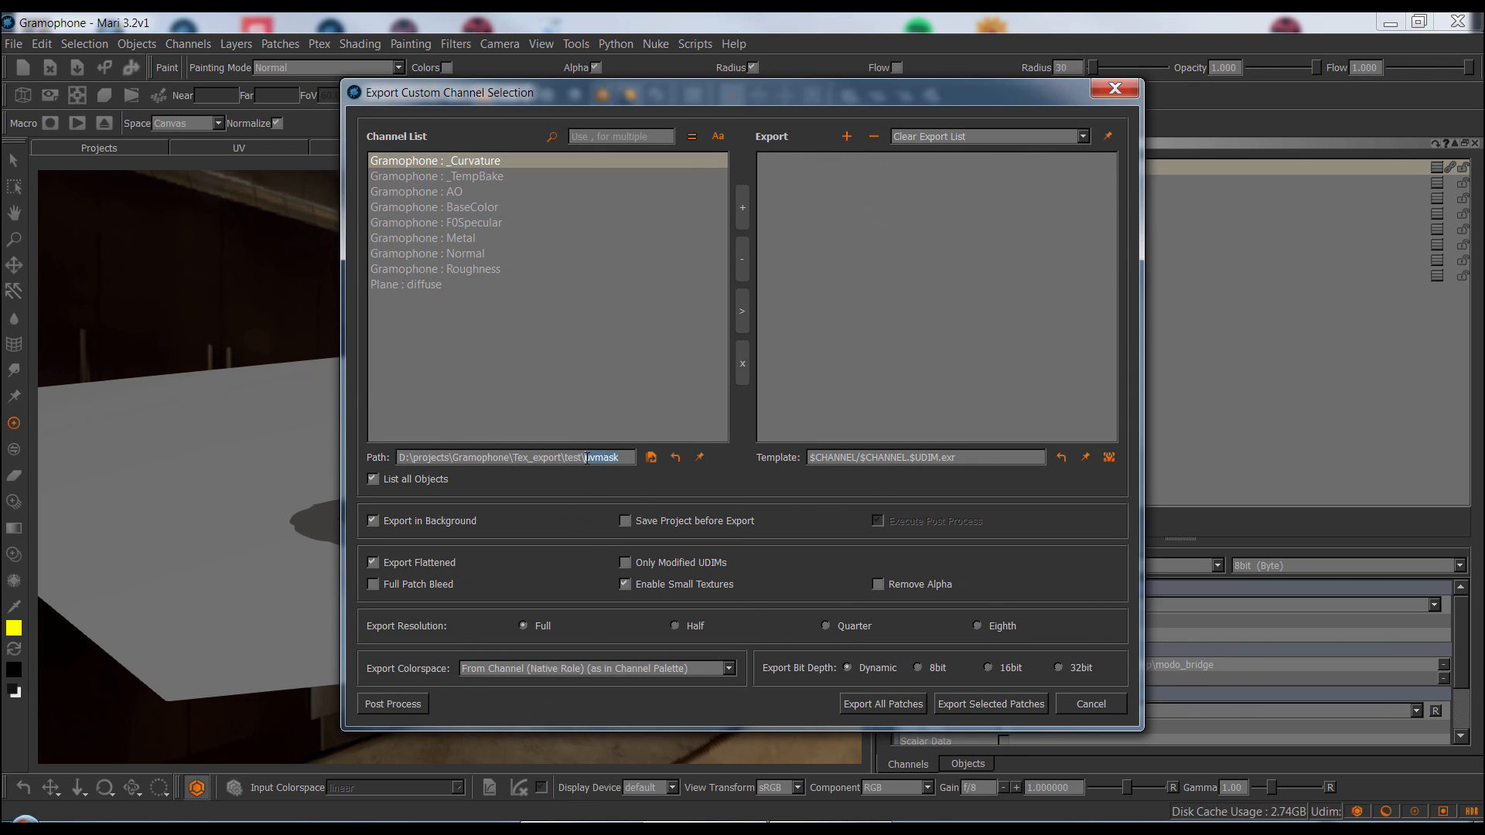
left_click(1091, 704)
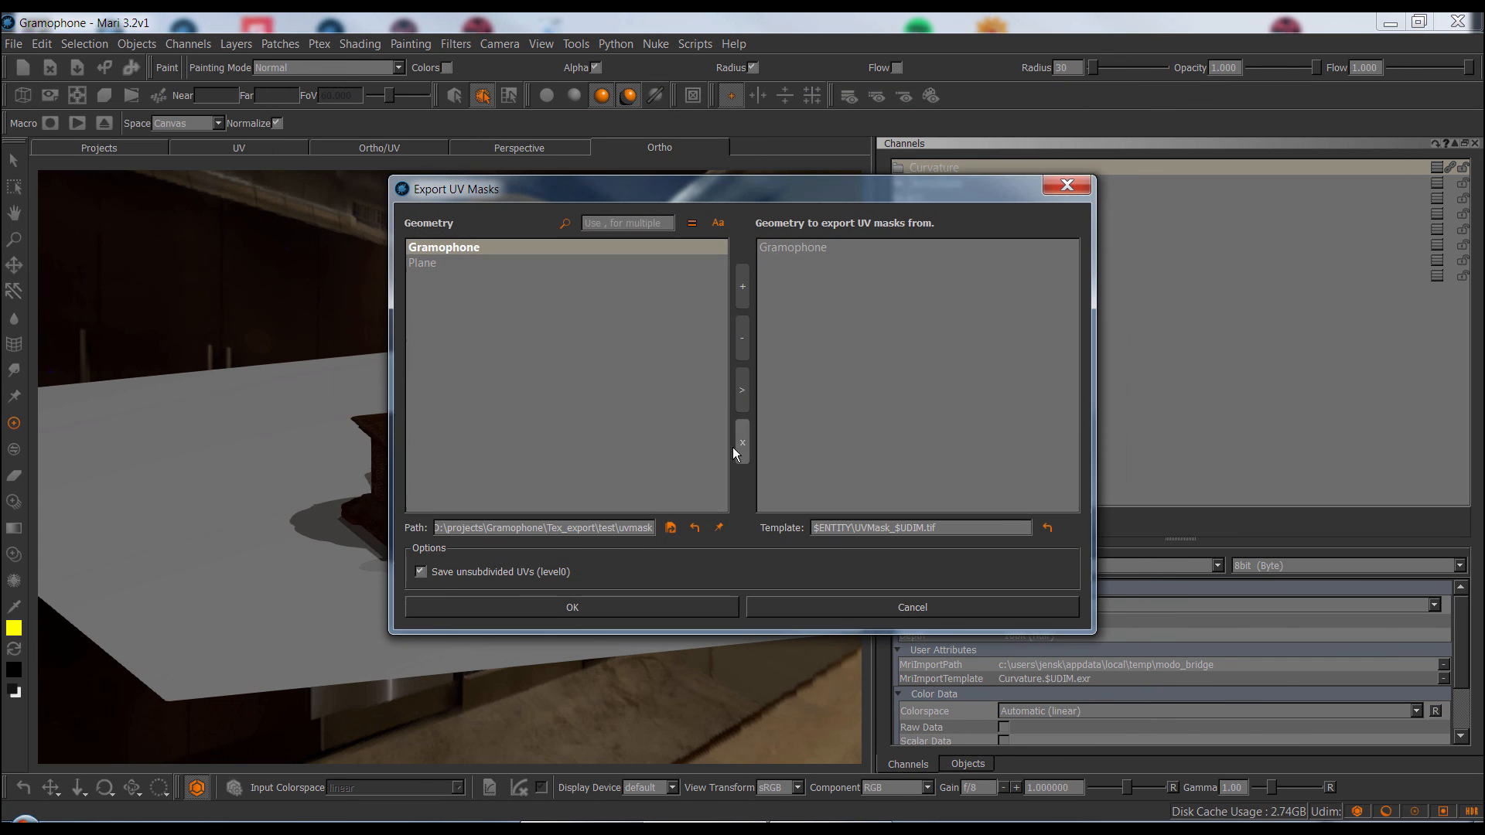
mouse_move(520, 583)
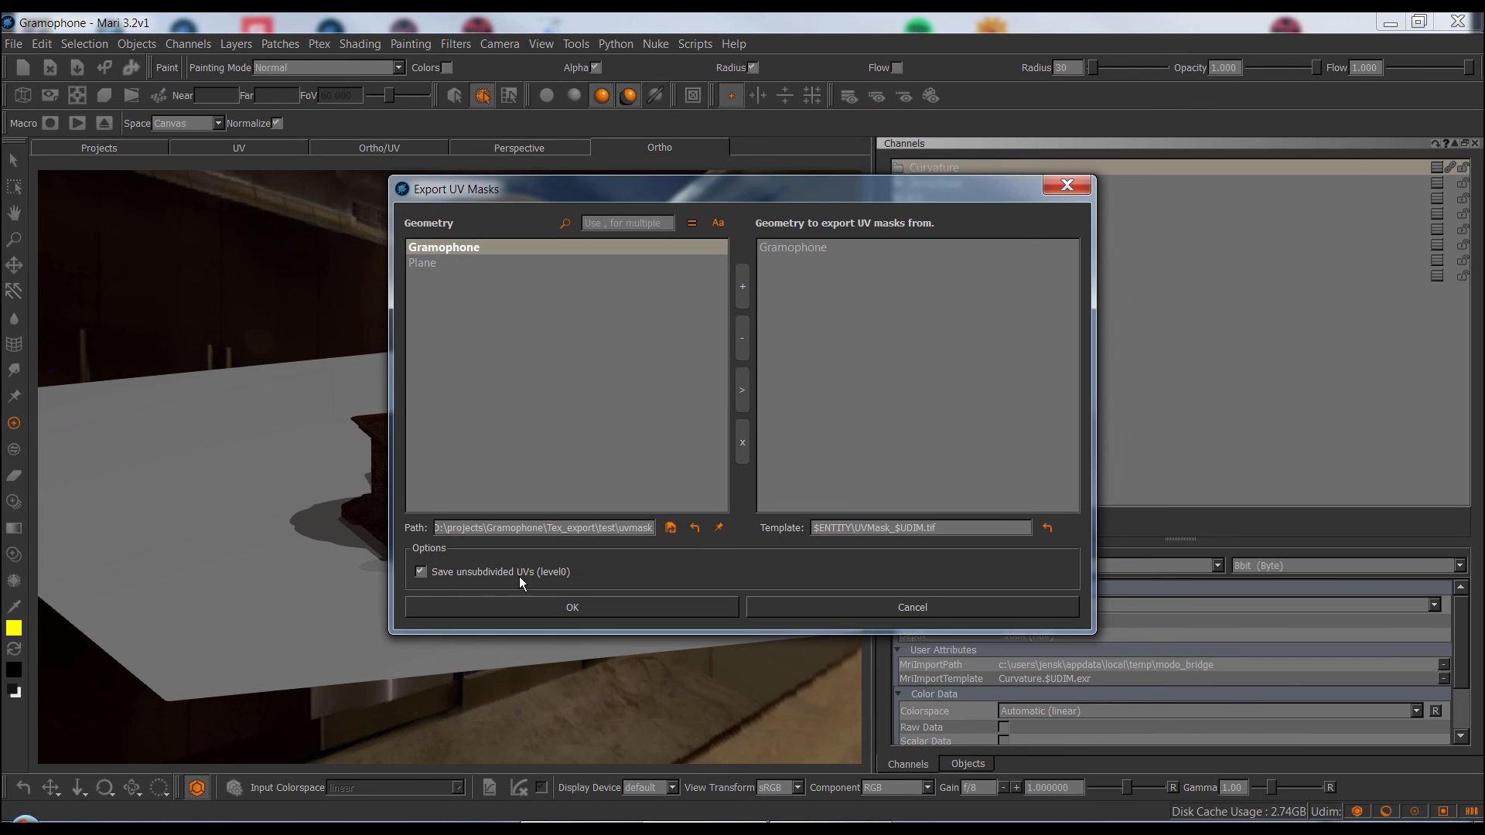
mouse_move(571, 588)
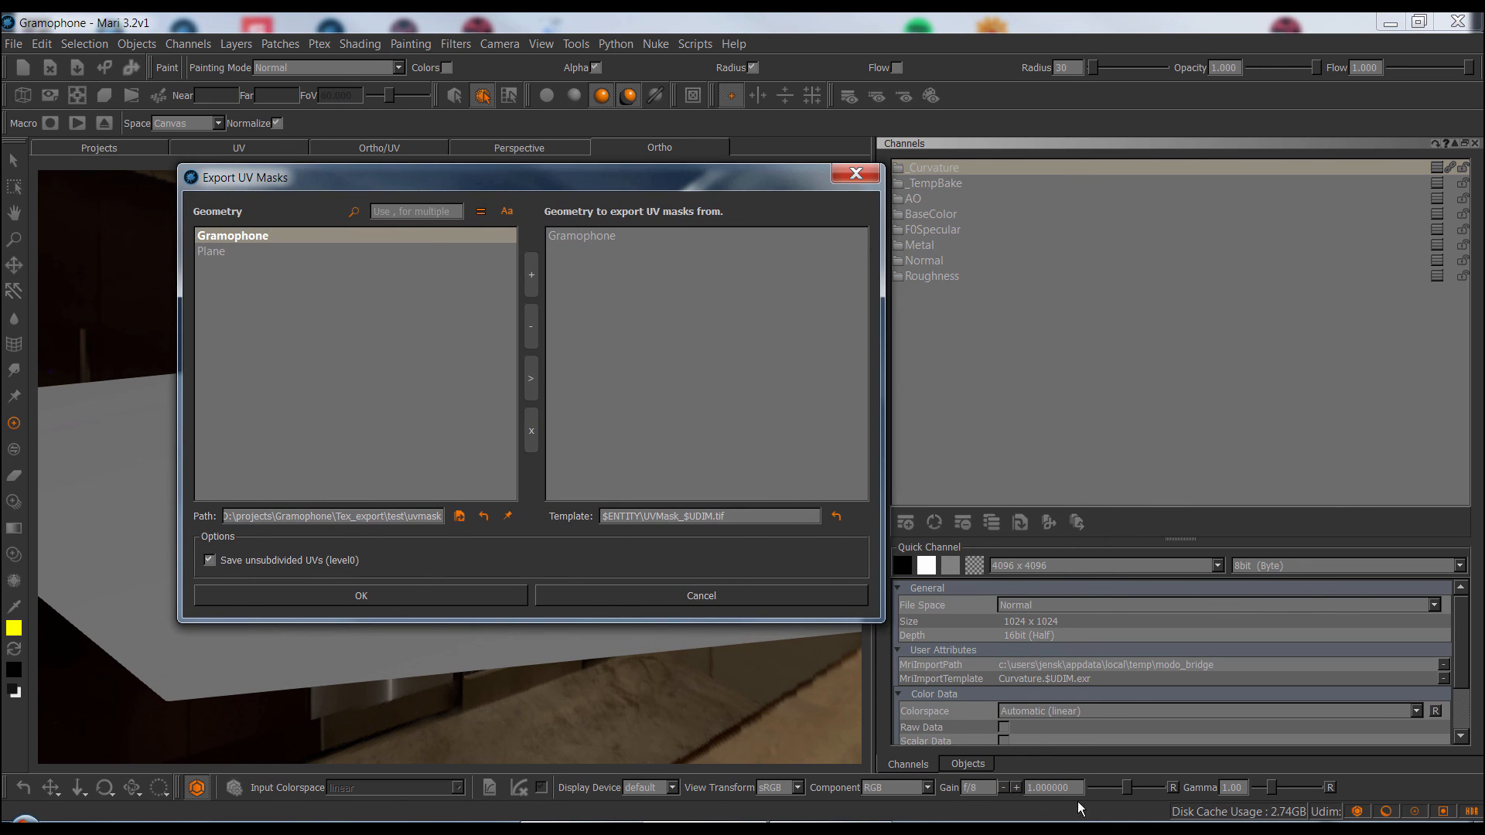
left_click(701, 596)
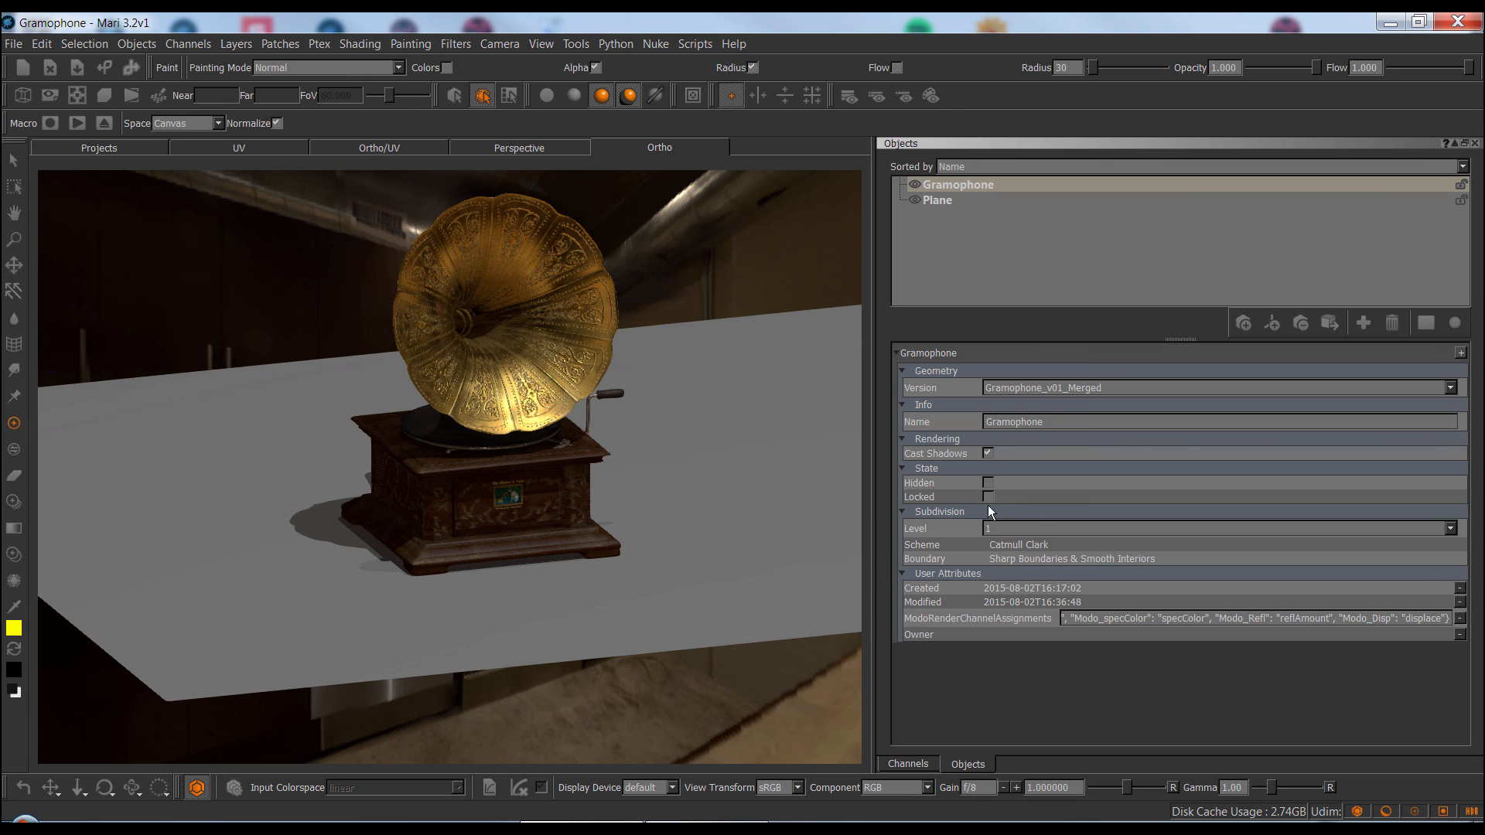
left_click(136, 43)
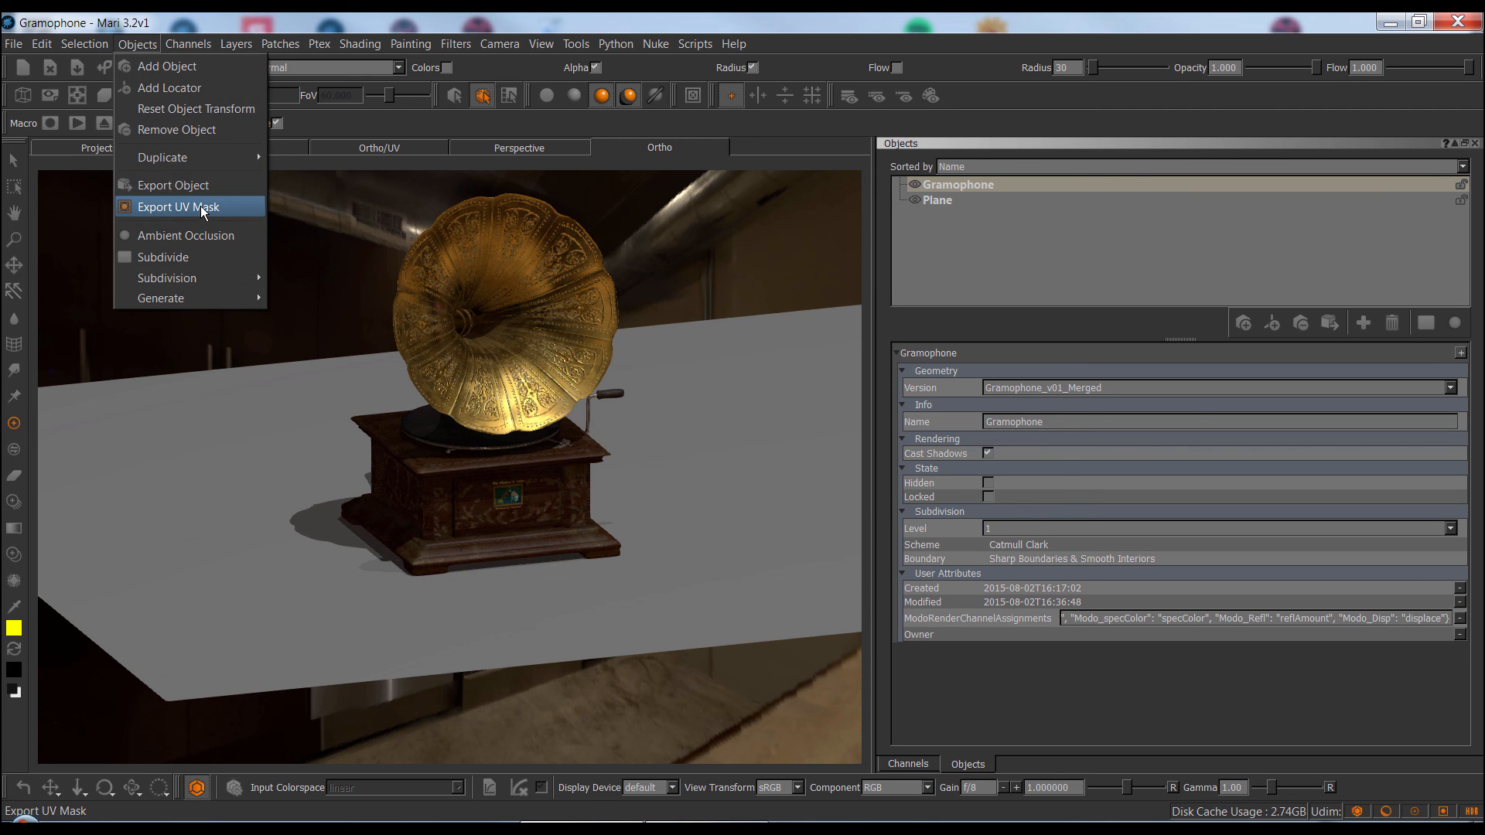
left_click(178, 206)
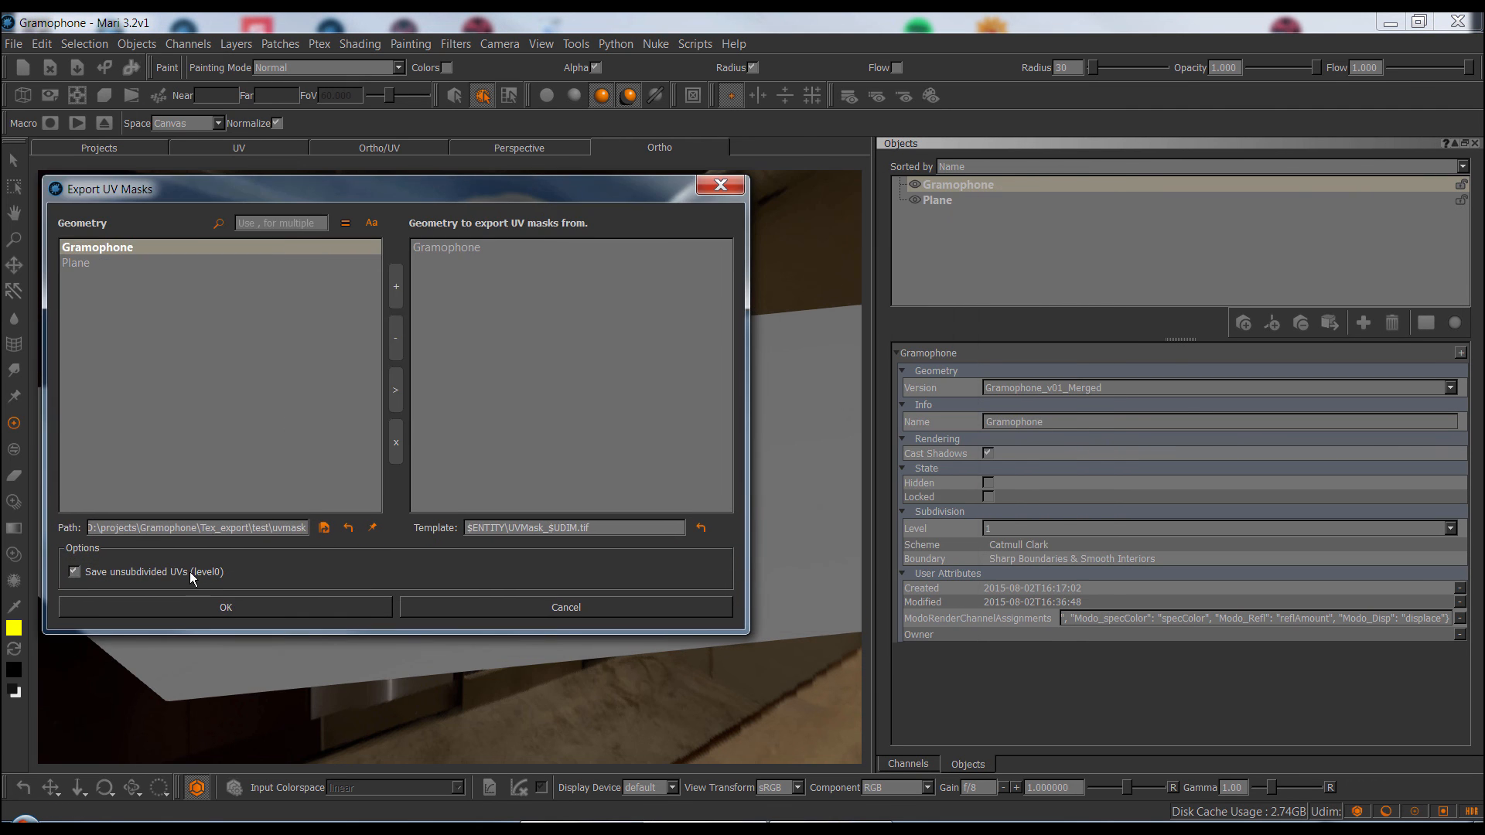
left_click(75, 571)
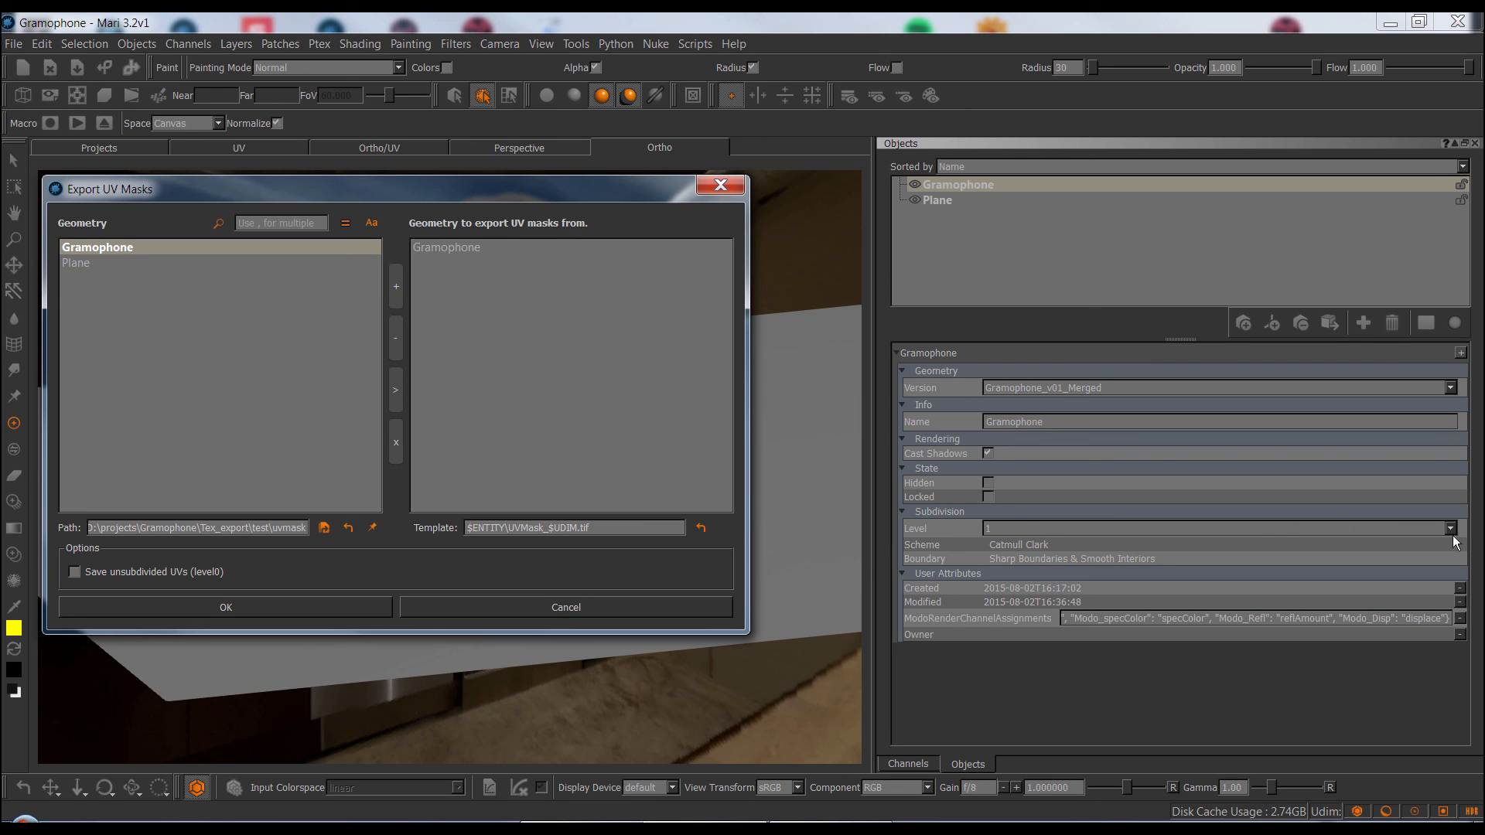
mouse_move(1258, 561)
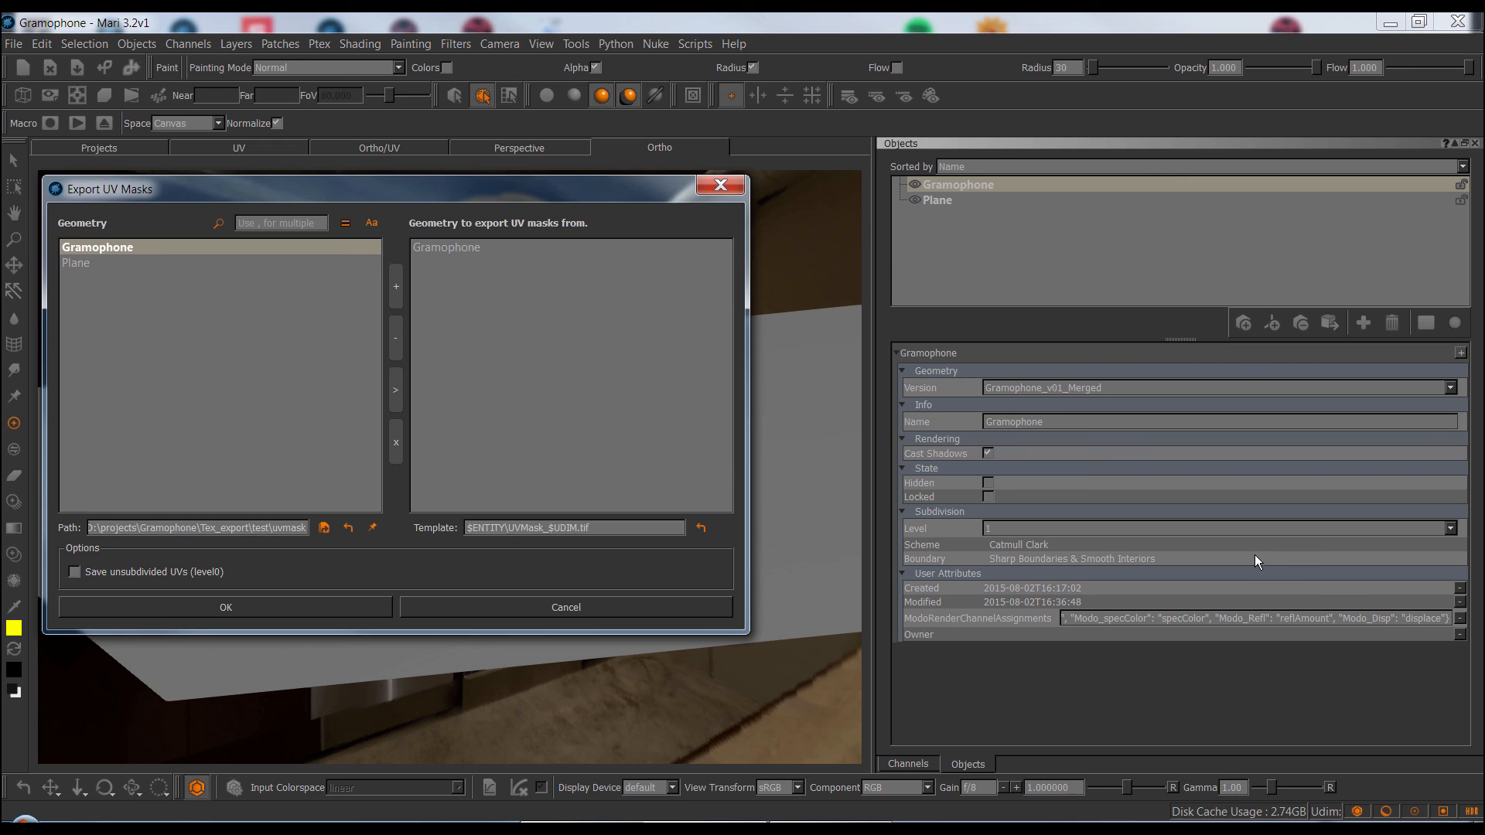
mouse_move(1221, 561)
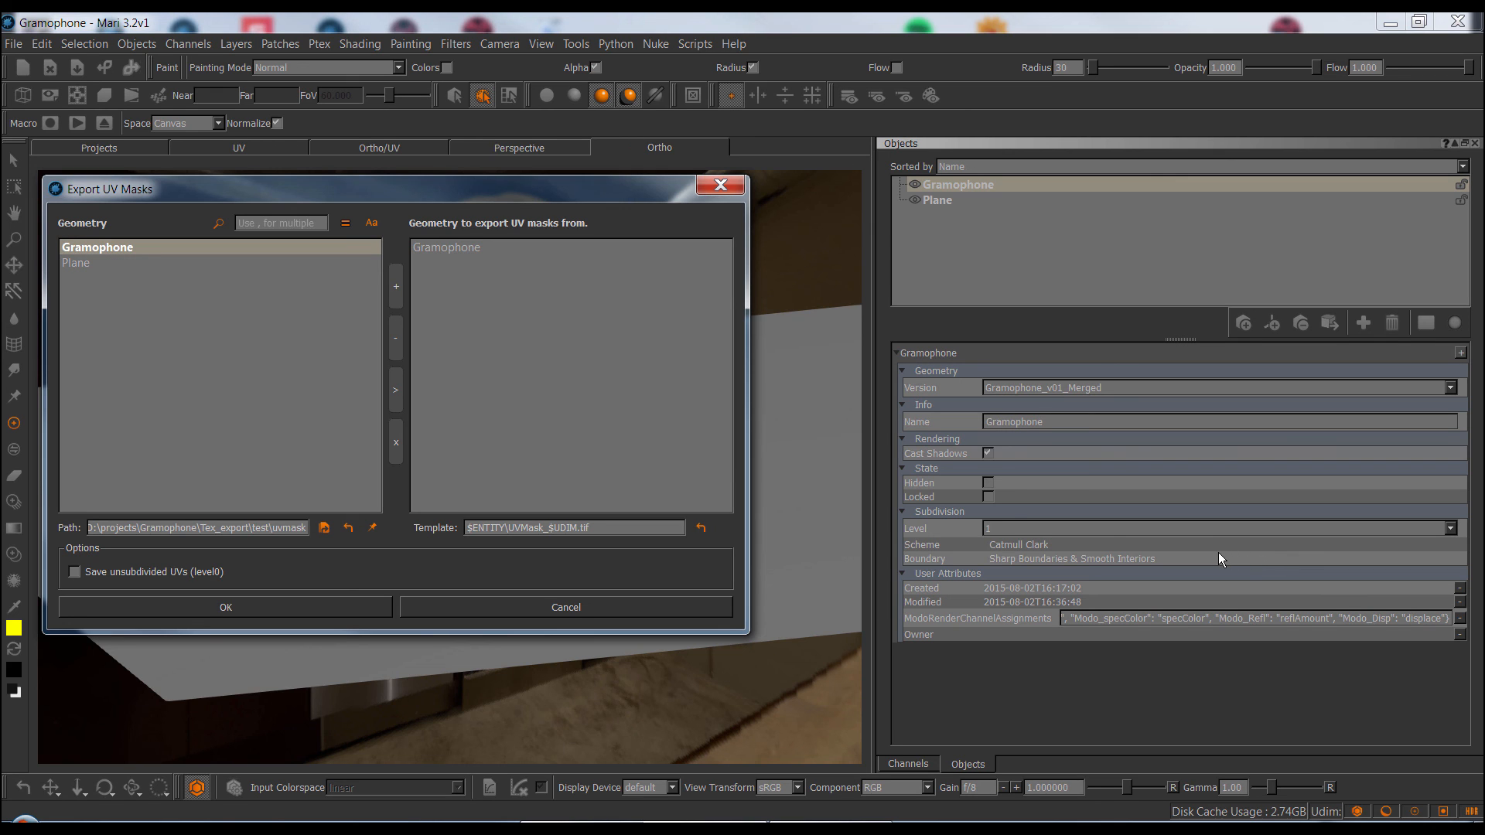
mouse_move(220, 573)
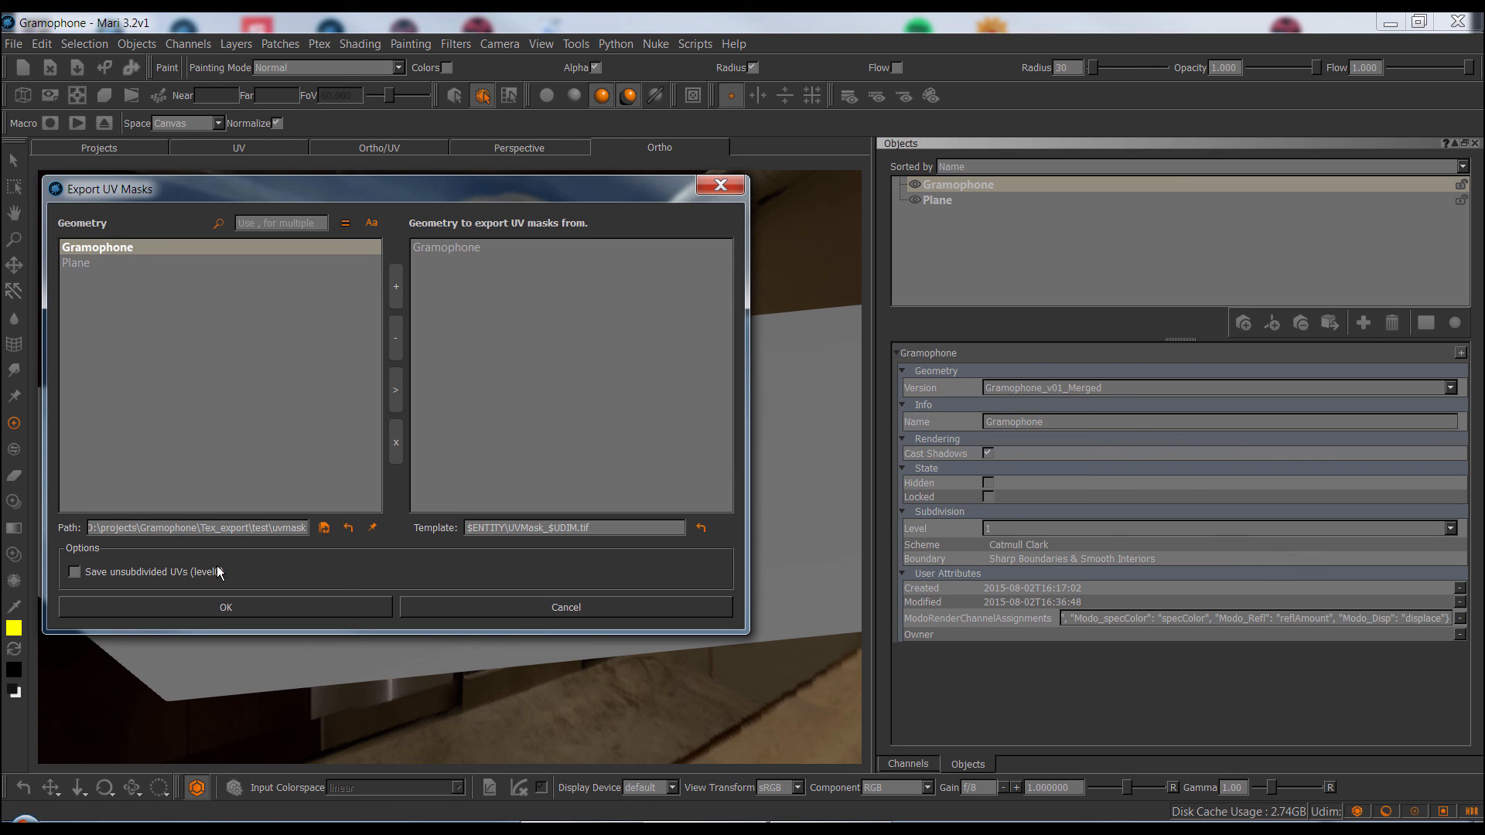
left_click(74, 570)
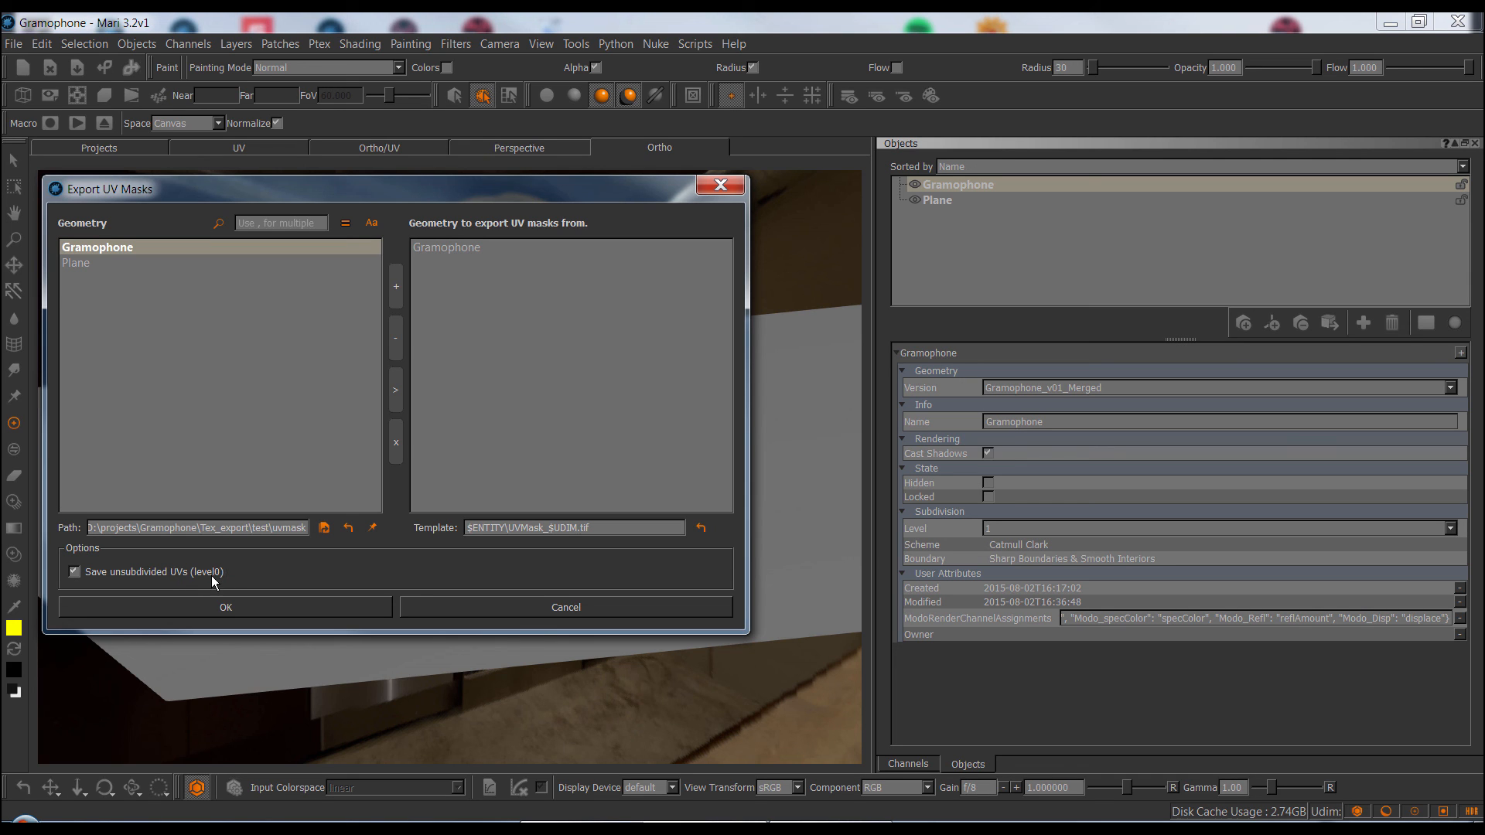
mouse_move(507, 254)
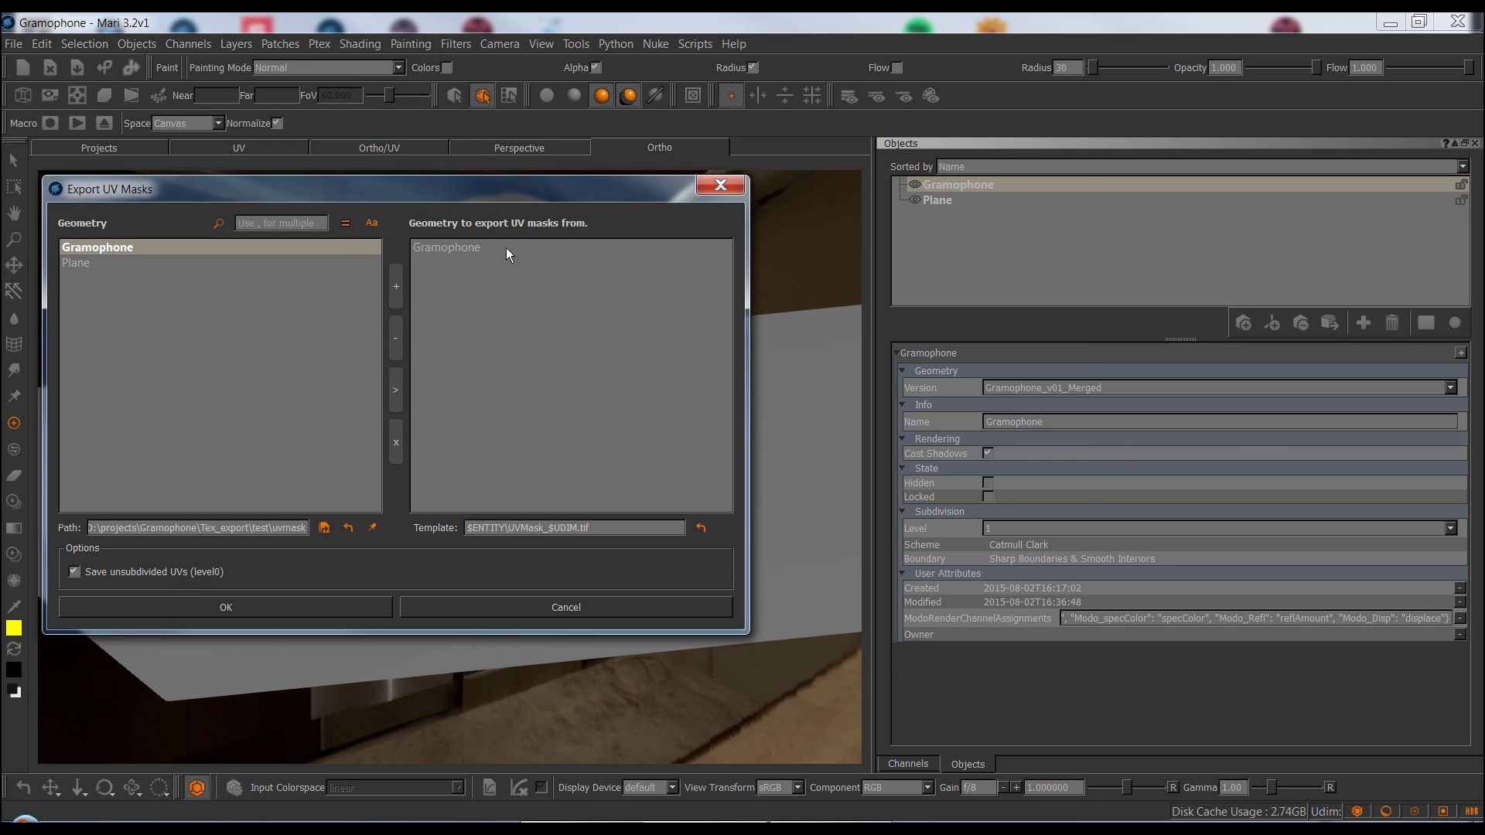
mouse_move(964, 500)
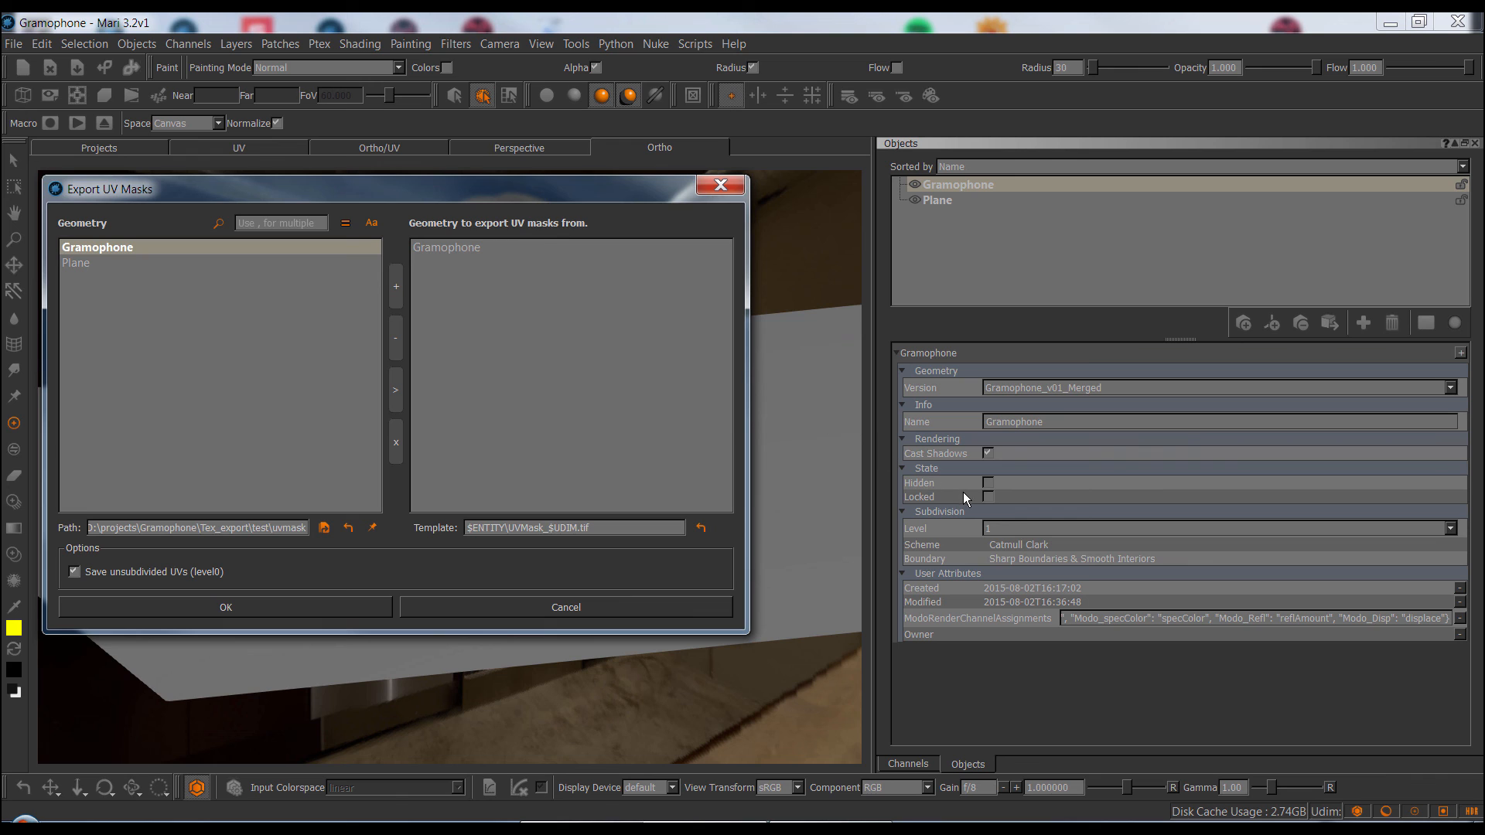
mouse_move(868, 491)
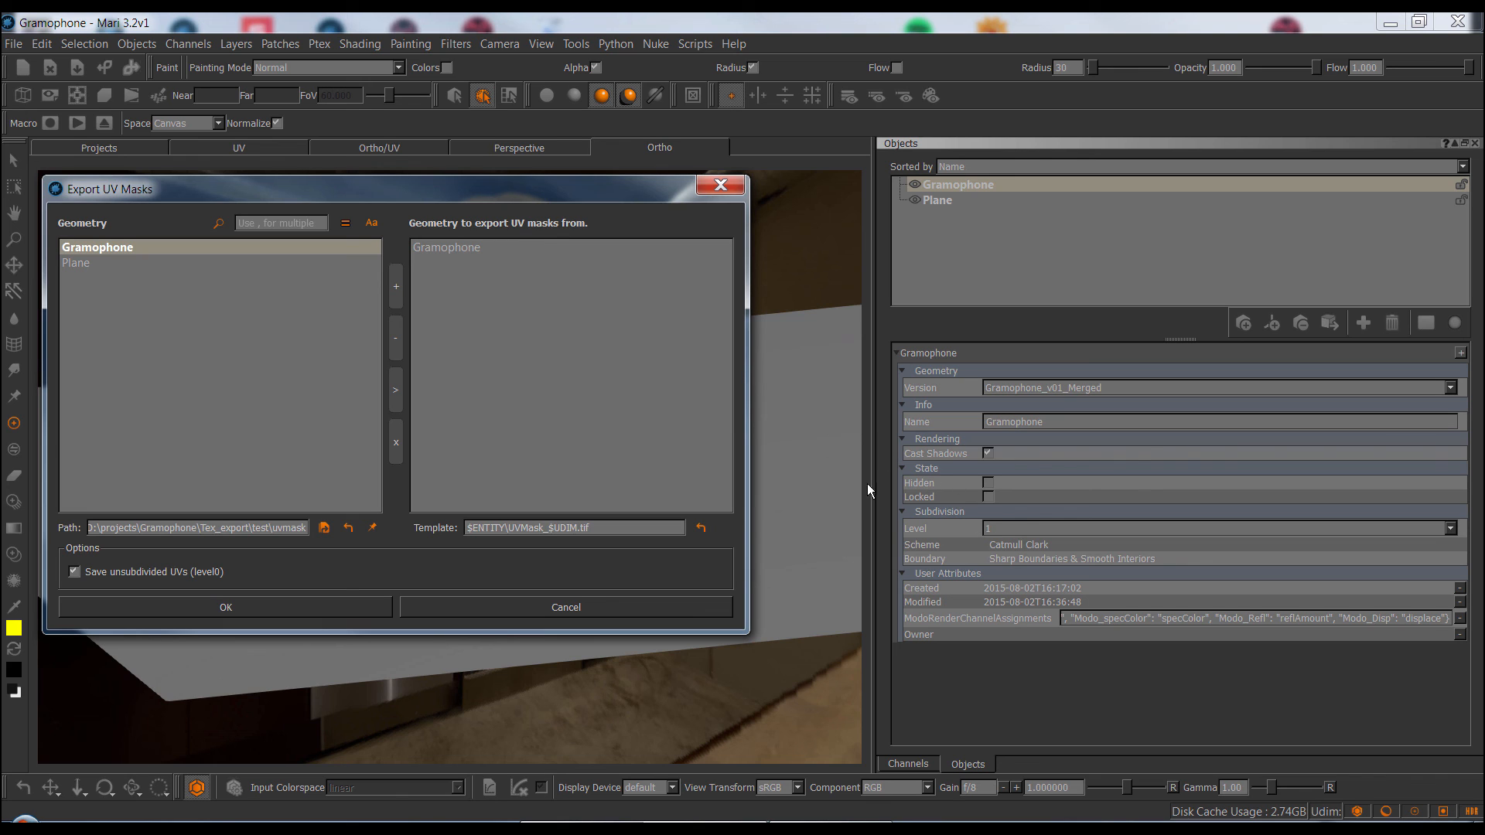
mouse_move(624, 297)
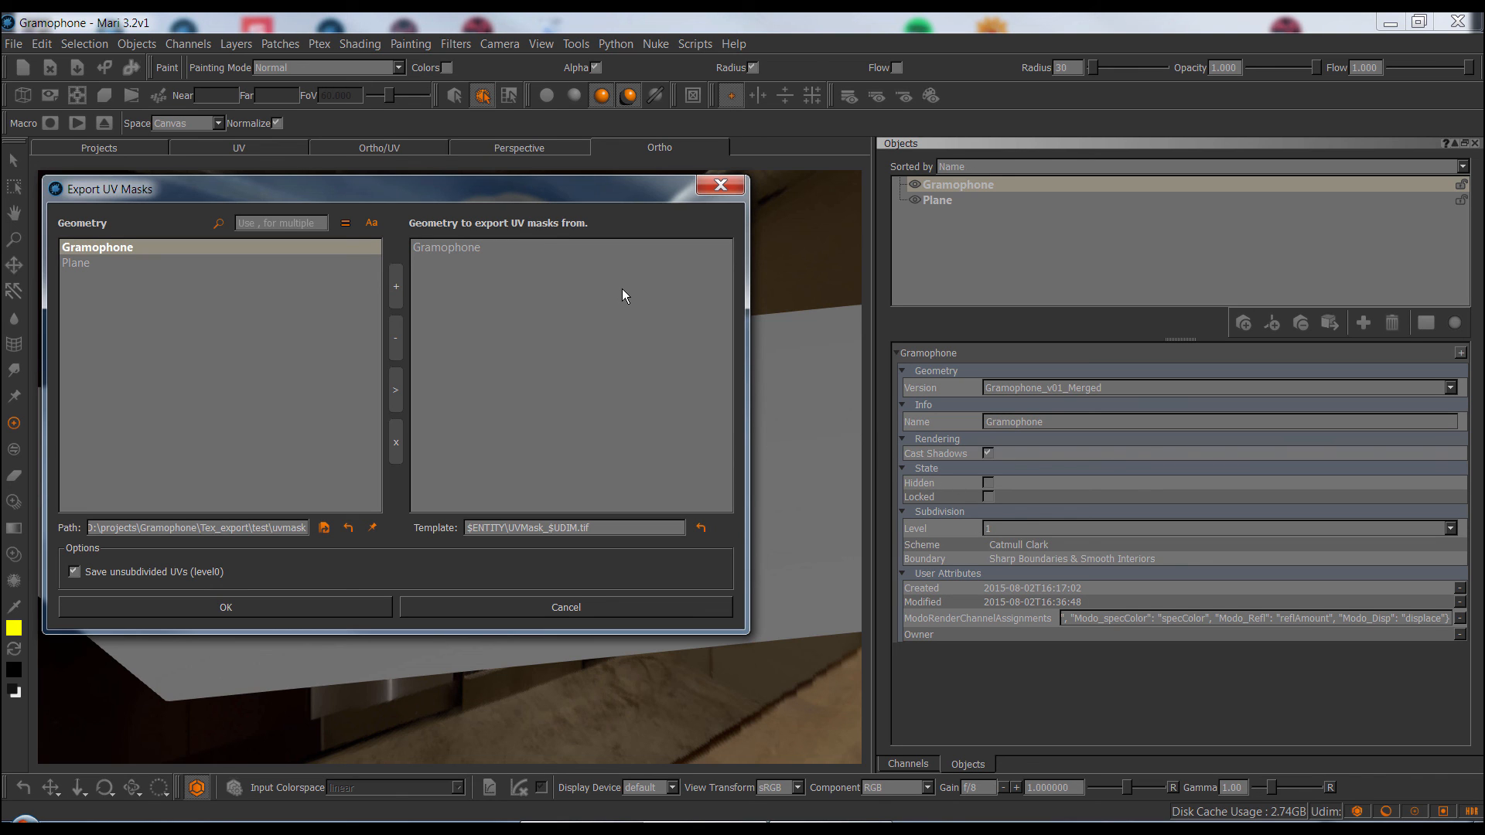
mouse_move(588, 606)
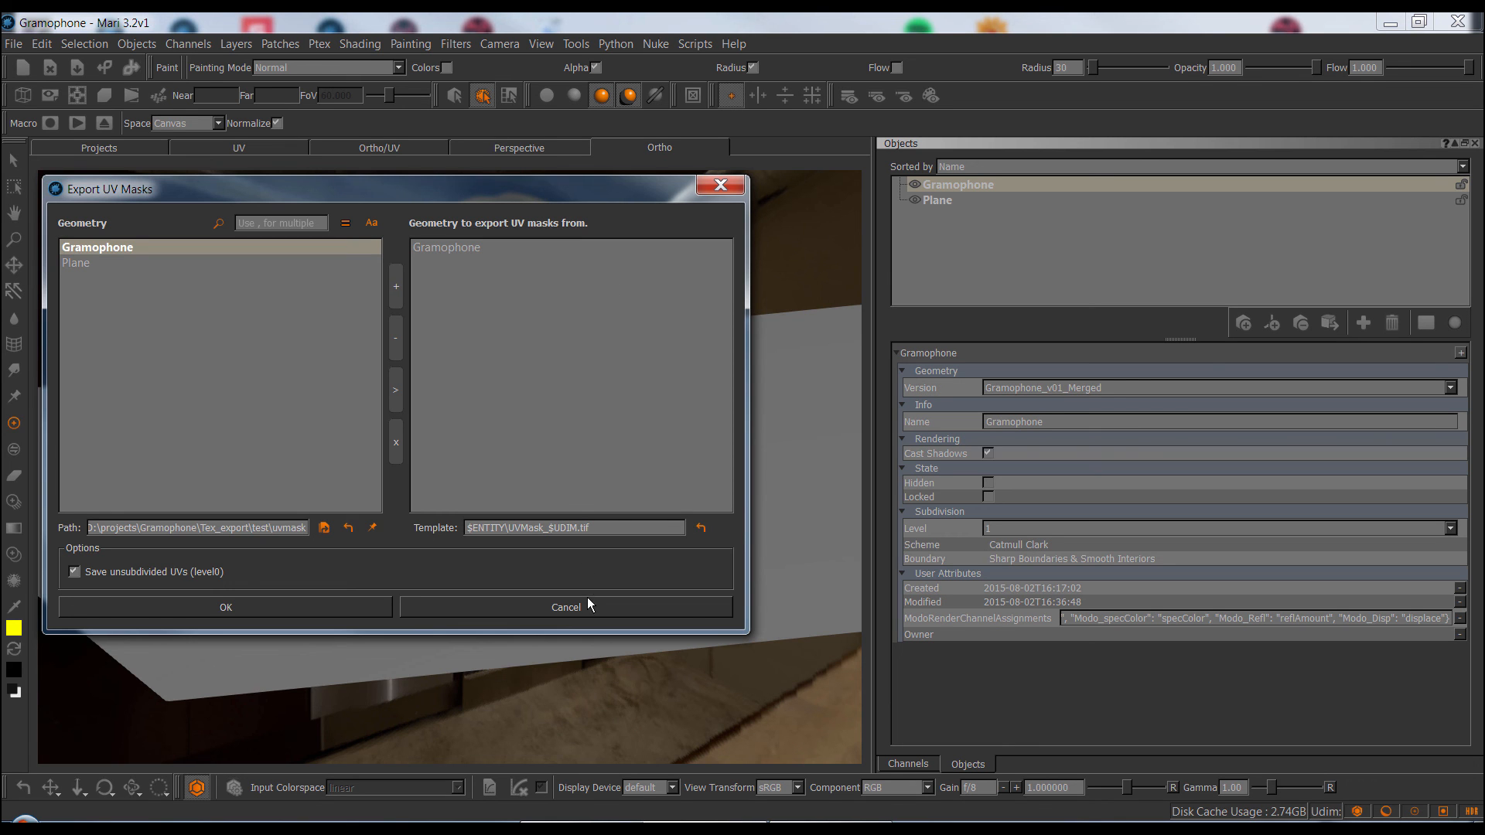
left_click(566, 607)
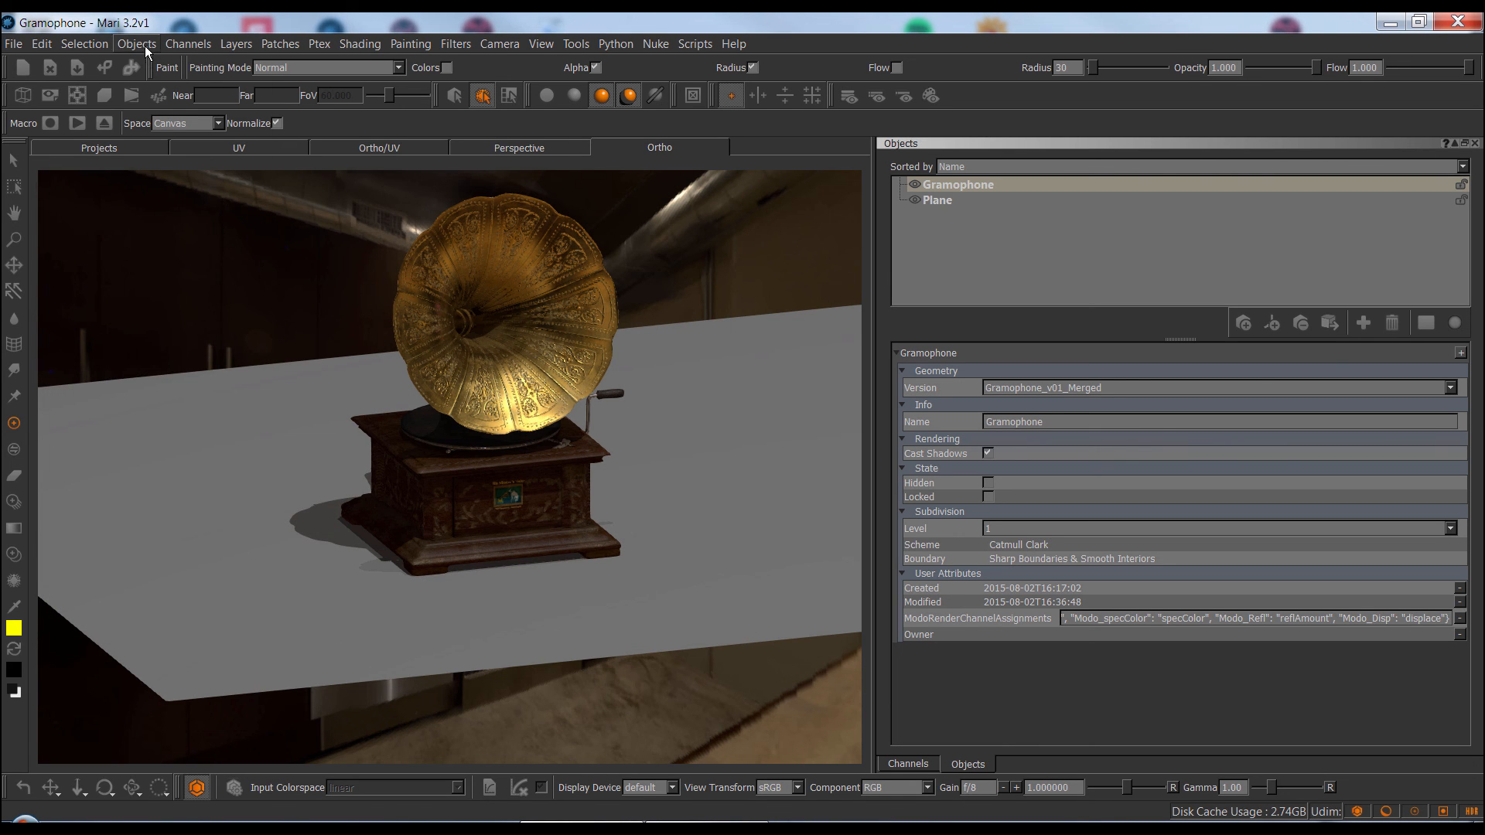
left_click(136, 43)
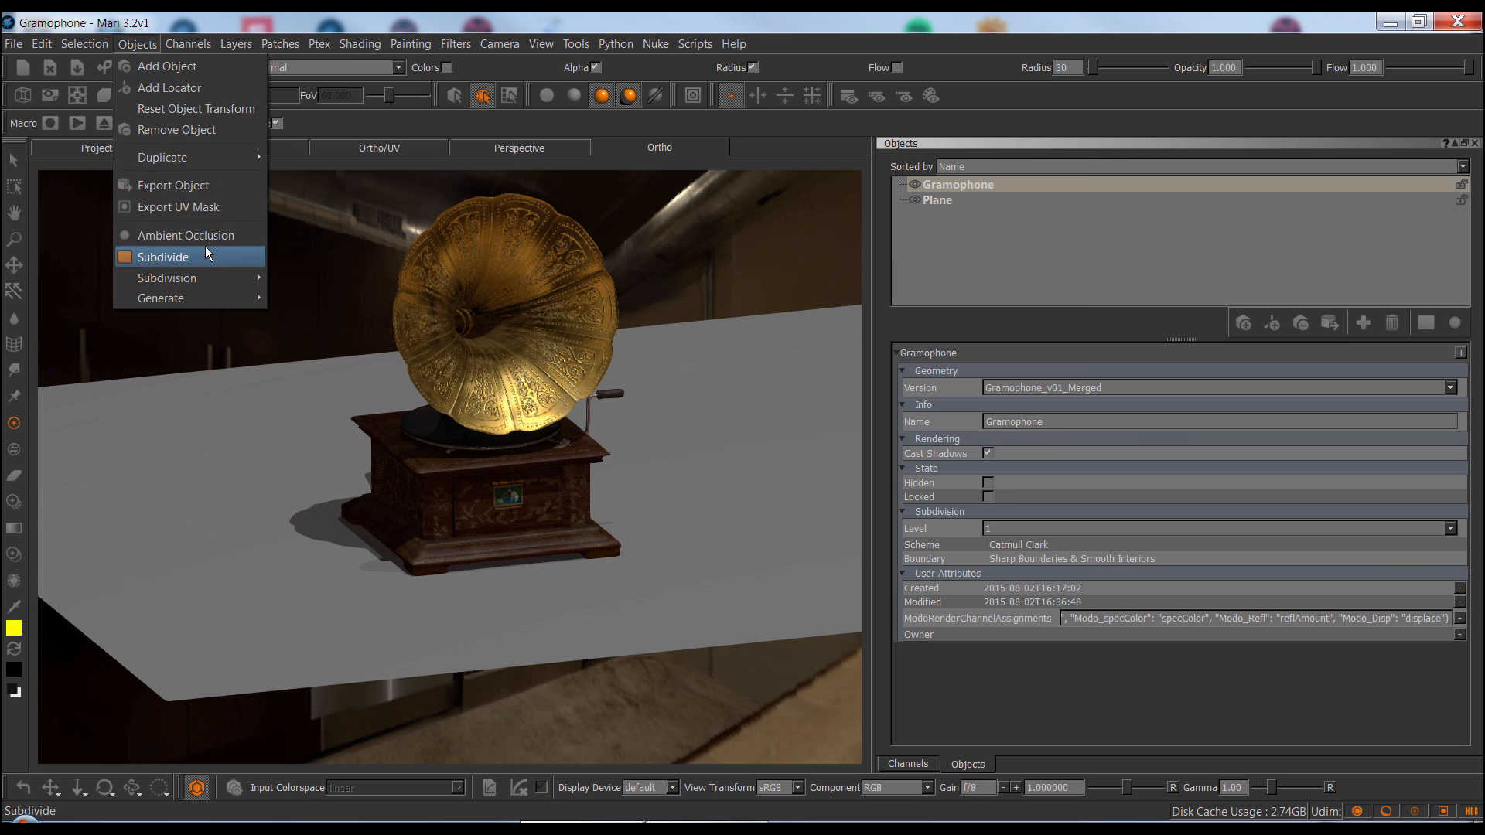
mouse_move(185, 235)
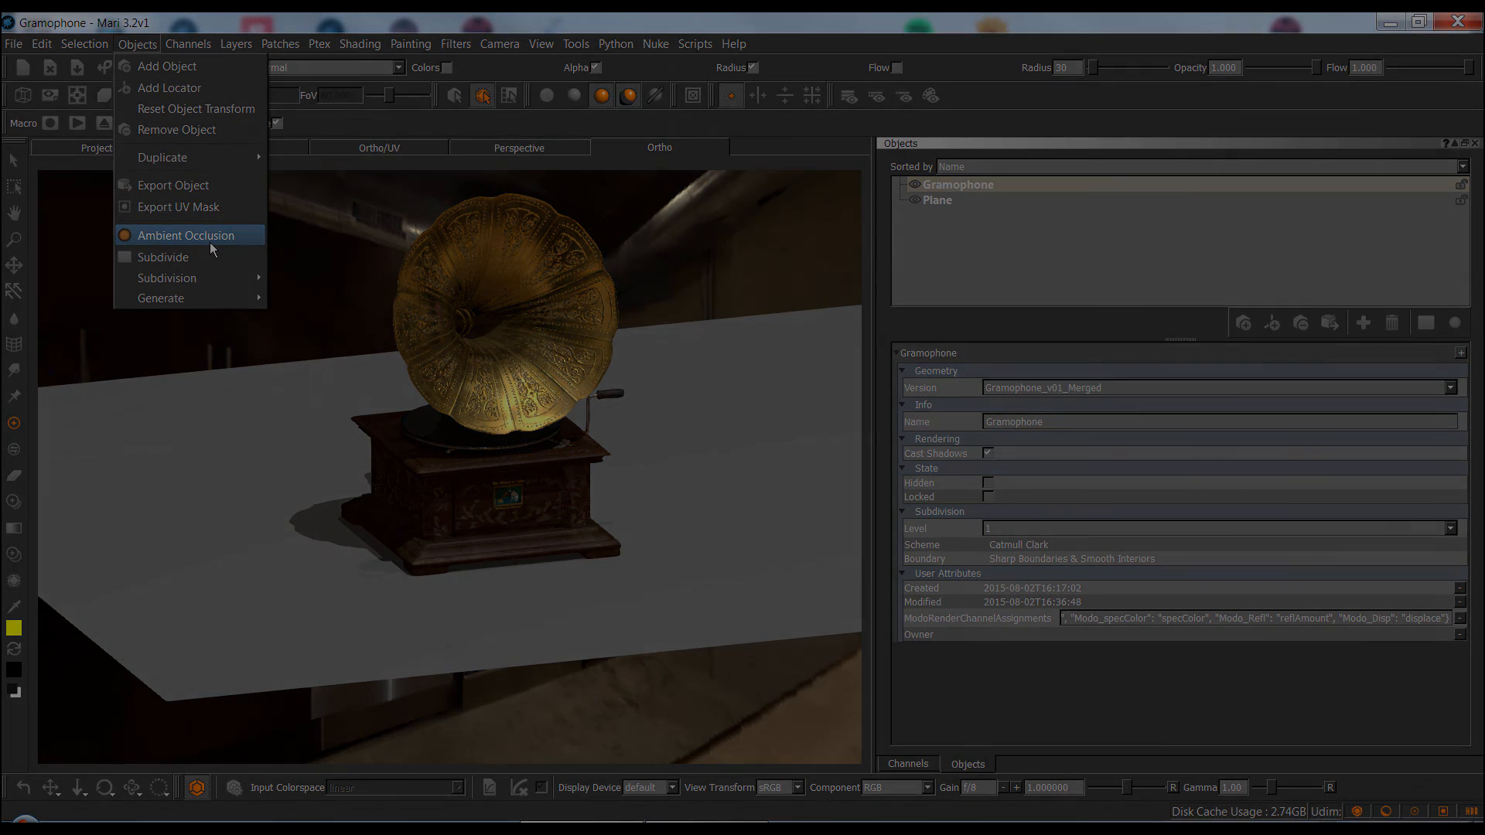